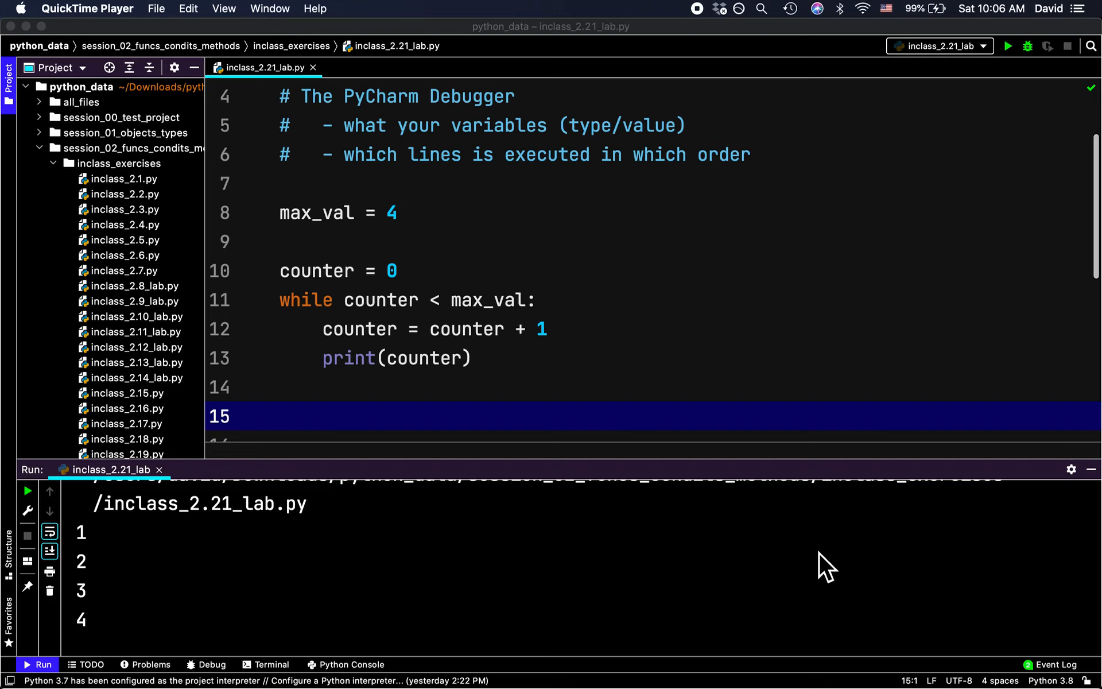
mouse_move(562, 394)
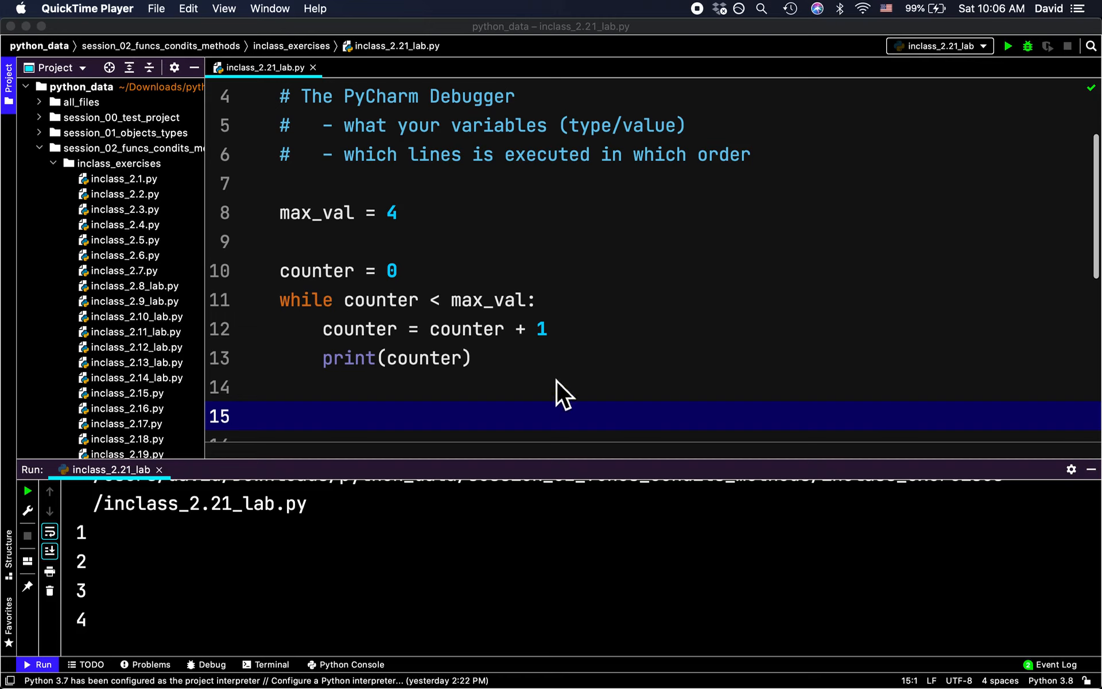
mouse_move(500, 425)
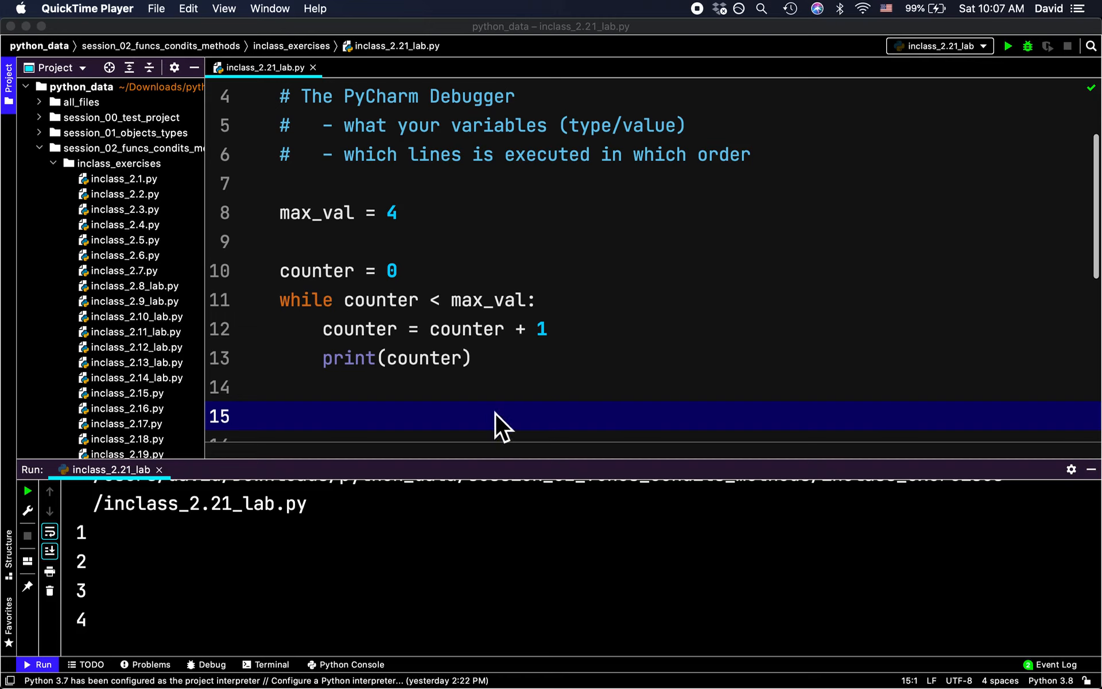
Step: Delete 'what' from the line 5 comment and change 'is' to 'are' on line 6
right_click(500, 422)
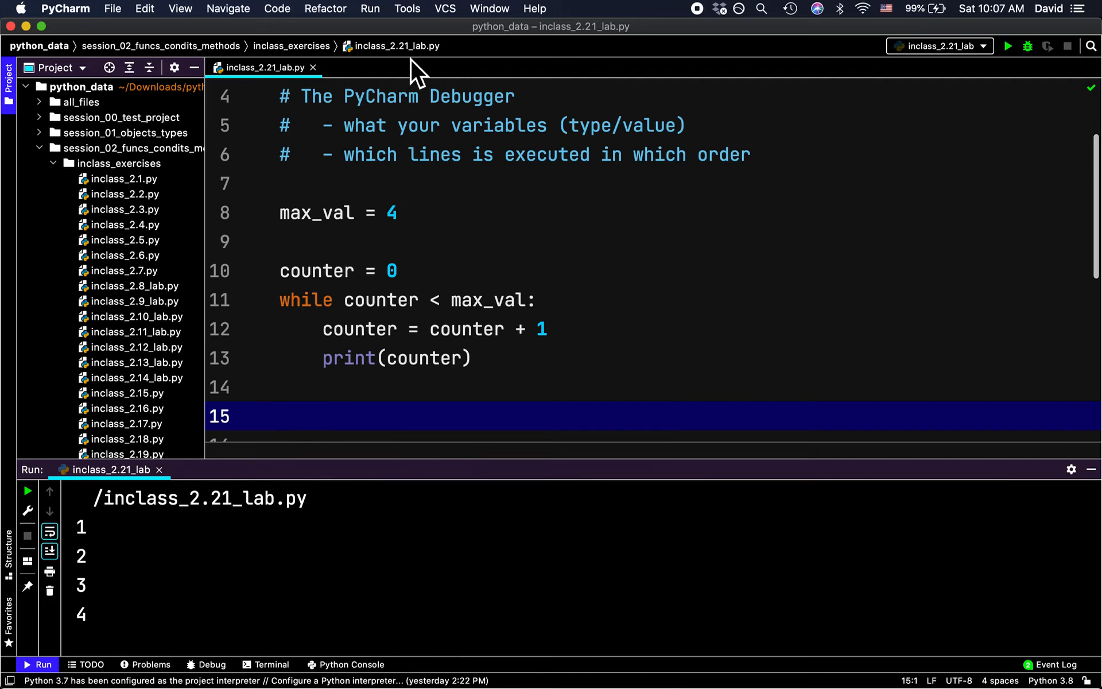
mouse_move(443, 416)
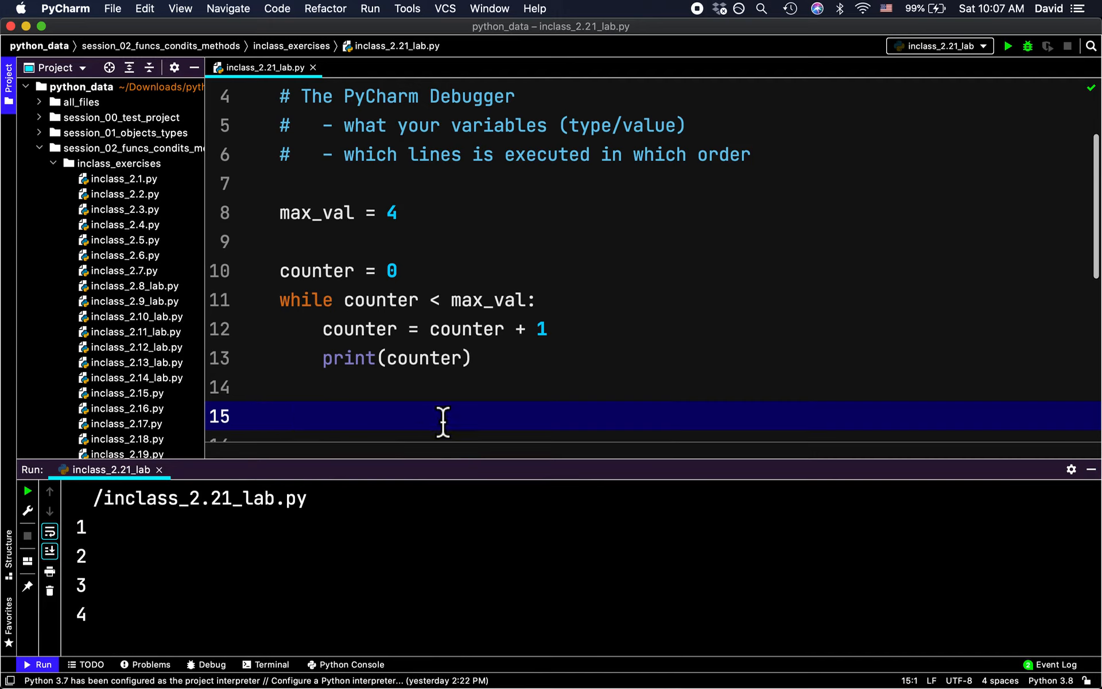
mouse_move(454, 425)
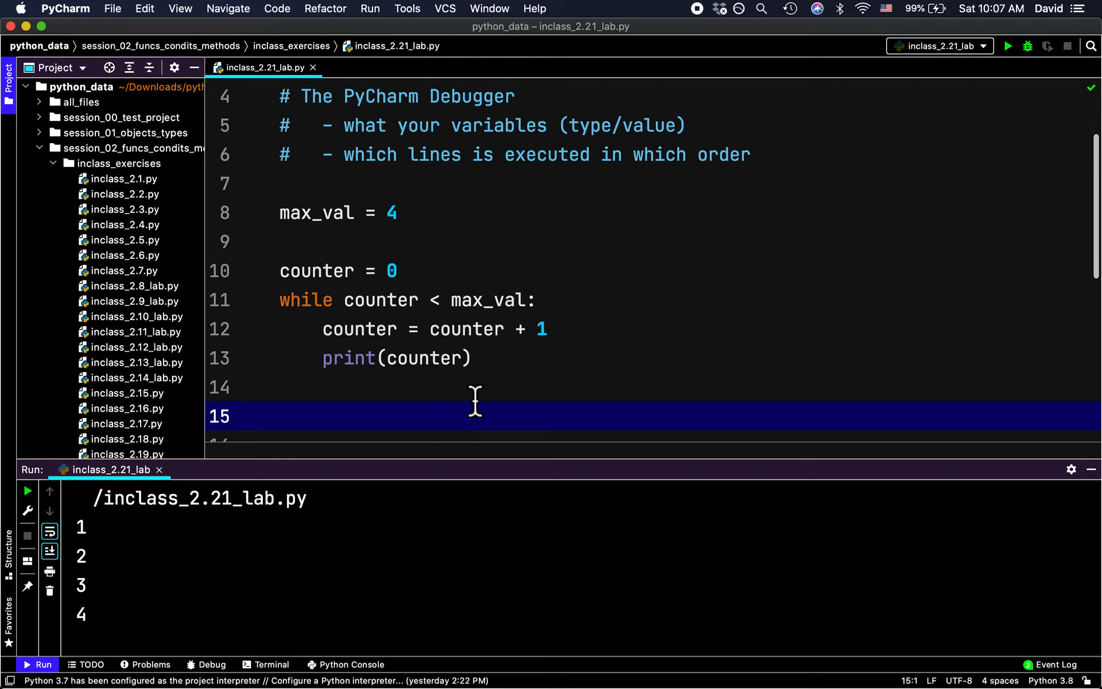
mouse_move(489, 429)
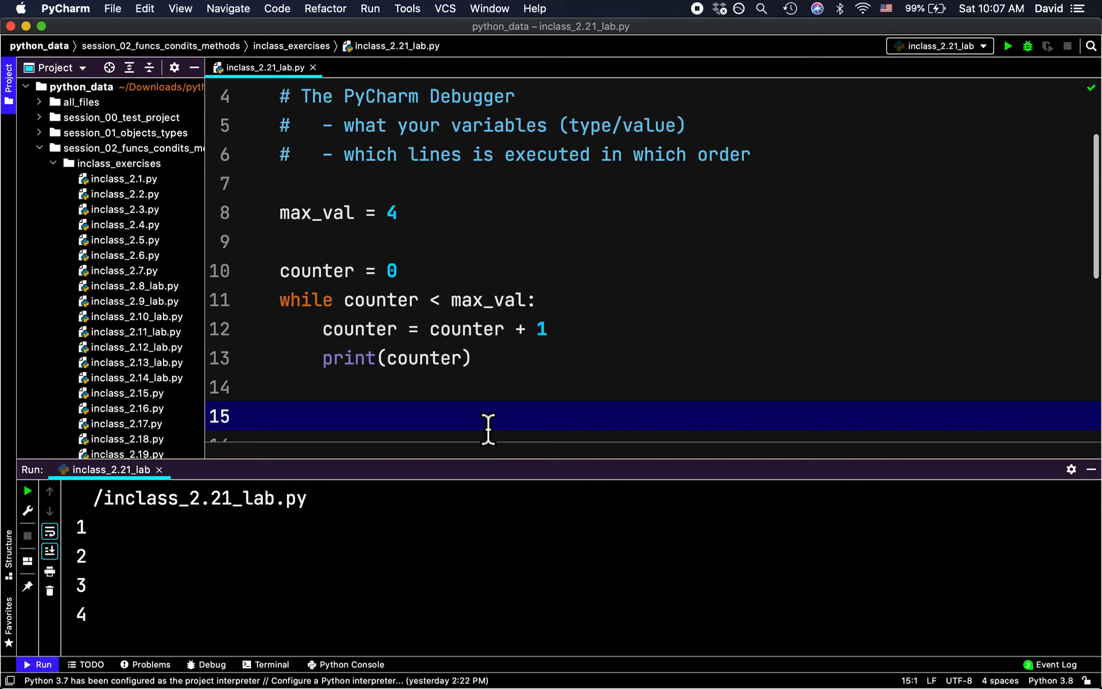
right_click(488, 422)
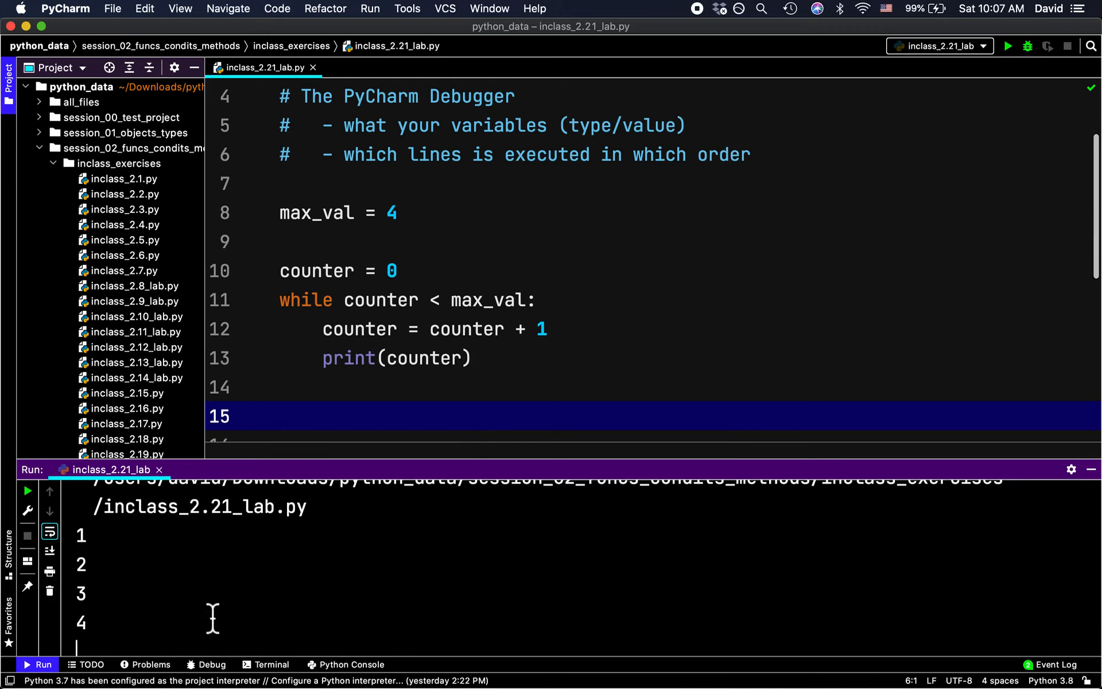
mouse_move(409, 383)
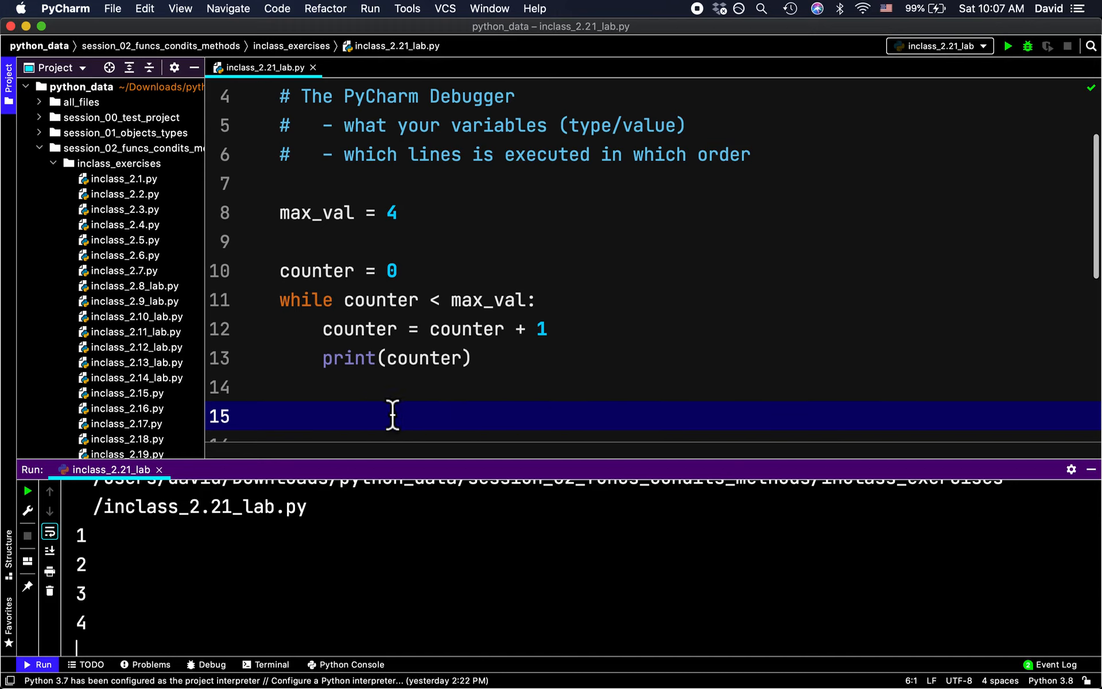
click(281, 416)
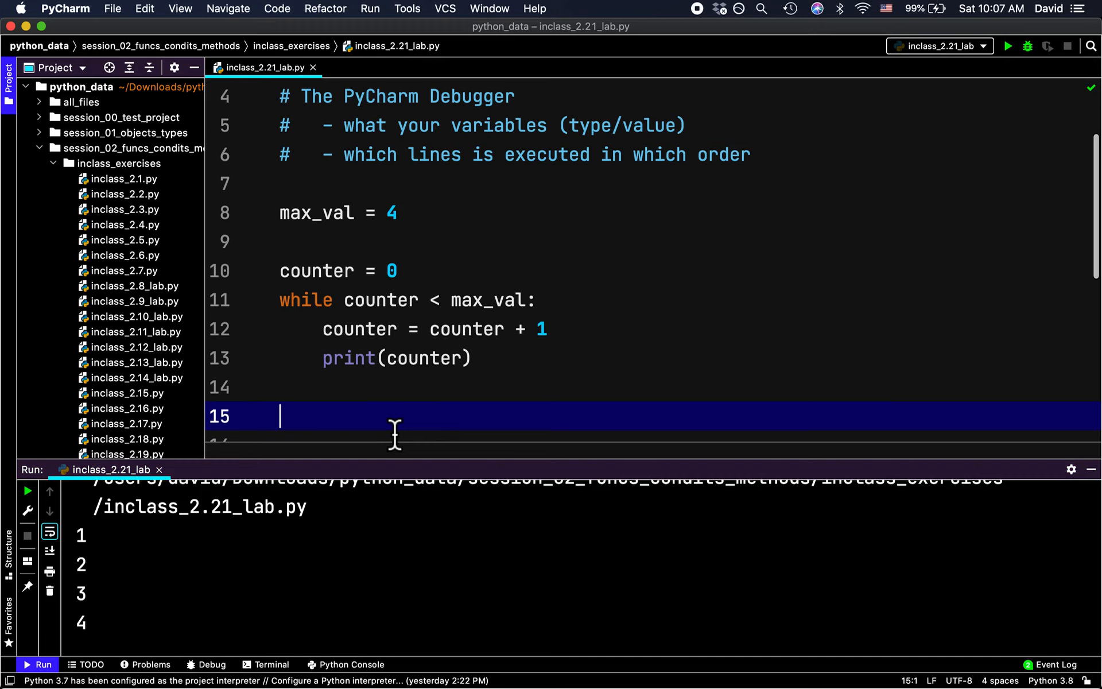
mouse_move(84, 555)
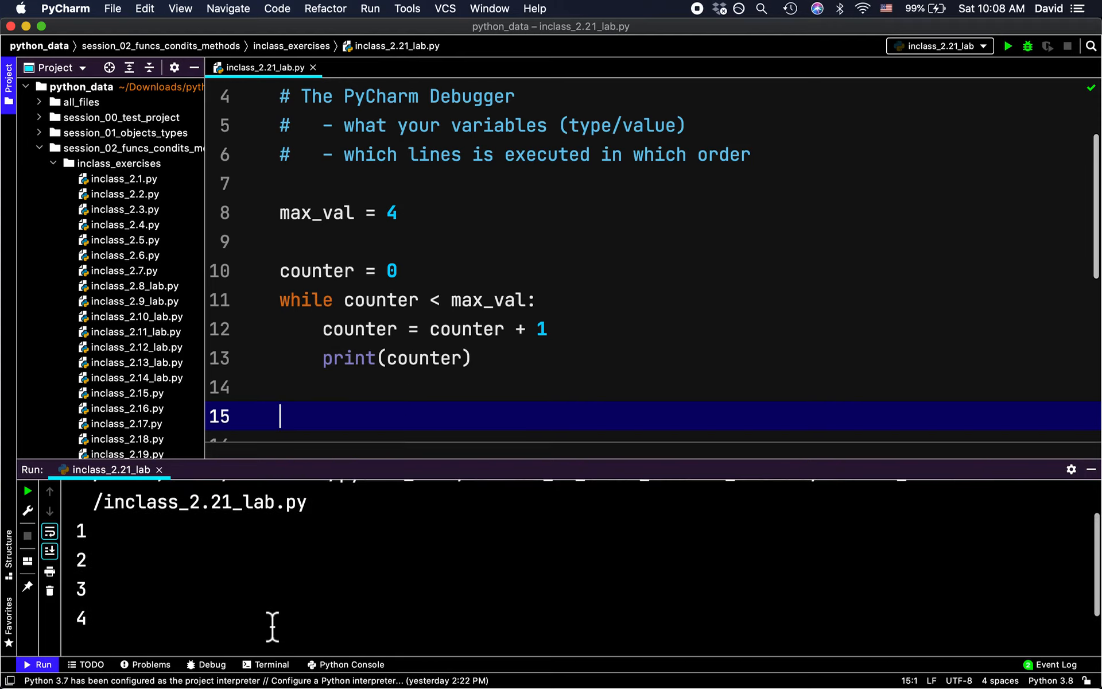
mouse_move(317, 480)
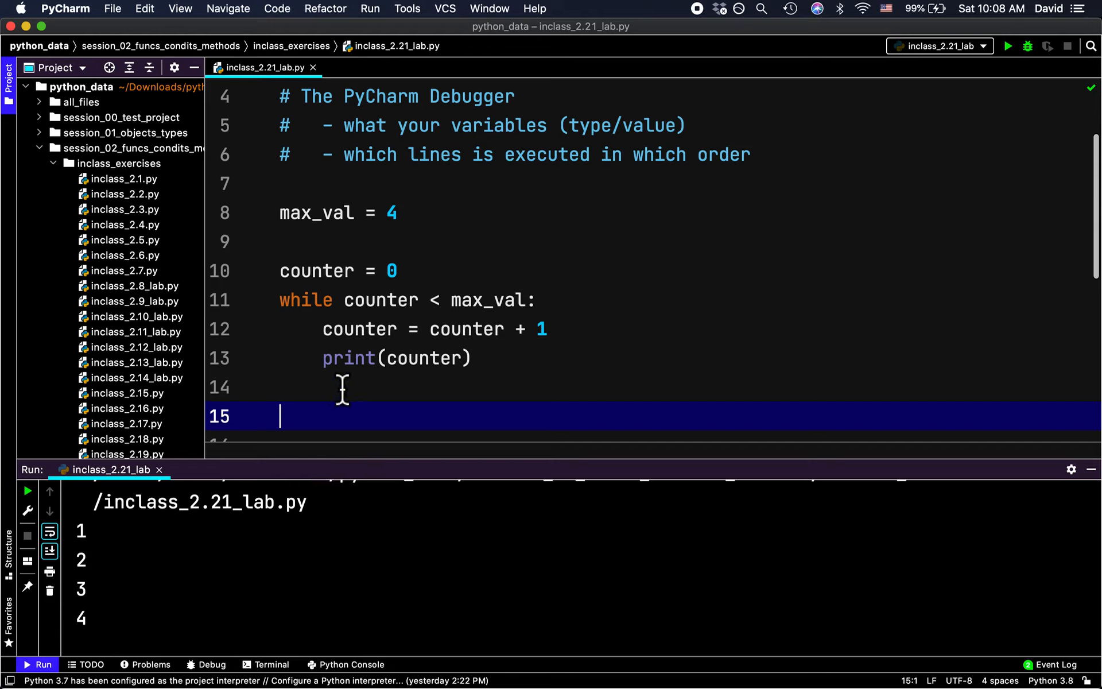
mouse_move(408, 419)
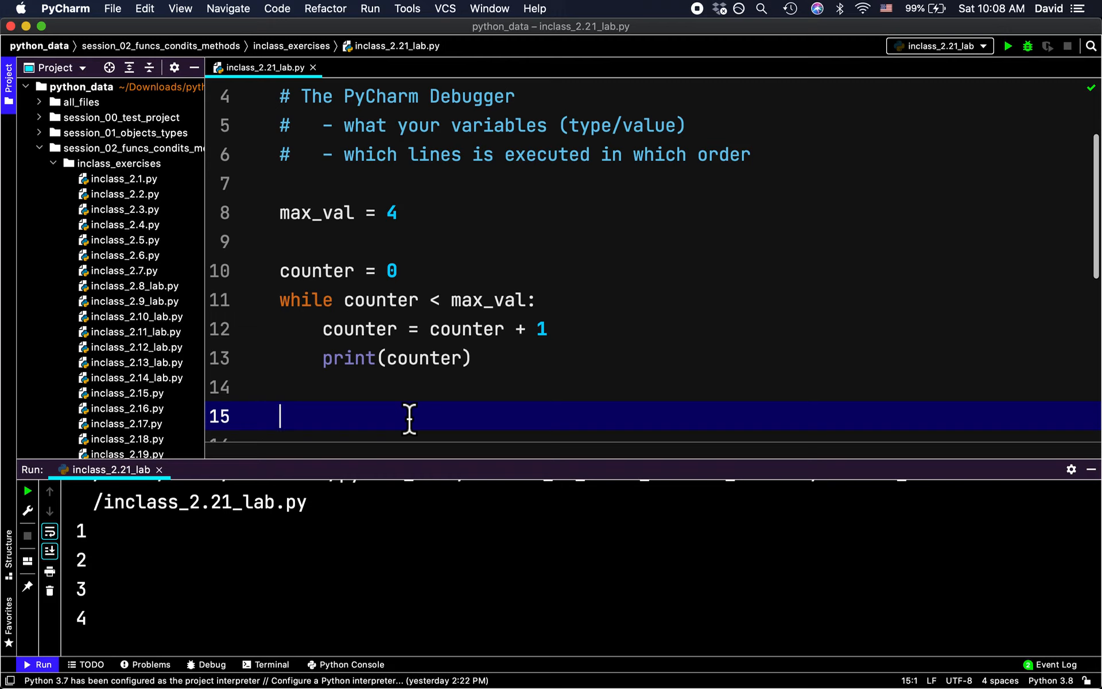
mouse_move(353, 145)
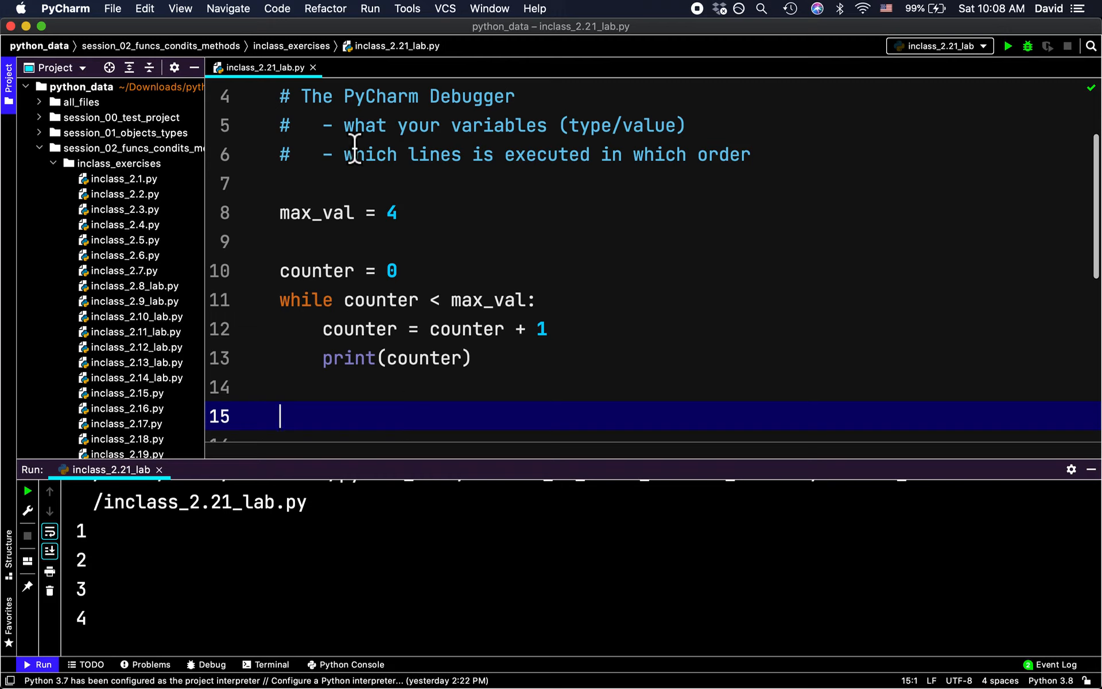
mouse_move(355, 134)
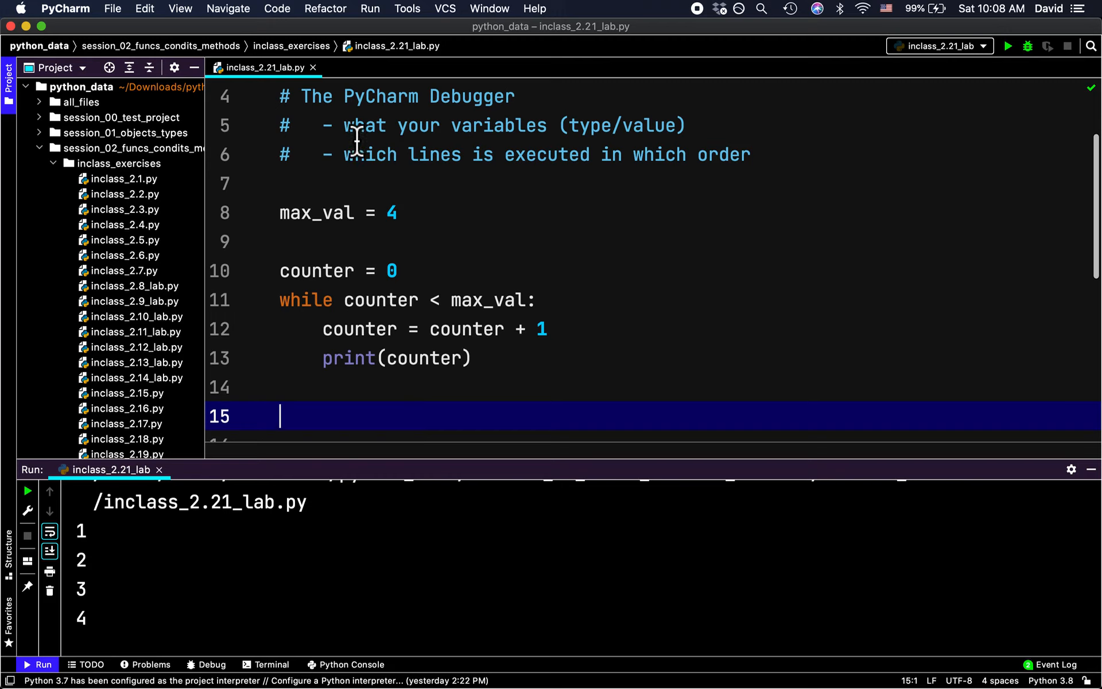
drag(344, 125, 516, 154)
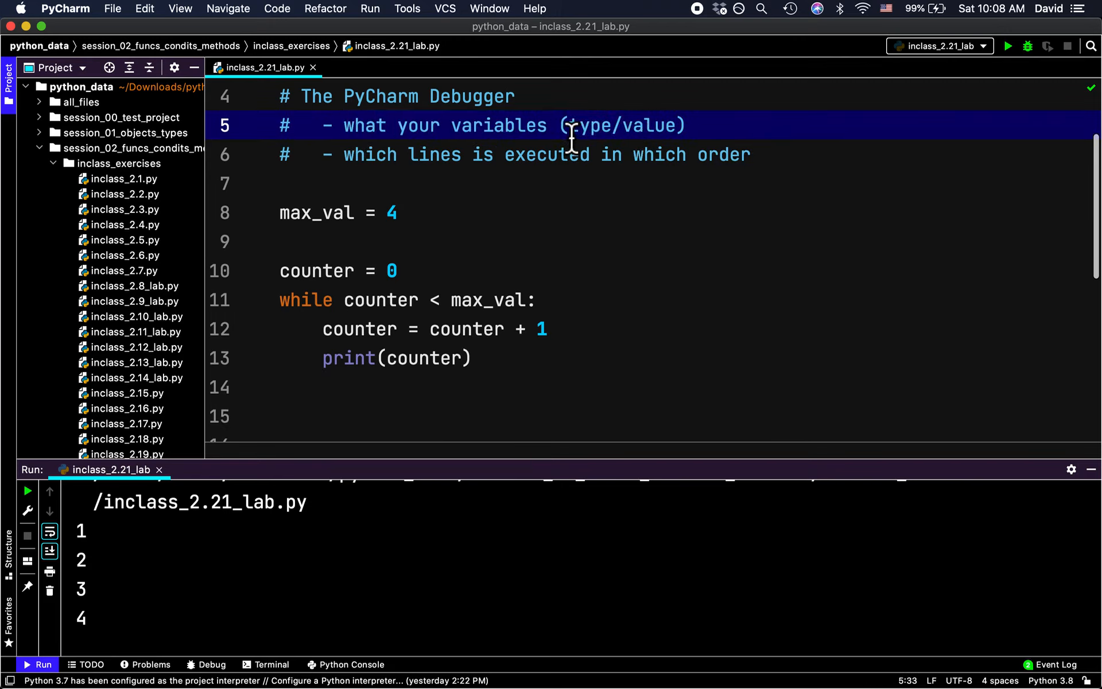
double_click(362, 125)
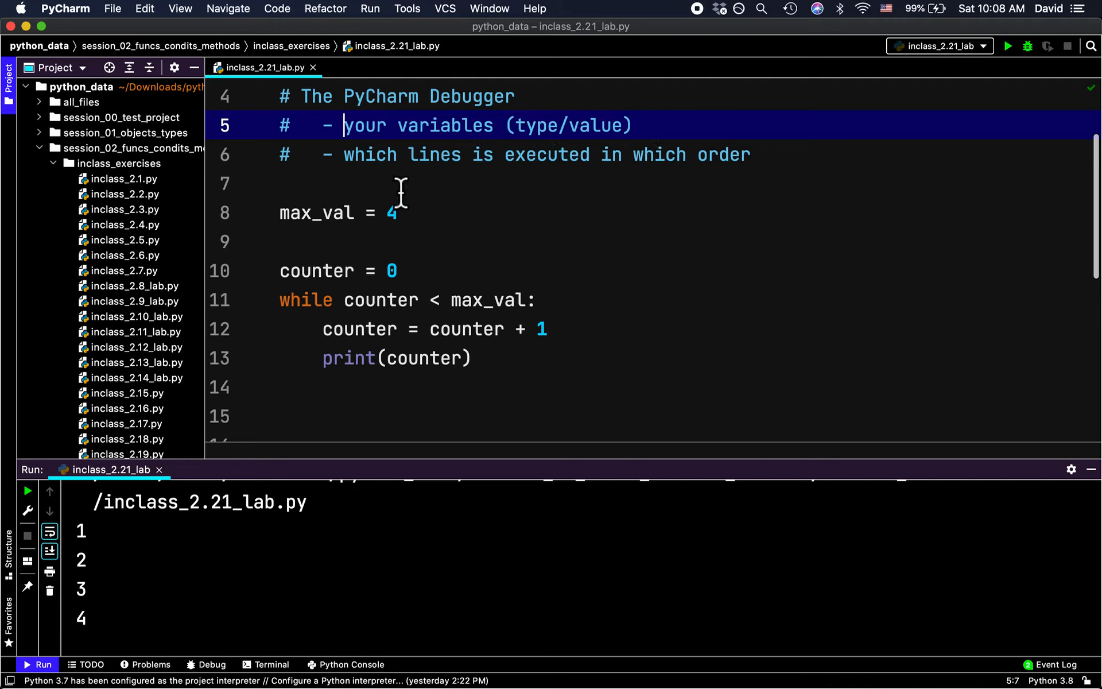
mouse_move(460, 169)
text(a)
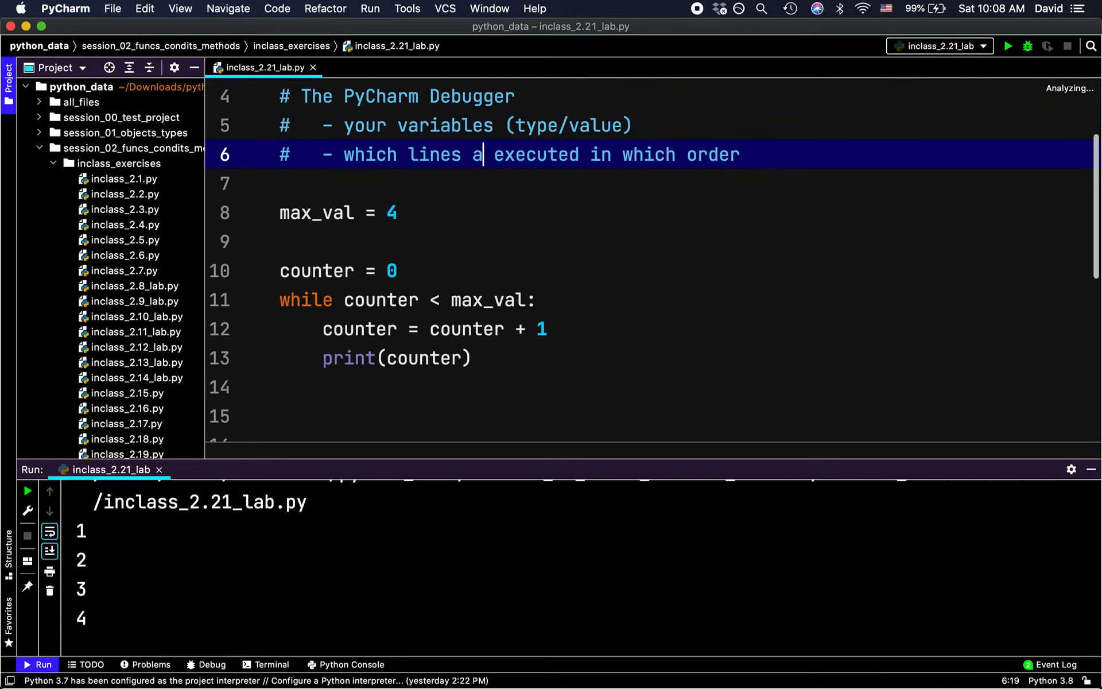
text(re)
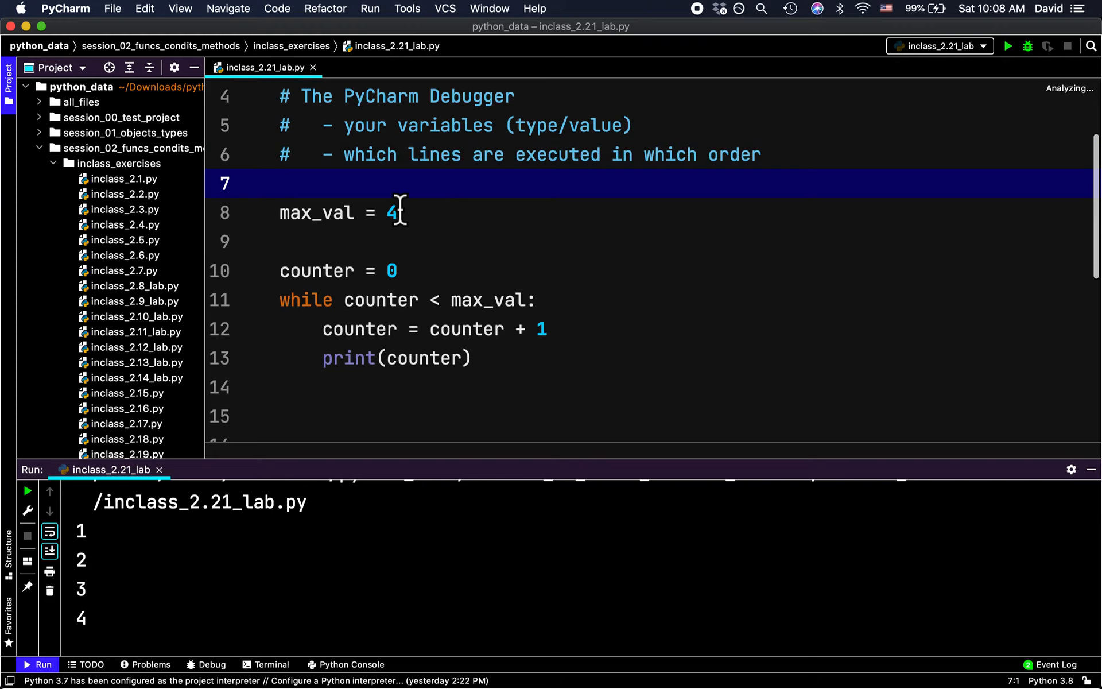
mouse_move(547, 286)
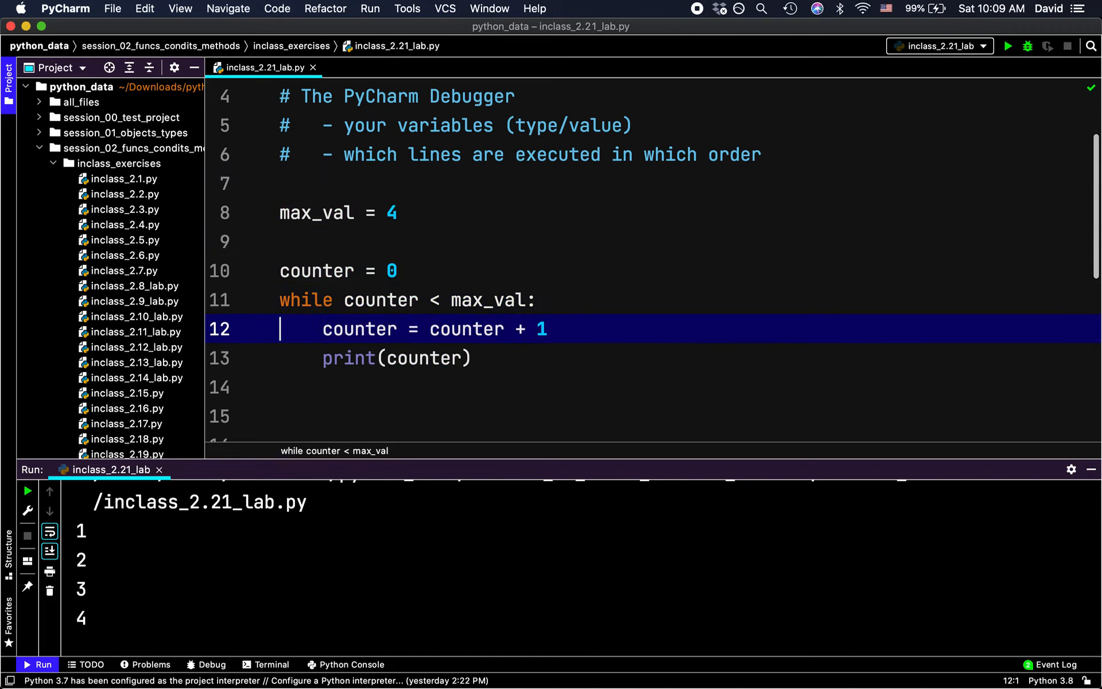
Step: Toggle a breakpoint in the gutter beside line 10, counter = 0
click(310, 300)
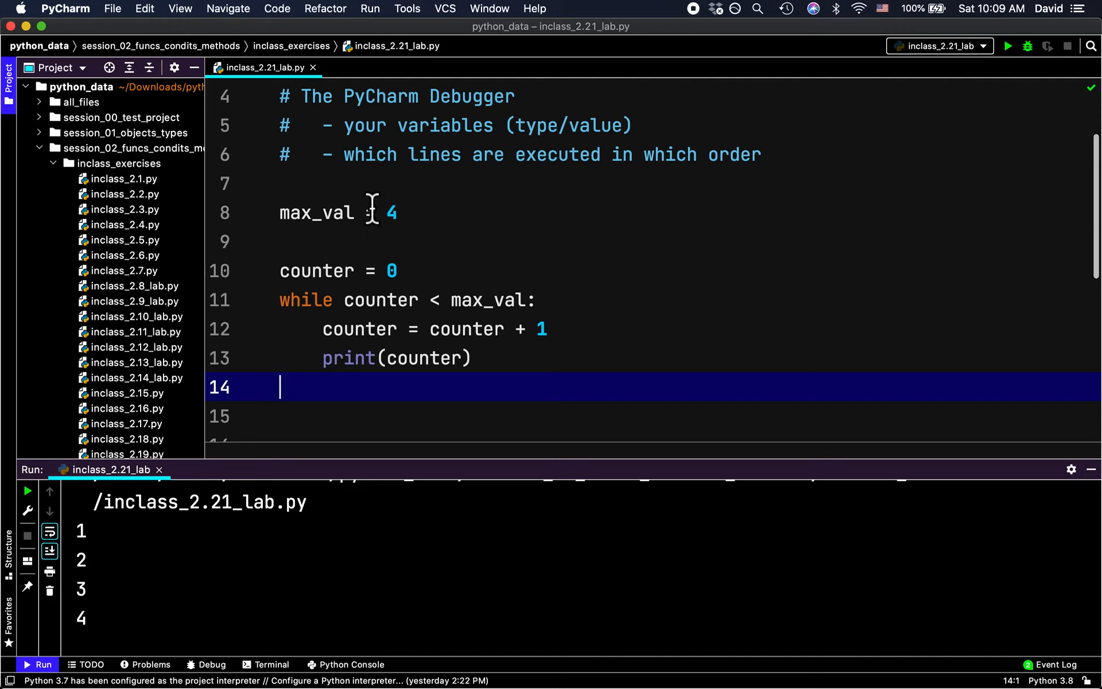
mouse_move(267, 288)
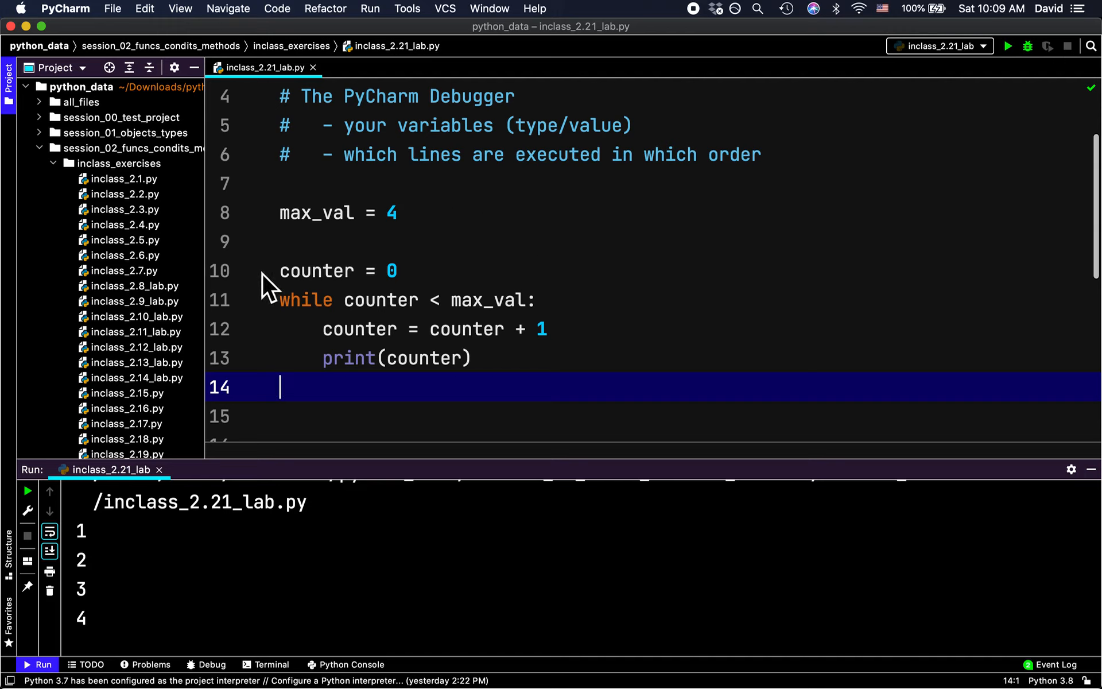
click(251, 270)
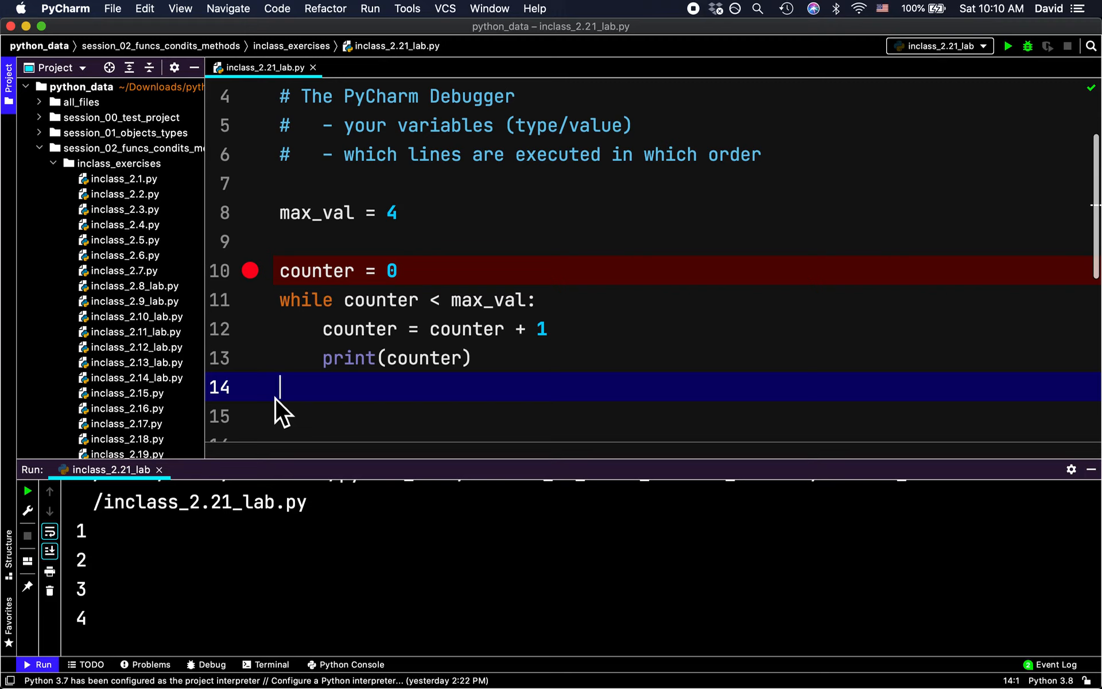
mouse_move(260, 289)
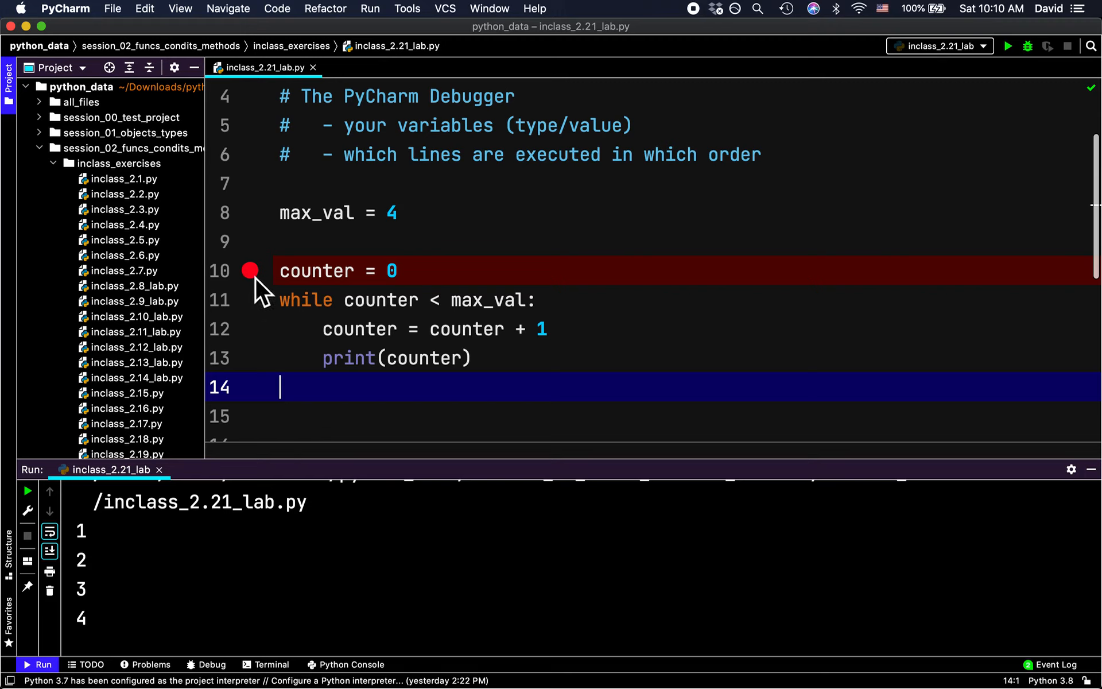
Step: Try breakpoints on the max_val = 4 and while lines, keeping only counter = 0
click(250, 213)
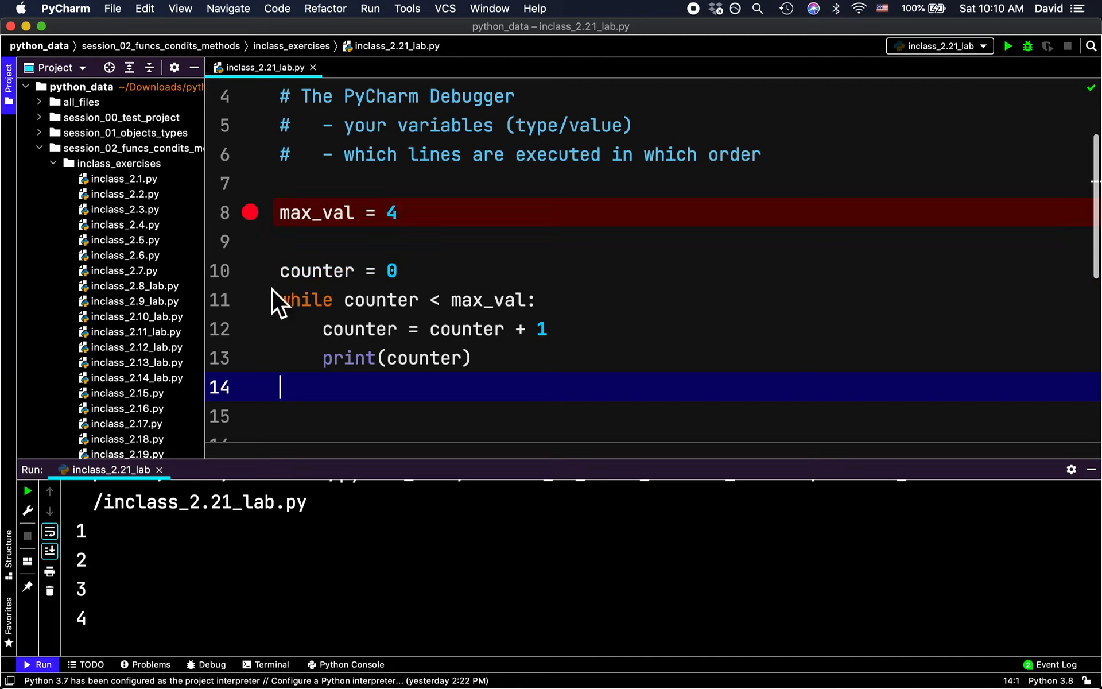
mouse_move(316, 356)
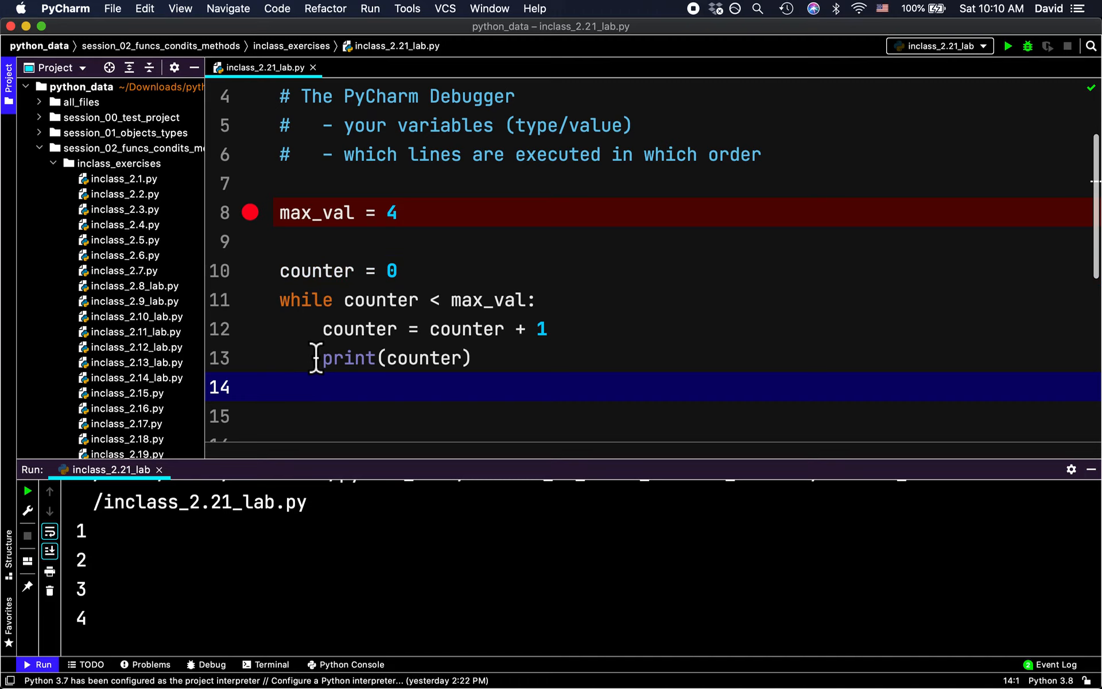
mouse_move(281, 225)
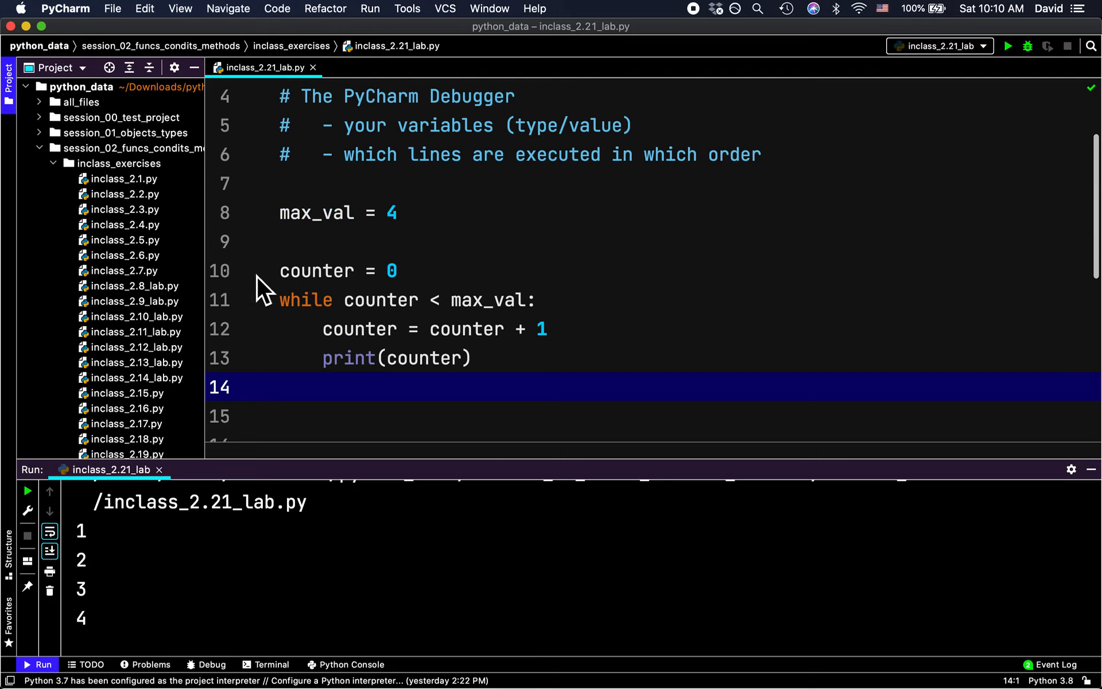
click(250, 270)
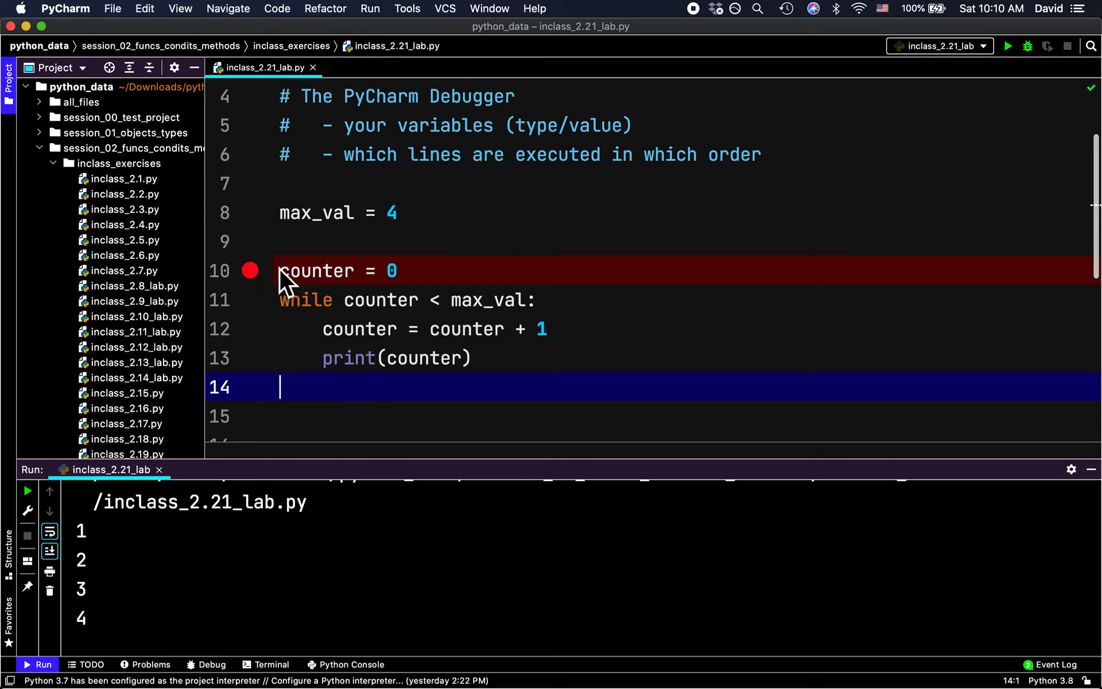
click(250, 301)
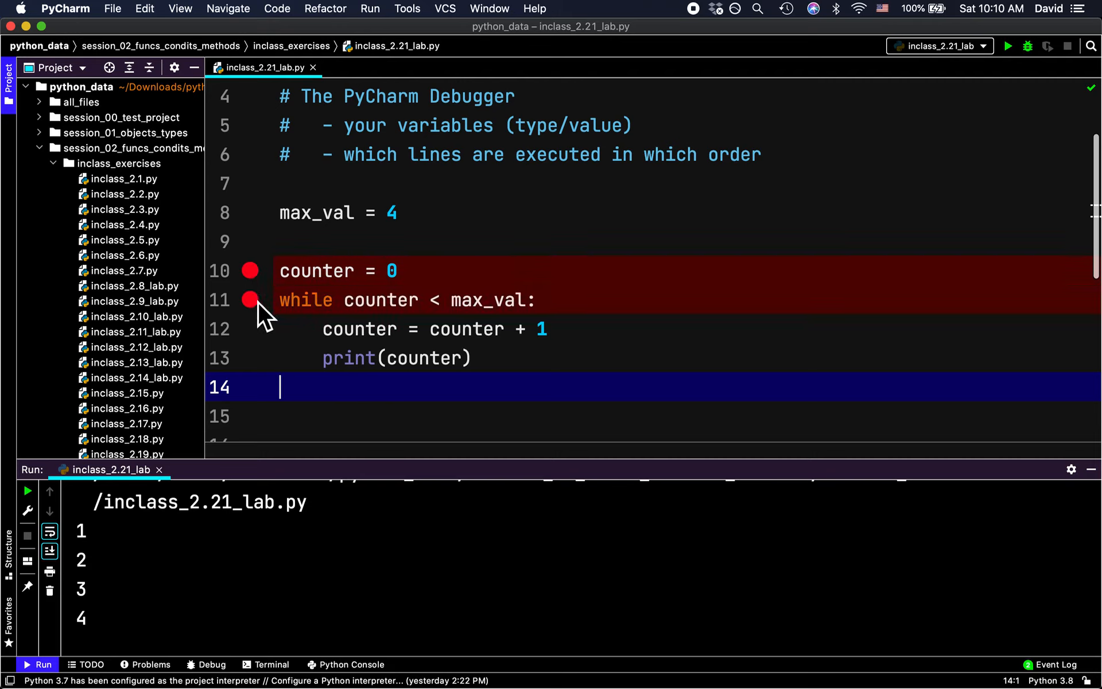
click(250, 299)
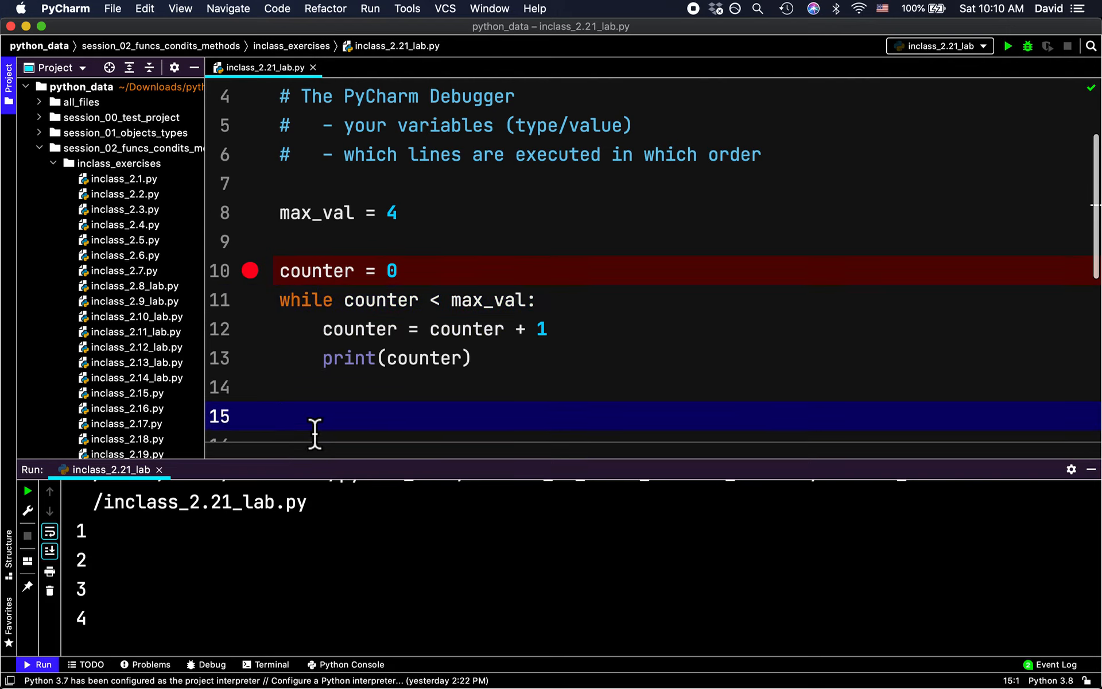
mouse_move(329, 367)
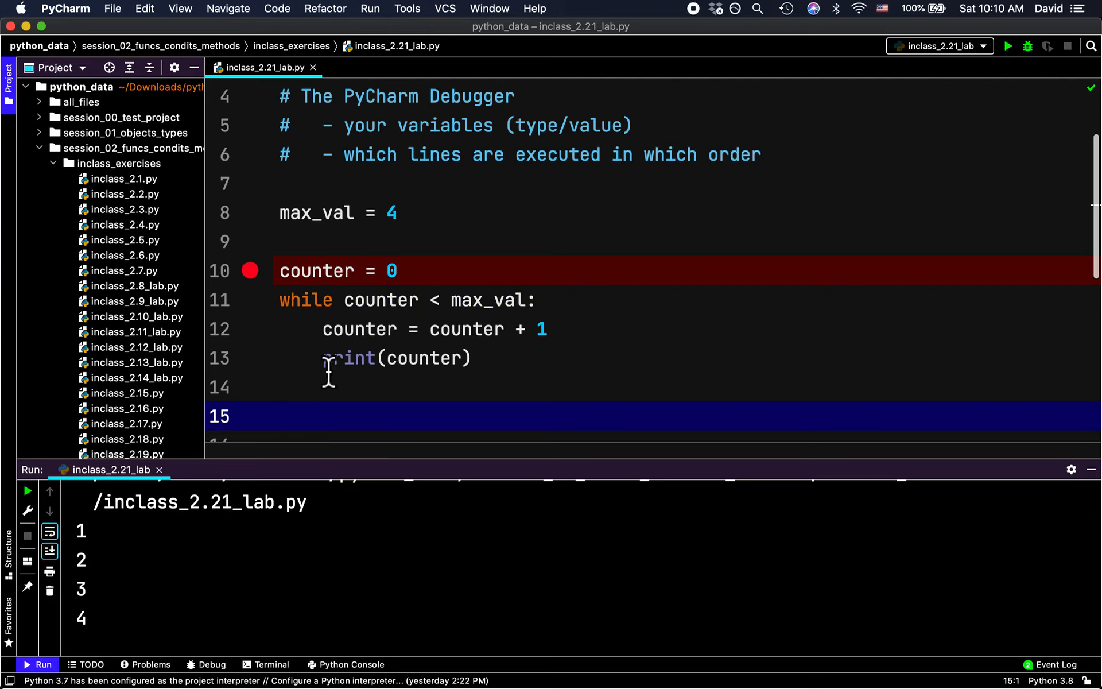
mouse_move(439, 307)
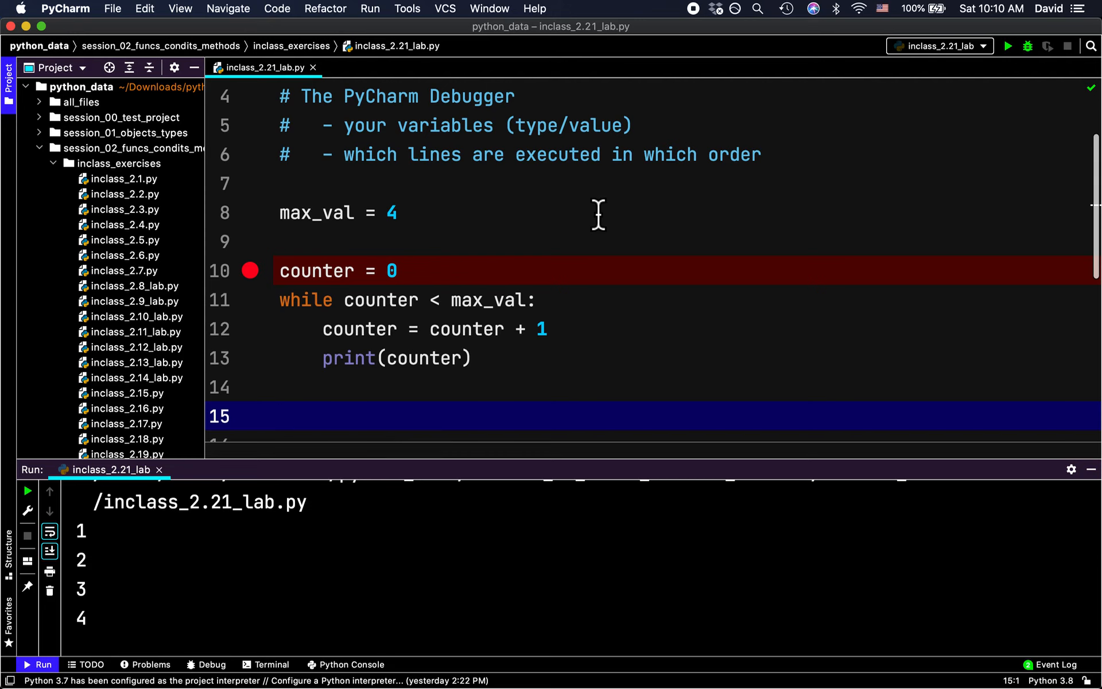
Step: Launch Debug 'inclass_2.21_lab' from the editor's context menu
click(569, 213)
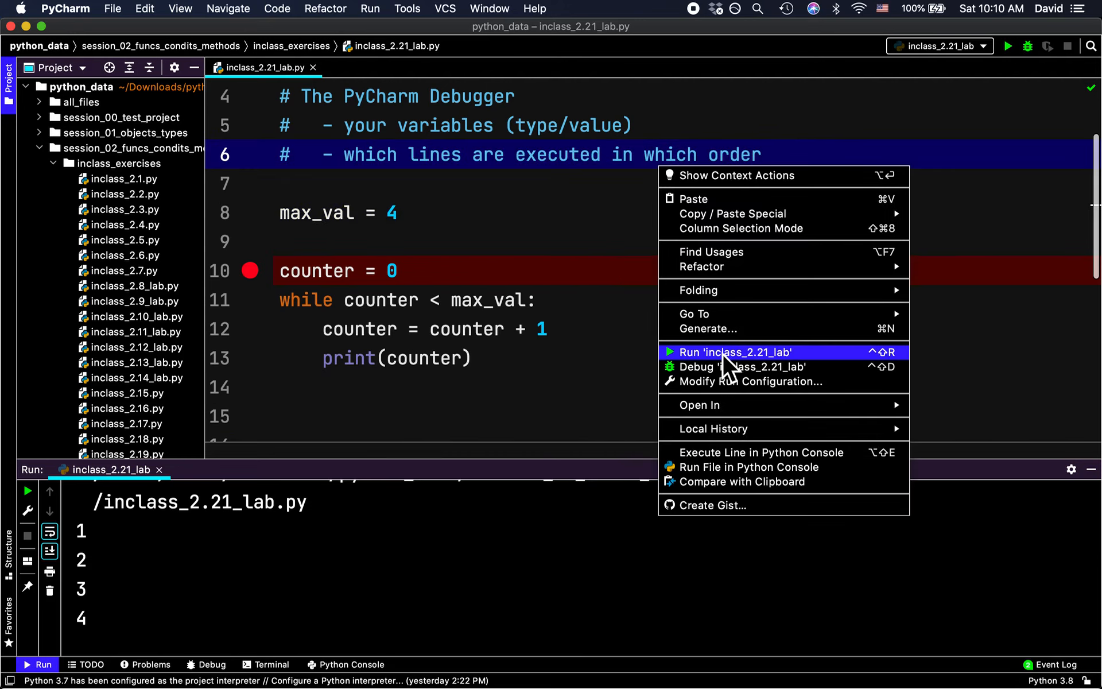
mouse_move(738, 367)
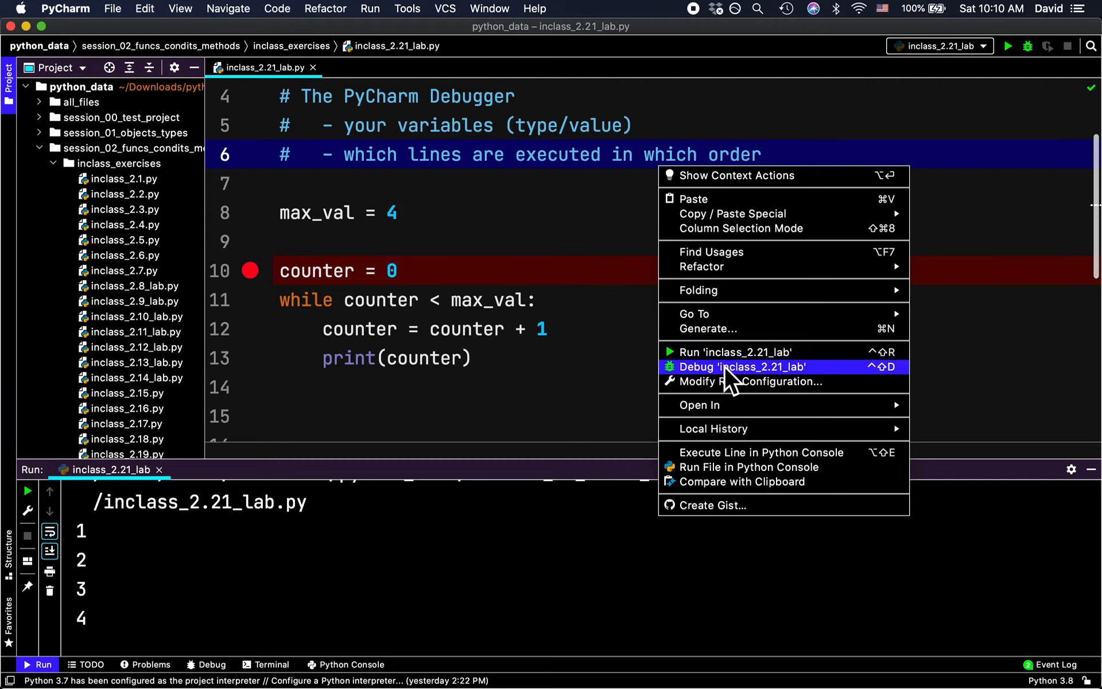
click(741, 367)
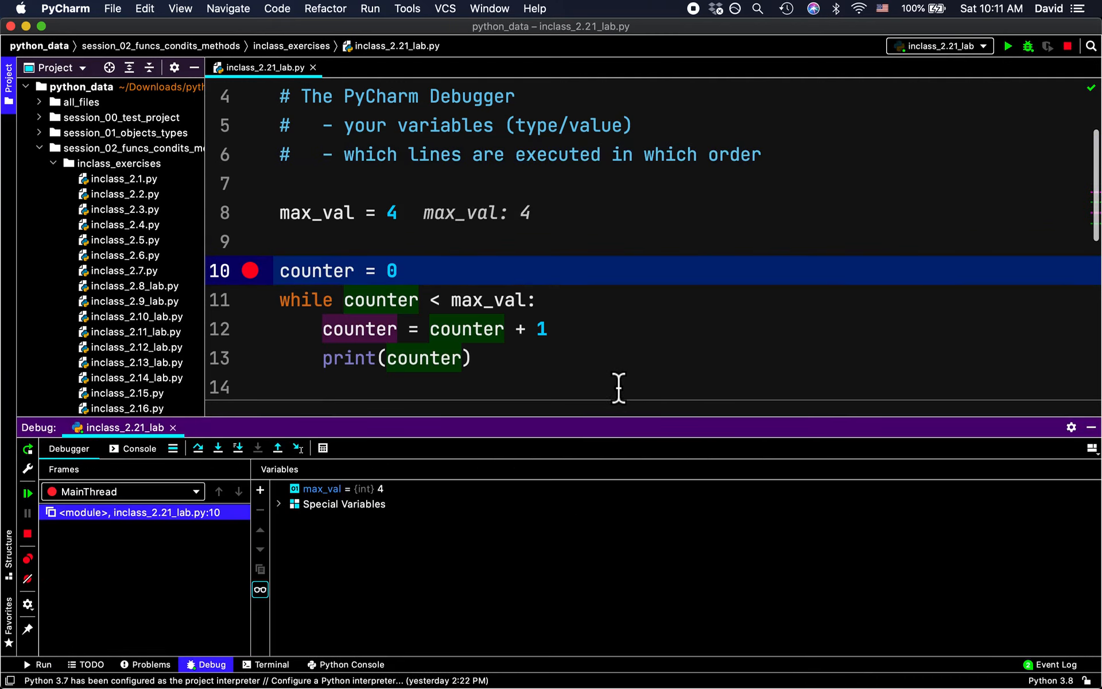
mouse_move(553, 244)
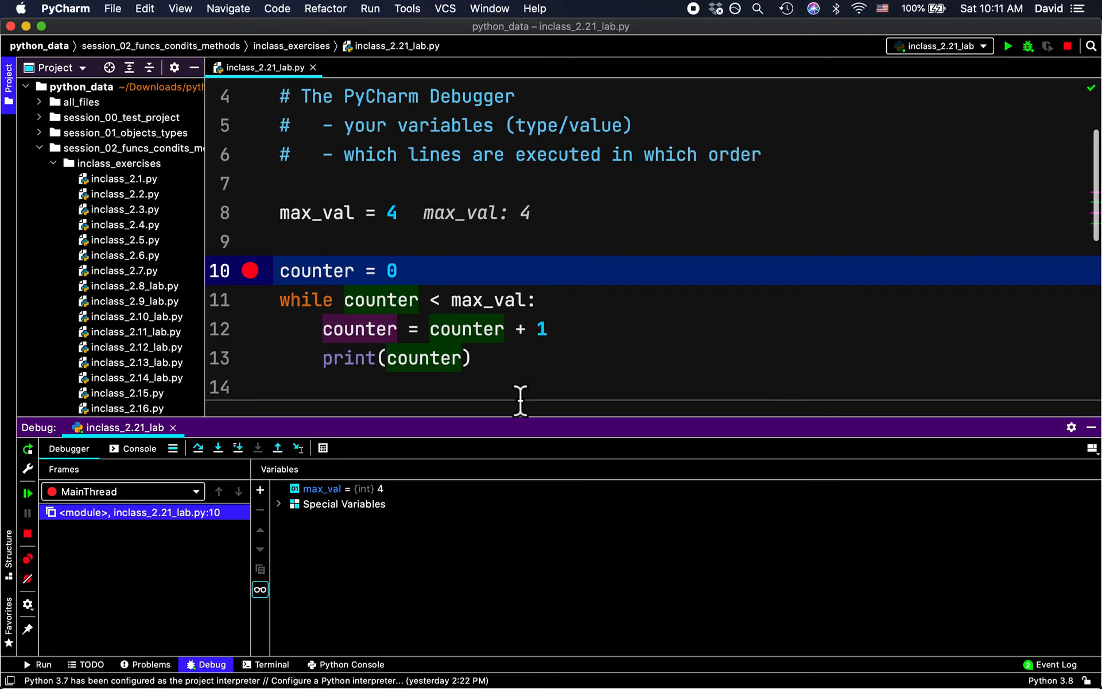
mouse_move(526, 404)
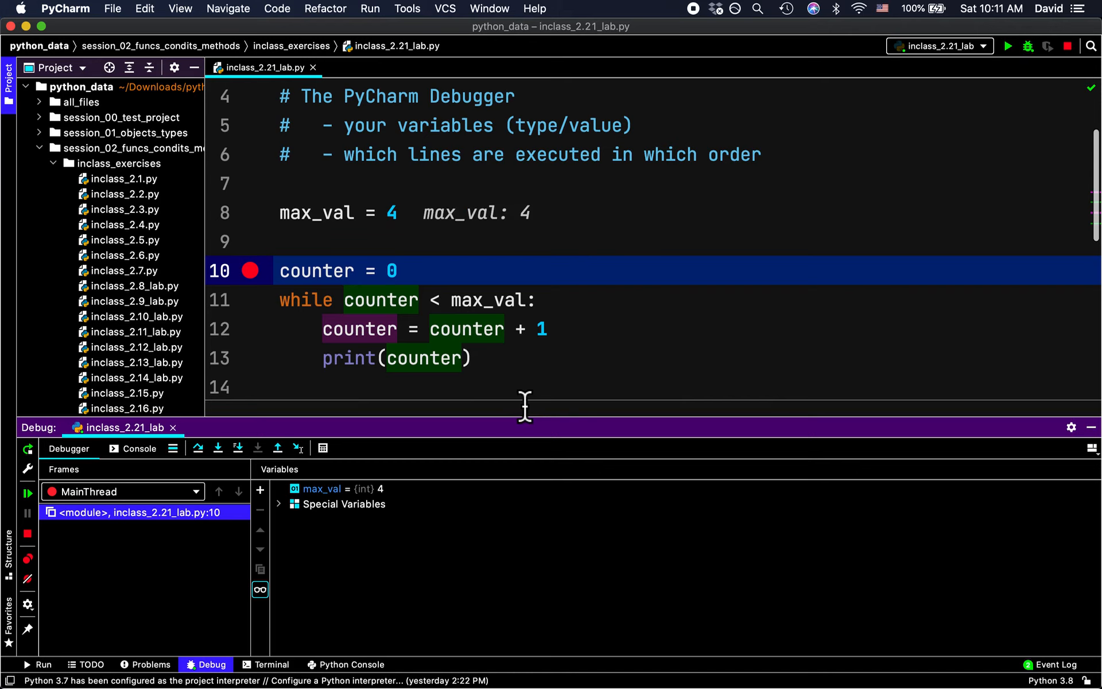
mouse_move(569, 295)
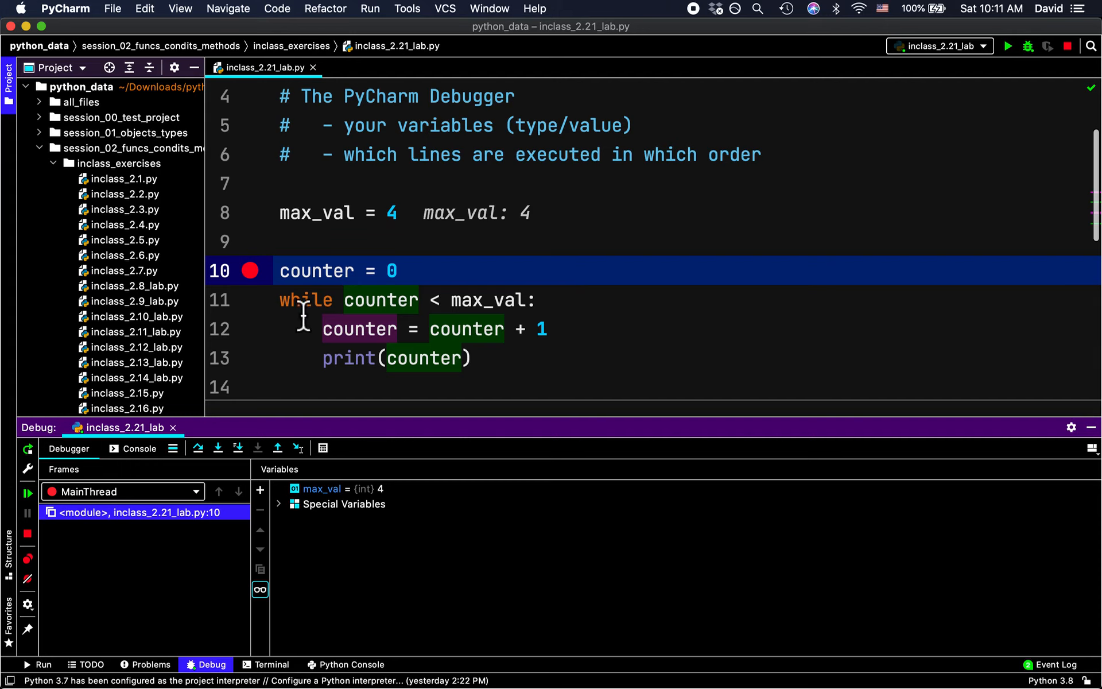
mouse_move(285, 299)
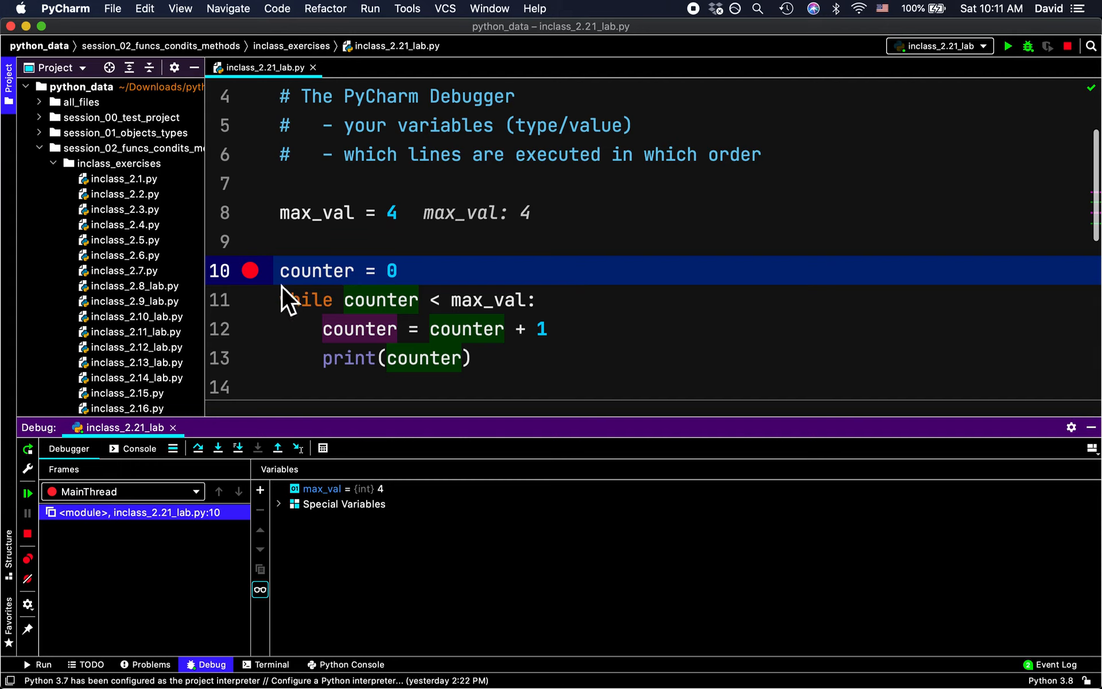
mouse_move(183, 454)
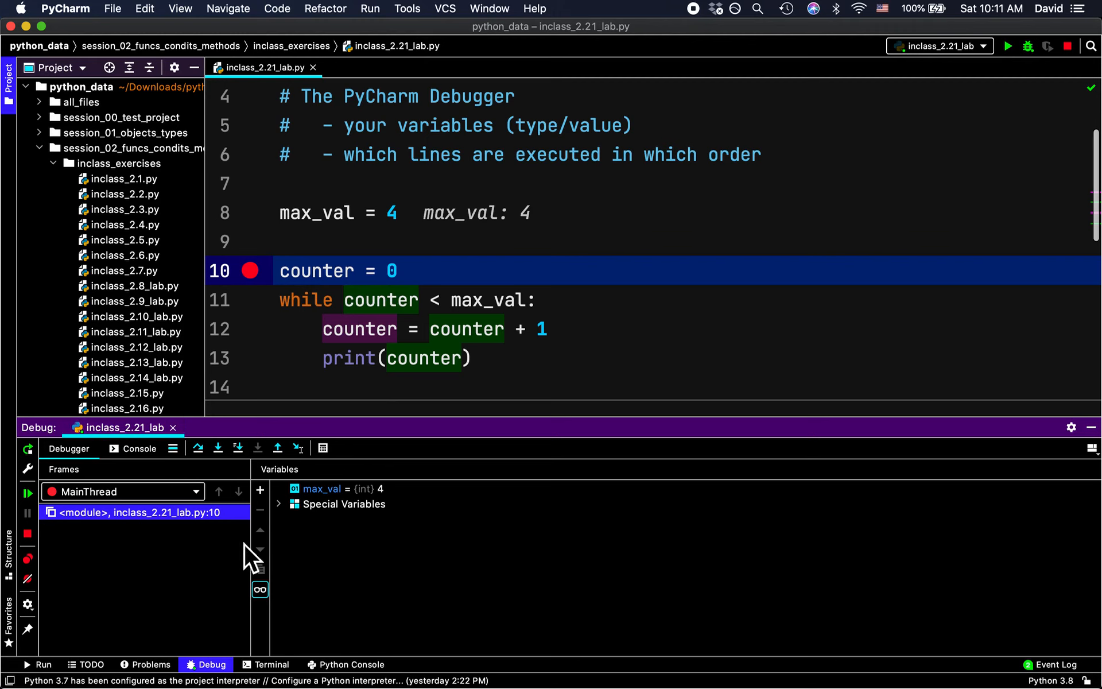
mouse_move(209, 549)
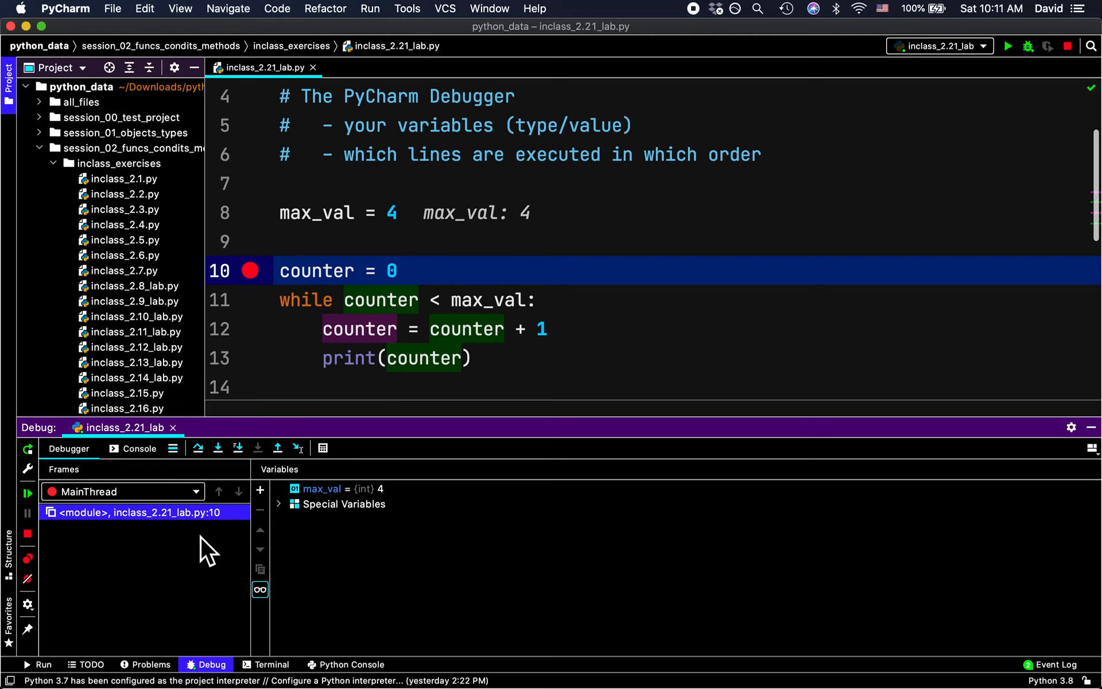
mouse_move(47, 429)
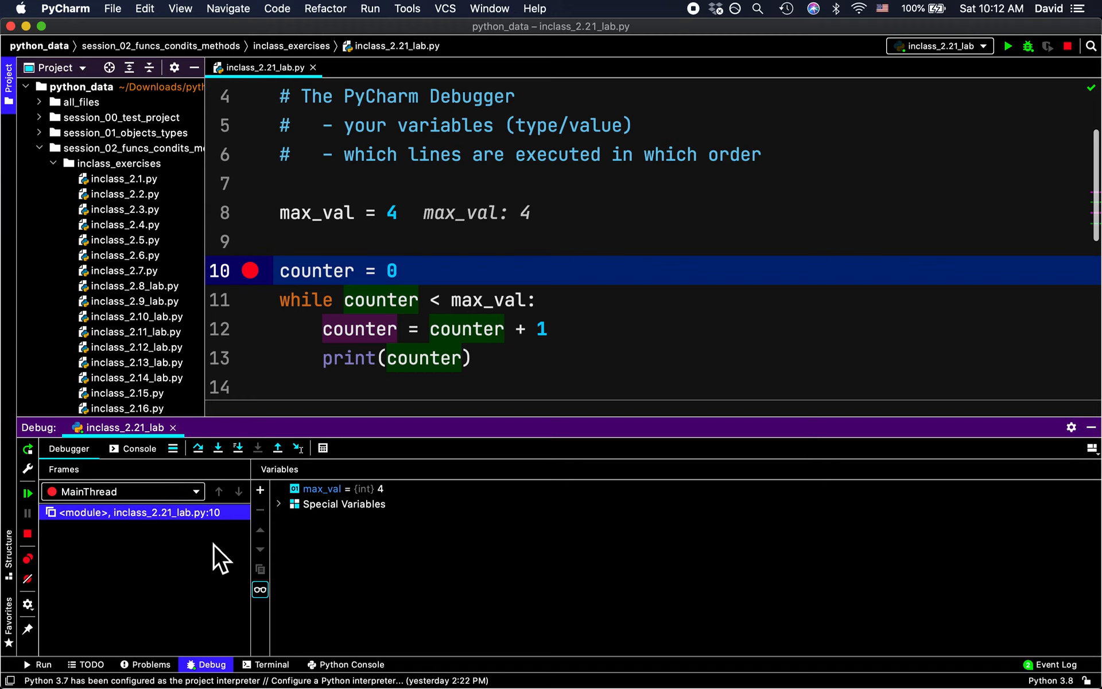
mouse_move(260, 490)
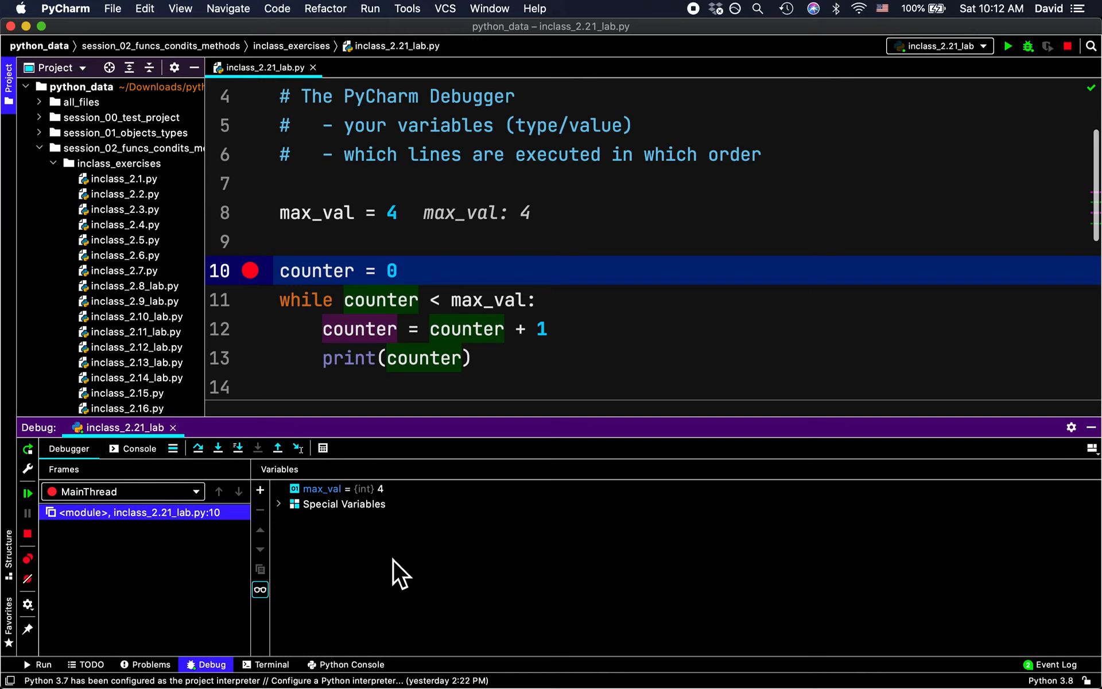
mouse_move(351, 514)
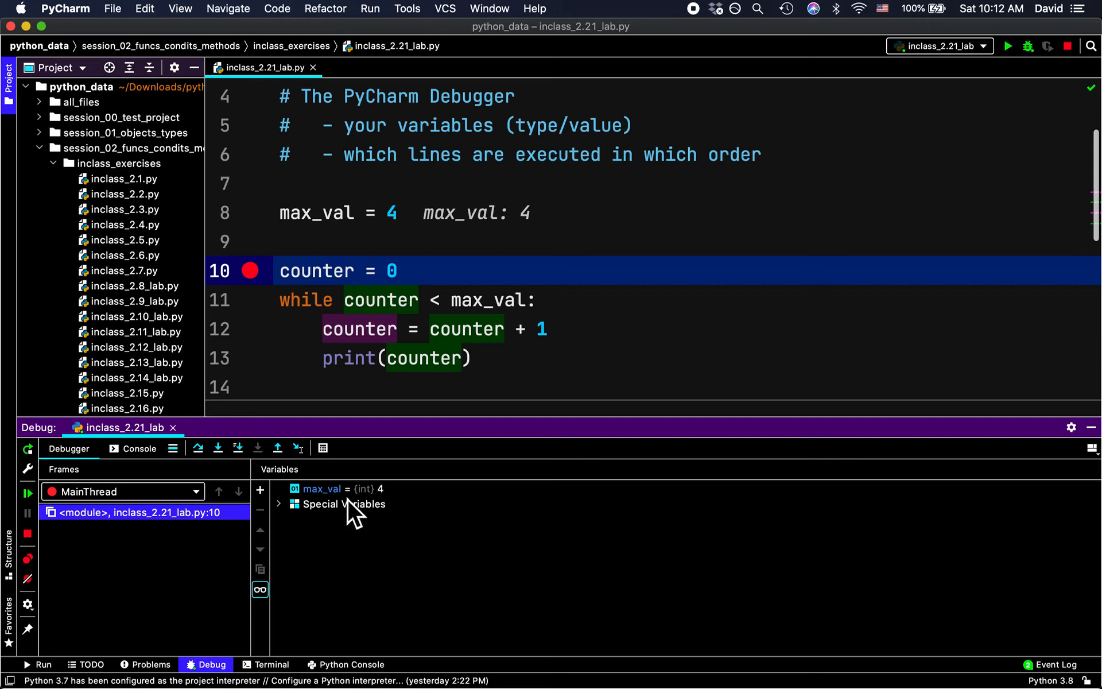
mouse_move(393, 514)
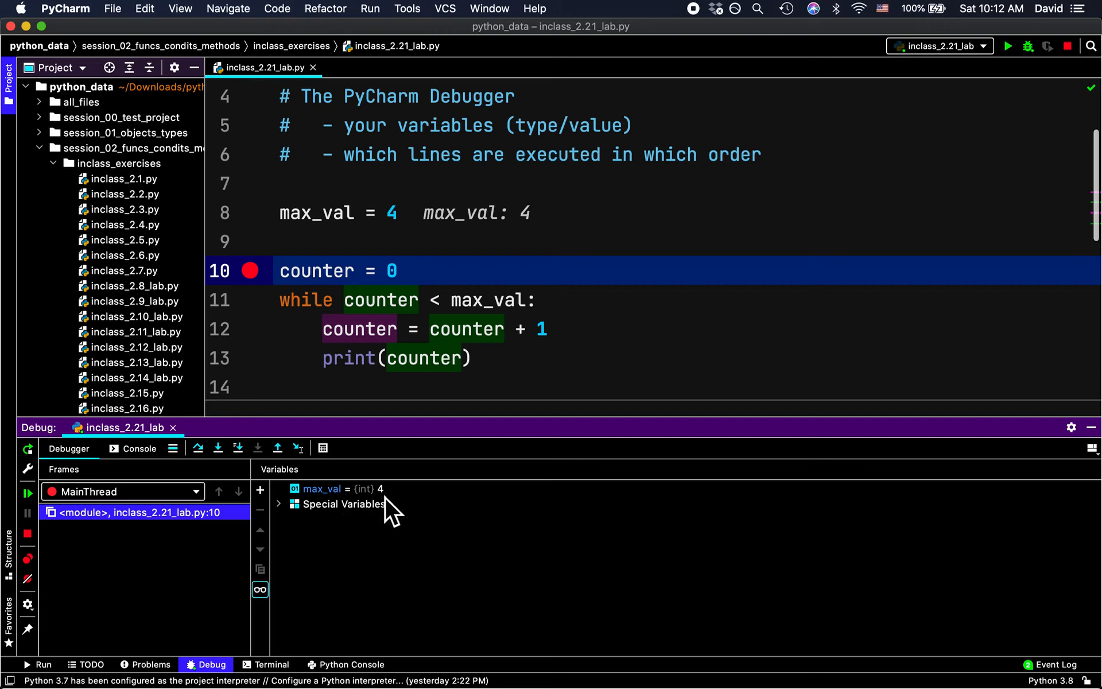
mouse_move(366, 513)
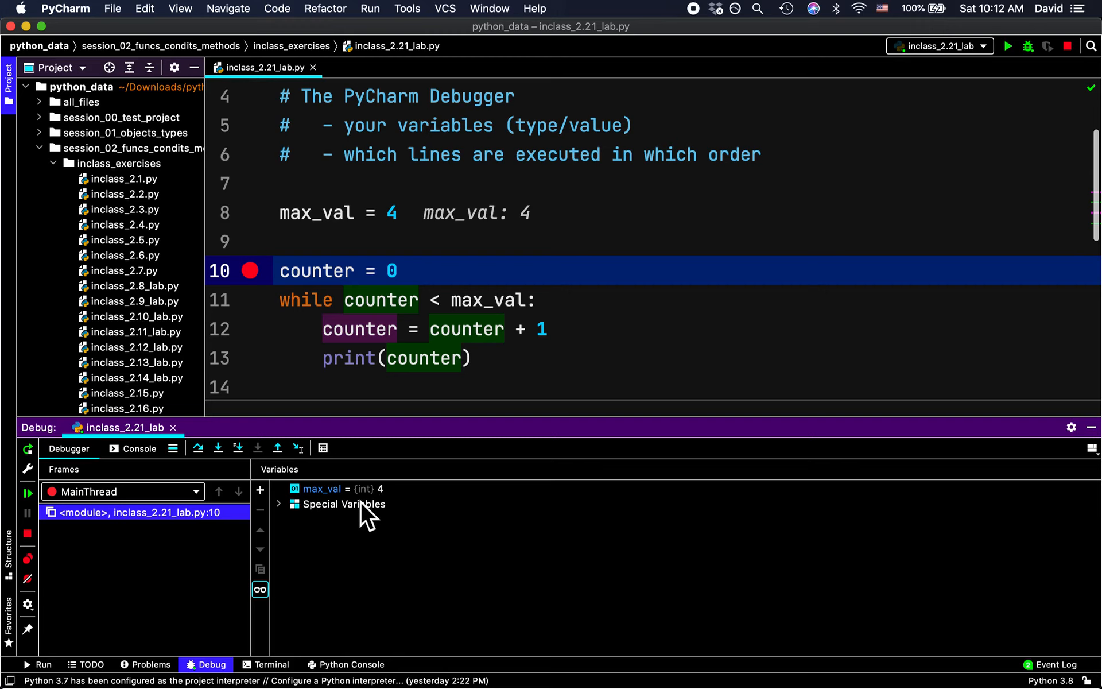
mouse_move(401, 514)
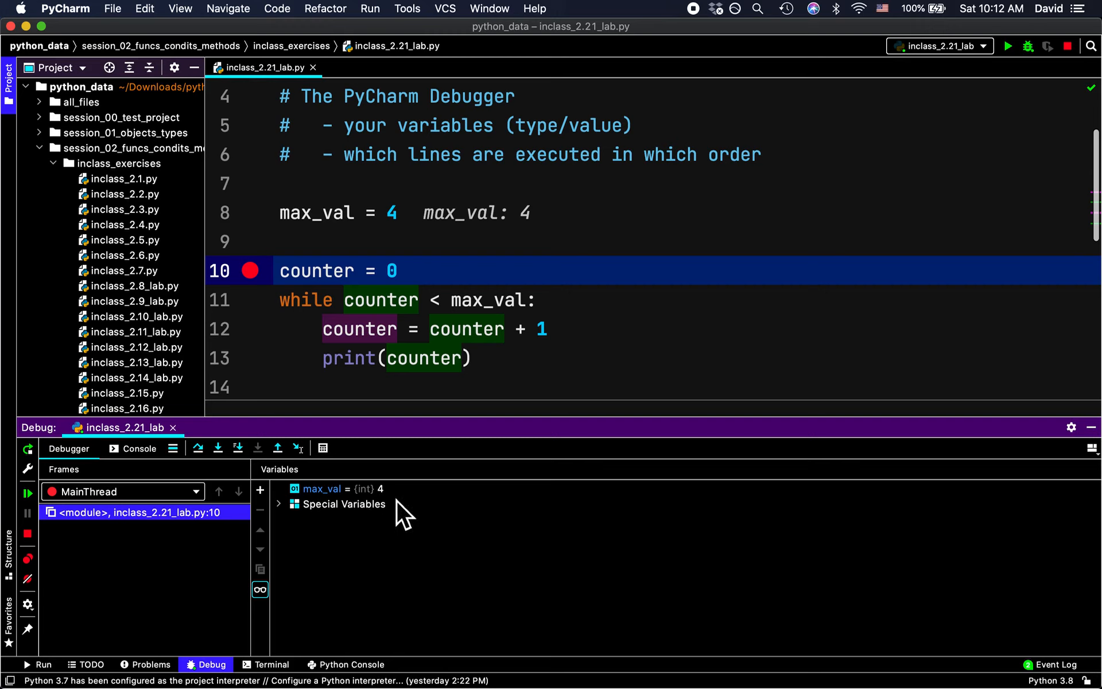
mouse_move(418, 544)
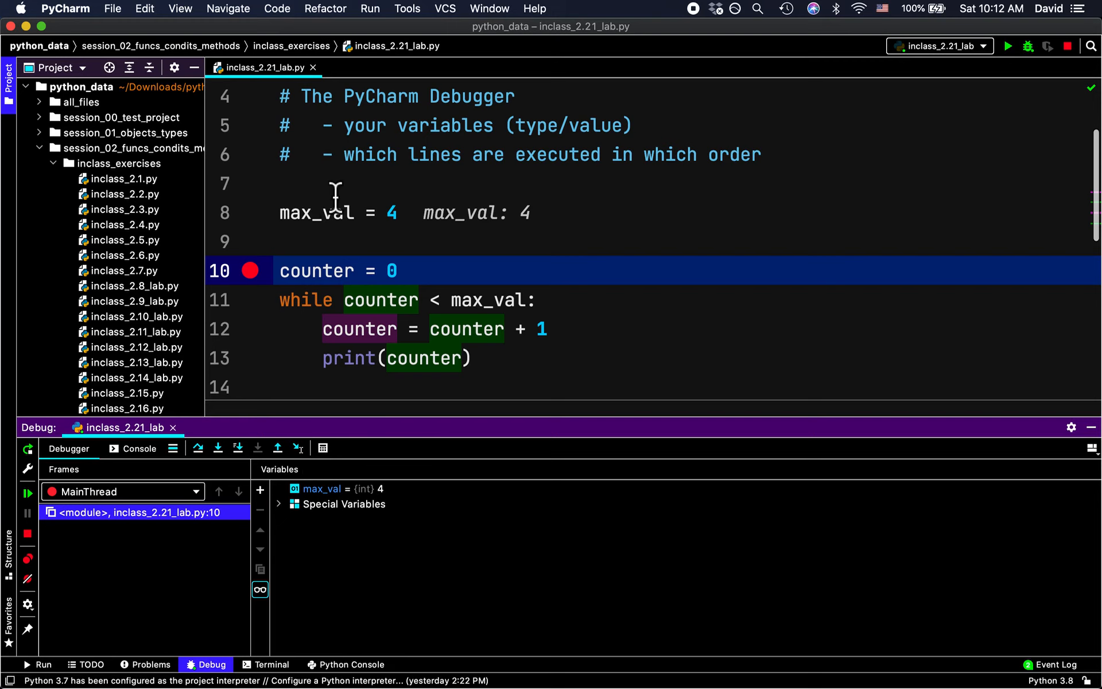
drag(345, 125, 624, 125)
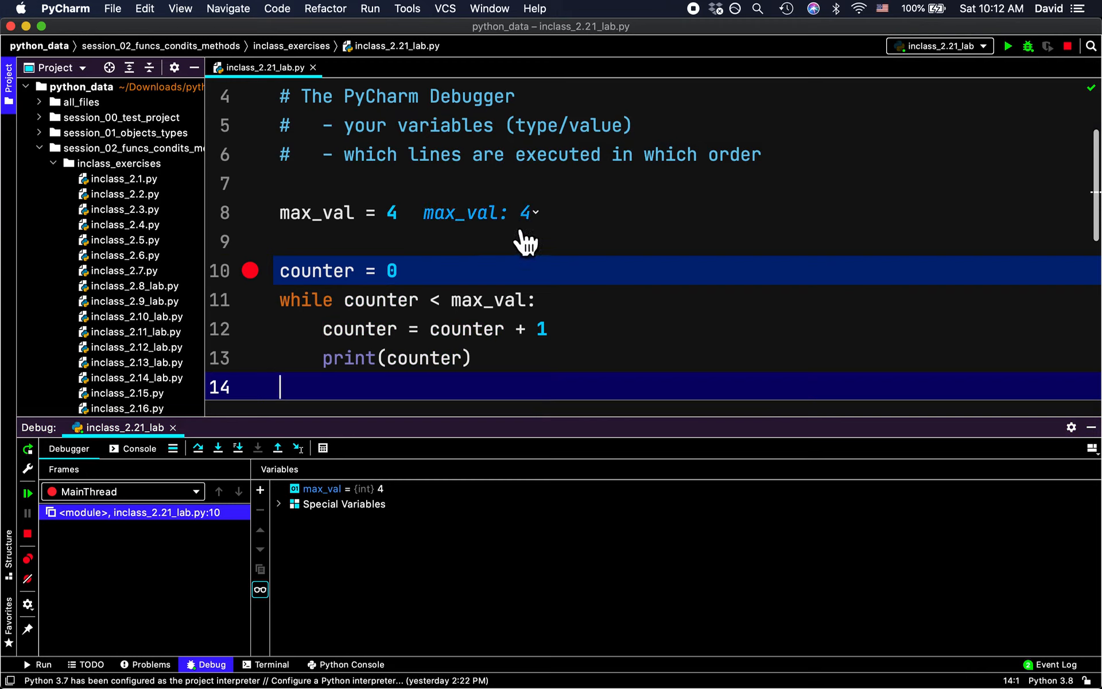
mouse_move(535, 225)
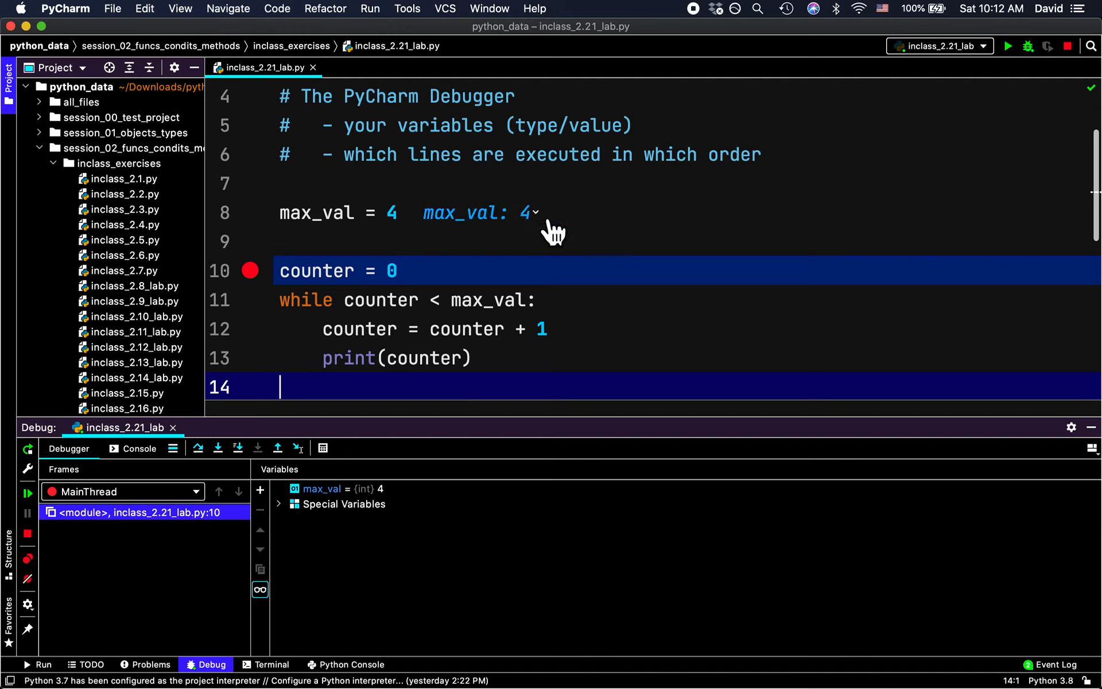
mouse_move(408, 241)
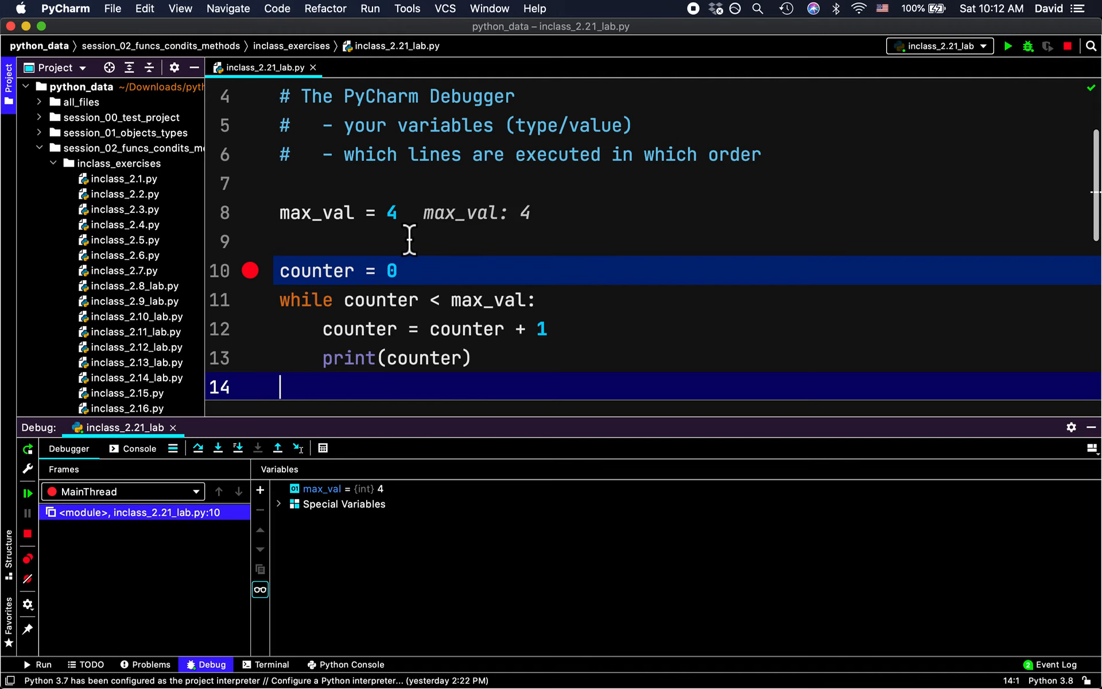
mouse_move(428, 453)
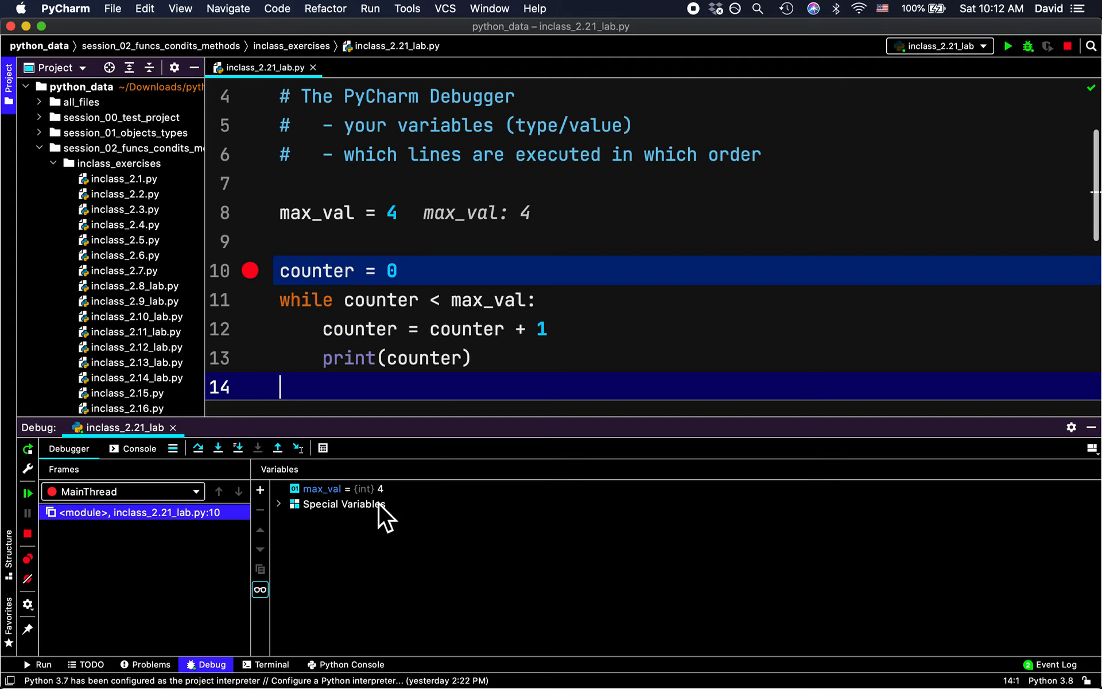
mouse_move(554, 231)
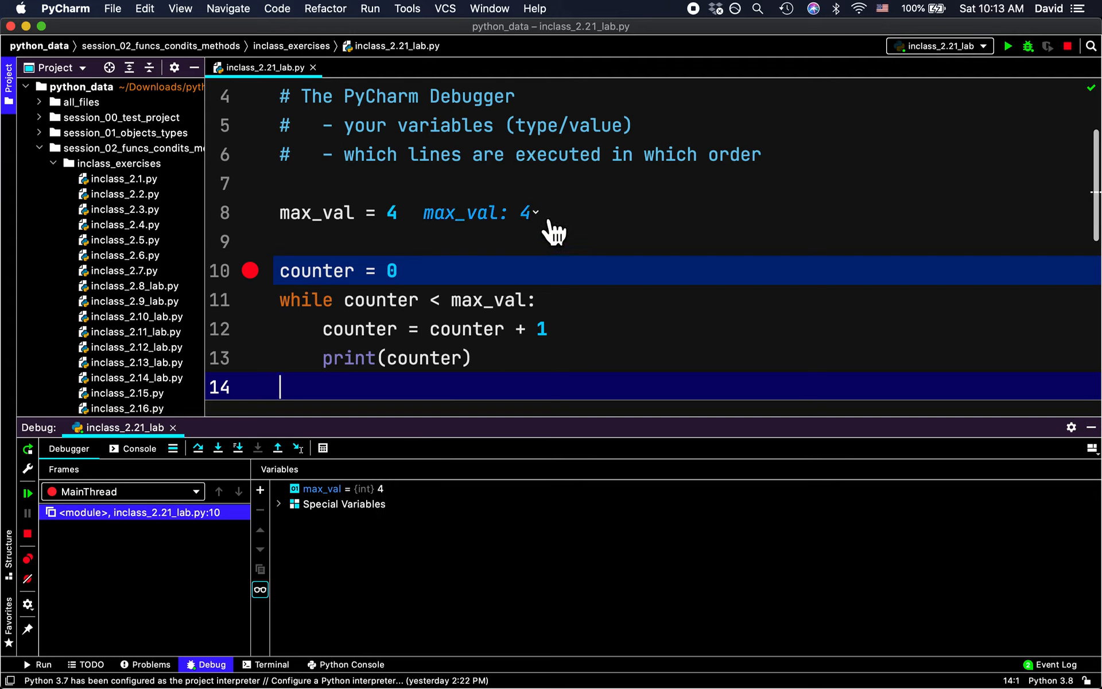
click(534, 212)
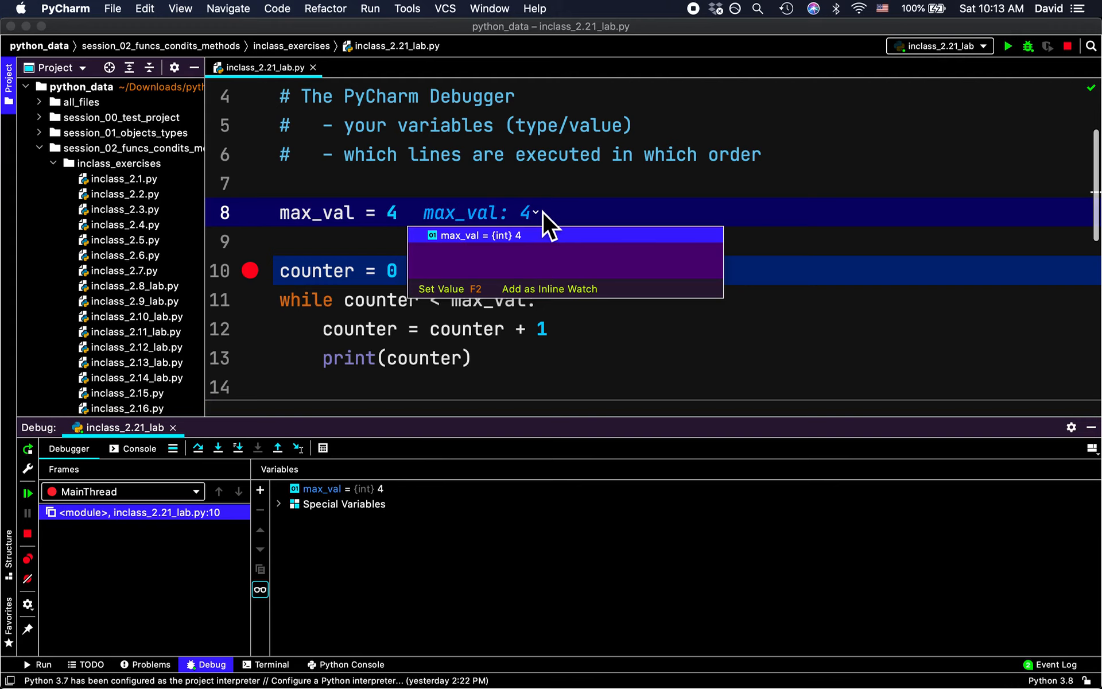
mouse_move(550, 288)
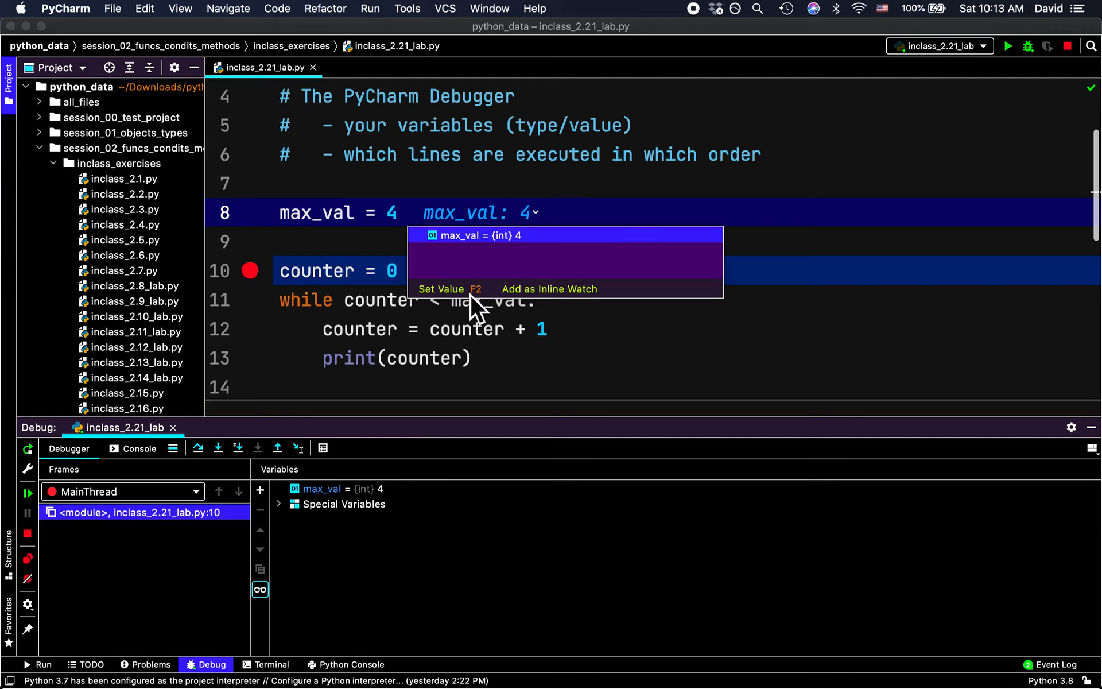
mouse_move(442, 289)
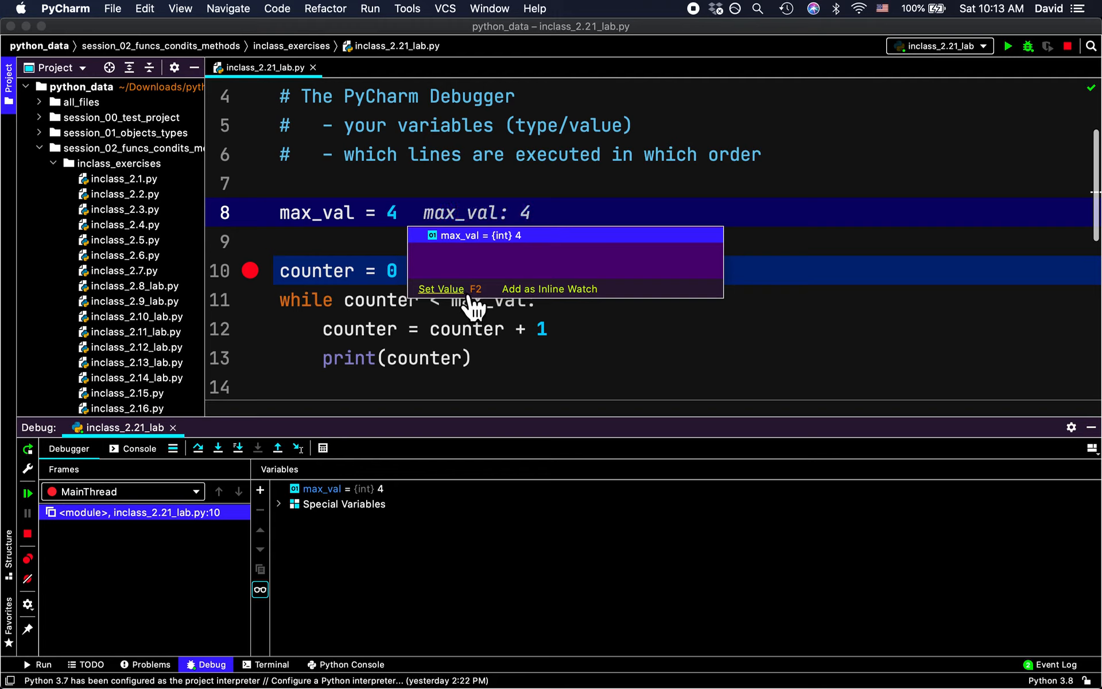
mouse_move(500, 313)
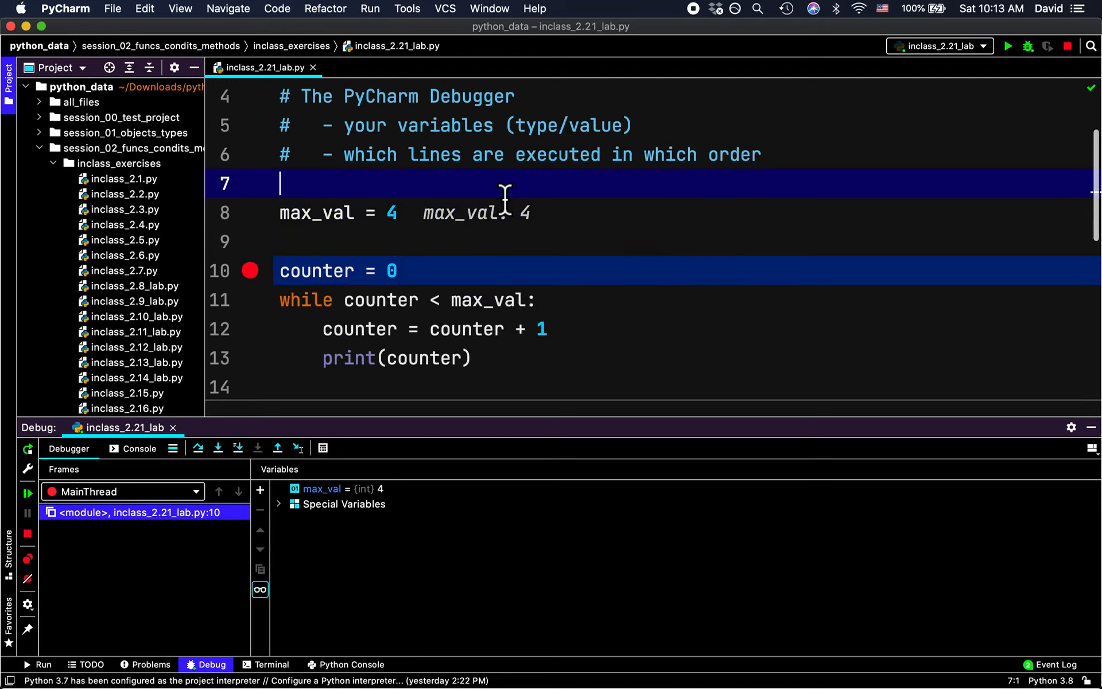
Step: Dismiss the inline max_val popup while paused at the line 10 breakpoint
click(492, 387)
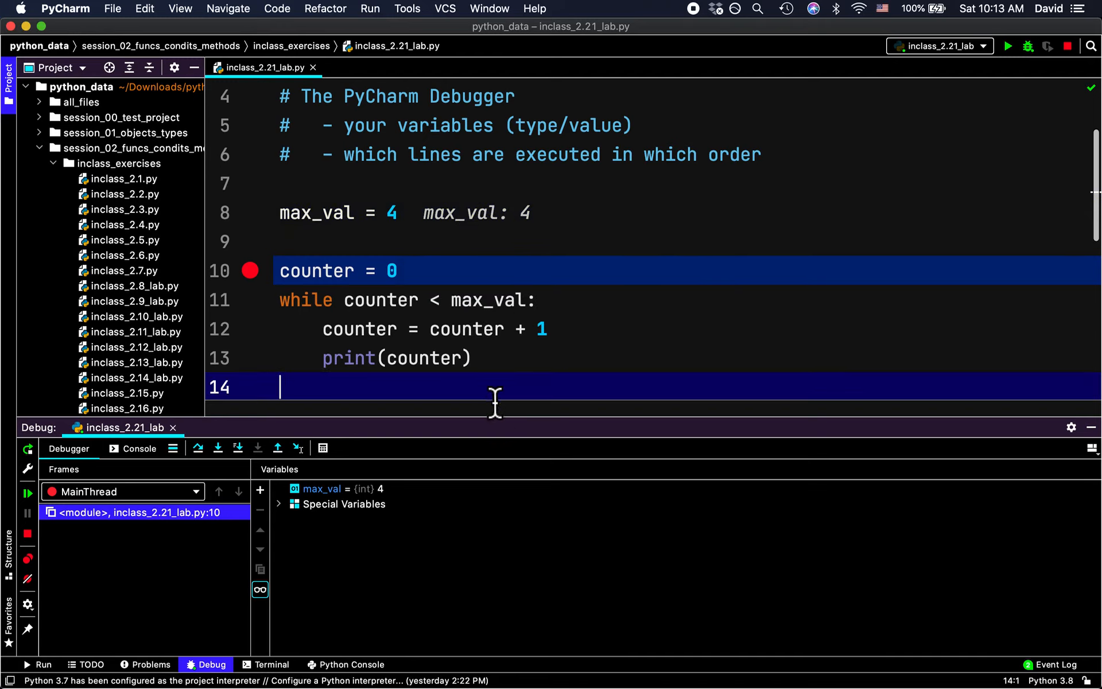
mouse_move(501, 418)
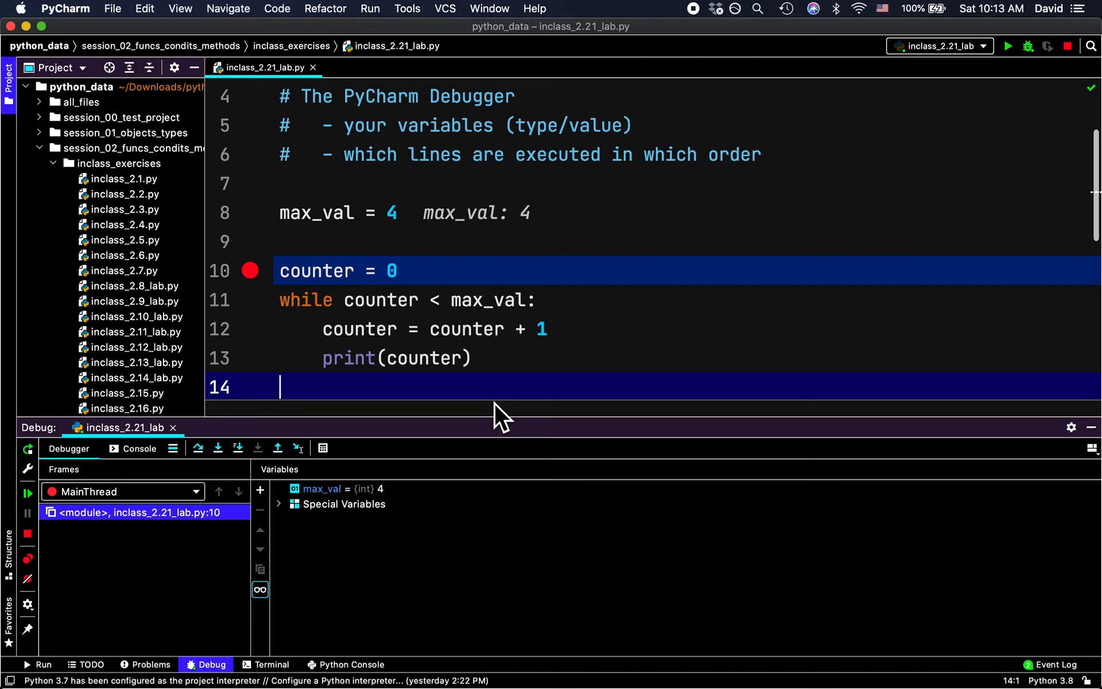
mouse_move(320, 499)
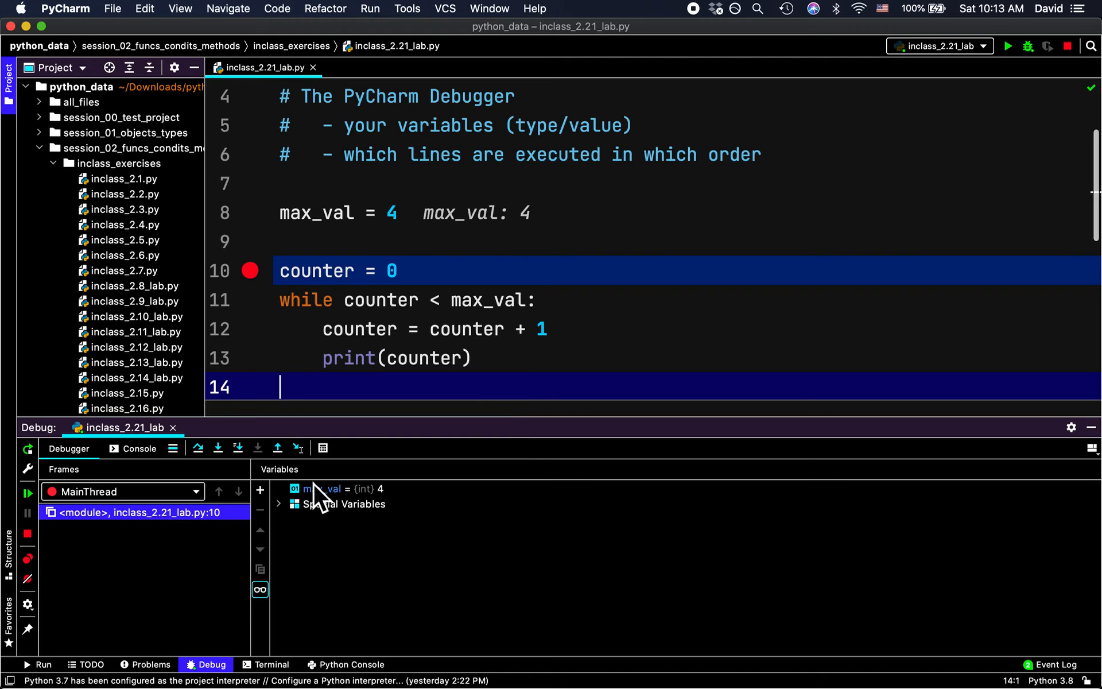
click(219, 447)
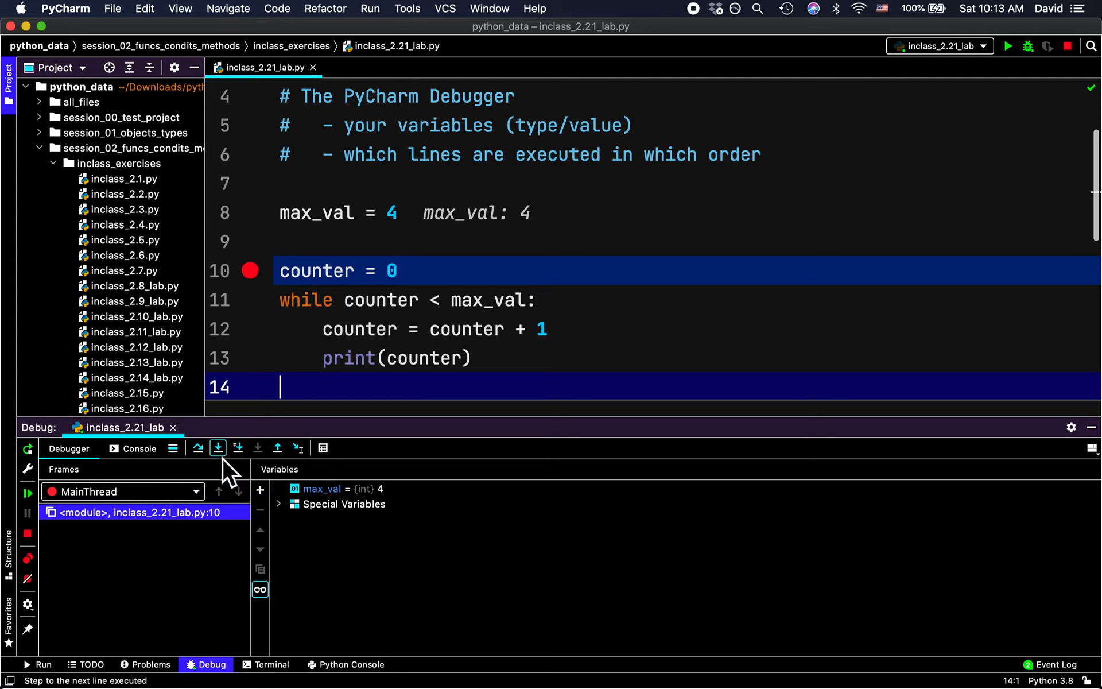
mouse_move(238, 448)
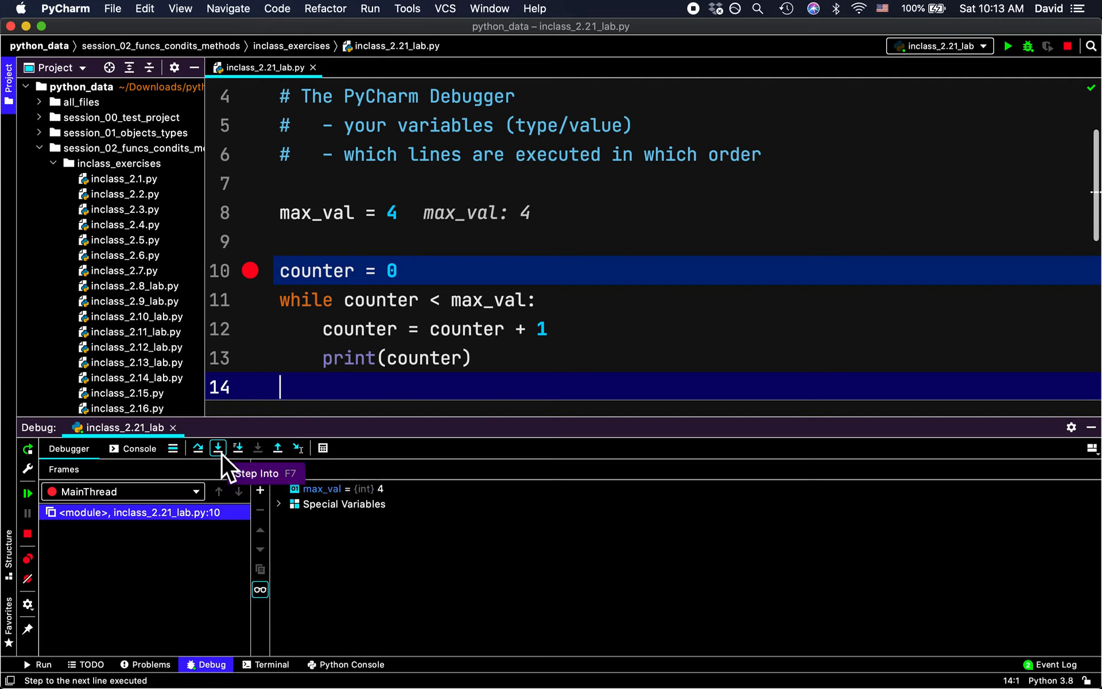
mouse_move(197, 447)
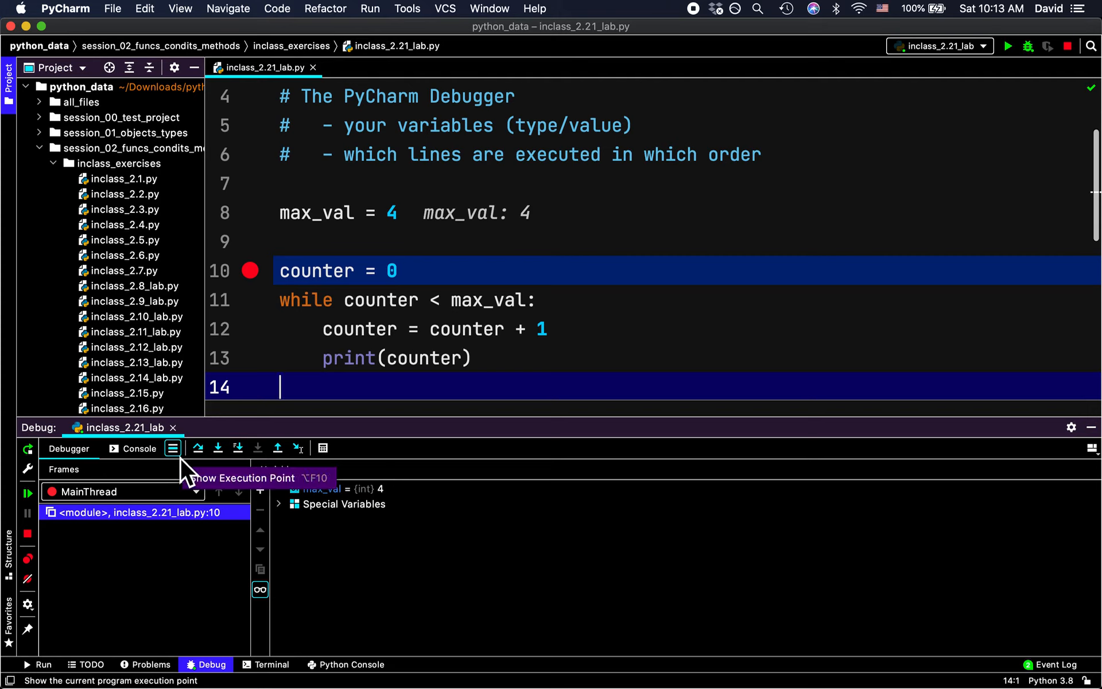
mouse_move(238, 448)
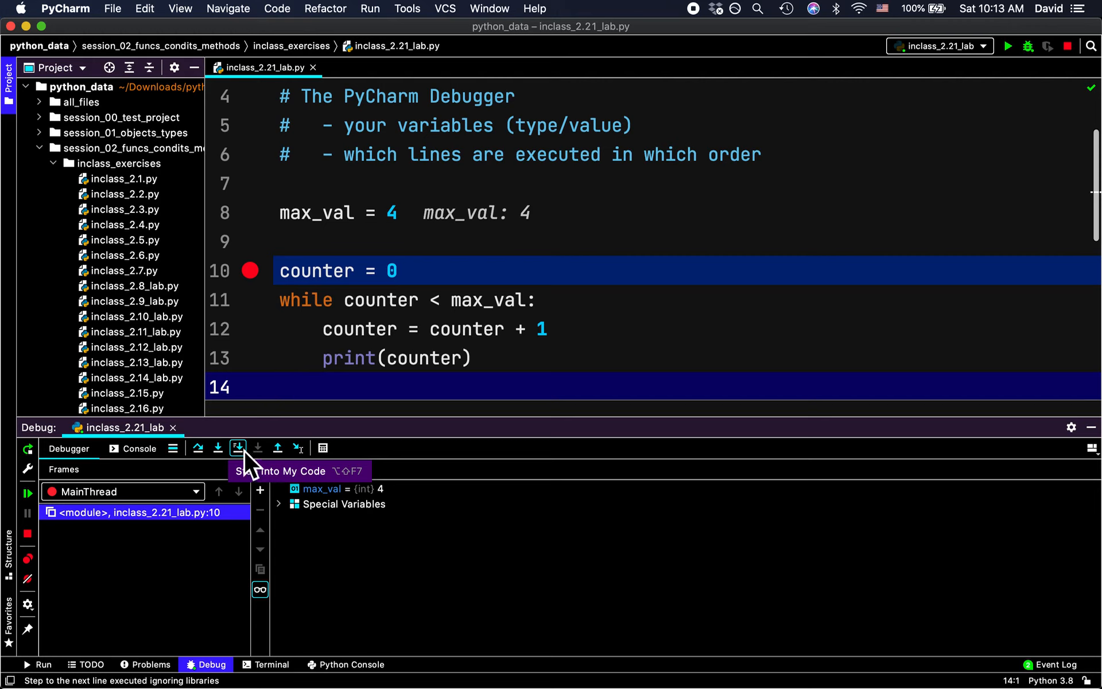
Step: Step once past counter = 0 to pause on the while condition
click(238, 448)
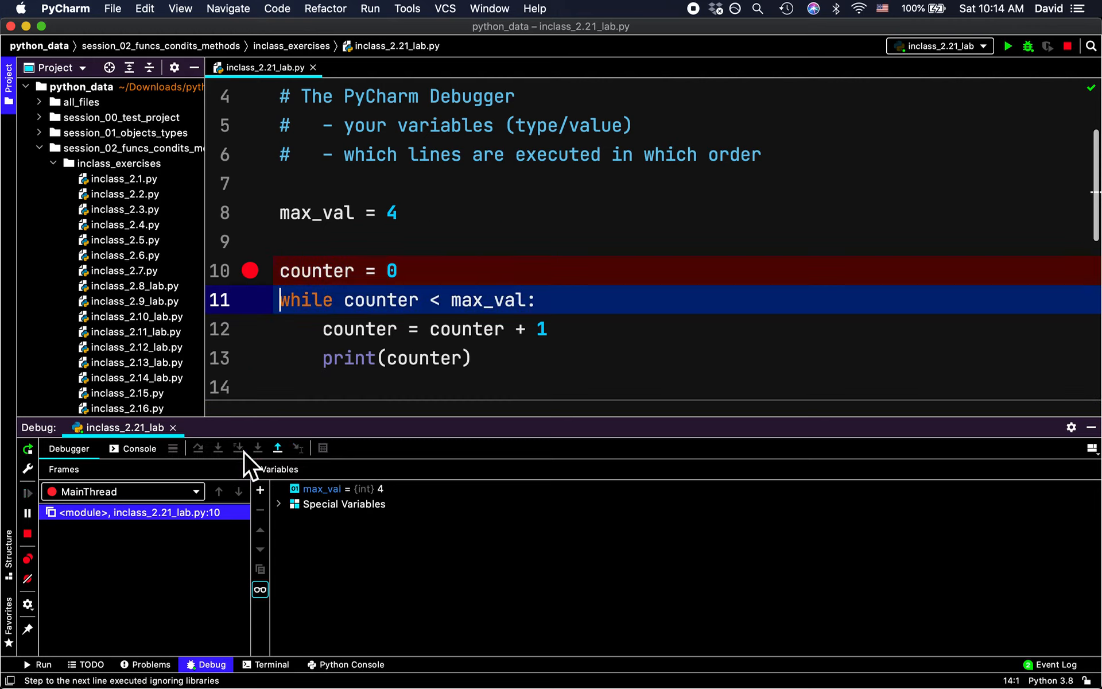
click(238, 447)
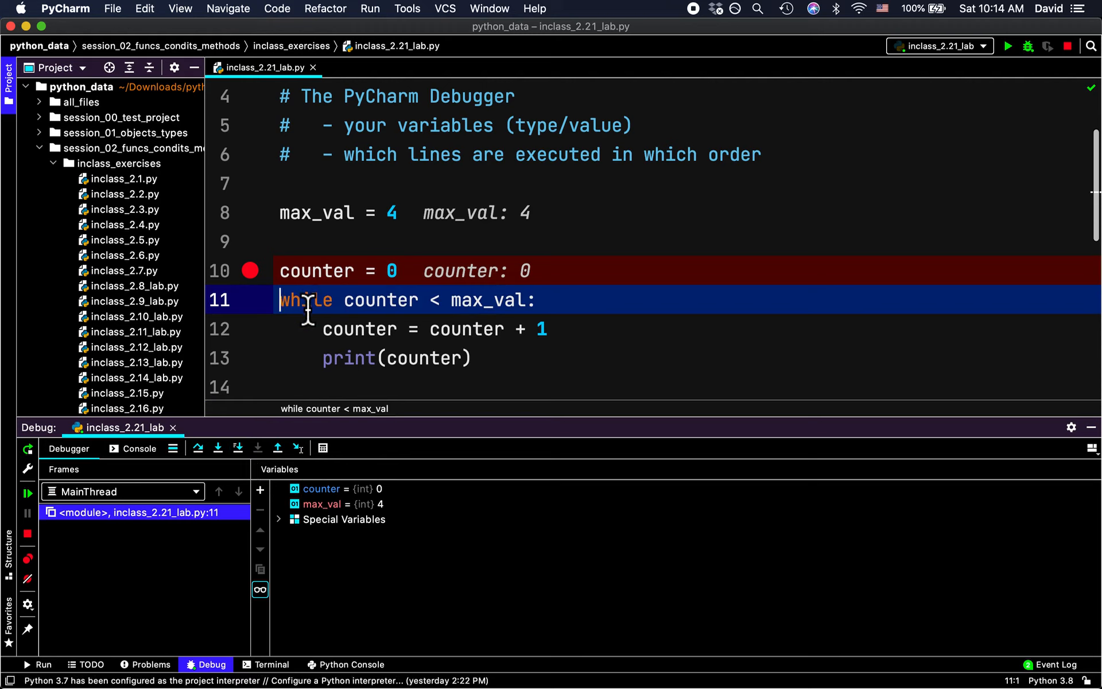
mouse_move(455, 328)
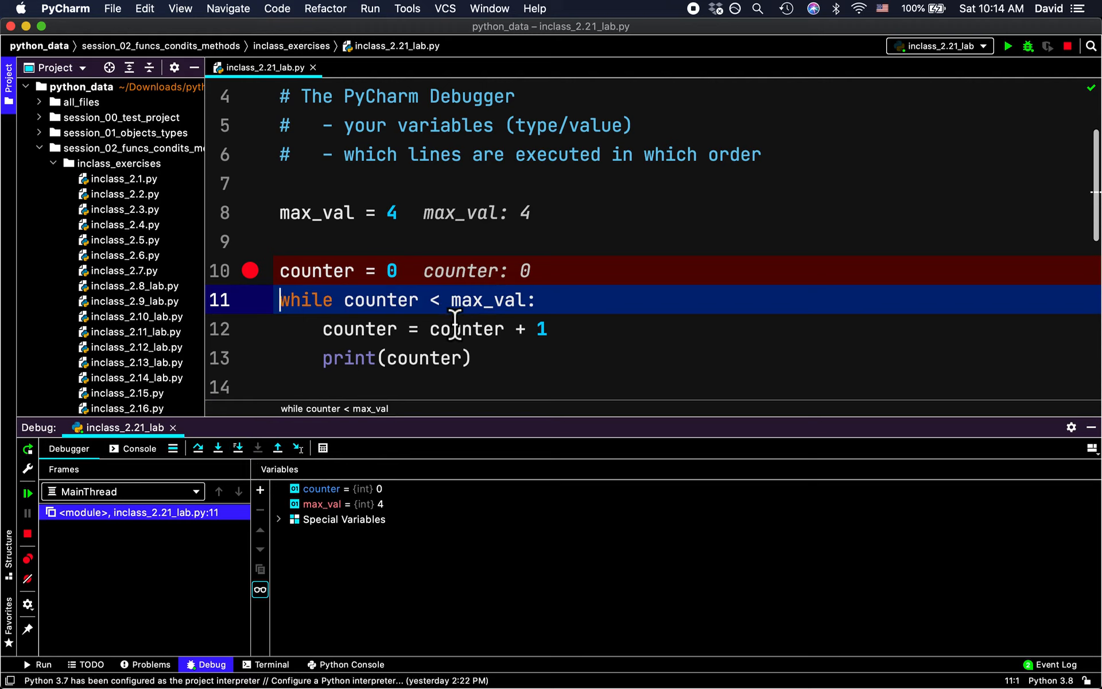
mouse_move(269, 323)
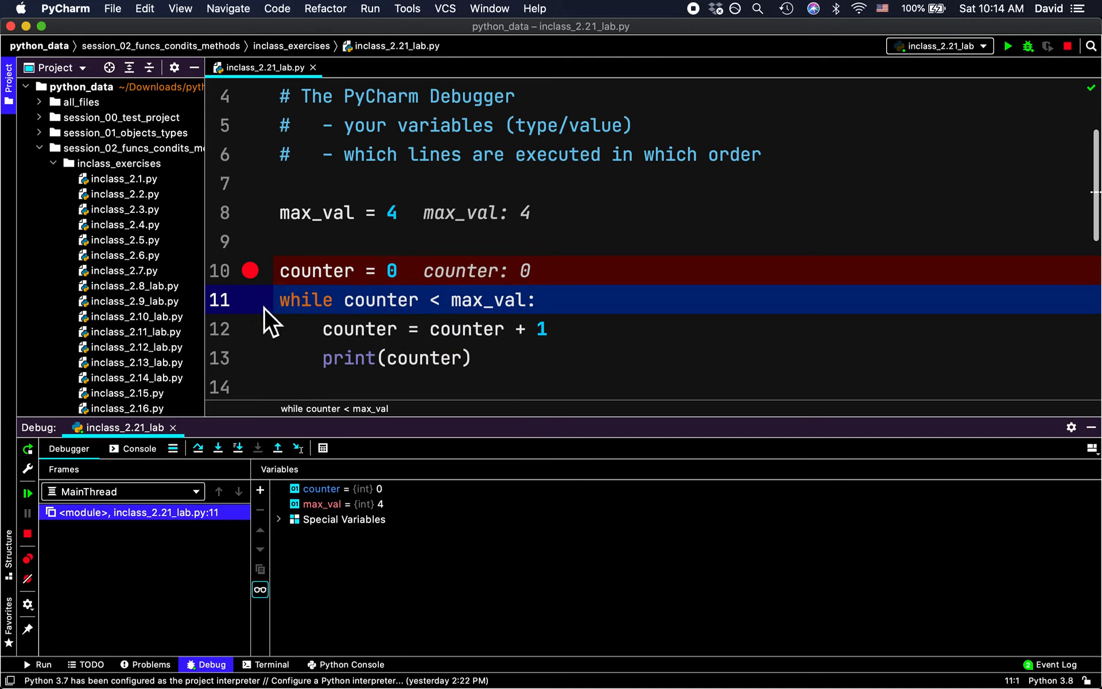
mouse_move(288, 334)
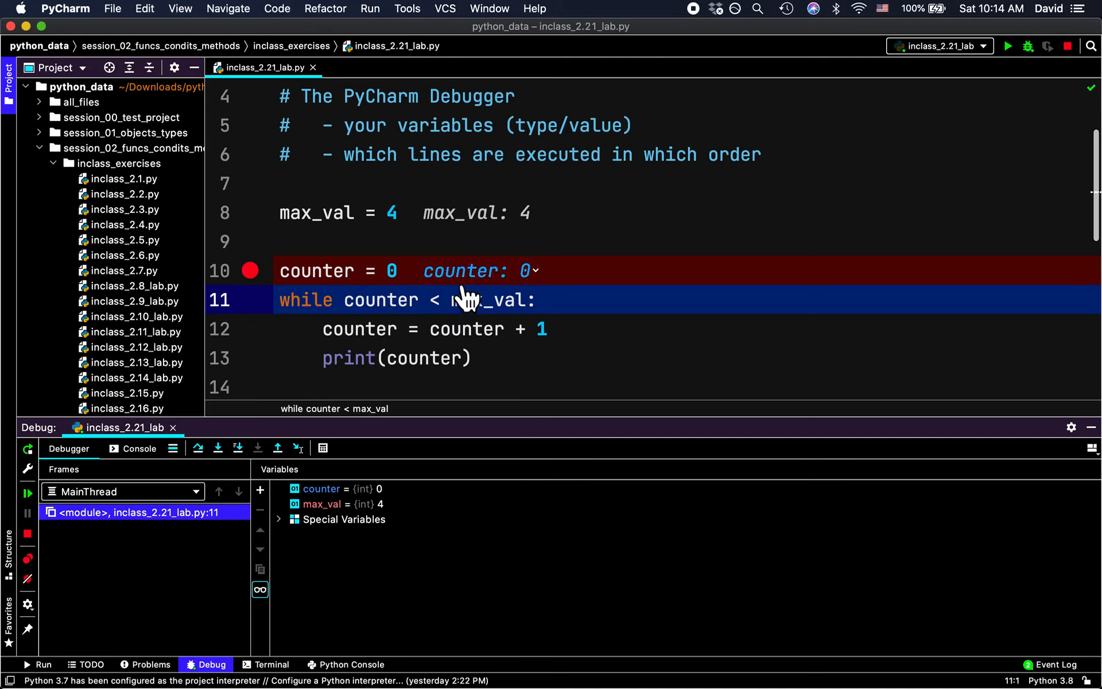
mouse_move(555, 299)
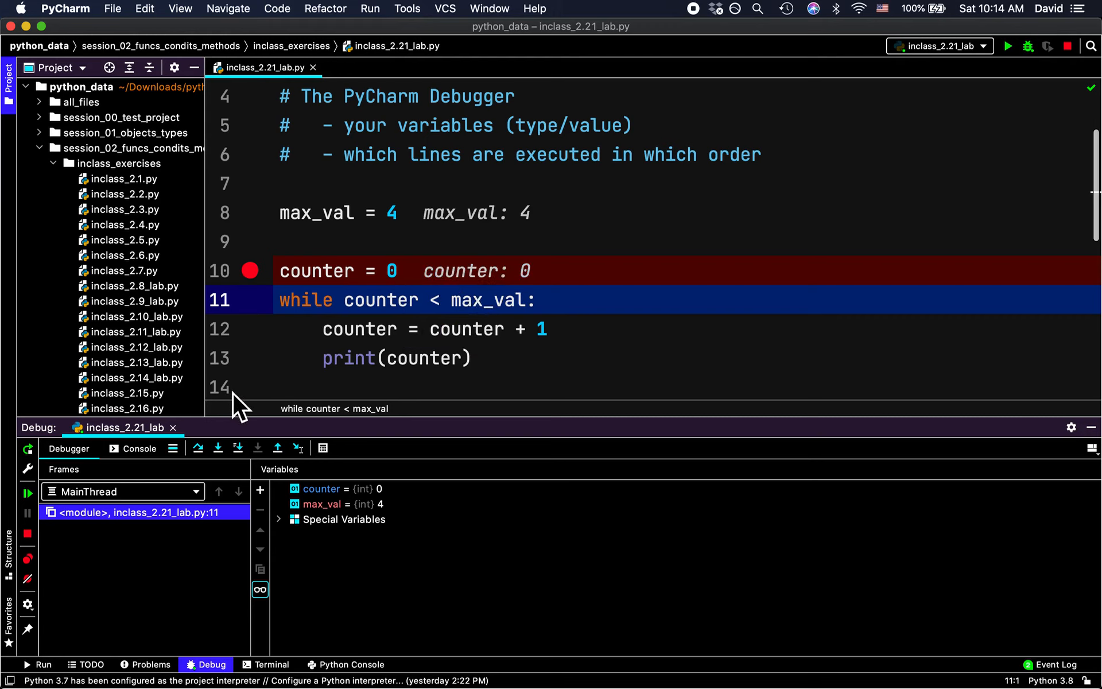
mouse_move(320, 549)
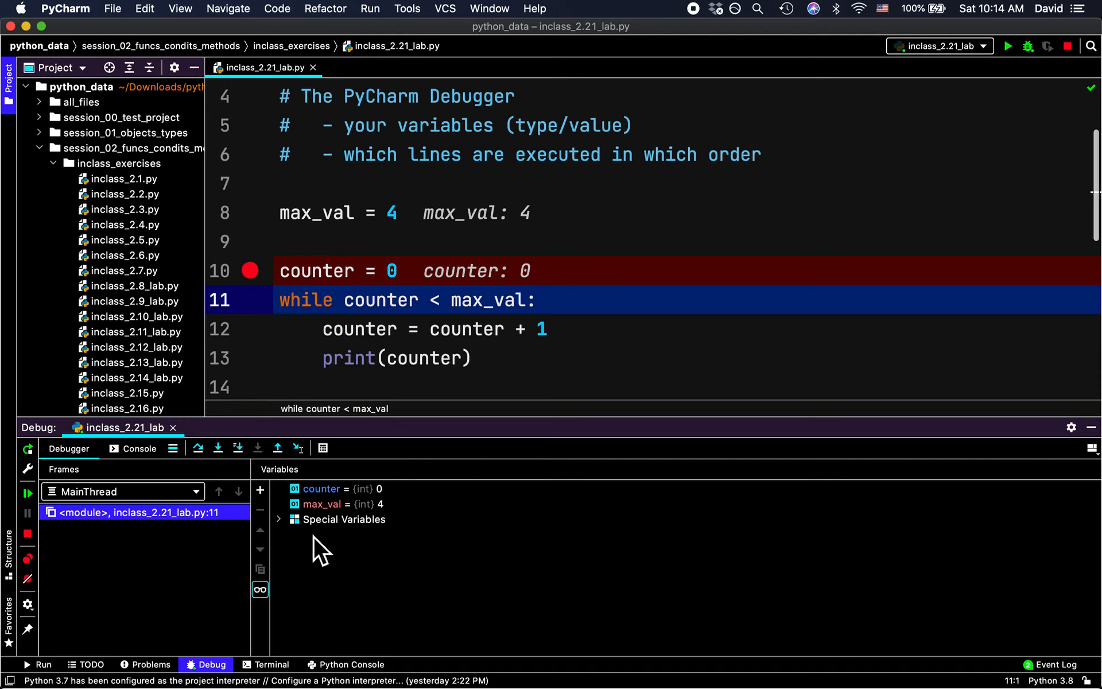
mouse_move(401, 570)
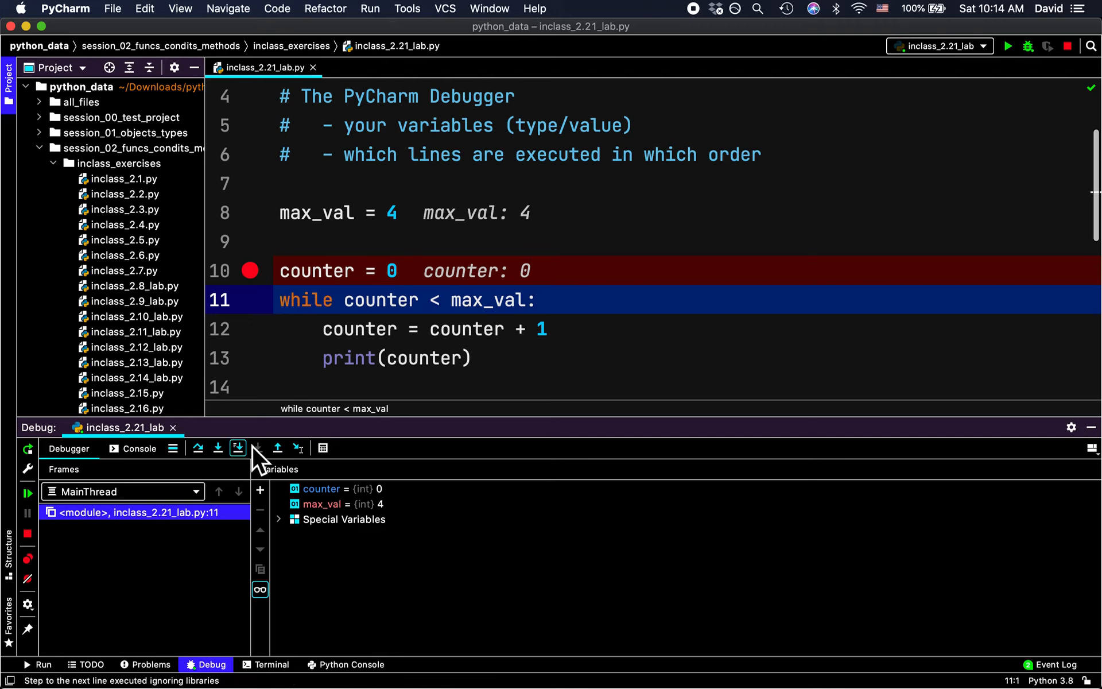
Step: Step twice into the loop body so counter increments to 1
click(237, 447)
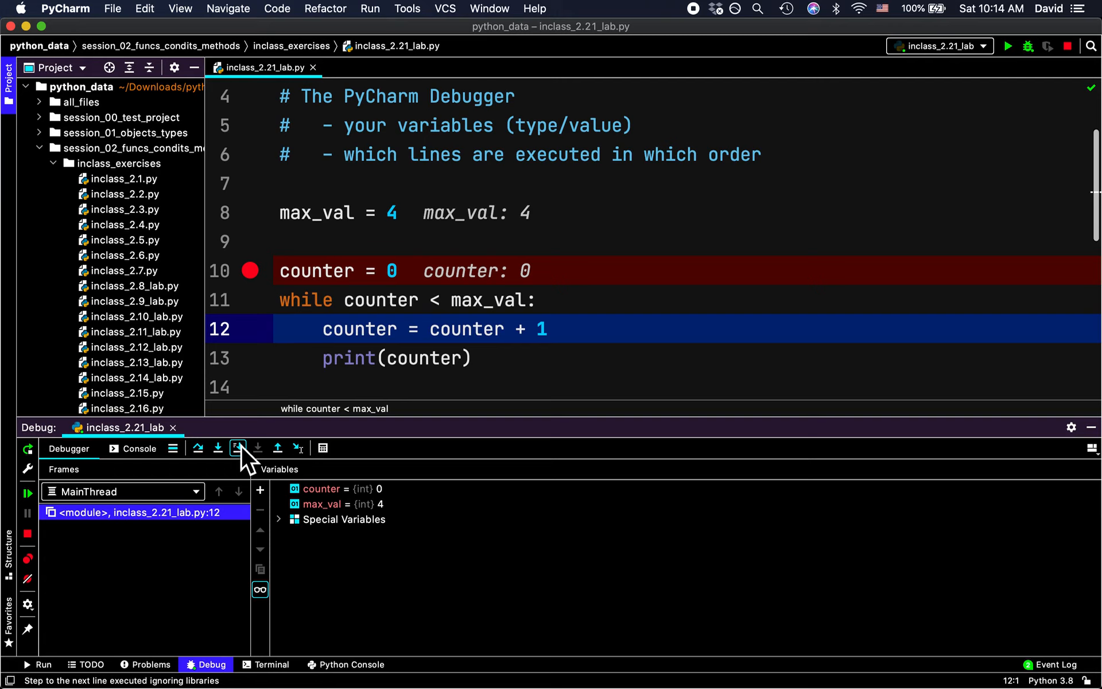
click(238, 448)
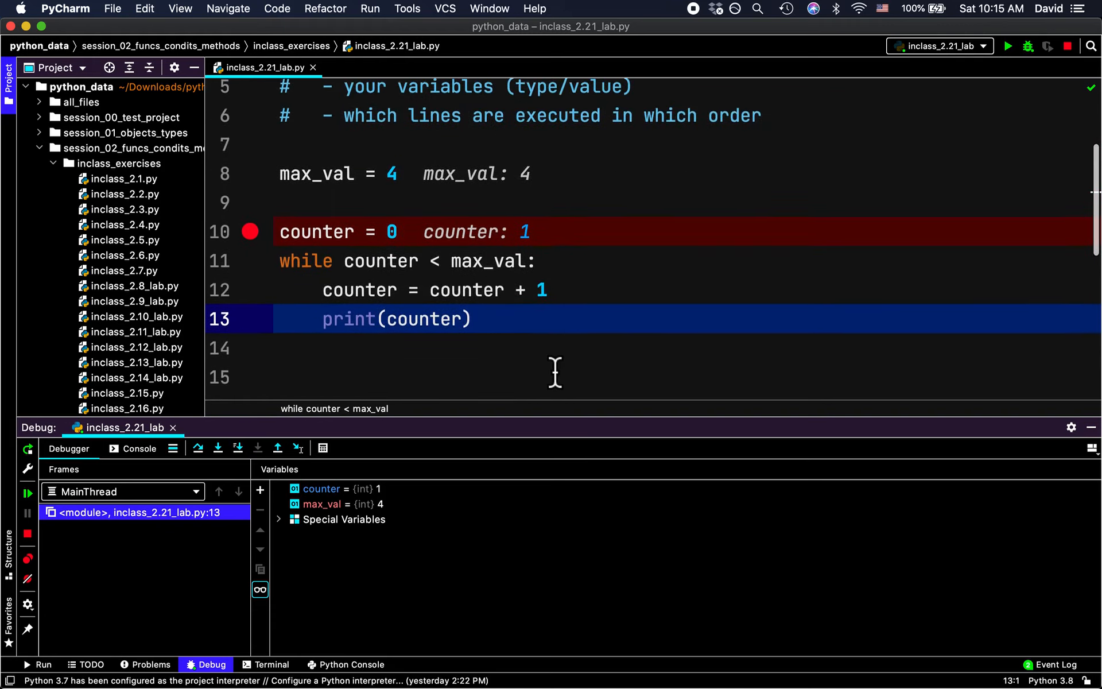
mouse_move(376, 366)
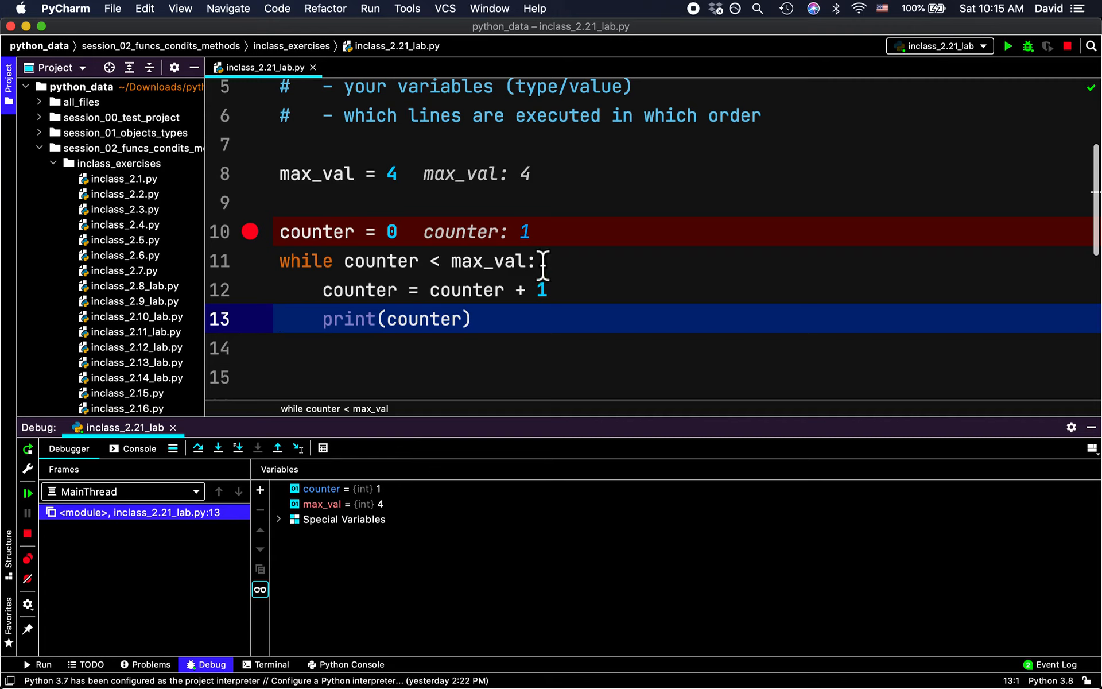
mouse_move(345, 303)
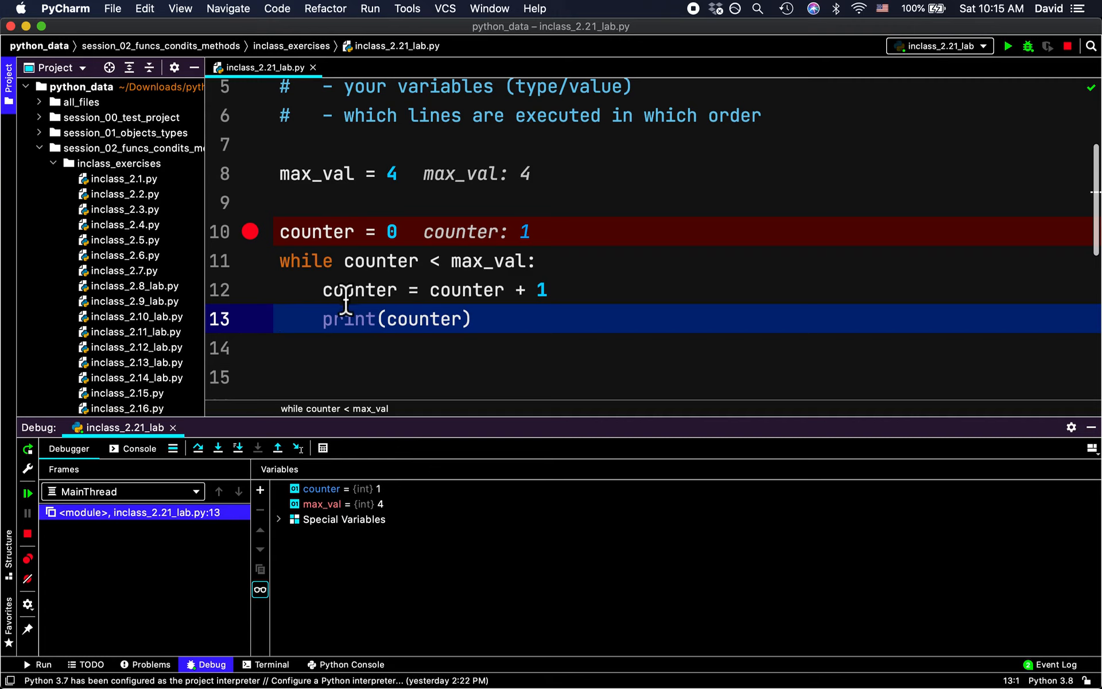
mouse_move(595, 309)
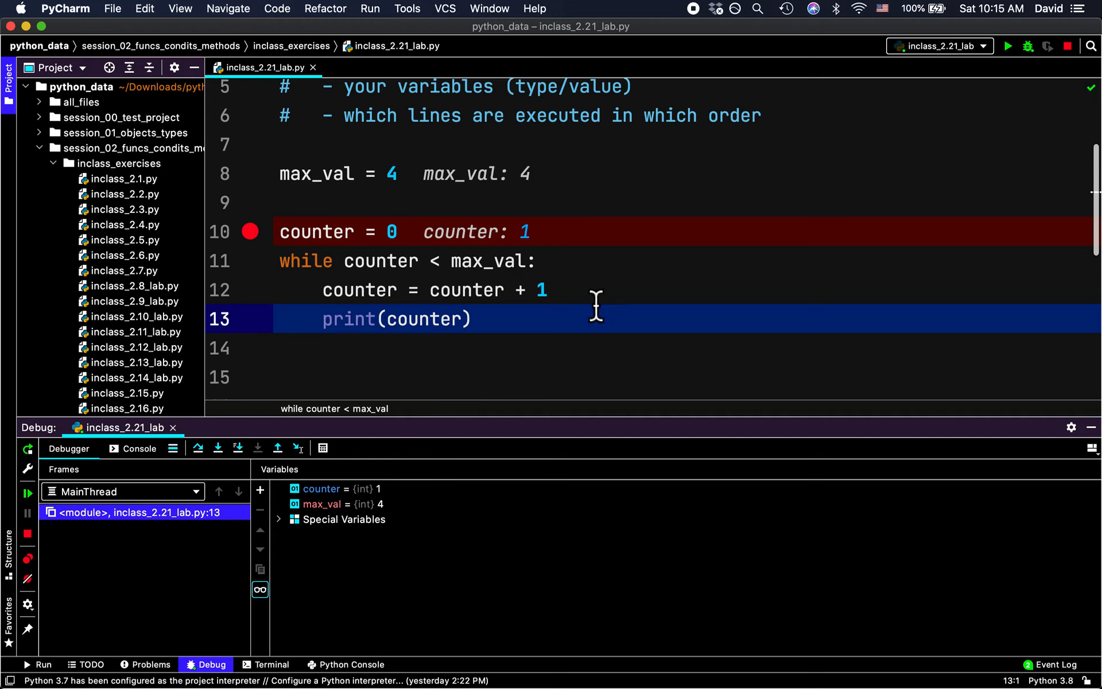
mouse_move(510, 306)
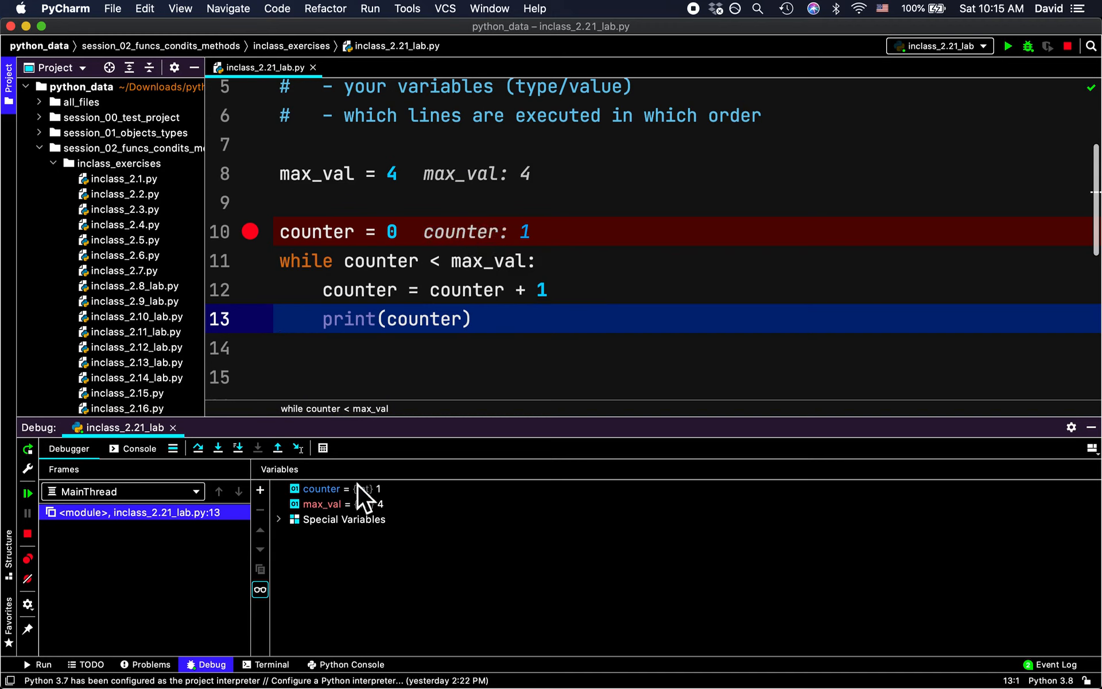
mouse_move(416, 541)
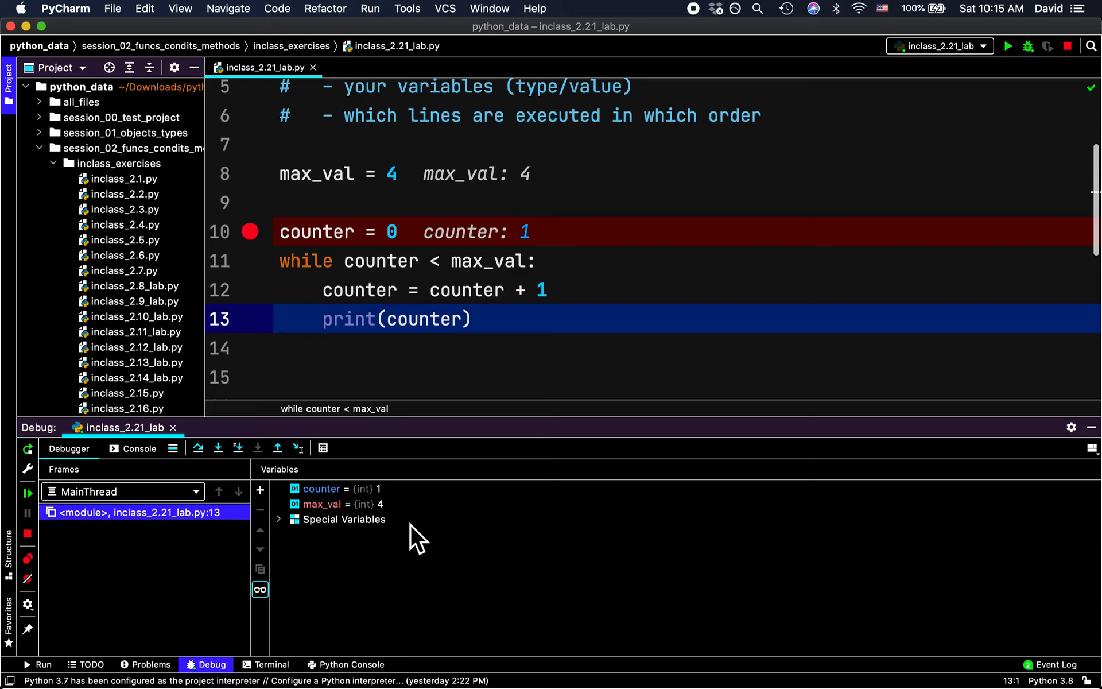
mouse_move(238, 448)
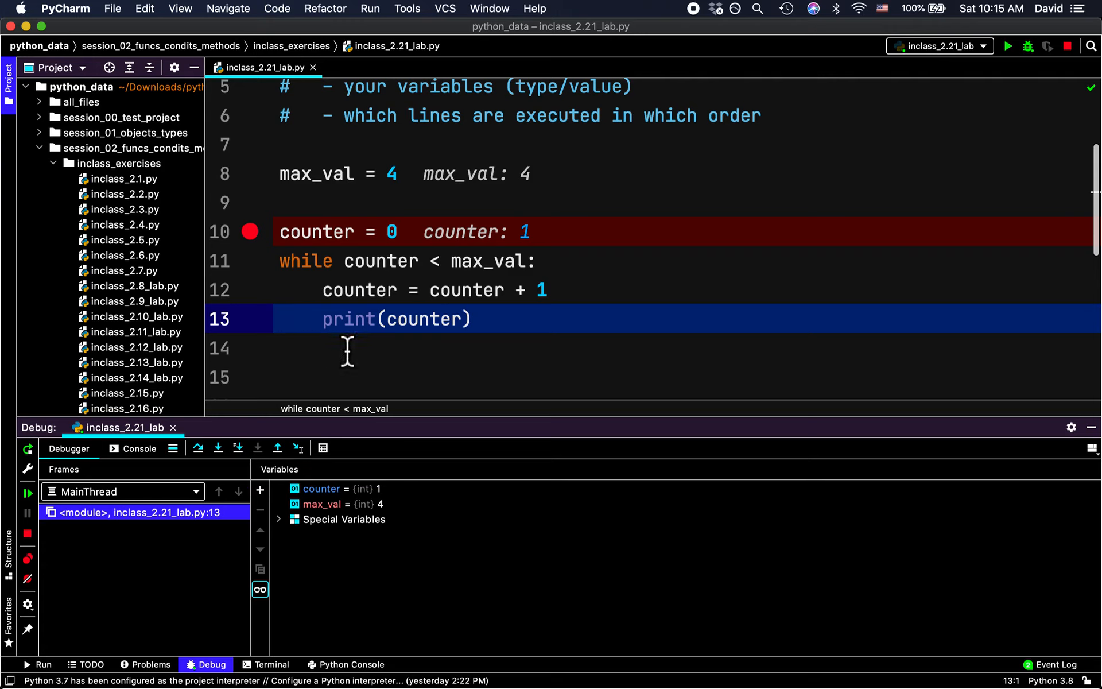
mouse_move(331, 360)
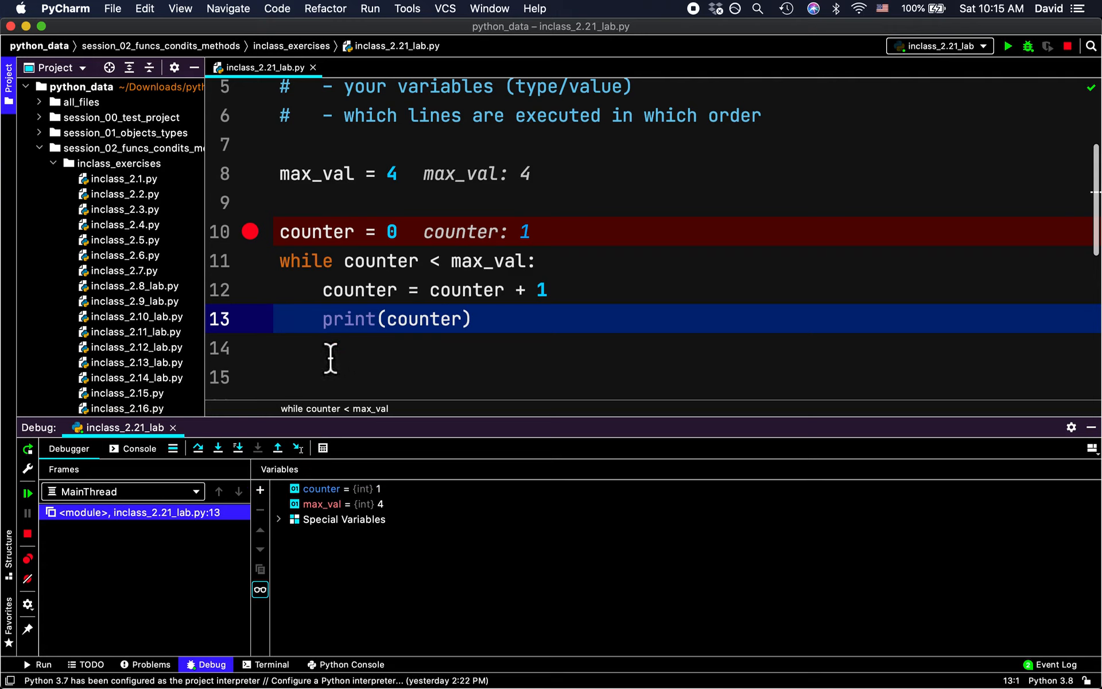
mouse_move(238, 448)
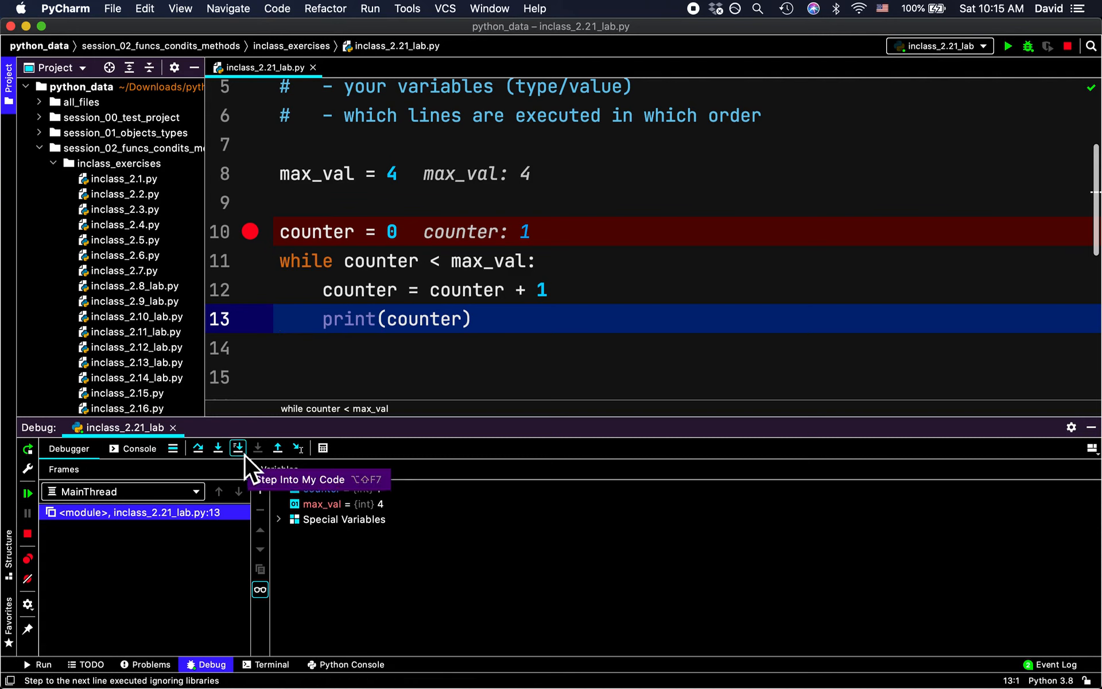
Step: Step through the second pass, printing 1 and incrementing counter to 2
click(238, 448)
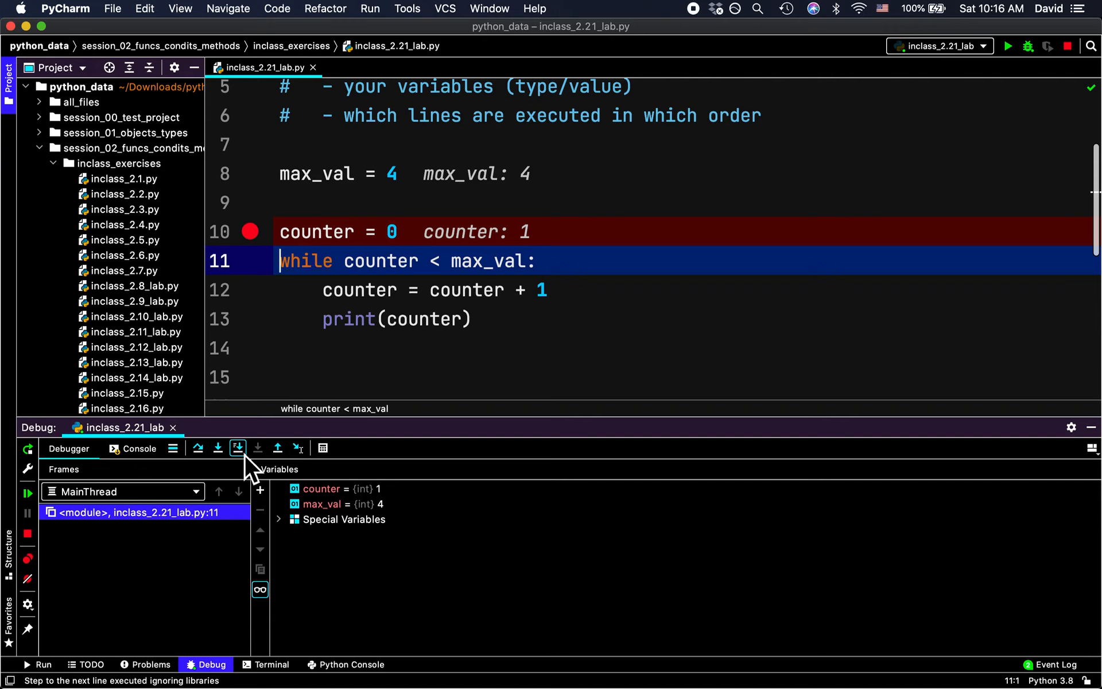
mouse_move(238, 448)
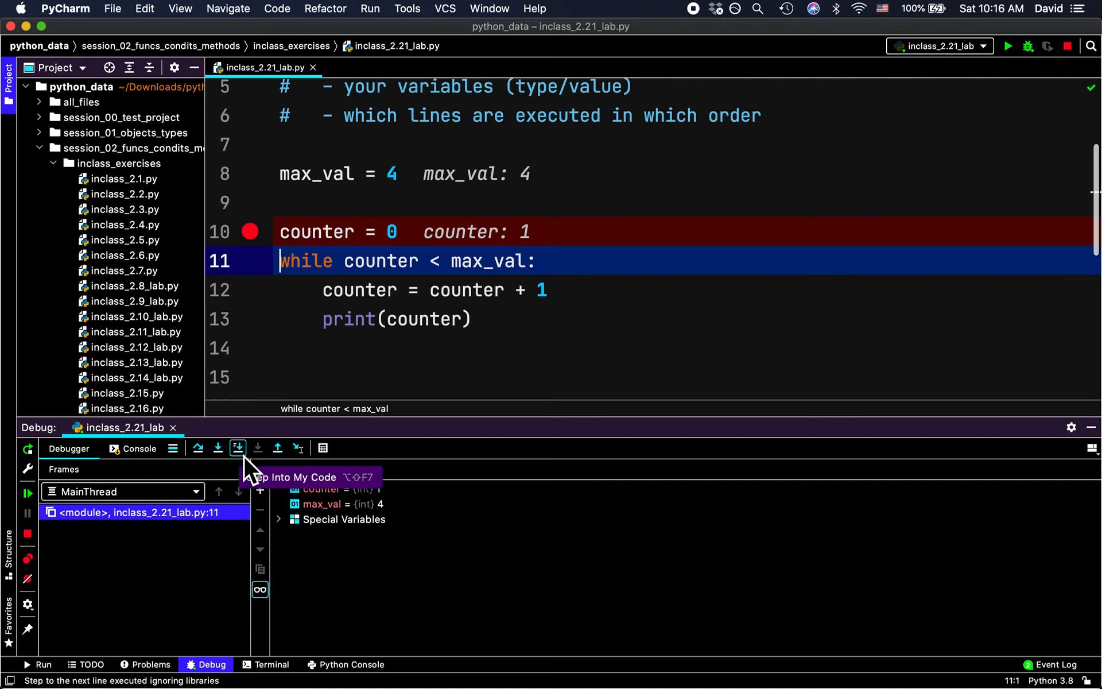
click(238, 448)
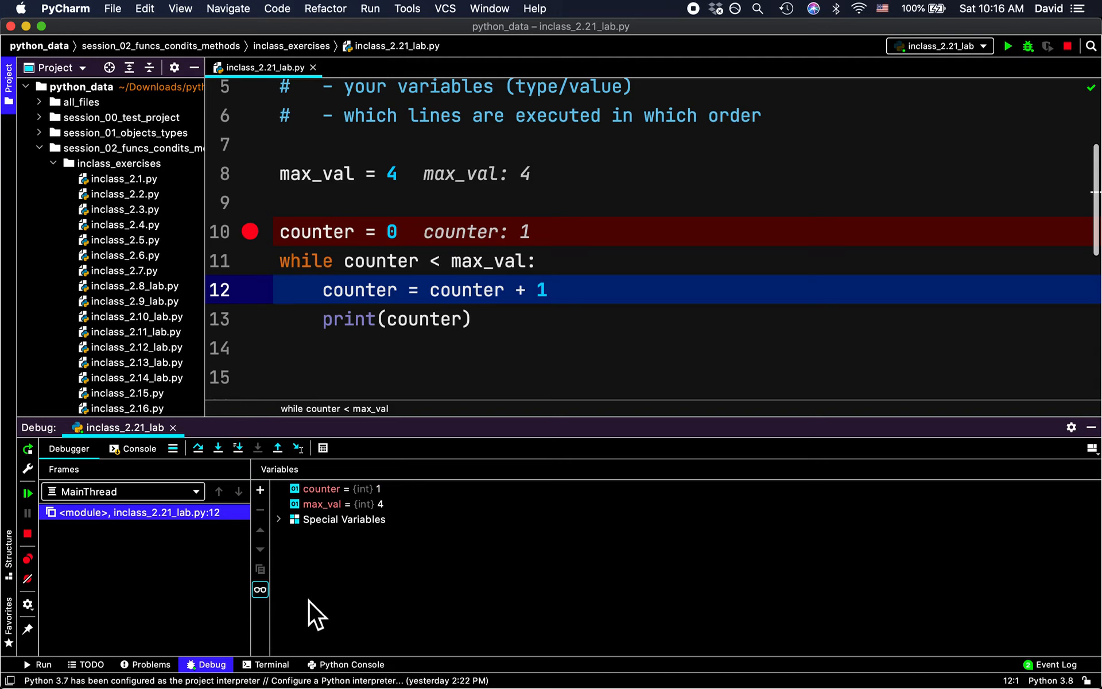
mouse_move(458, 332)
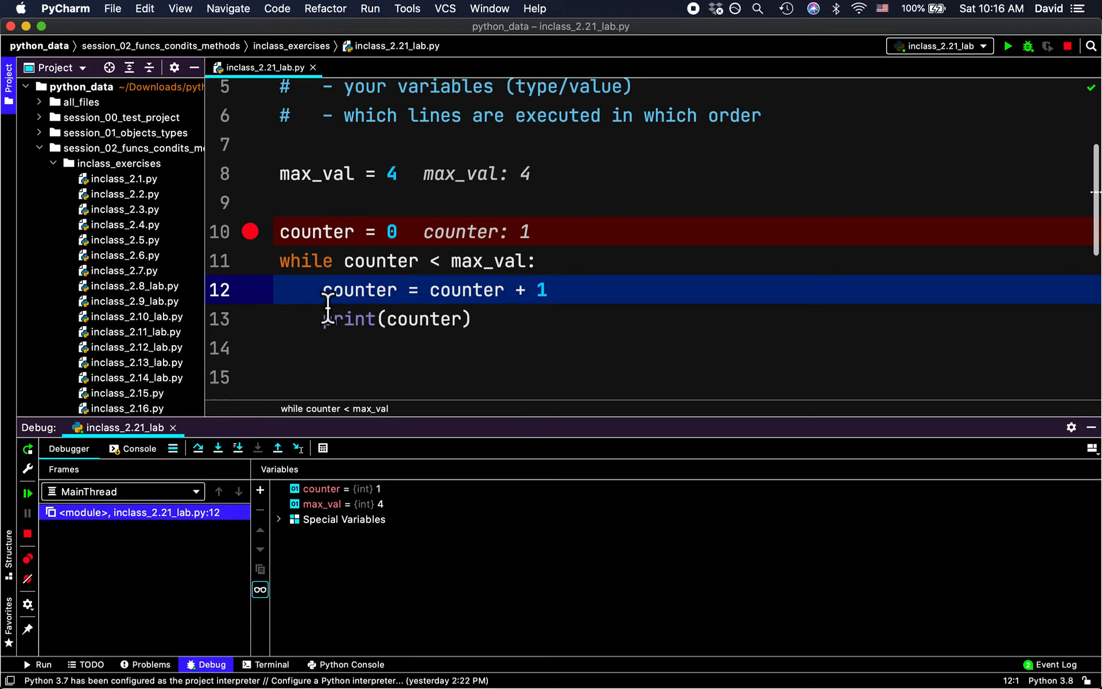
mouse_move(238, 448)
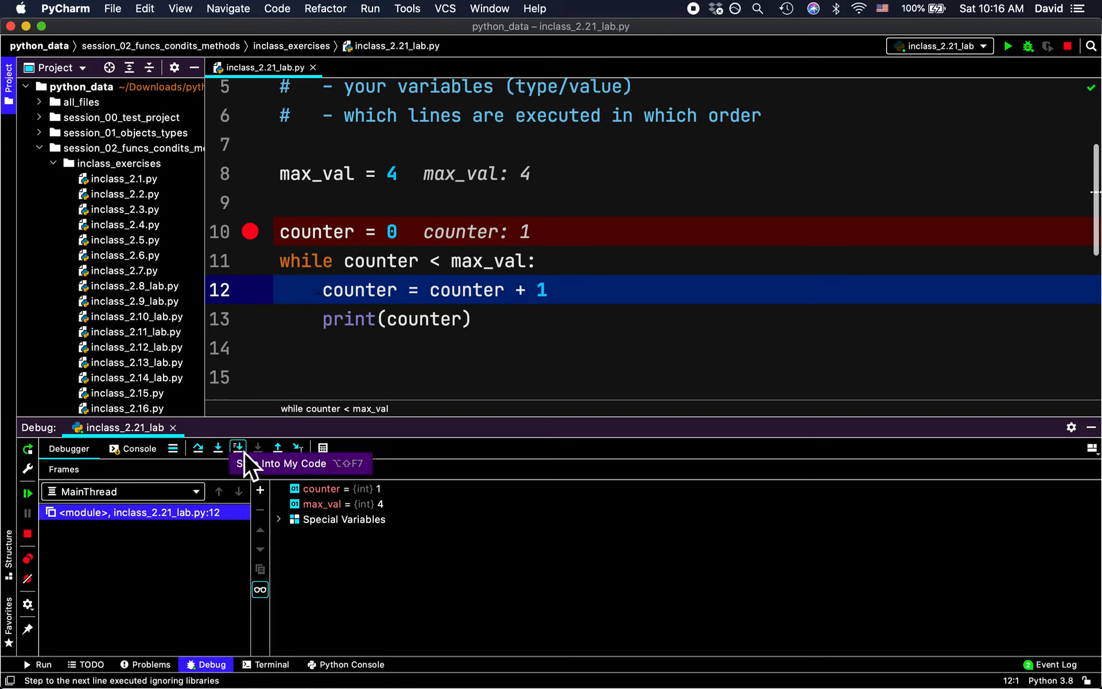
click(237, 448)
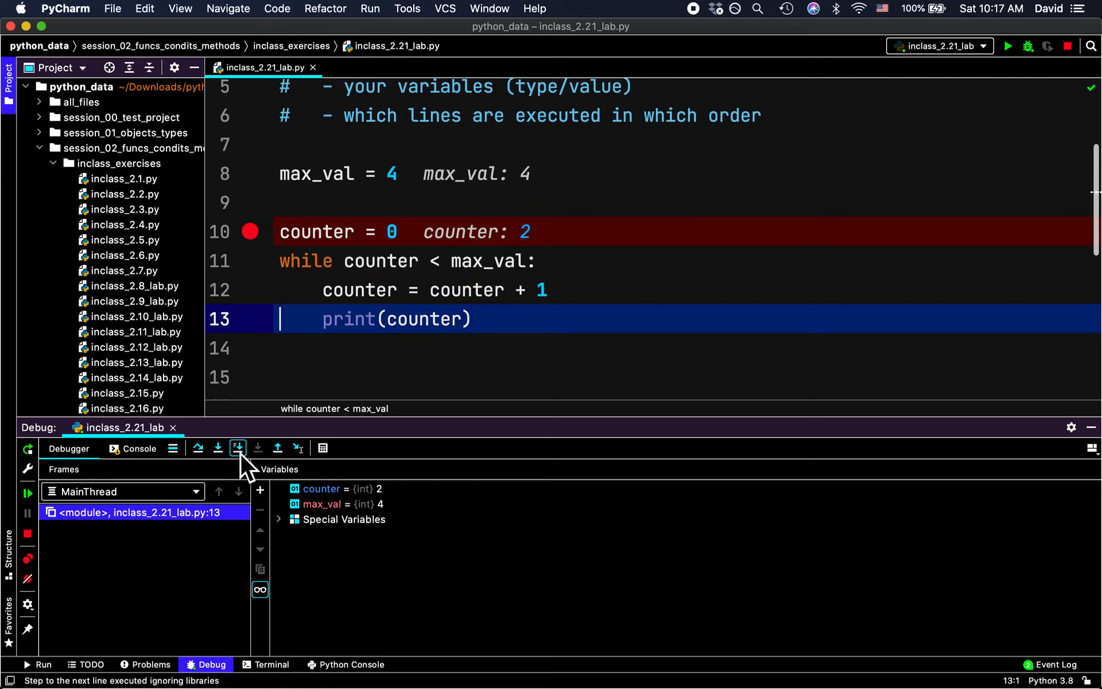
click(238, 448)
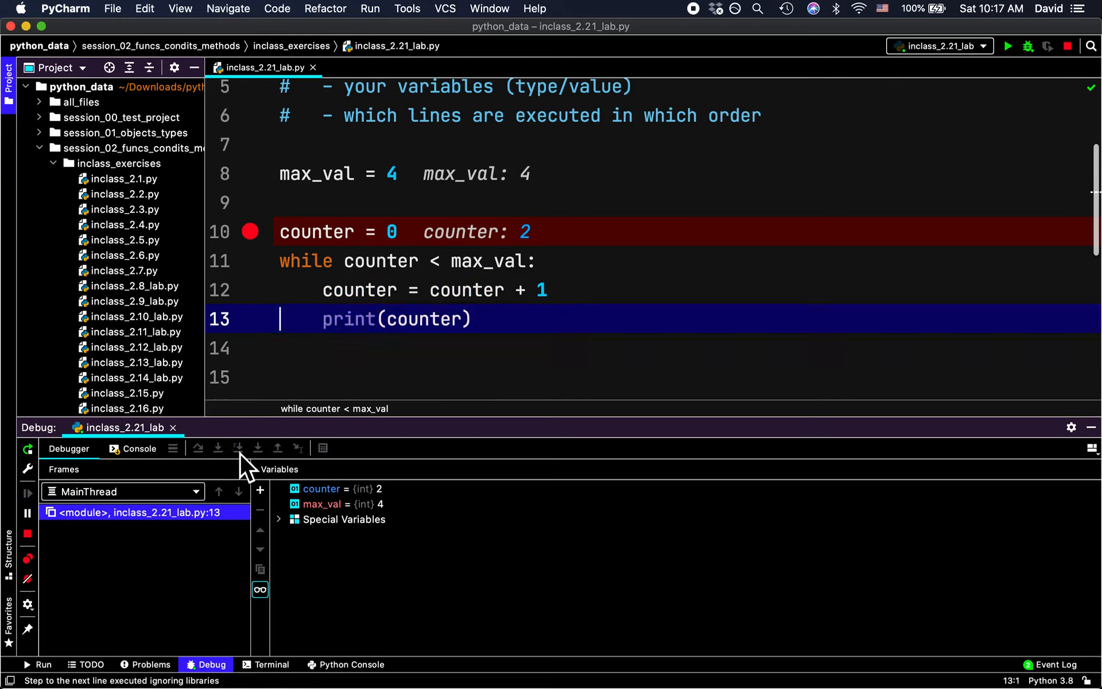
Step: Step through the remaining passes until the loop exits and the session ends
click(237, 447)
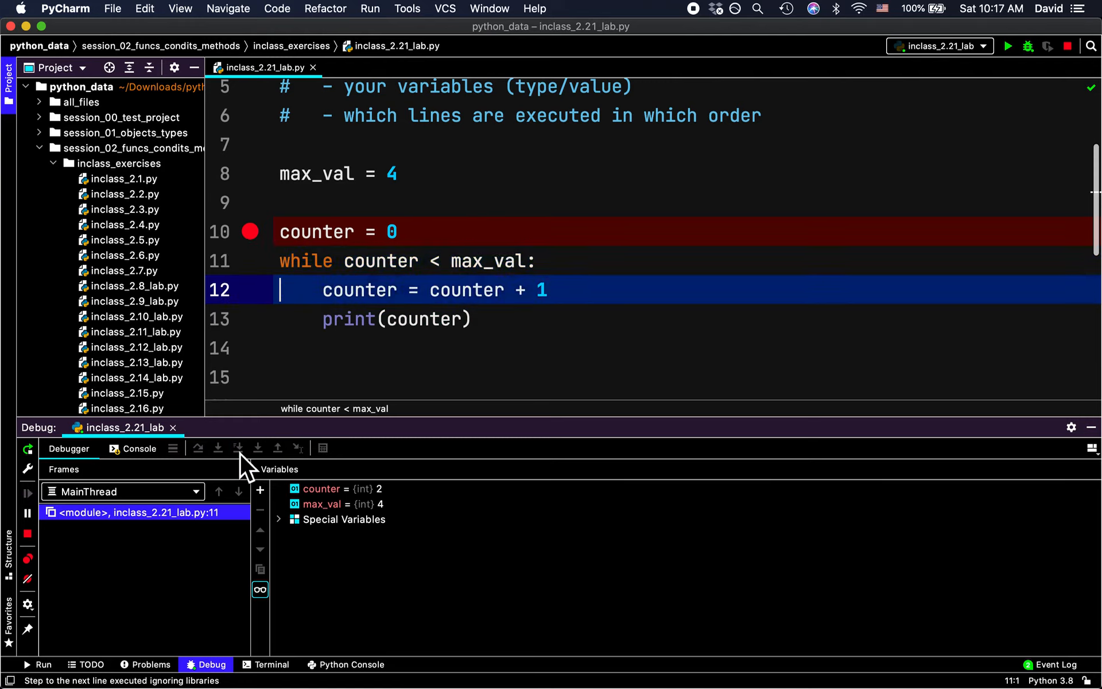
click(238, 448)
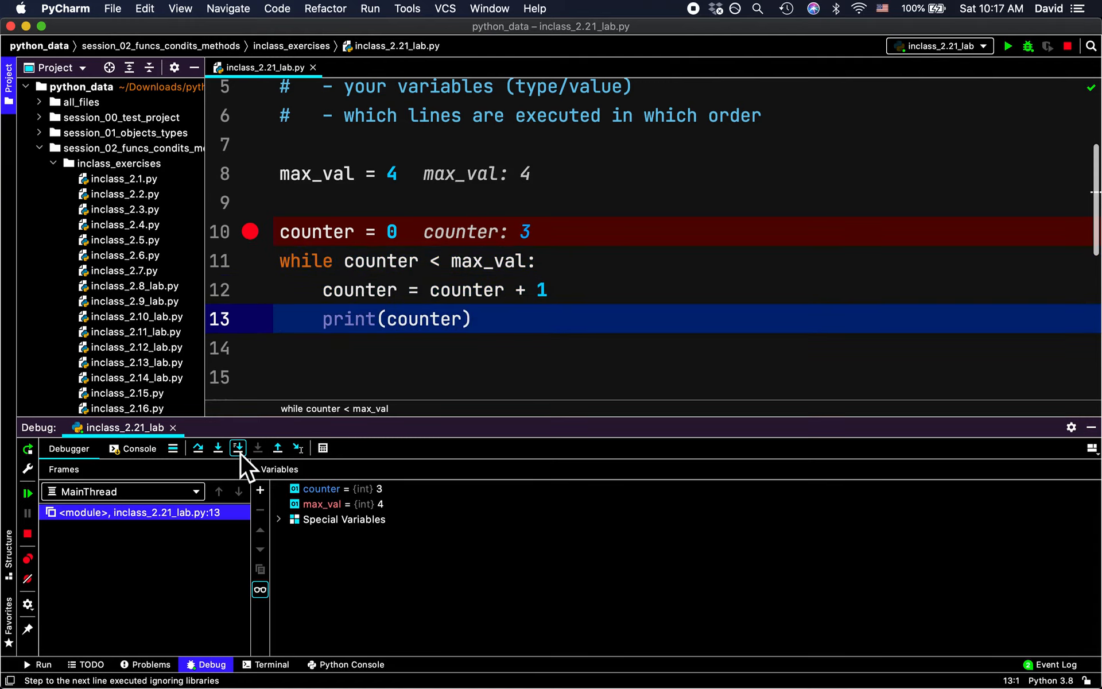
click(237, 448)
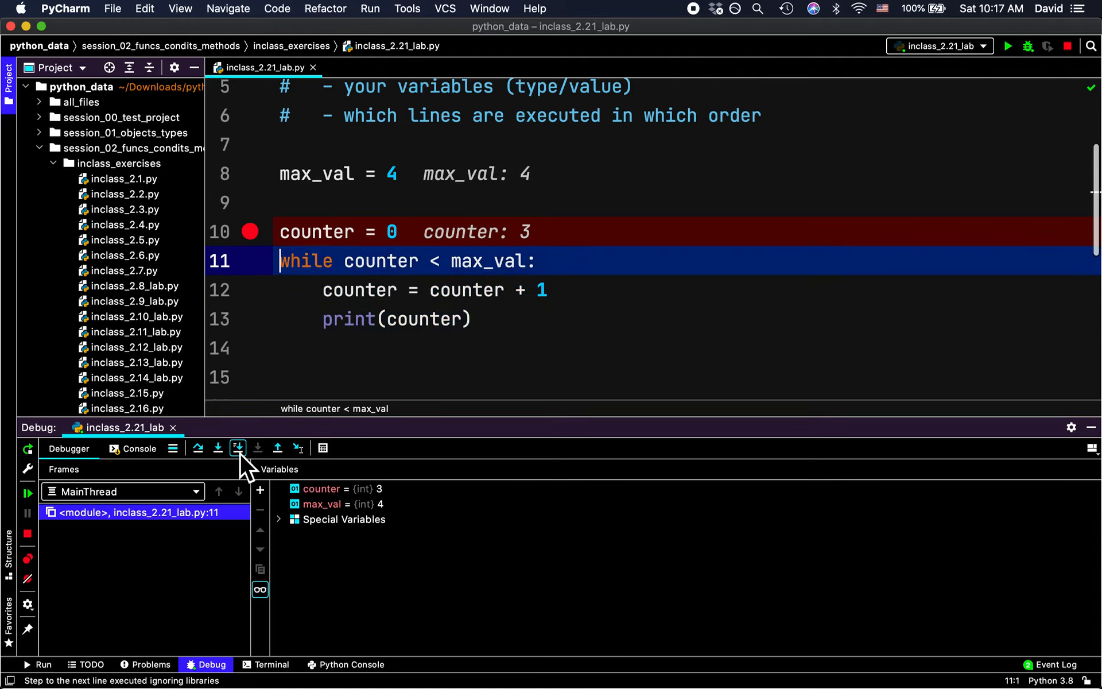
click(237, 449)
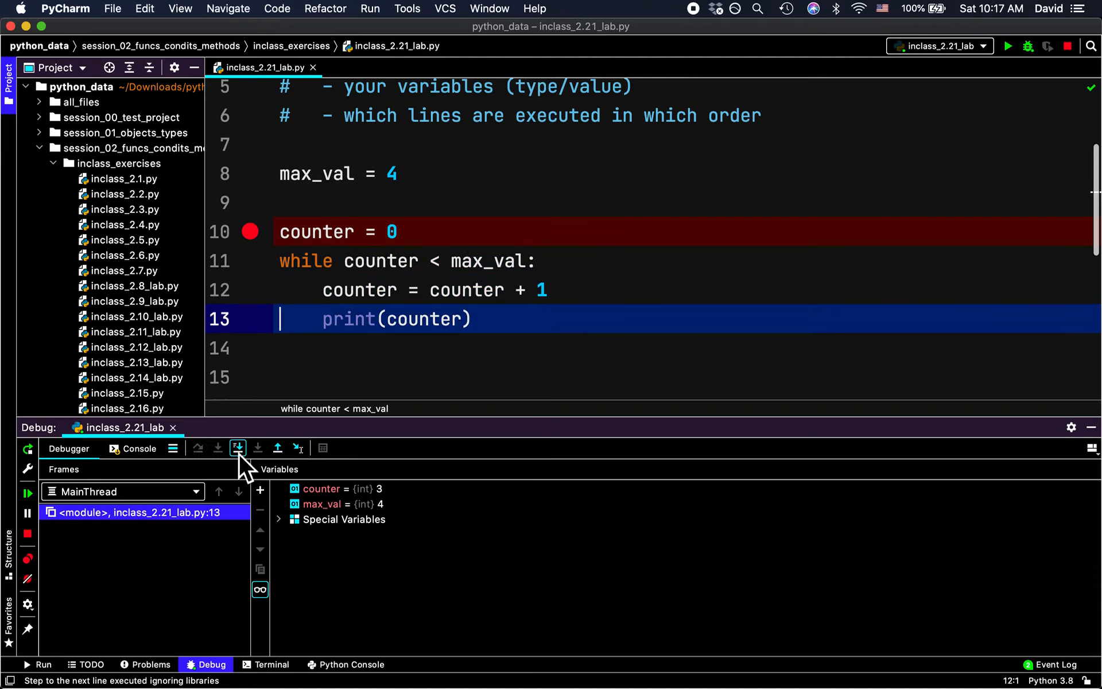
click(238, 448)
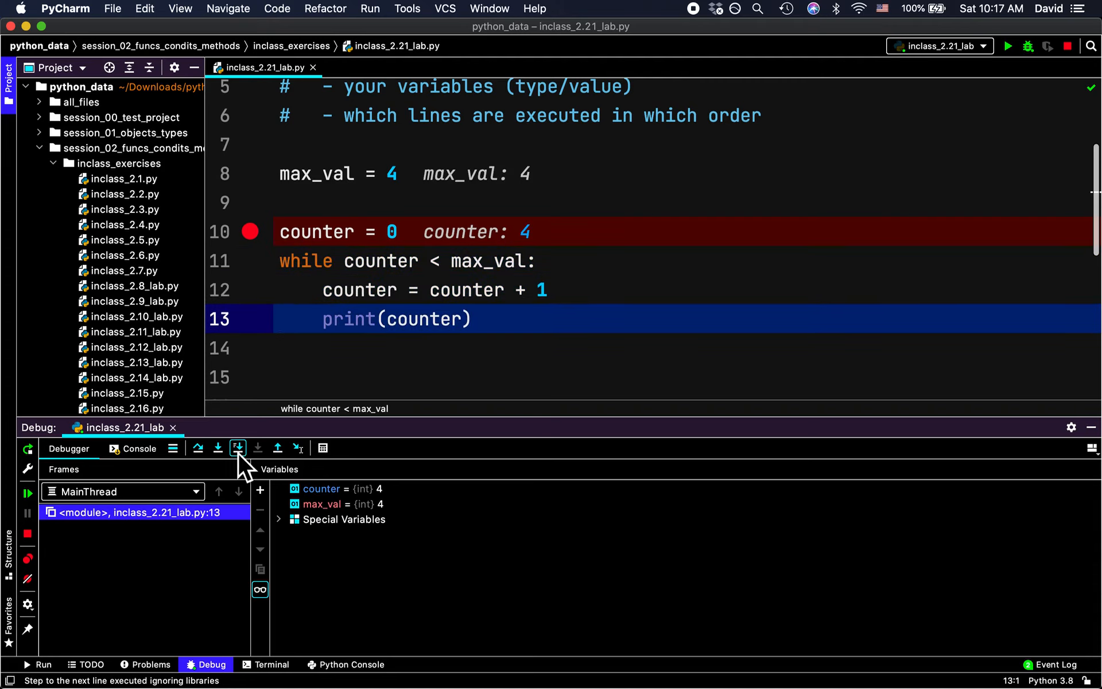
mouse_move(238, 447)
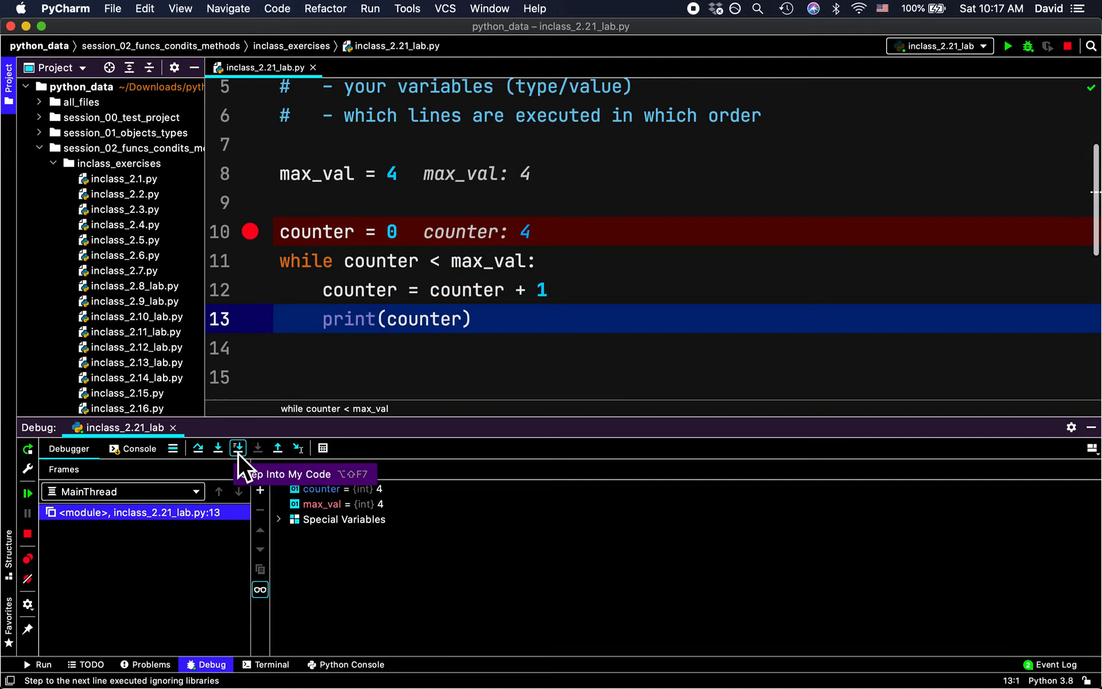
click(238, 447)
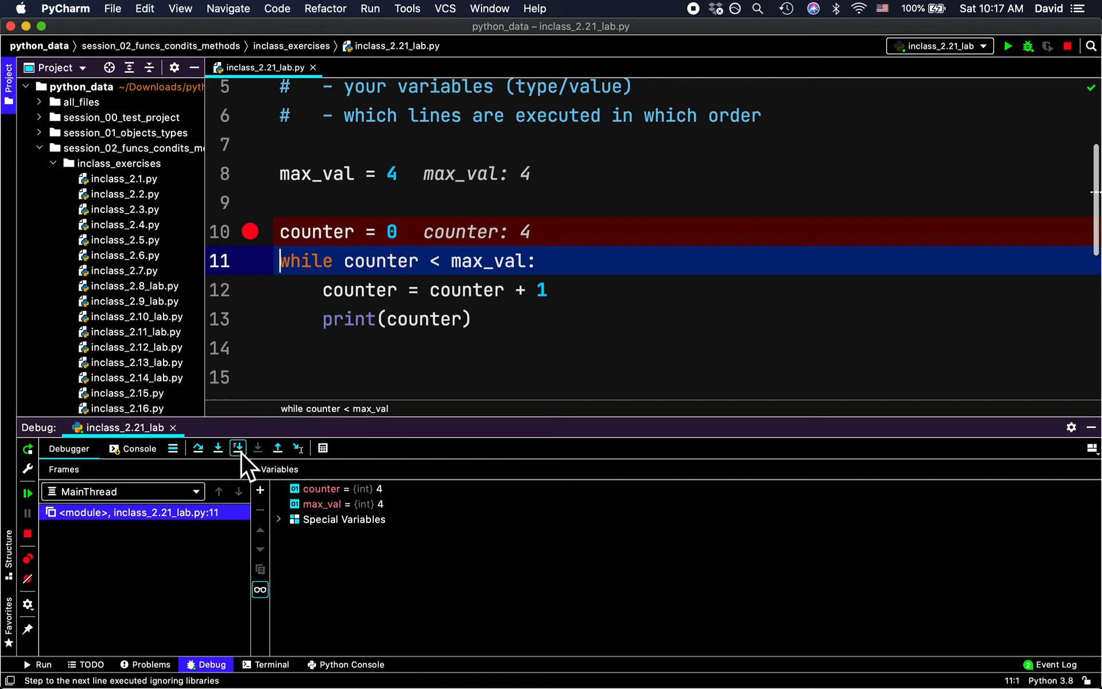
mouse_move(238, 447)
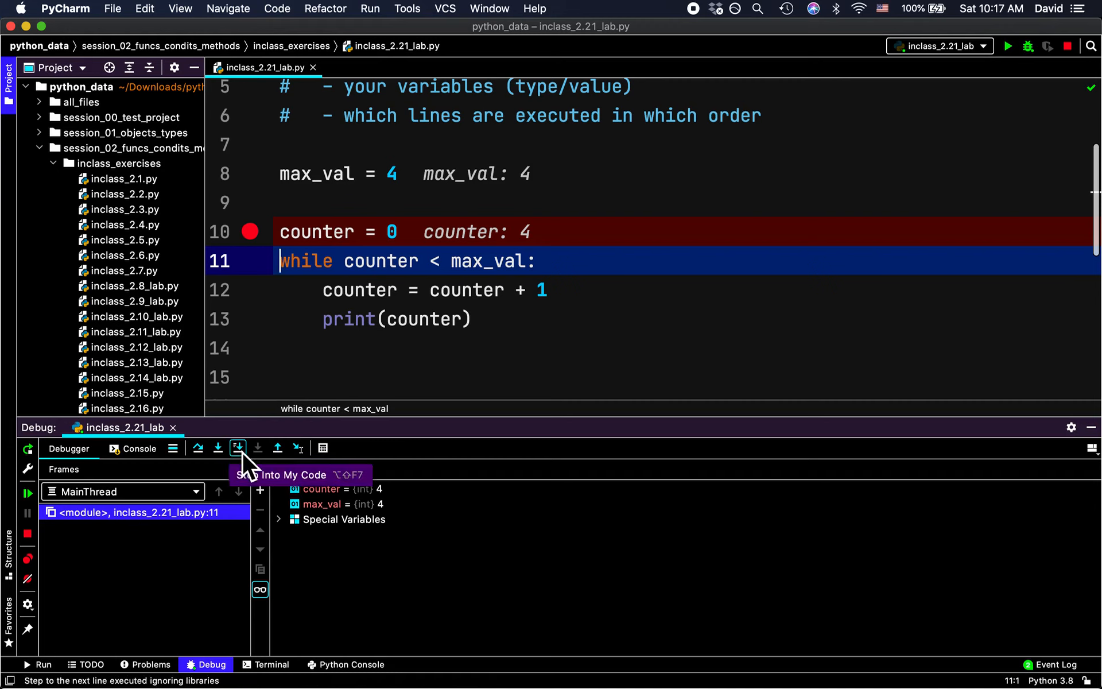
click(237, 448)
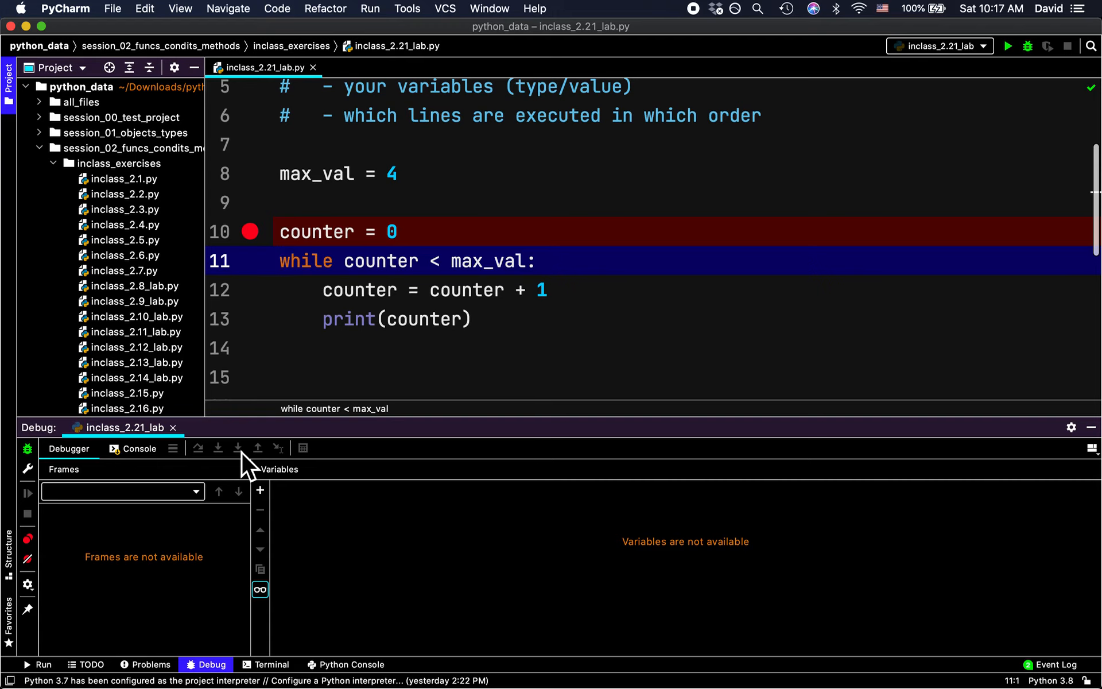
Step: Add print('done') after the loop and step the debugger through to it
click(313, 378)
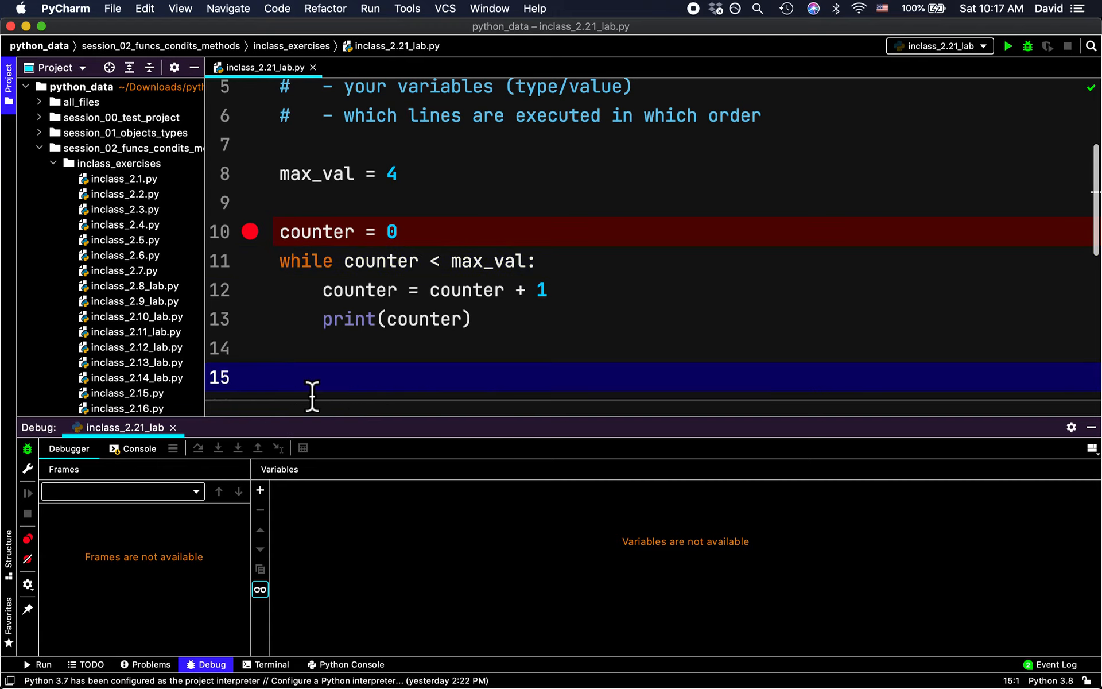
text(print('done'))
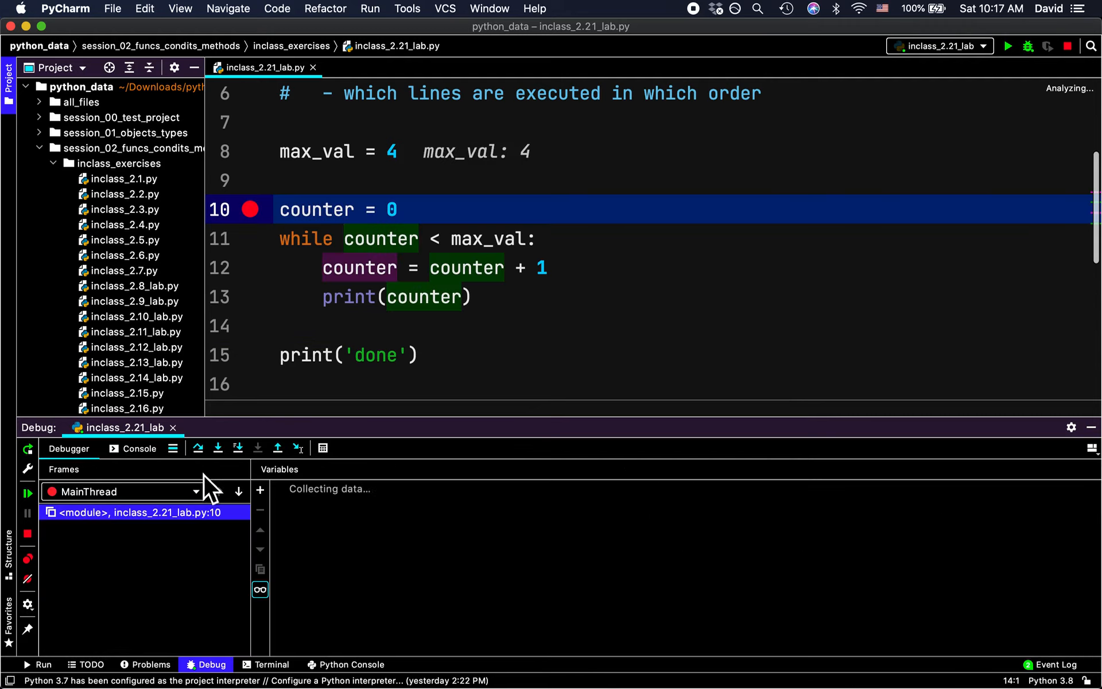
click(237, 447)
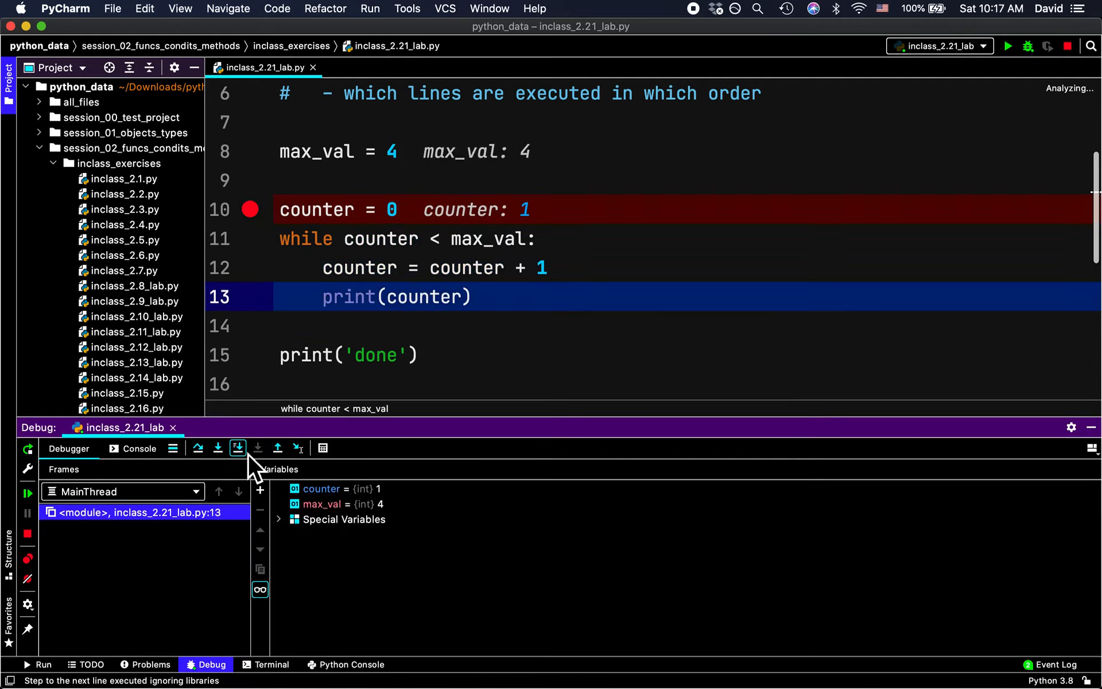
click(238, 448)
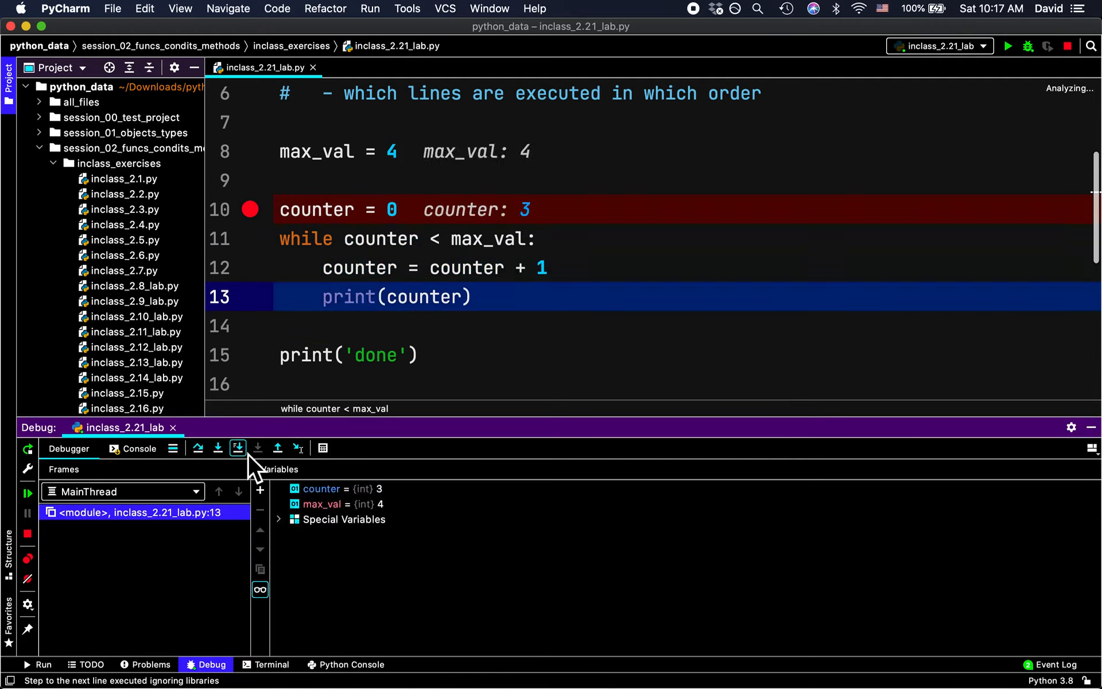
click(237, 447)
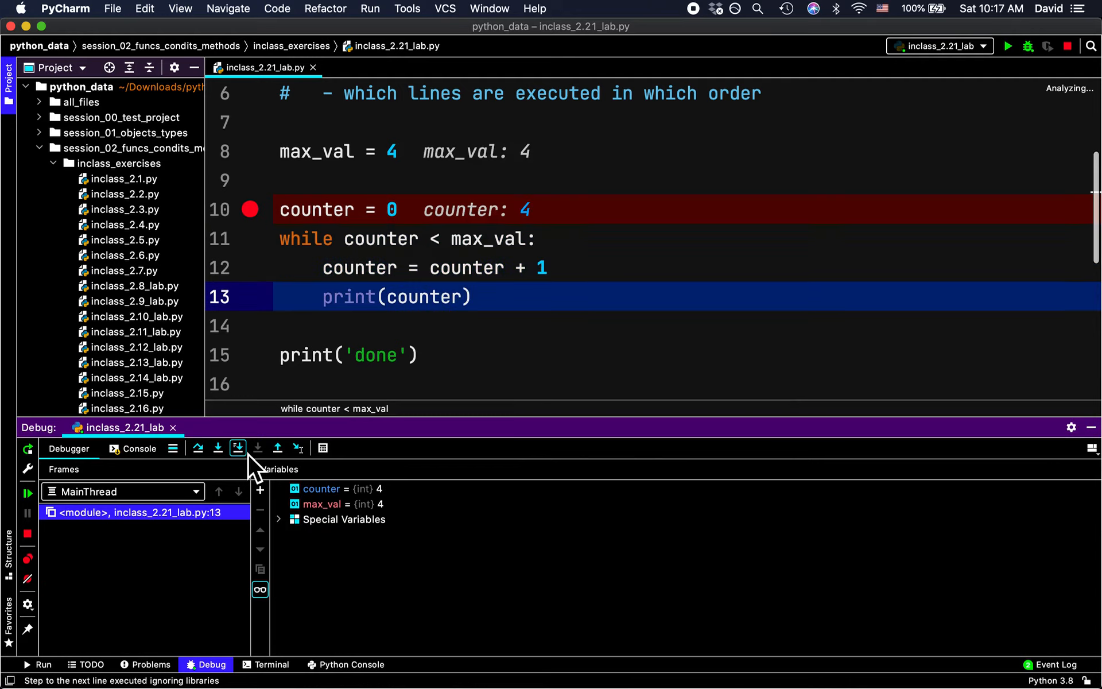
click(237, 447)
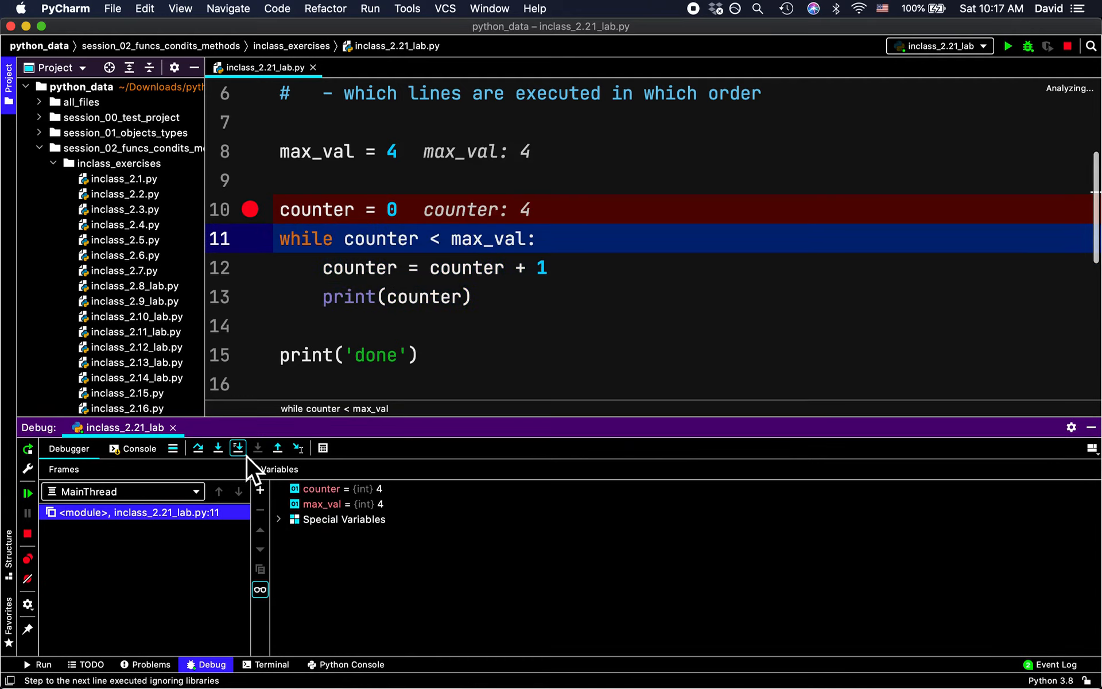
mouse_move(257, 448)
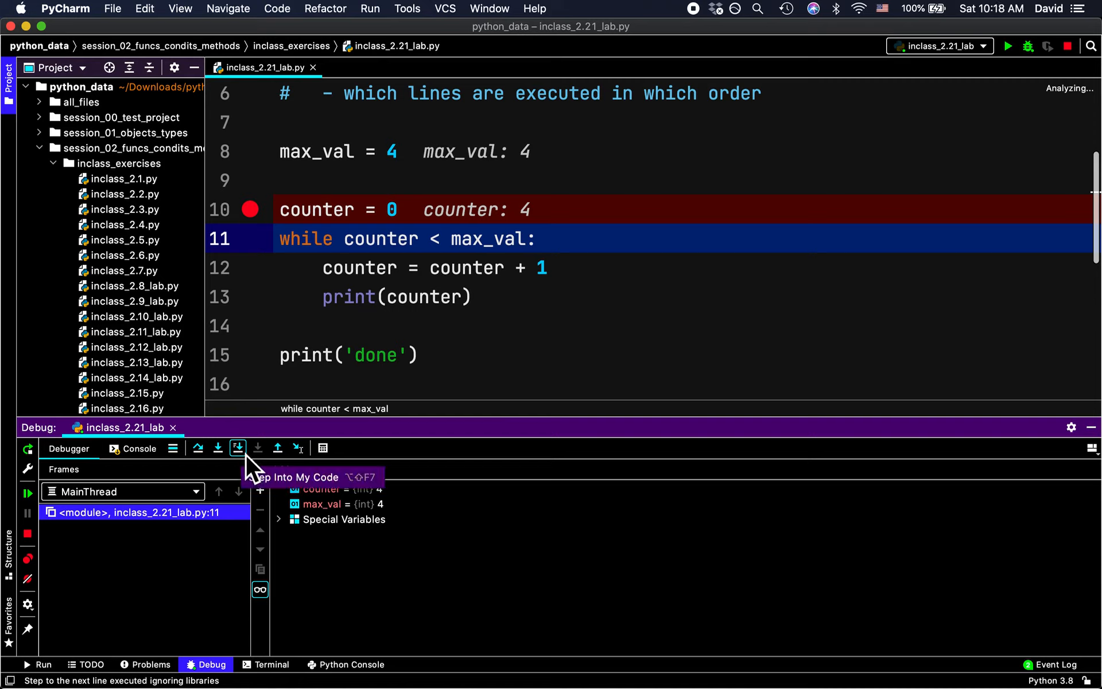
click(237, 448)
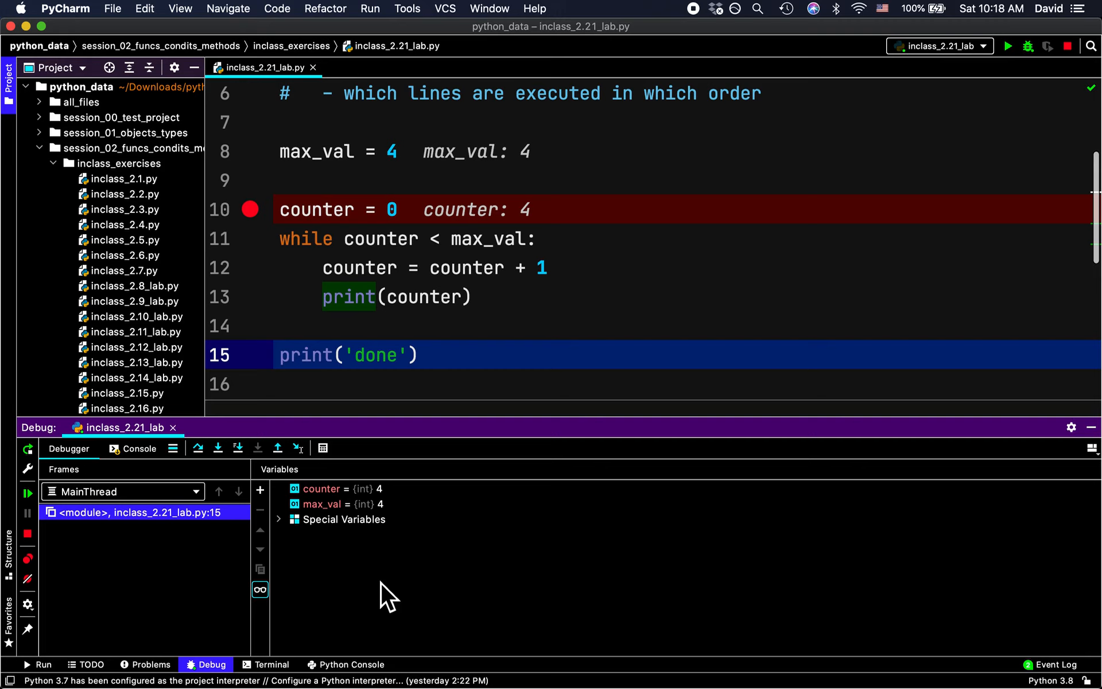
mouse_move(345, 468)
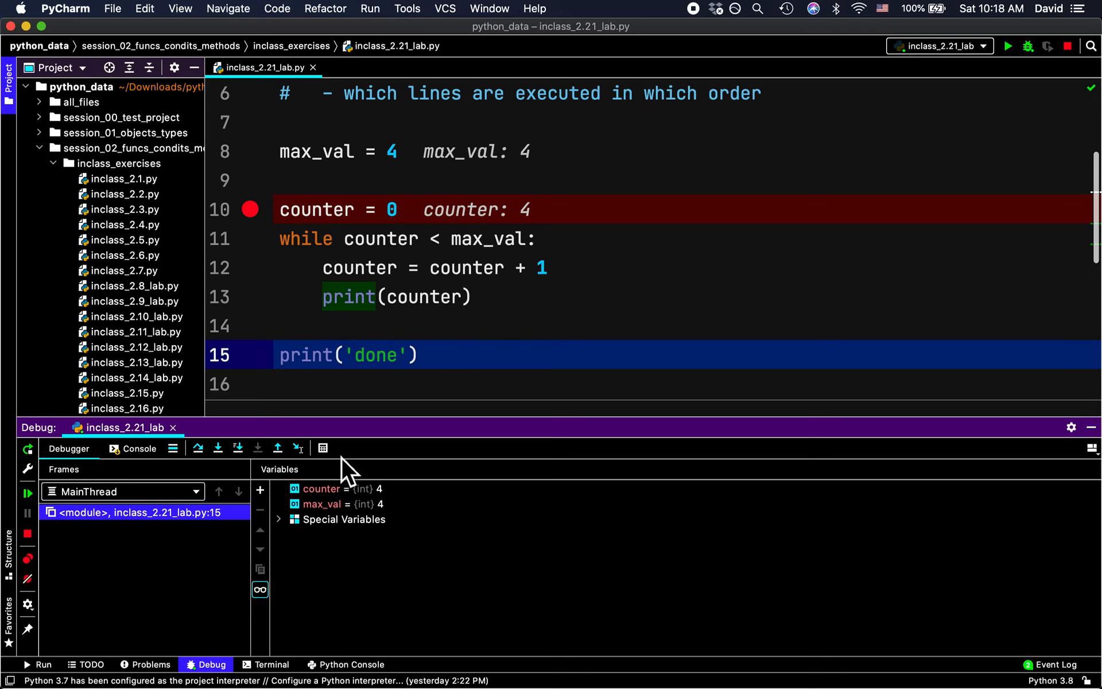
mouse_move(260, 232)
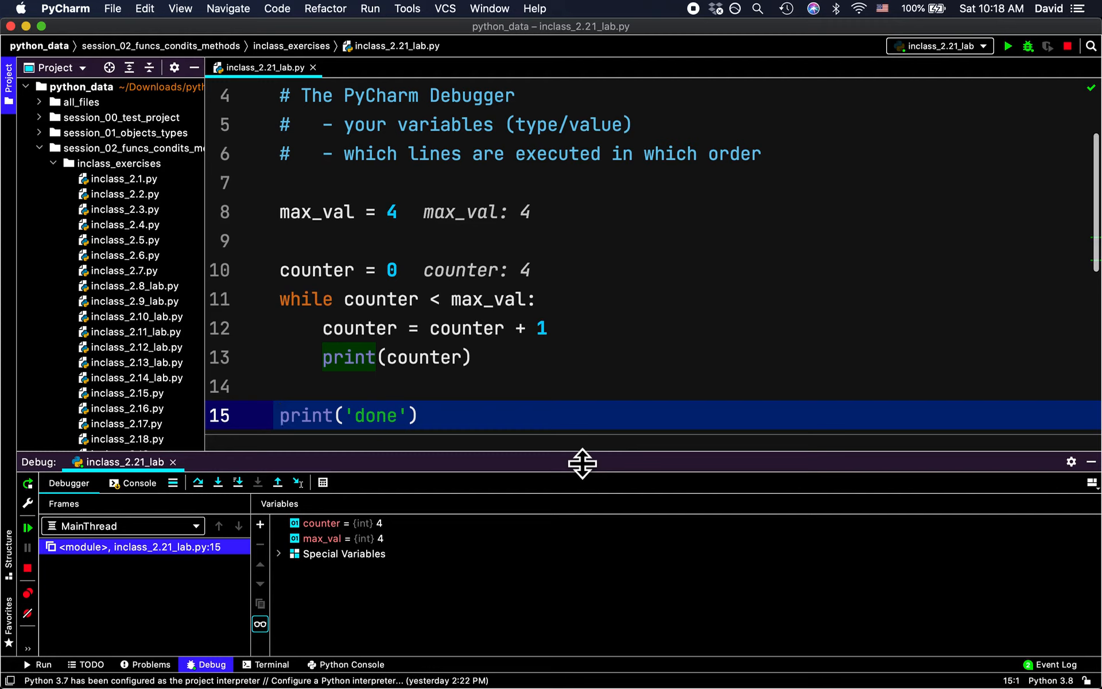
Step: Replace 4 with input('please enter a max value: ') and add breakpointed max_val = int(max_val)
click(386, 212)
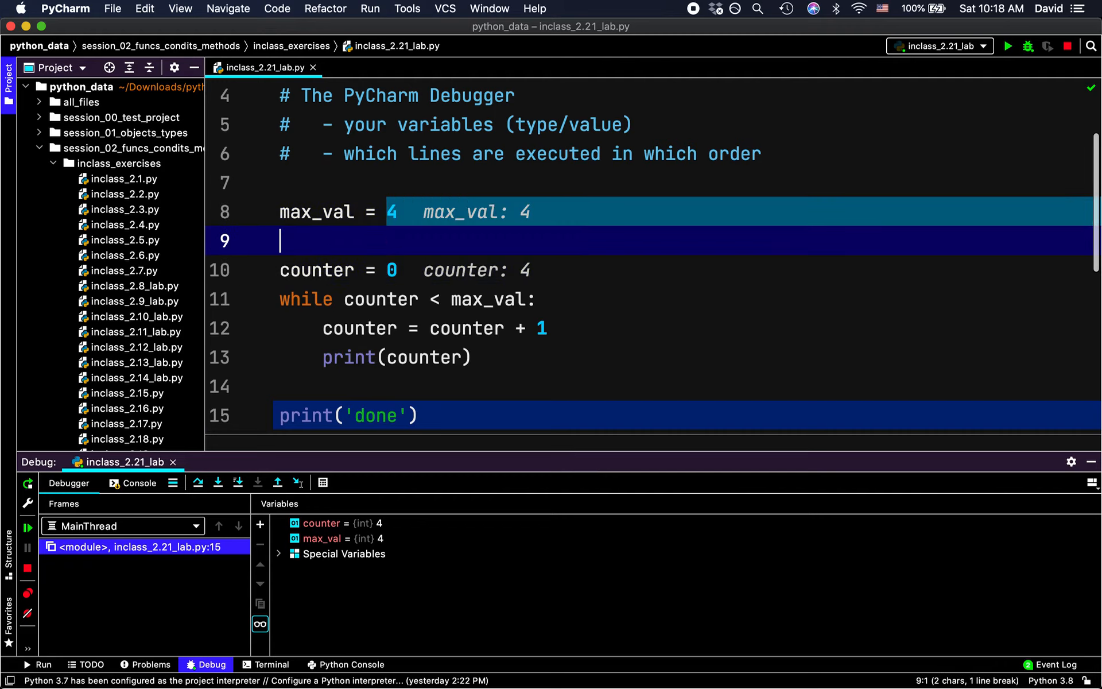
text(inpu)
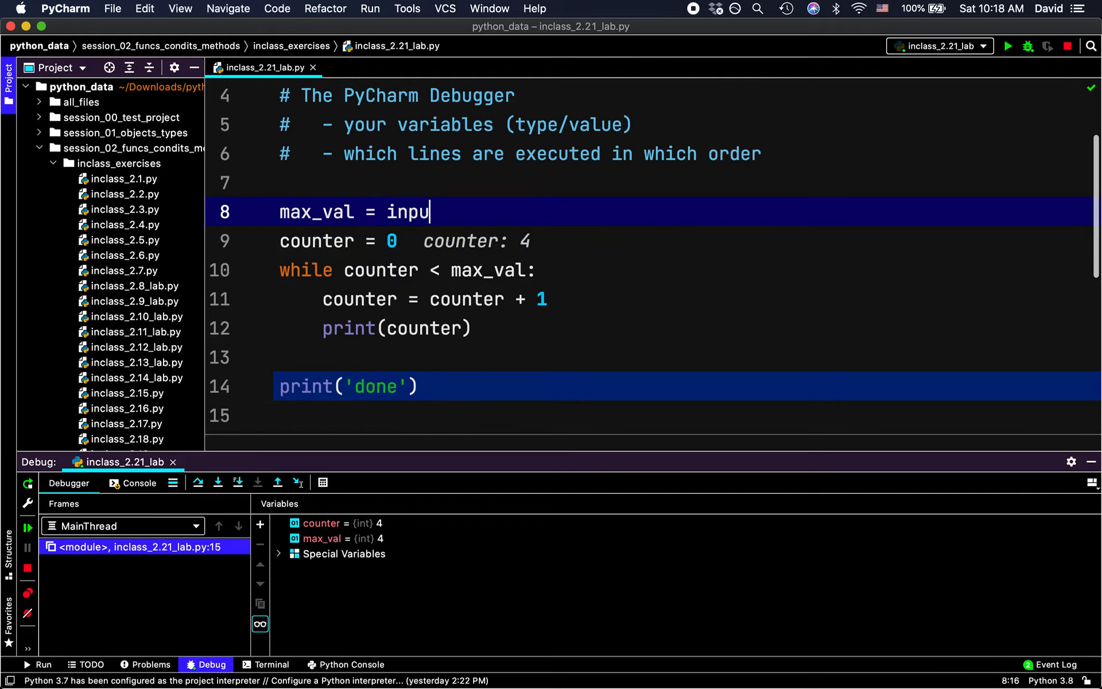
text(int)
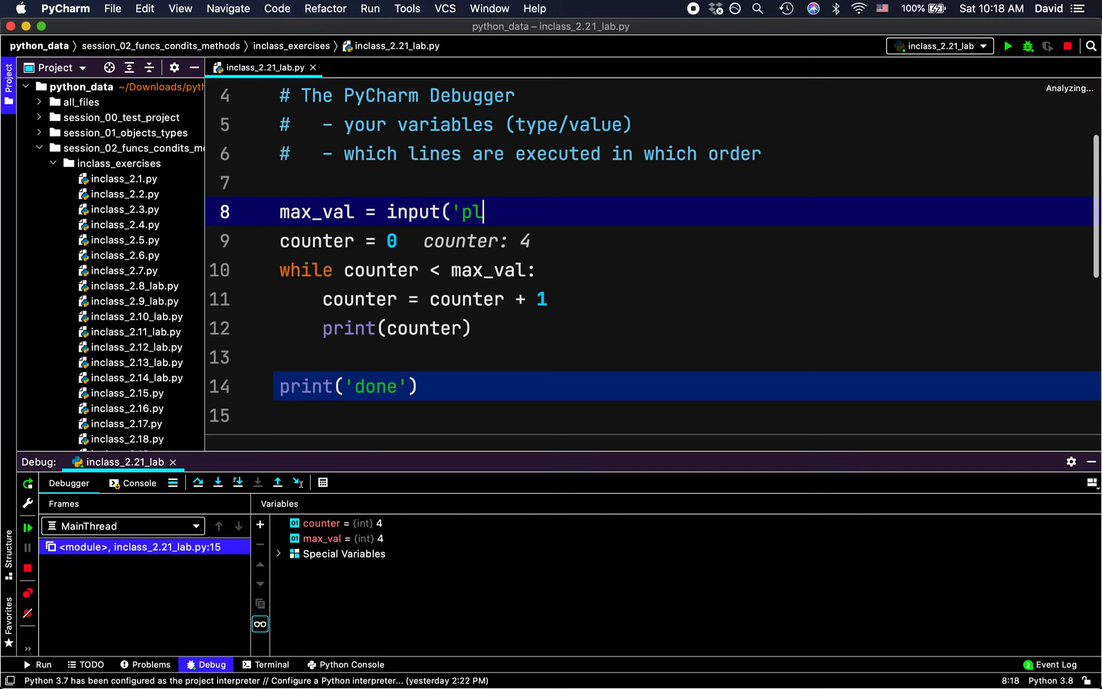
text(ease enter a max value)
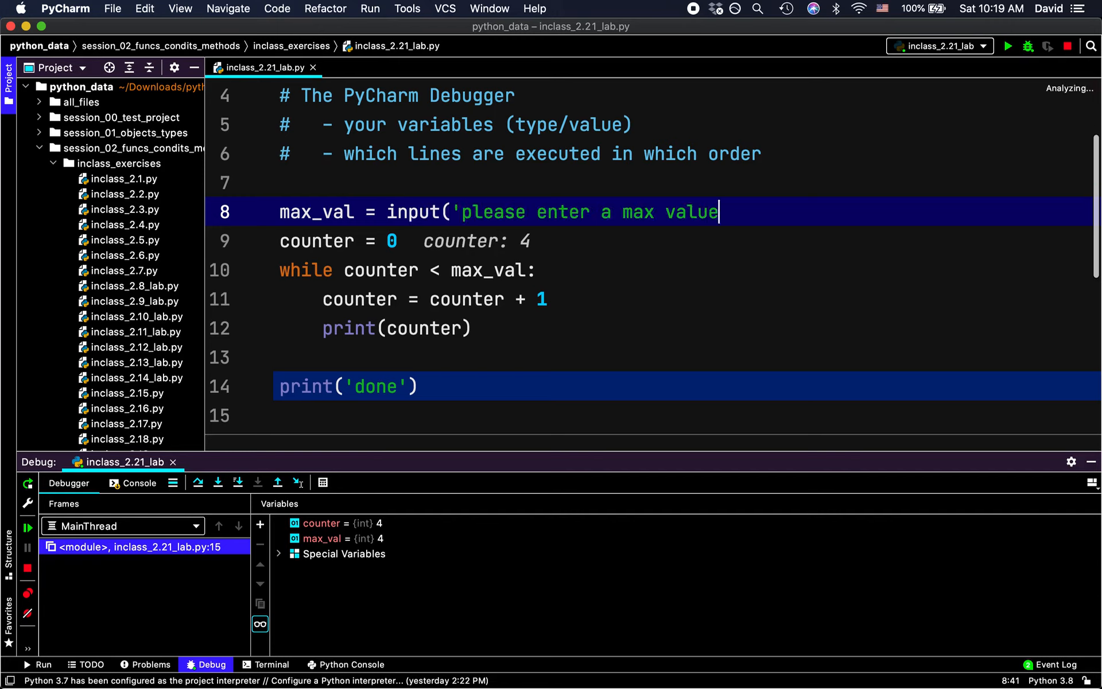
text(: '))
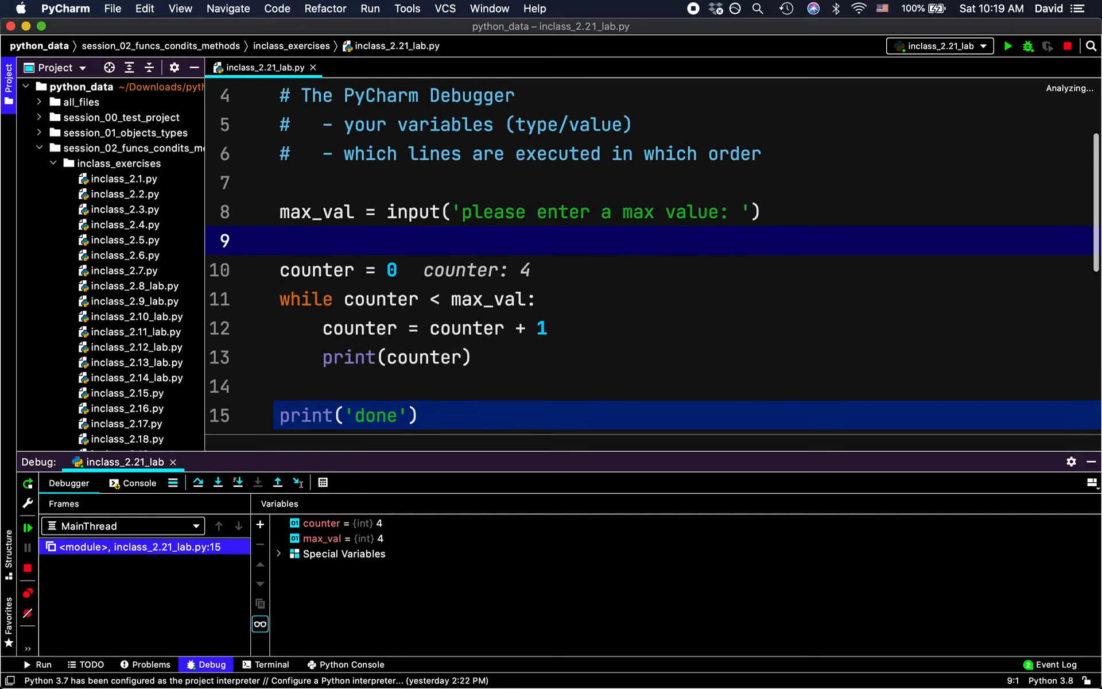
text(max_val)
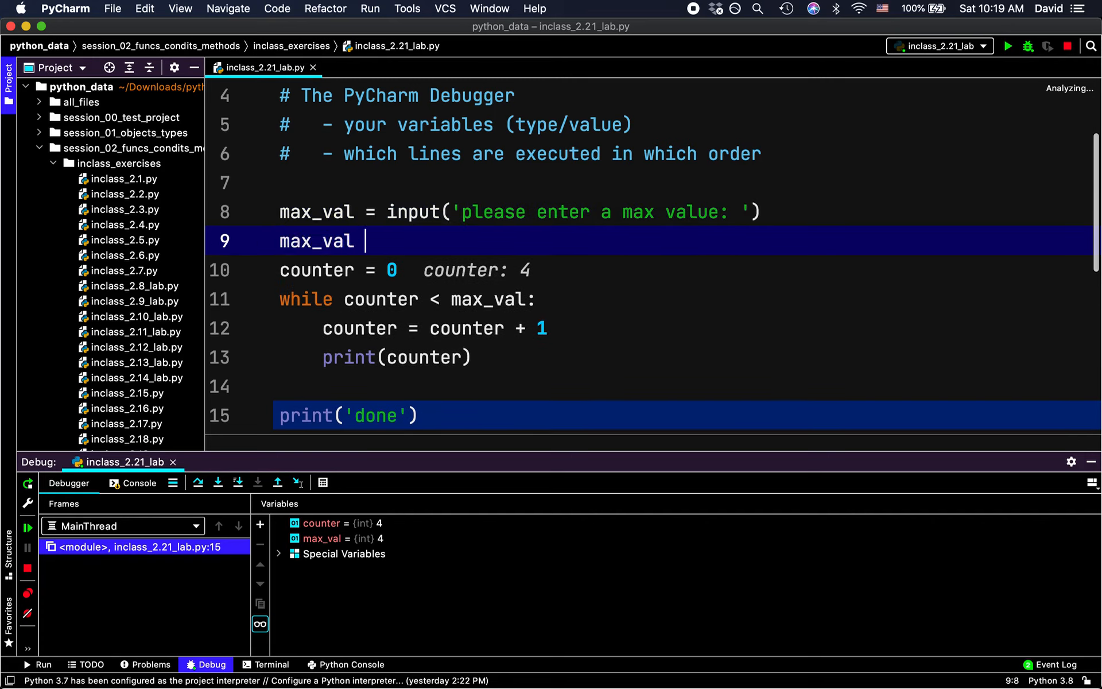
text(= int(max_val))
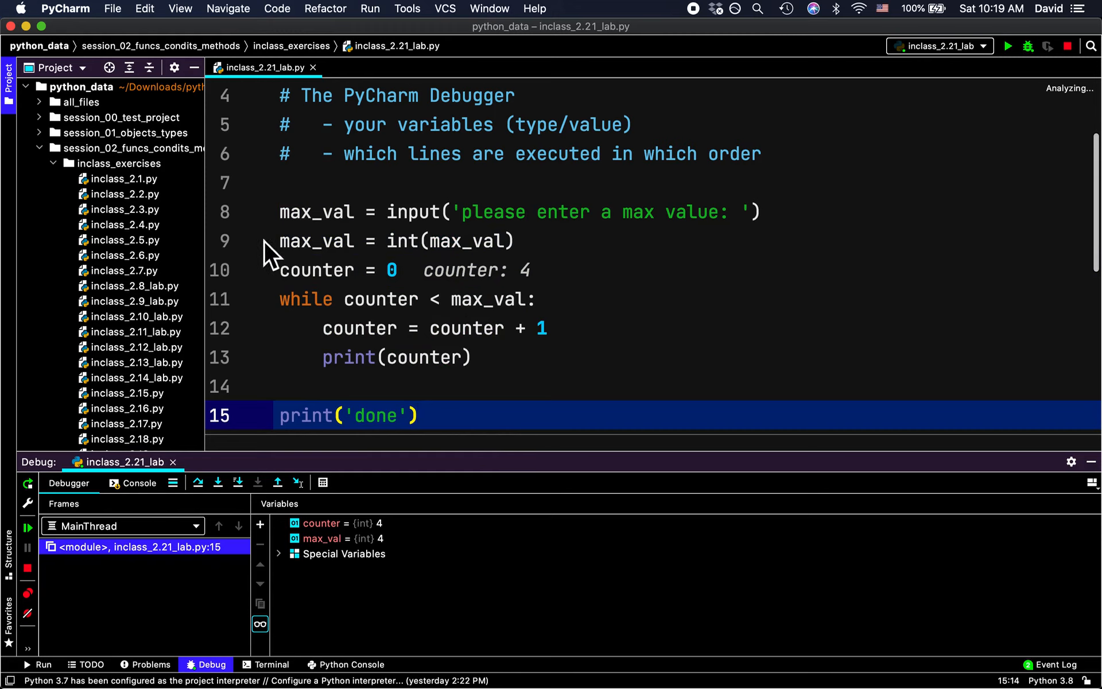
click(250, 240)
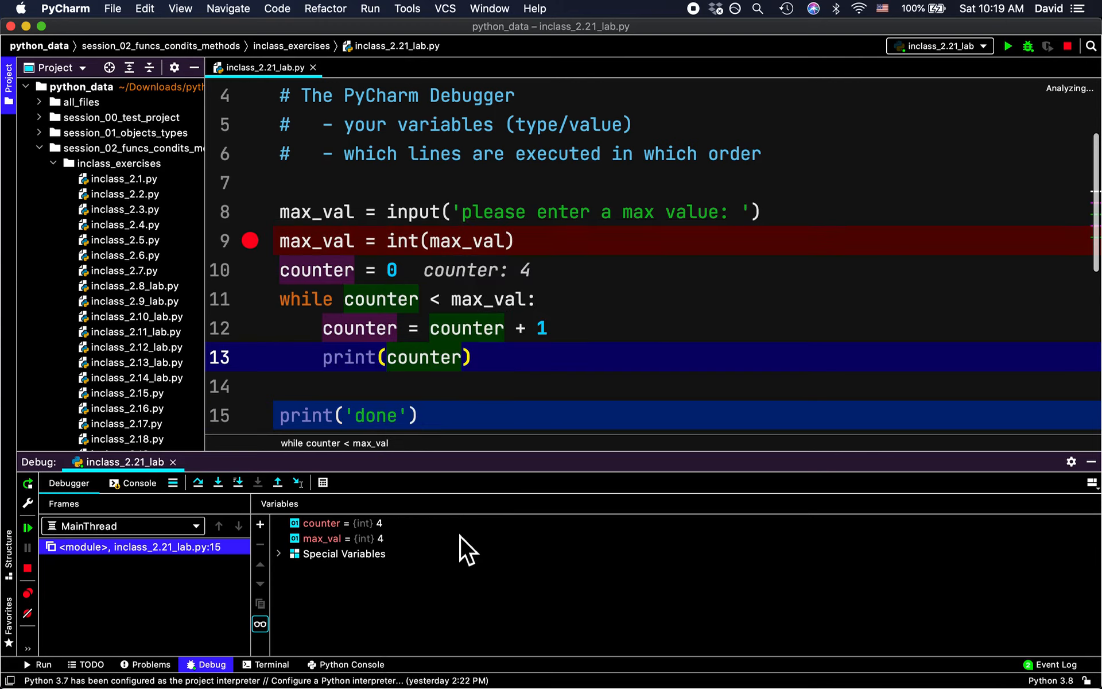
Step: Stop and rerun the debug session, answer 3 at the prompt, and run to completion
click(1027, 46)
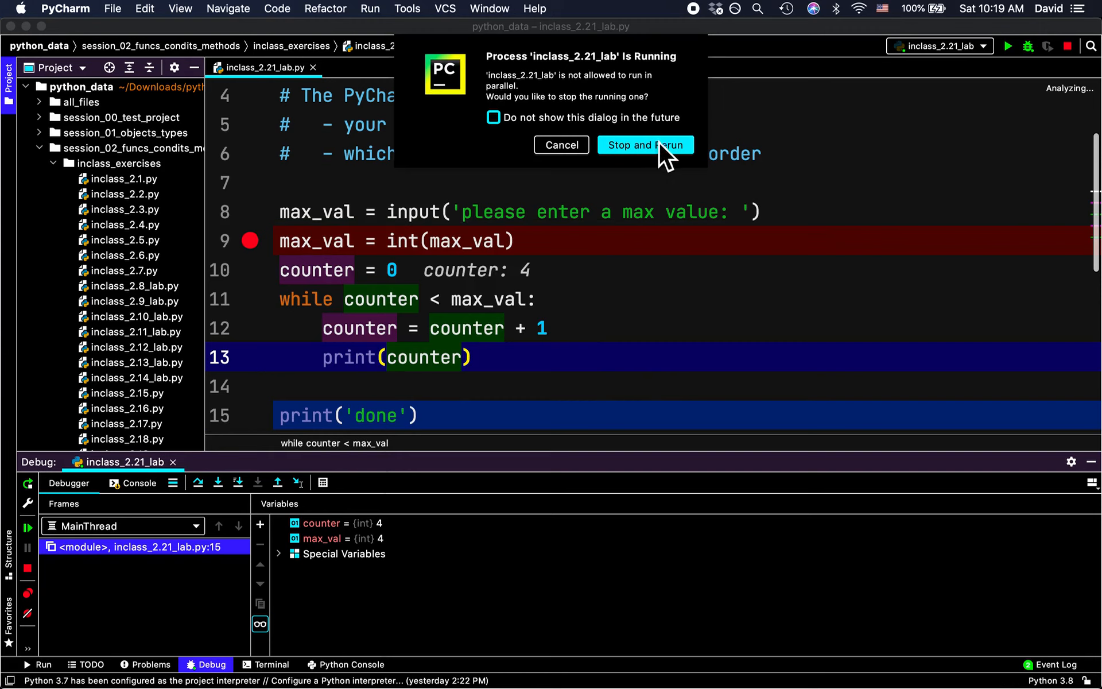
click(645, 144)
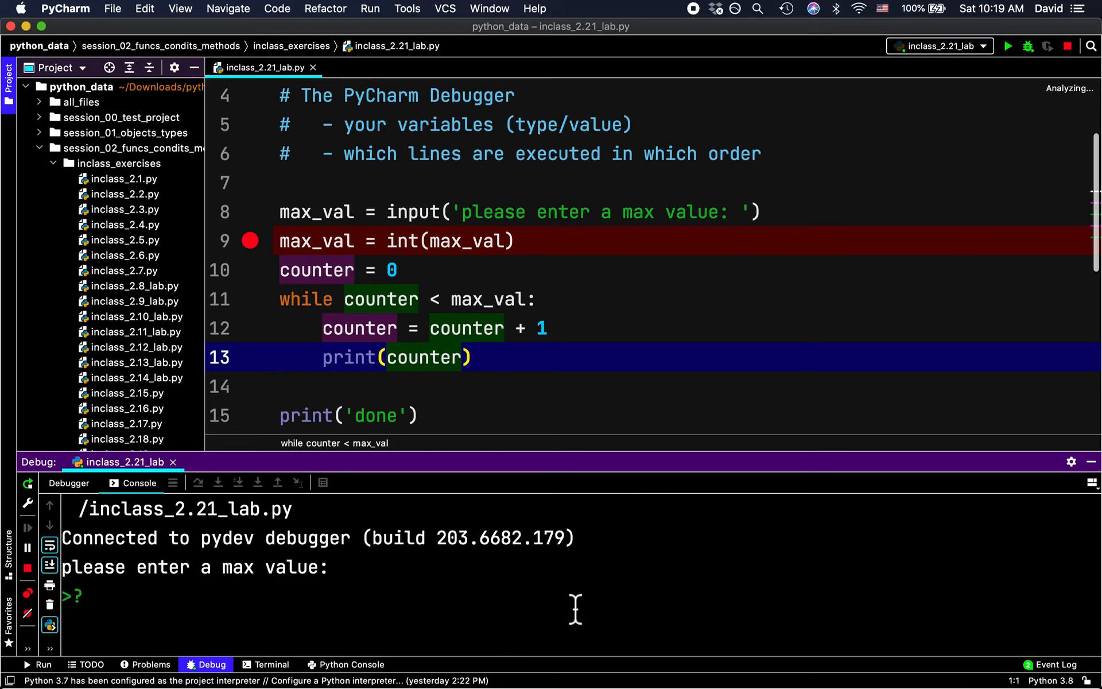
mouse_move(103, 615)
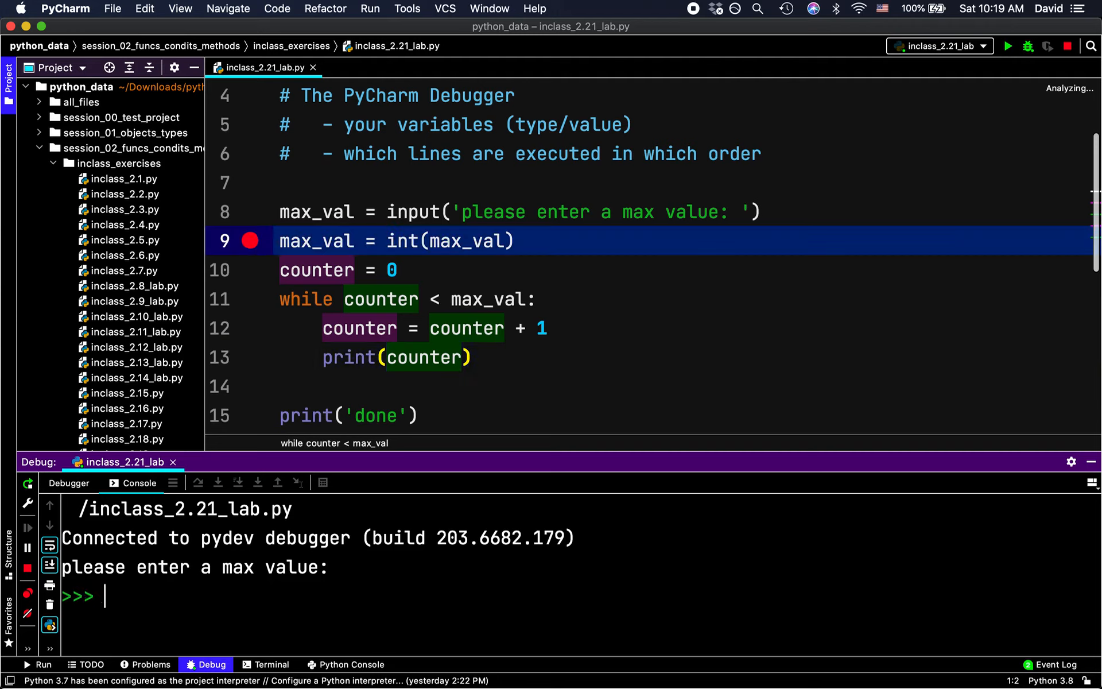
click(277, 482)
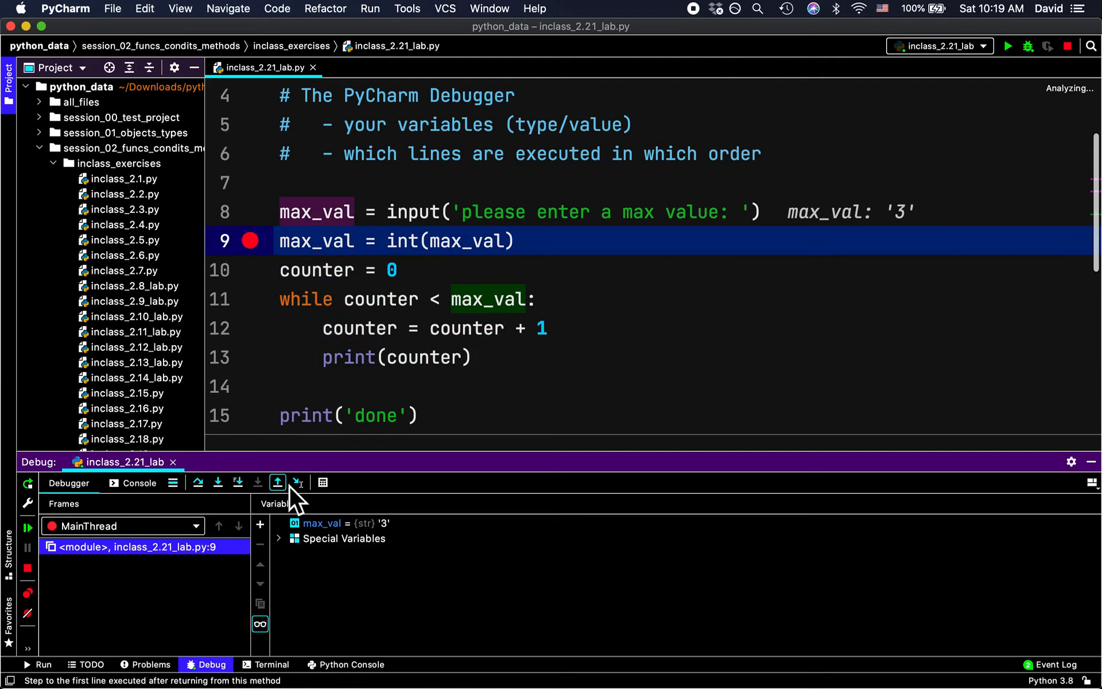
click(238, 482)
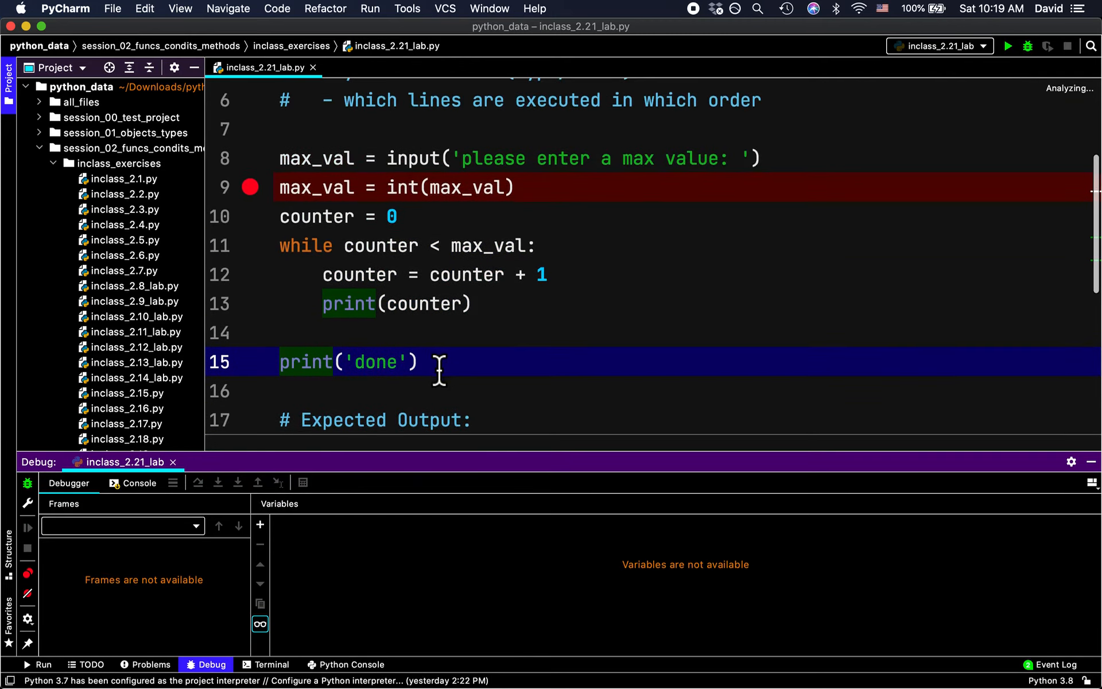
mouse_move(253, 204)
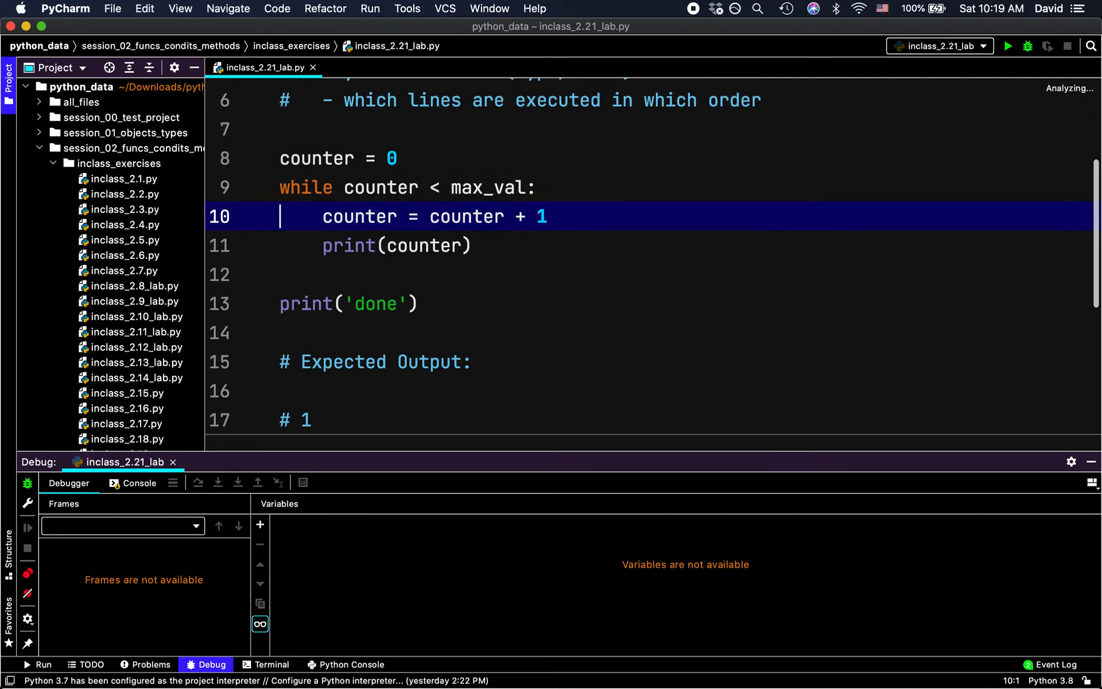
Step: Add ui = input('break?') with an if ui == 'y': break check, plus a while-line breakpoint
key(enter)
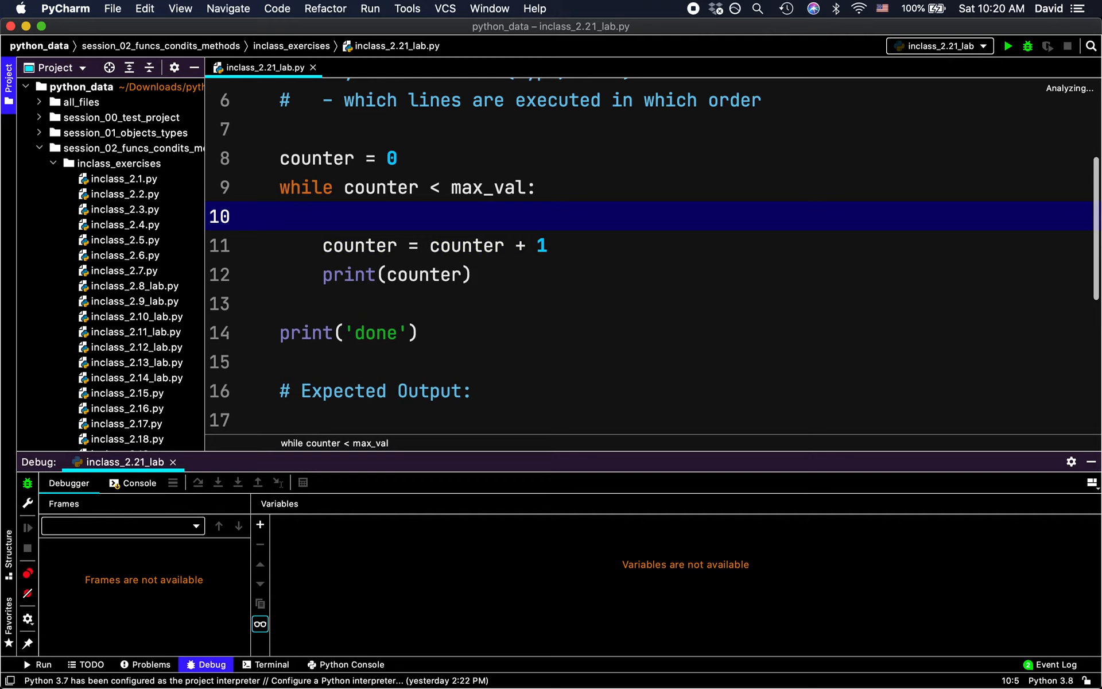
text(ui = input(')
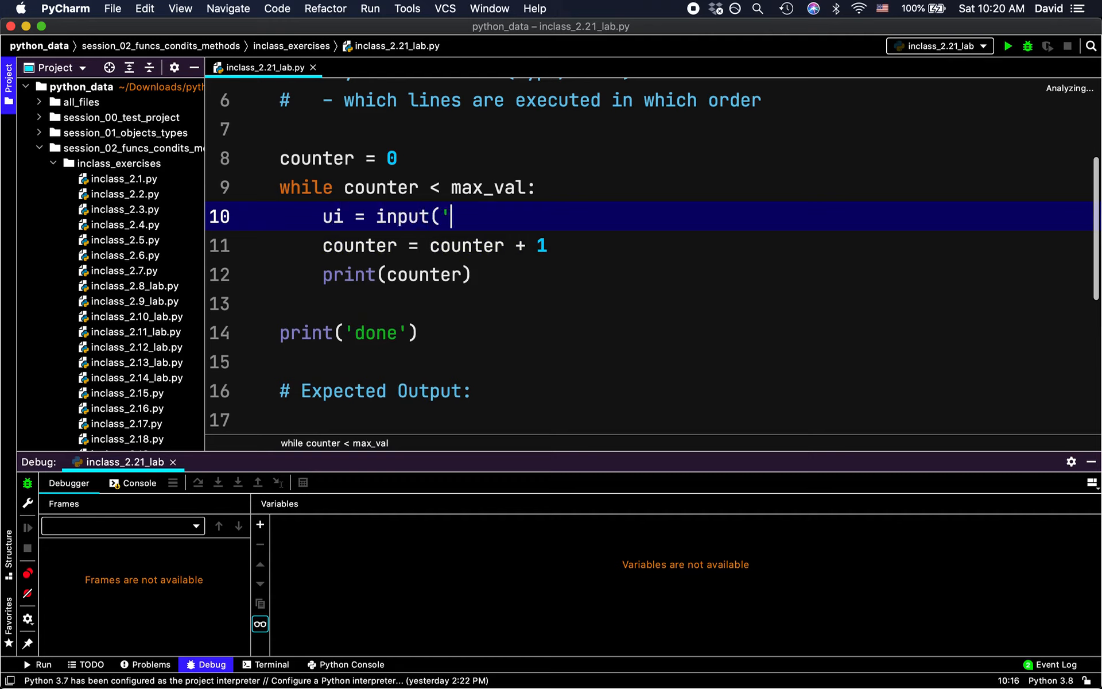
text(break?)
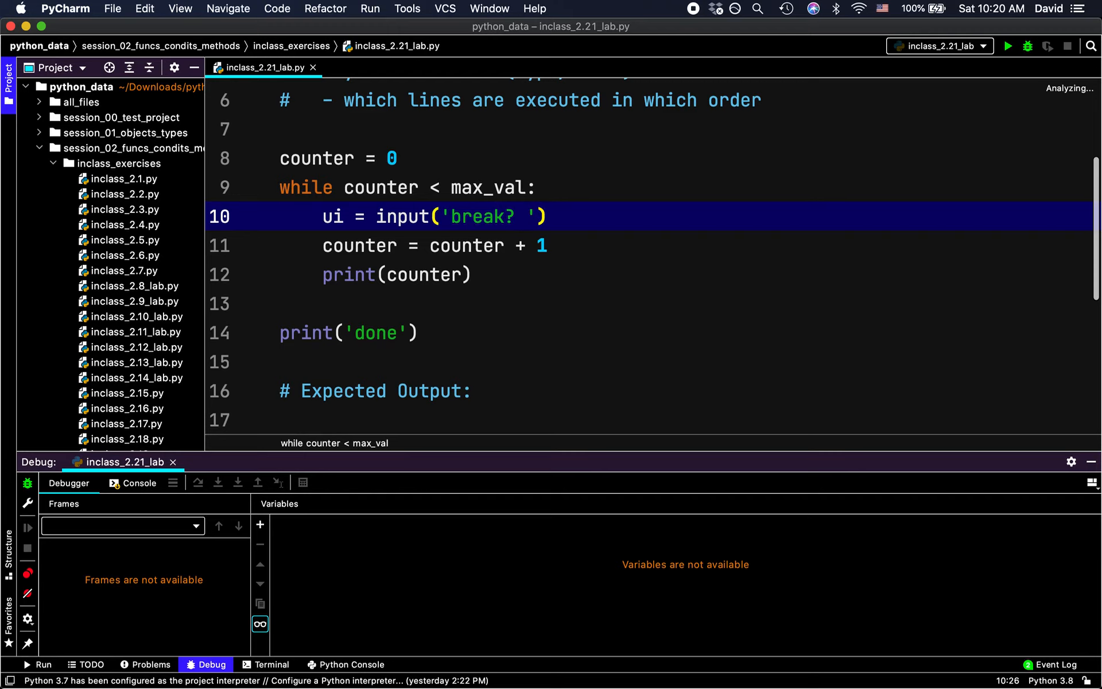
text(if ui =)
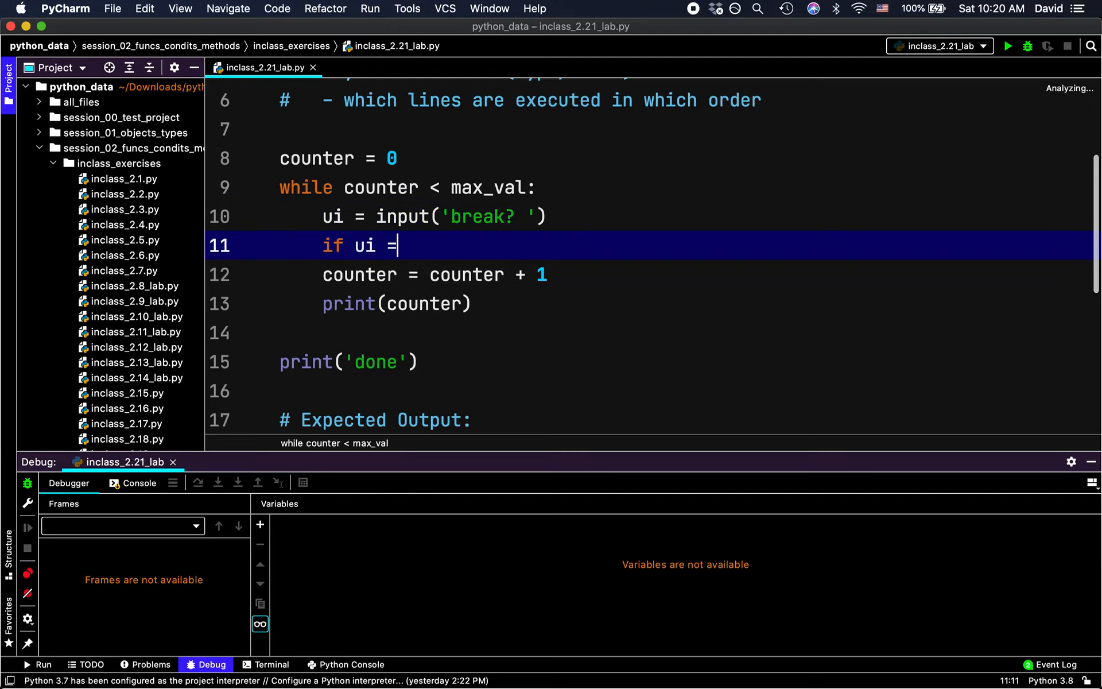
text(= 'y':)
text(break)
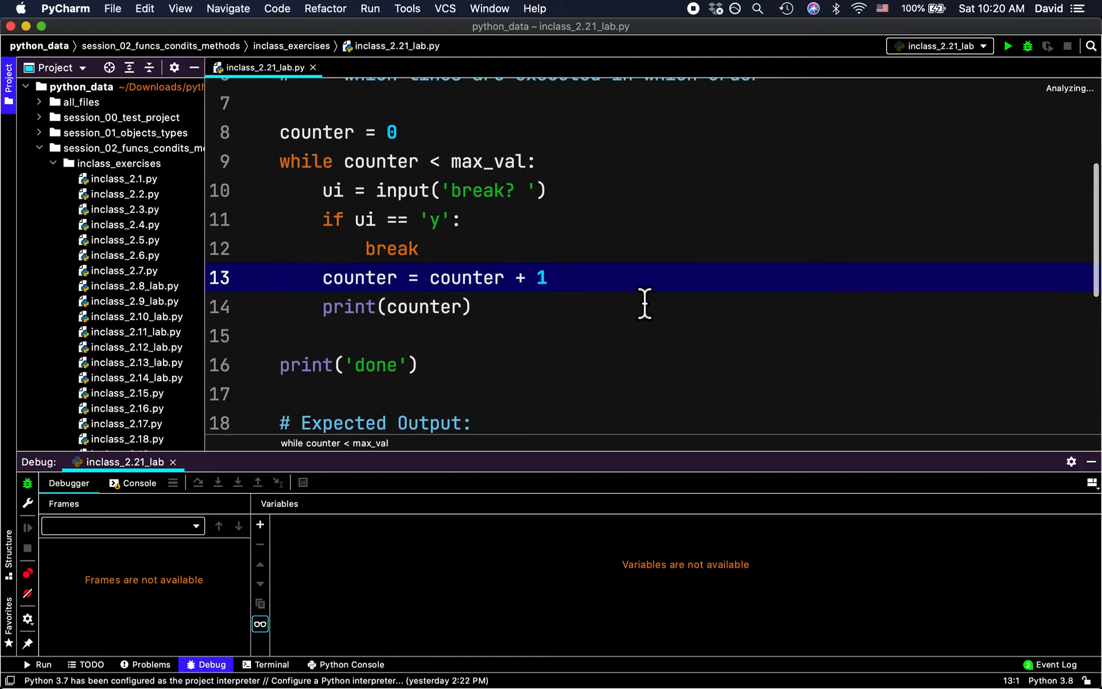
click(251, 162)
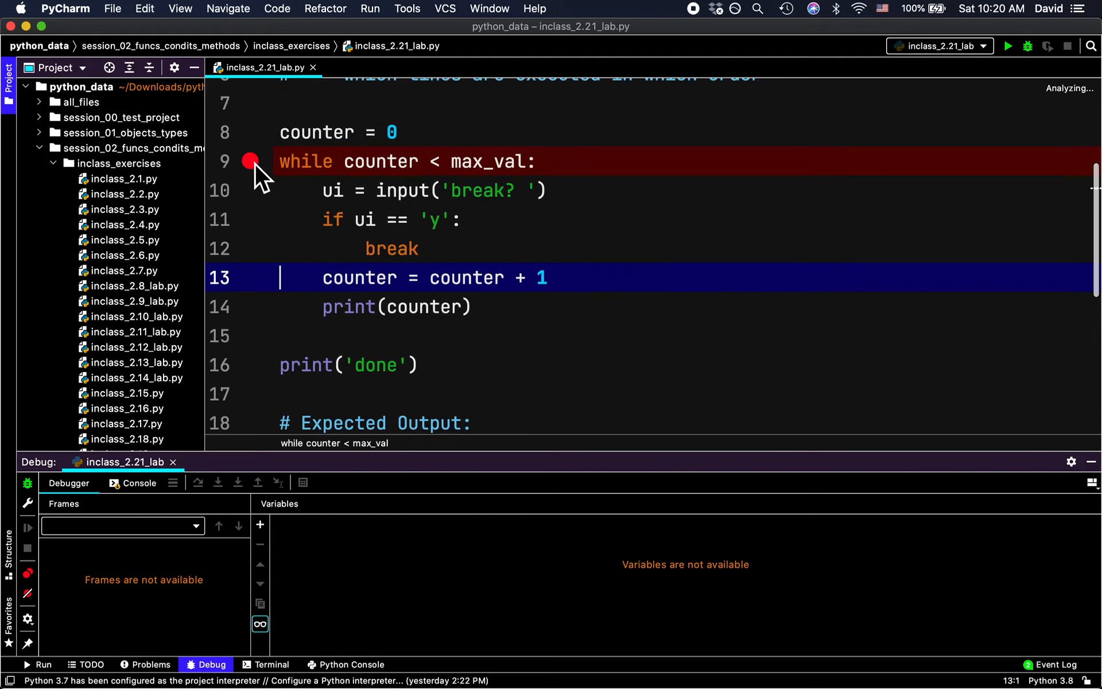
mouse_move(624, 328)
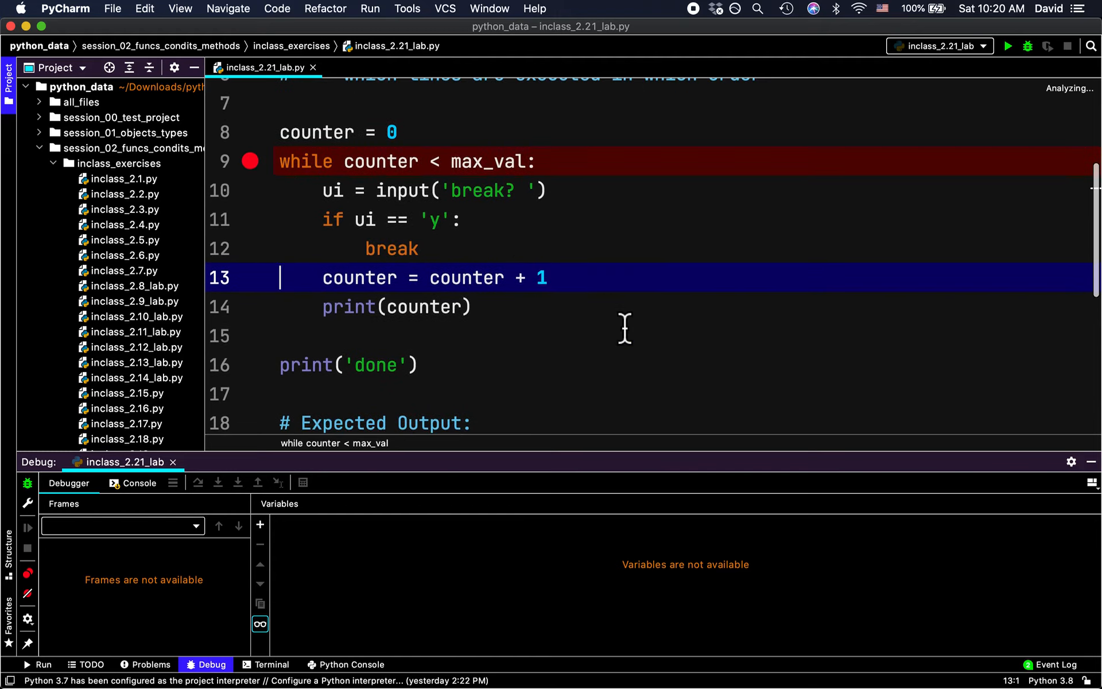
Step: Debug 'inclass_2.21_lab' from the editor menu and step into the while line with counter 0
right_click(397, 307)
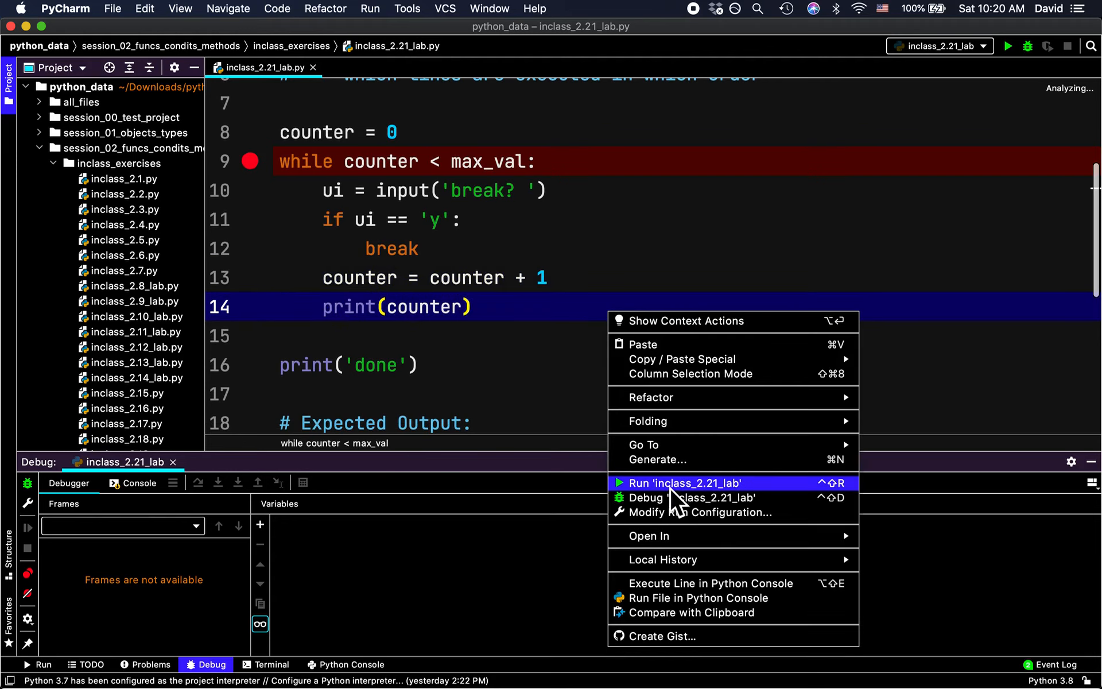
click(683, 483)
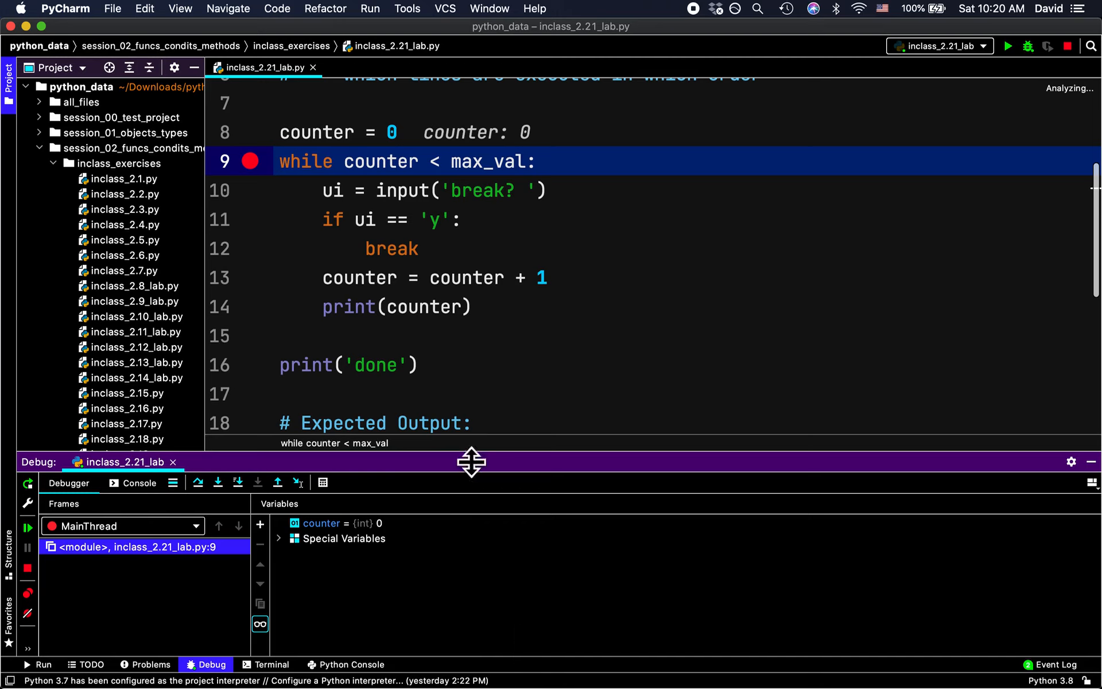
mouse_move(535, 589)
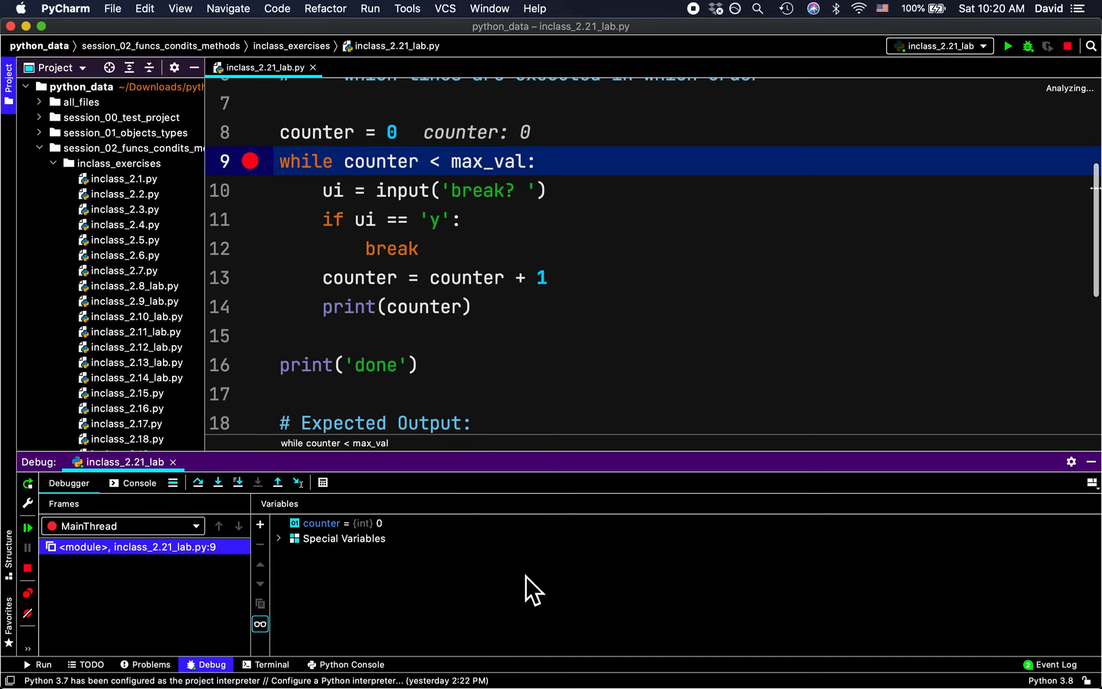
mouse_move(341, 214)
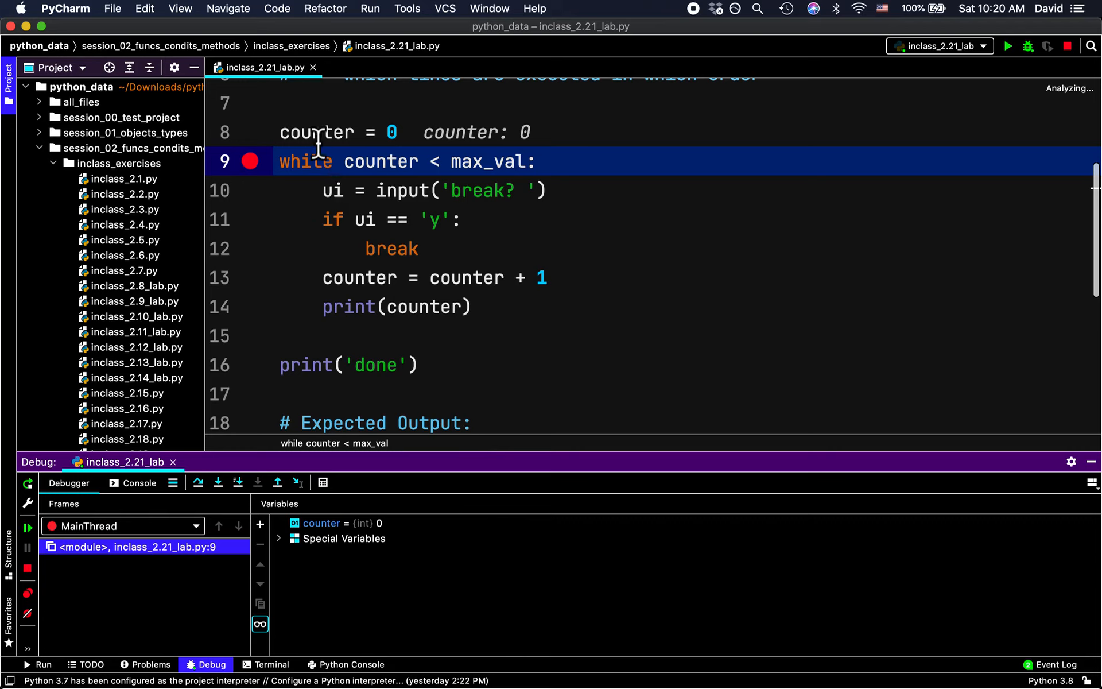
mouse_move(307, 526)
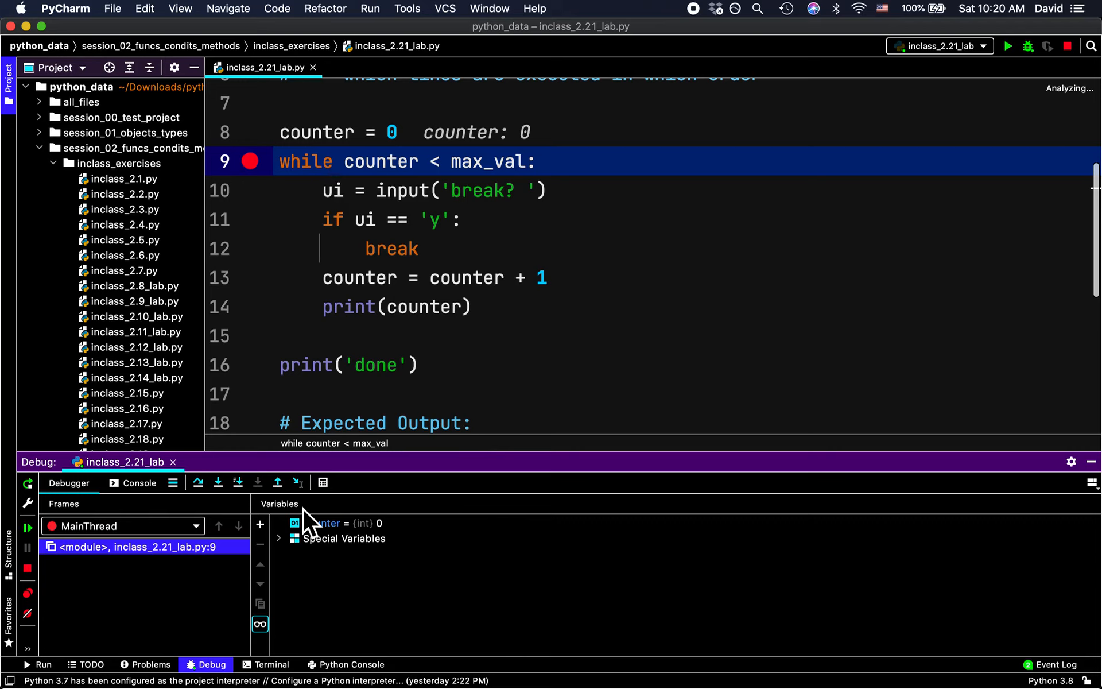
mouse_move(239, 482)
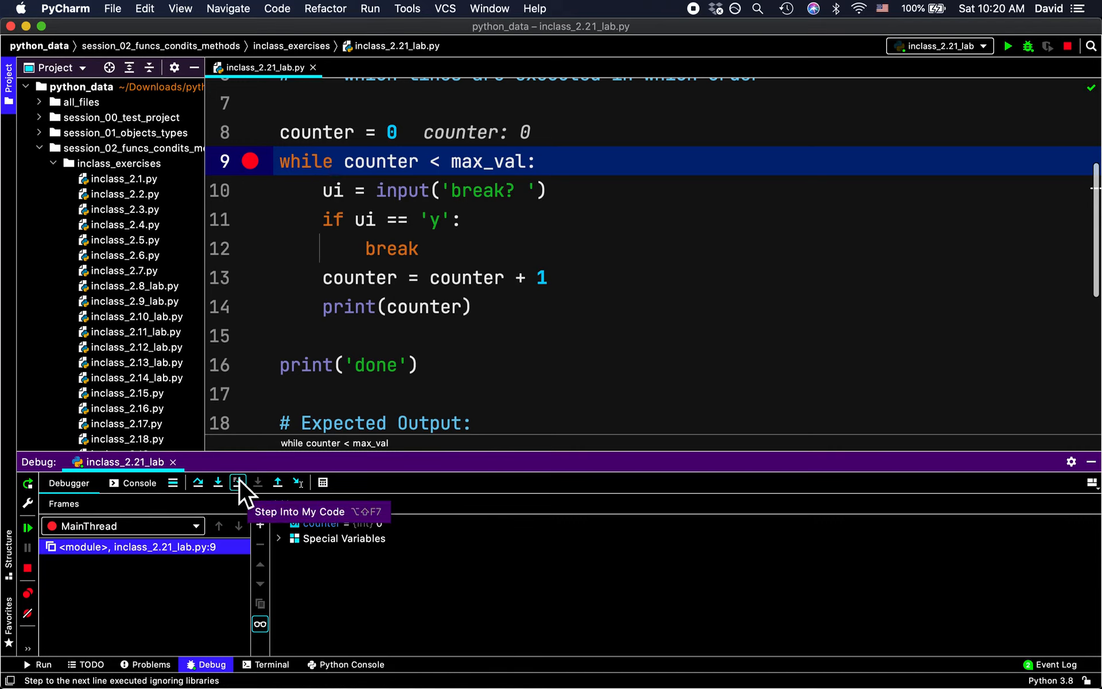
click(238, 482)
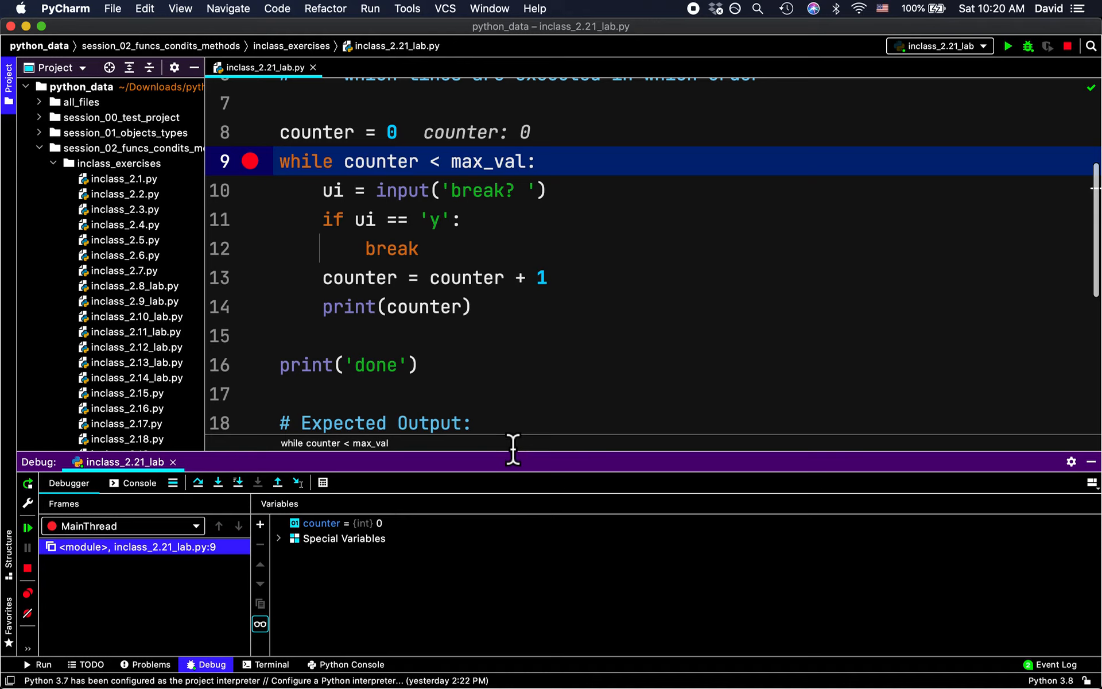
mouse_move(237, 482)
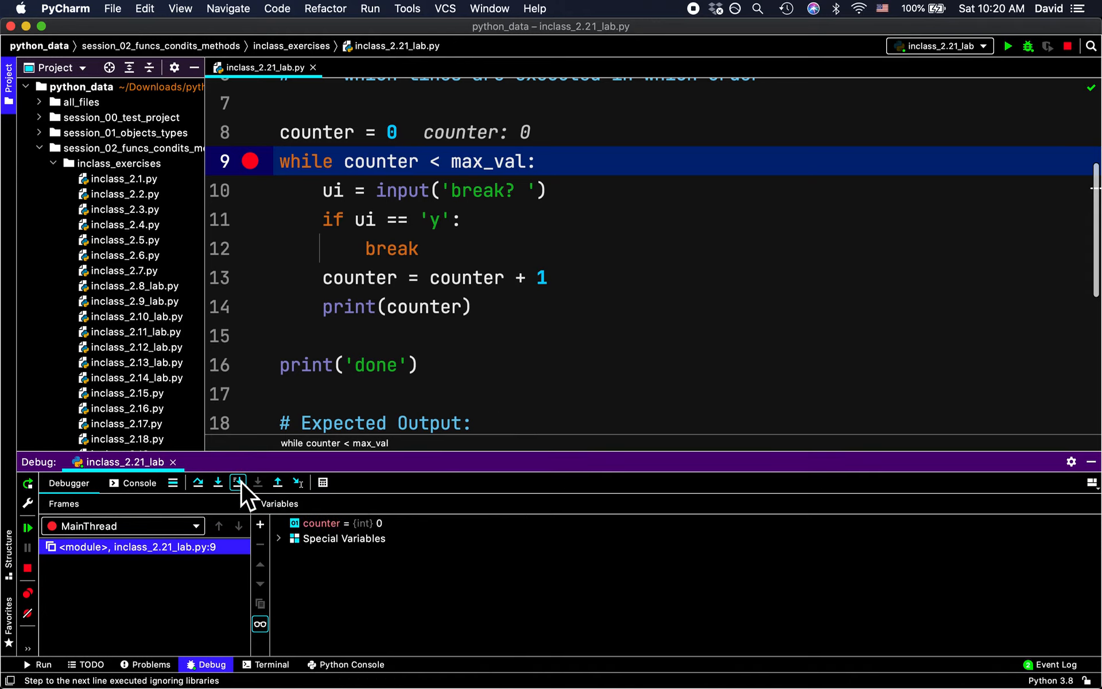
mouse_move(238, 482)
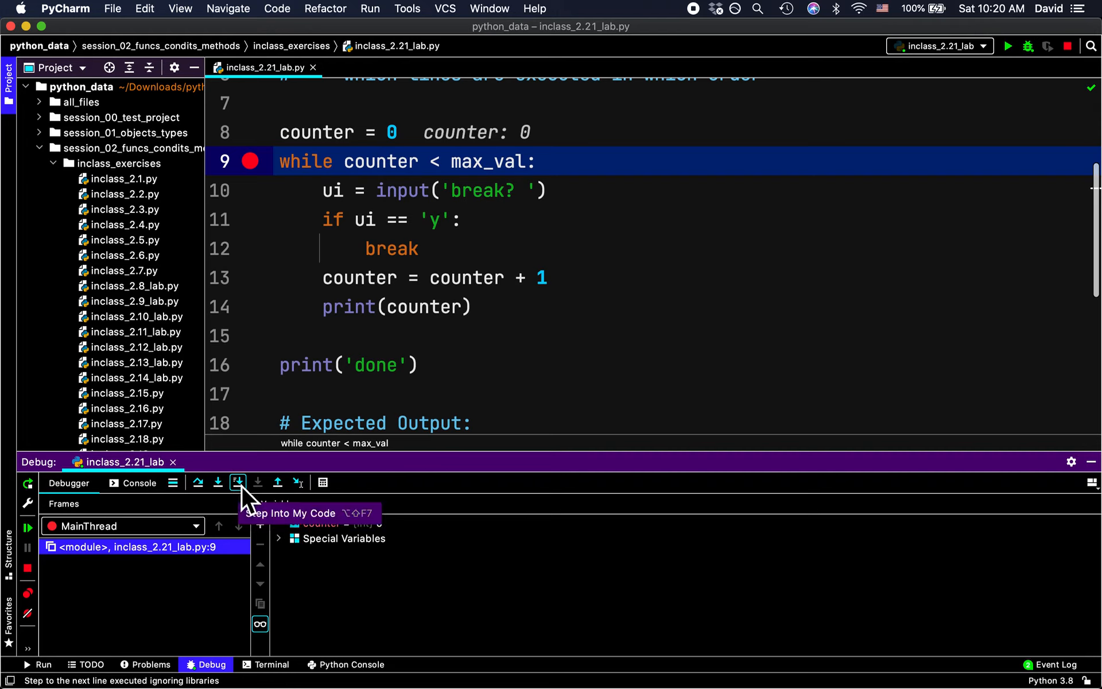
click(238, 482)
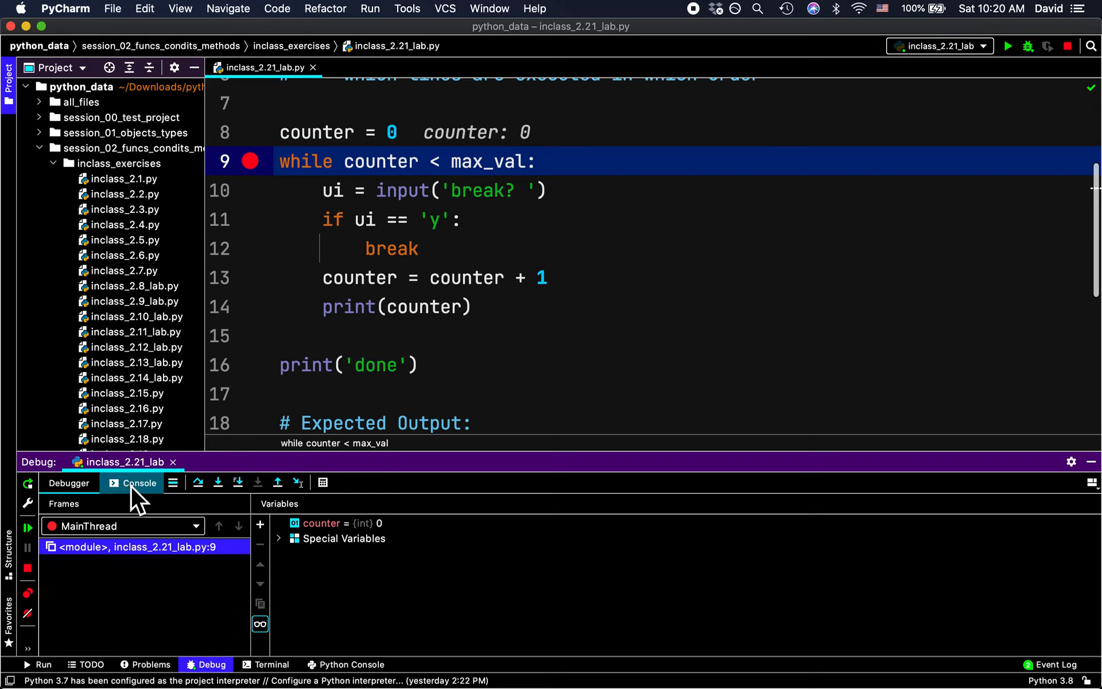
mouse_move(238, 482)
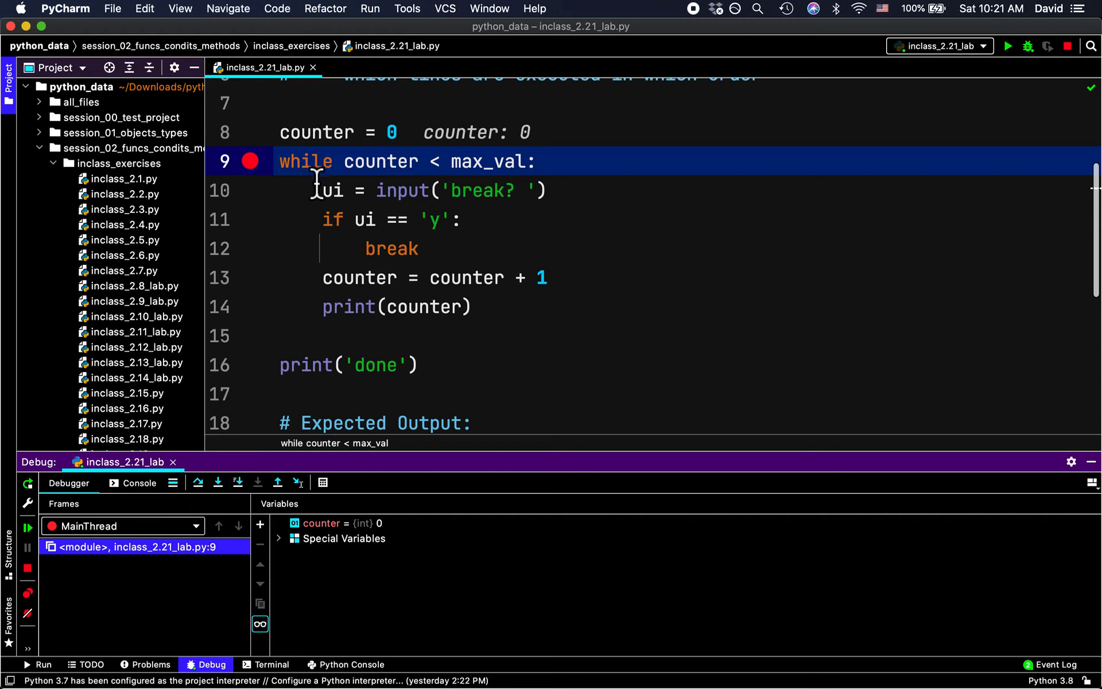
mouse_move(332, 255)
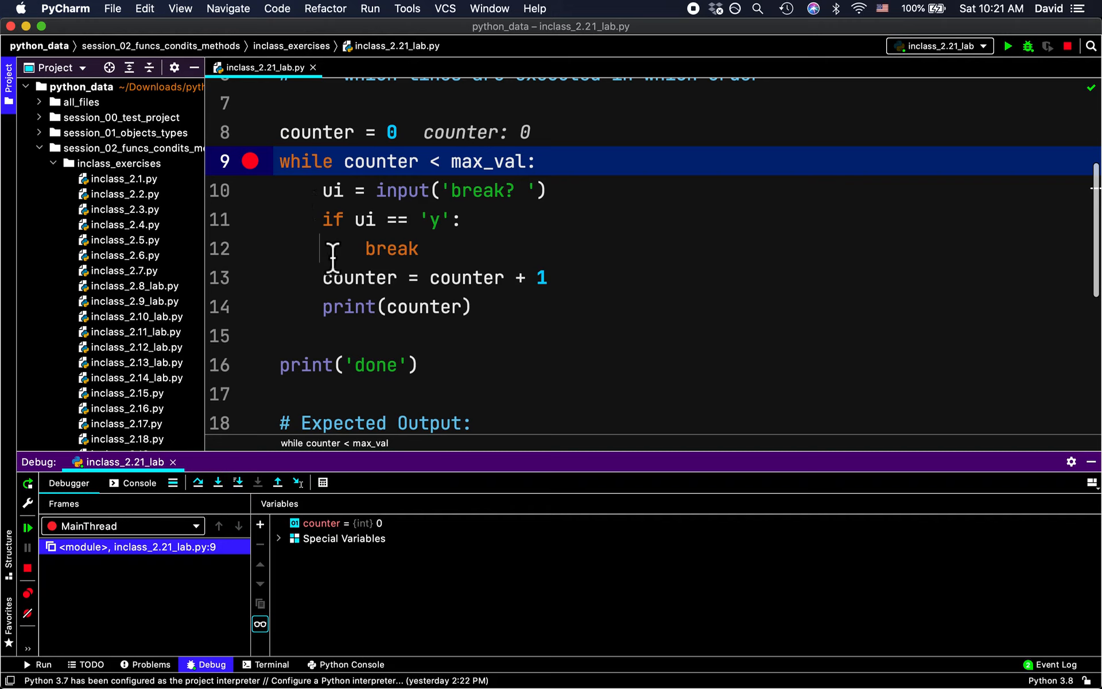
mouse_move(166, 512)
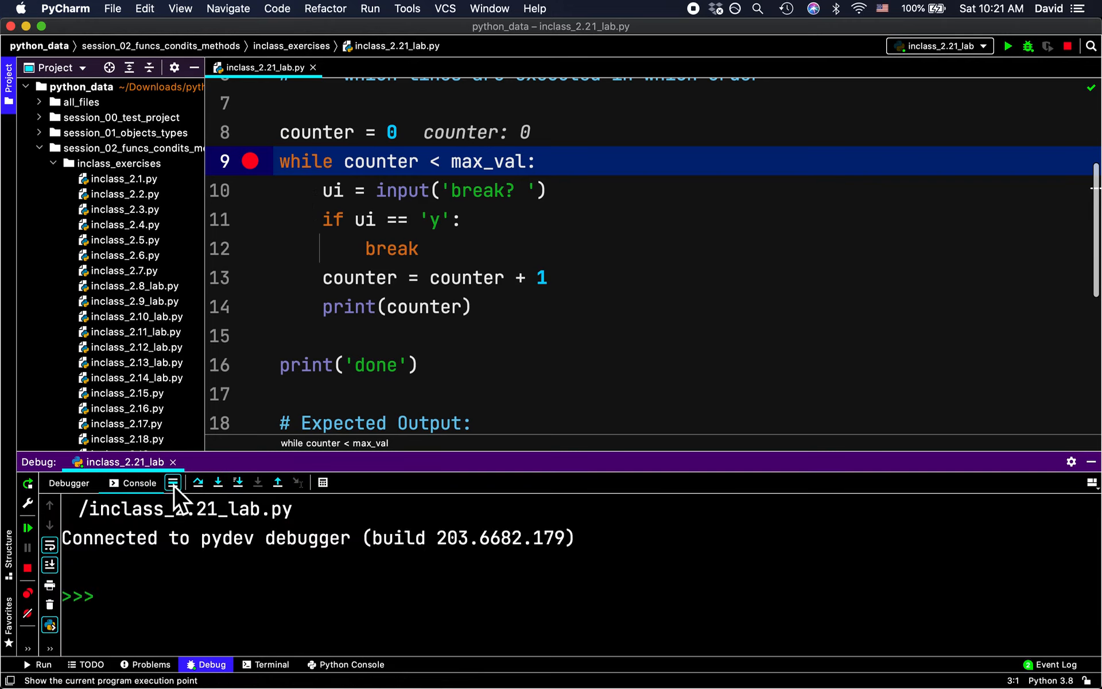
Step: Step past the while condition and read NameError: name 'max_val' is not defined
click(238, 483)
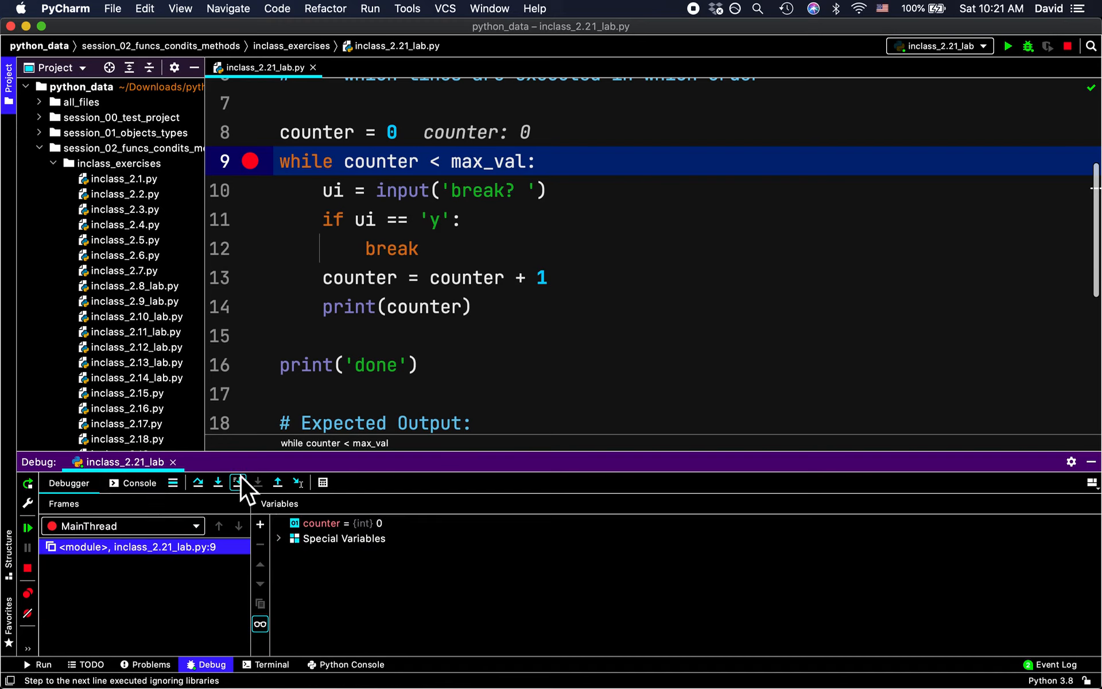
click(237, 482)
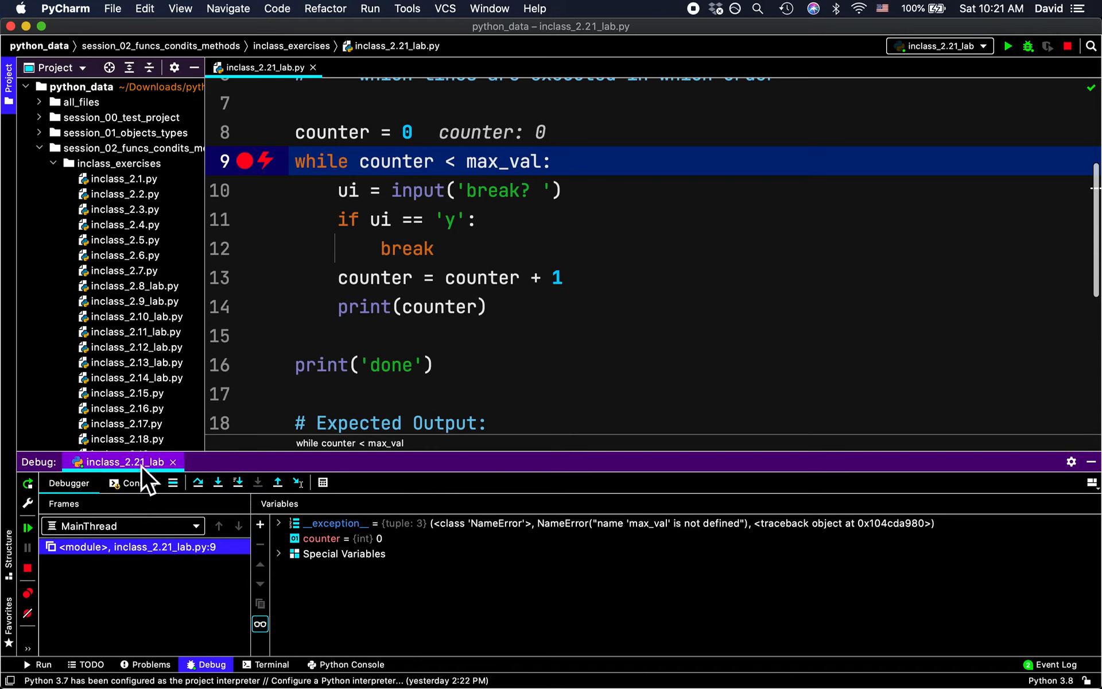
click(137, 483)
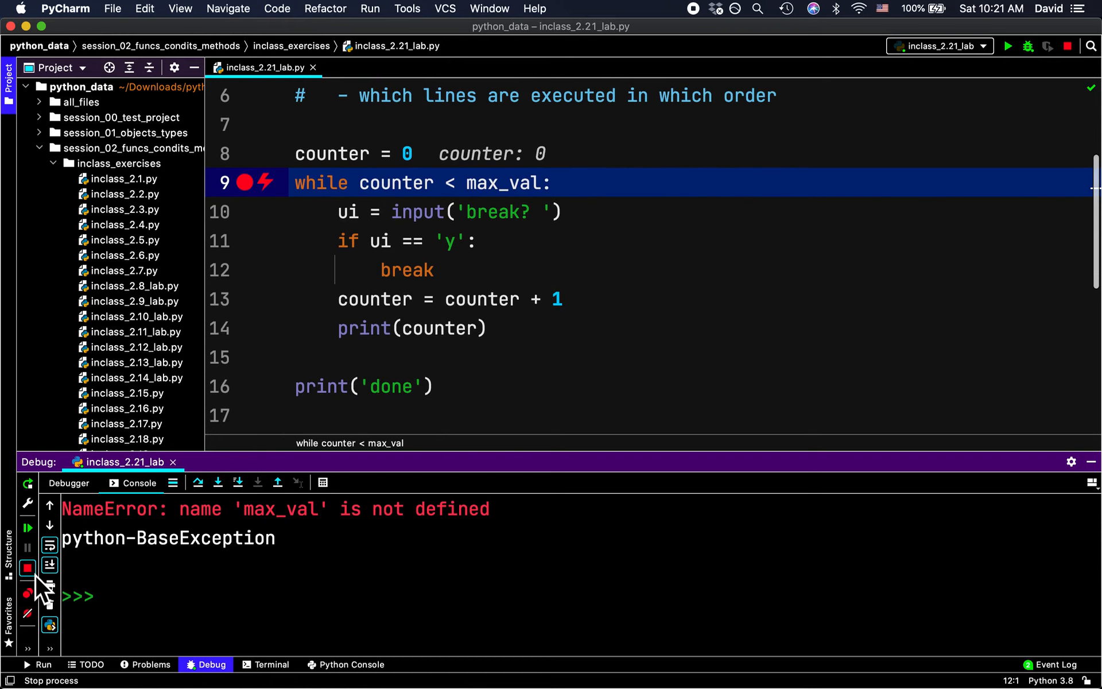
Step: Stop the failing debug run and add max_val = 3 after counter = 0
click(27, 567)
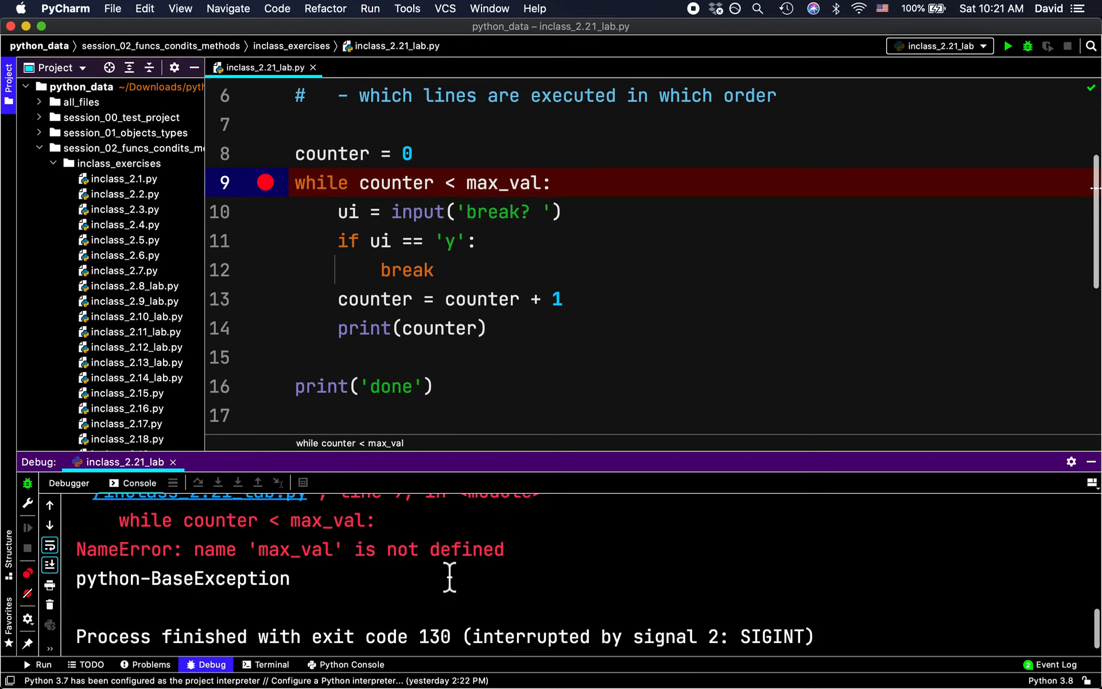
click(415, 154)
text(max+)
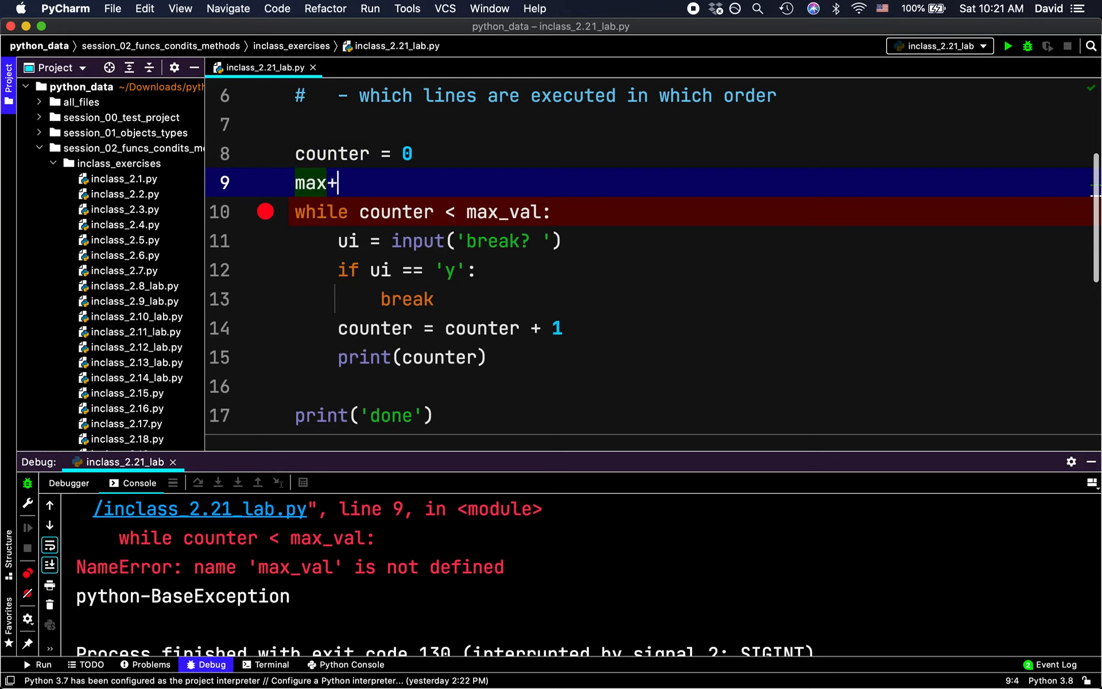
text(val =)
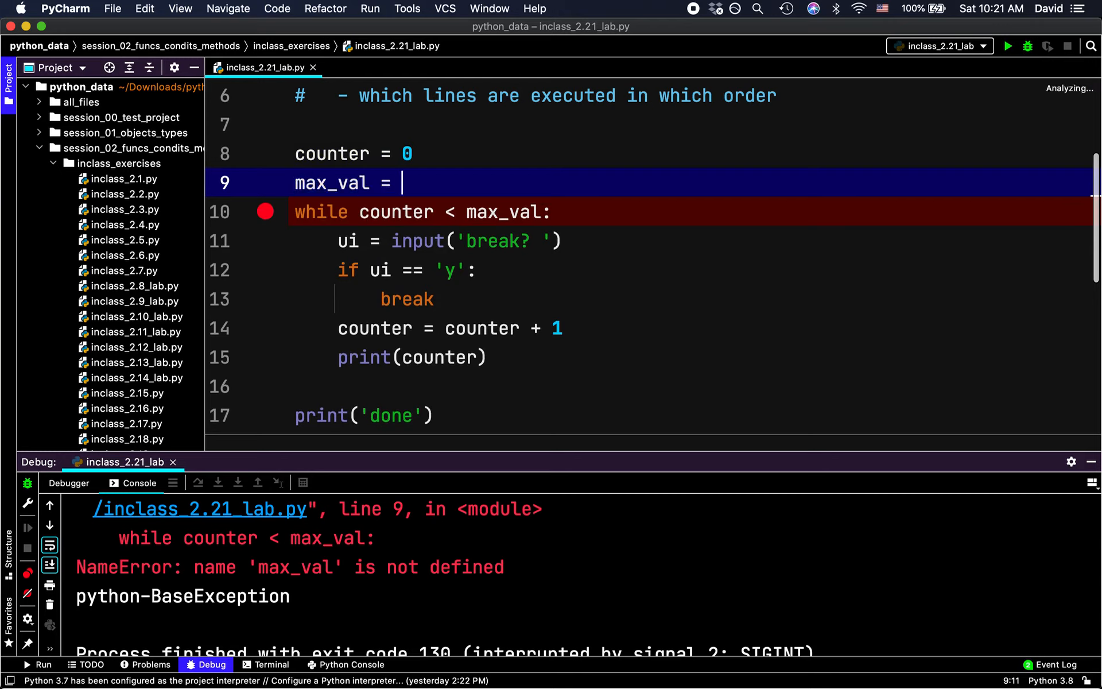
text(3)
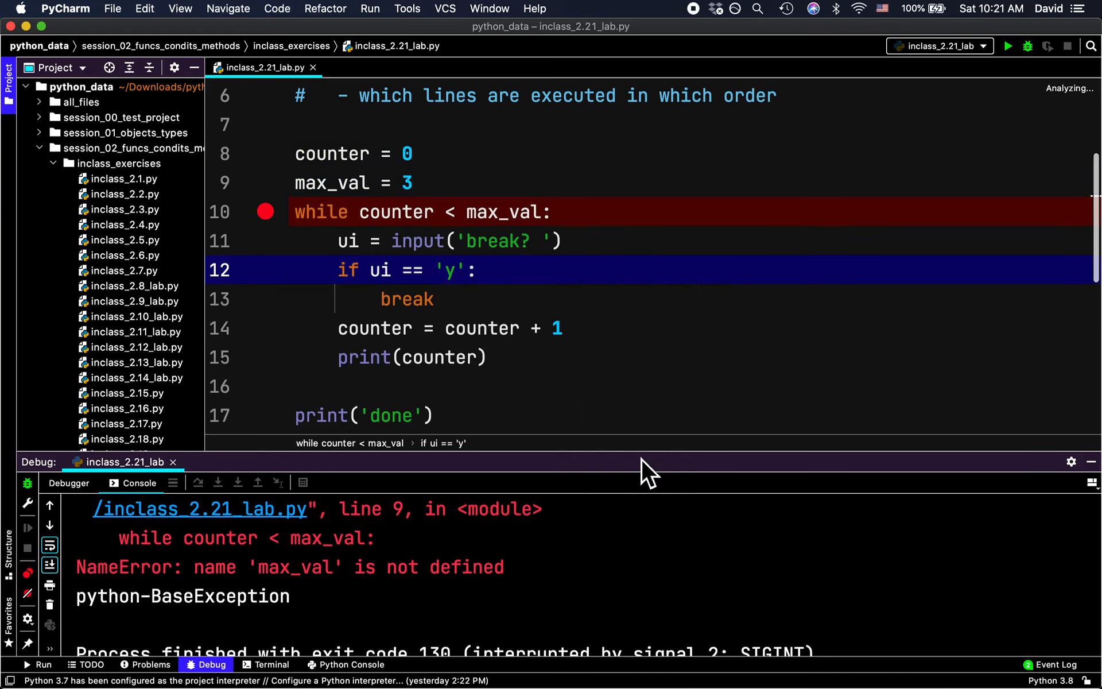
Step: Rerun the debugger and step into the loop body up to the 'break? ' input line
click(1027, 46)
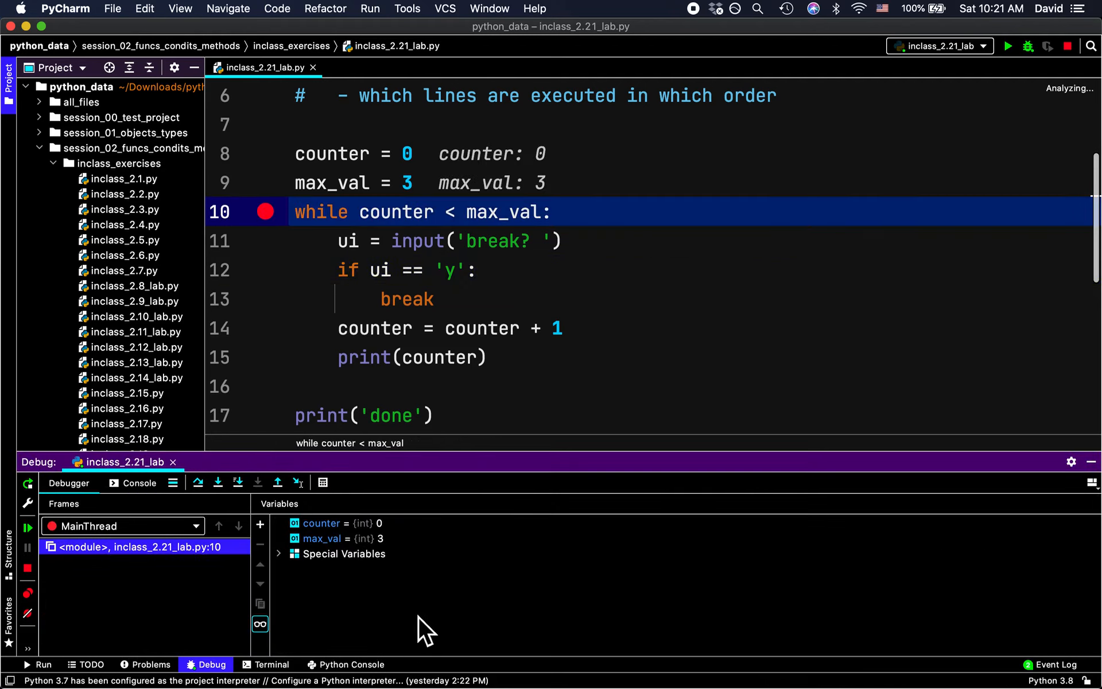
mouse_move(438, 622)
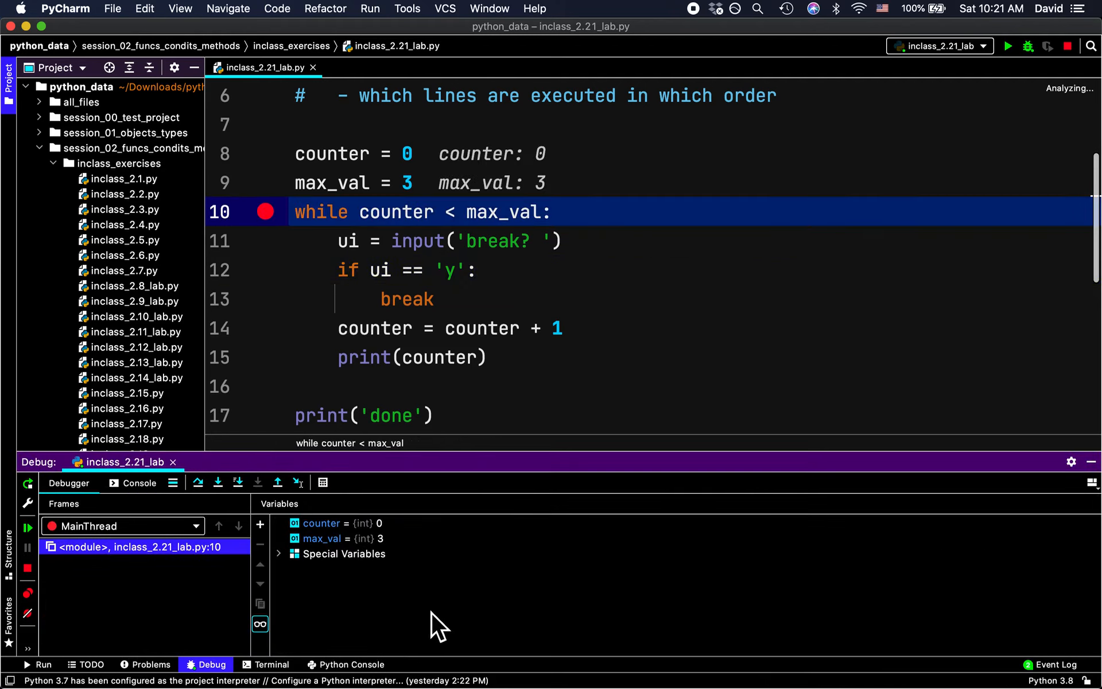
mouse_move(237, 483)
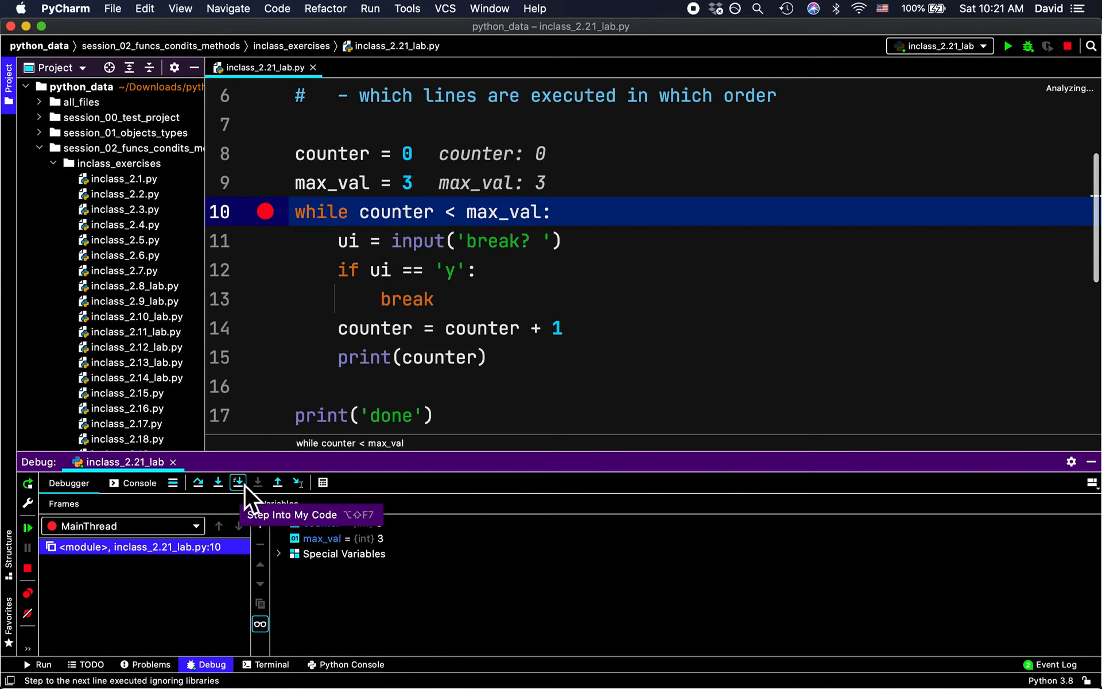
click(239, 483)
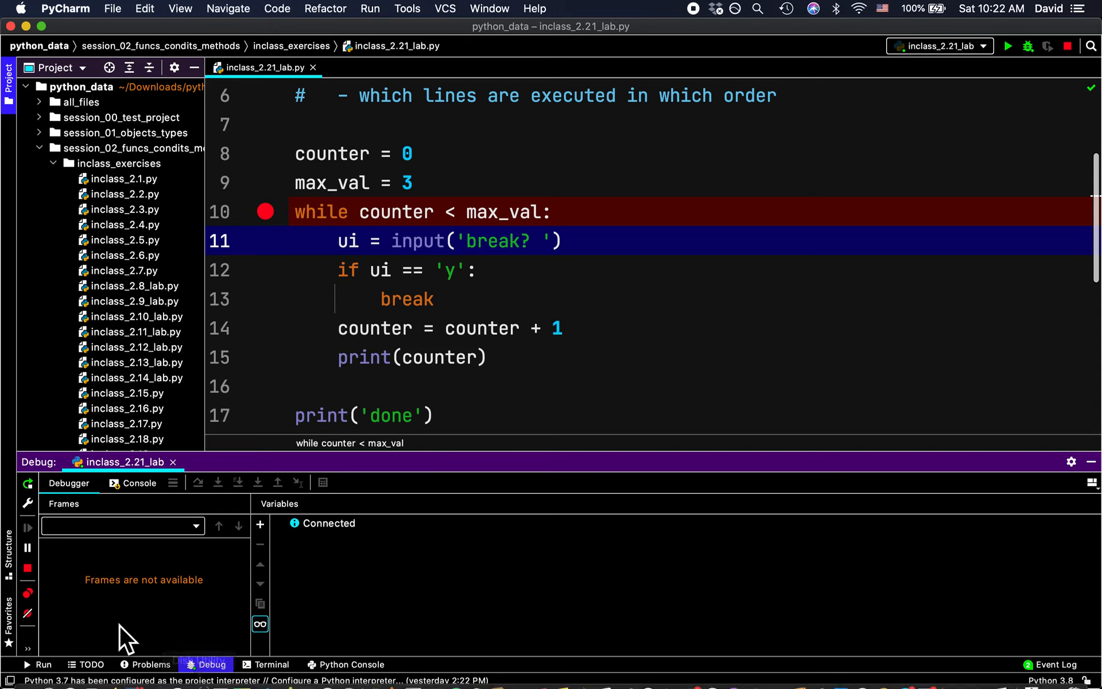
mouse_move(572, 602)
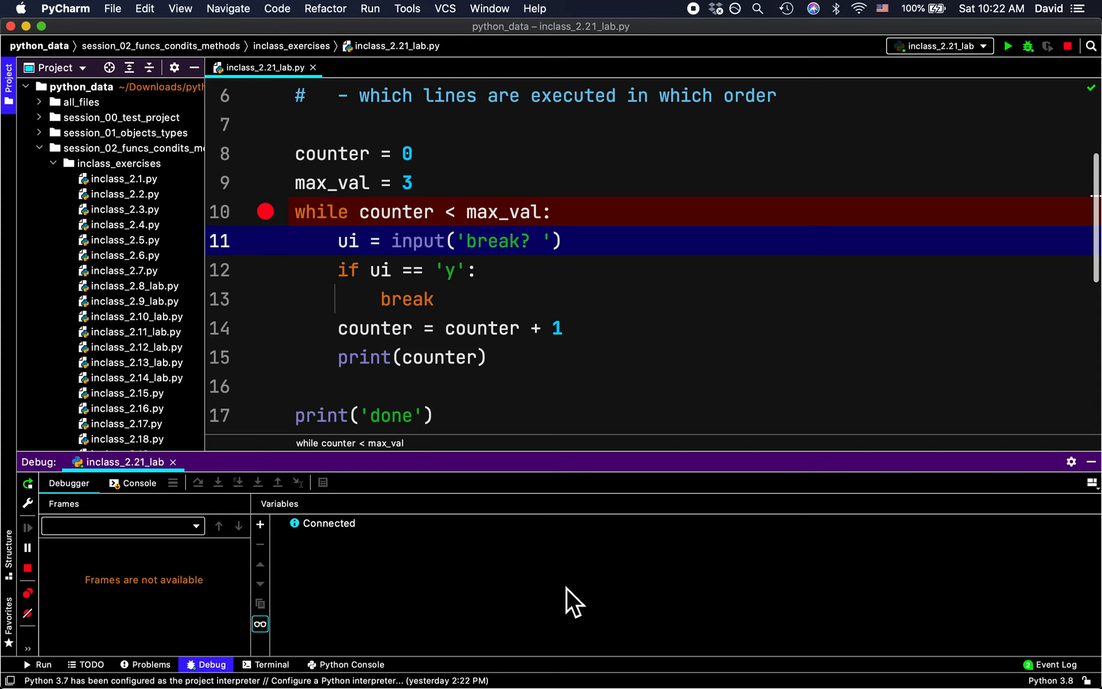
mouse_move(482, 619)
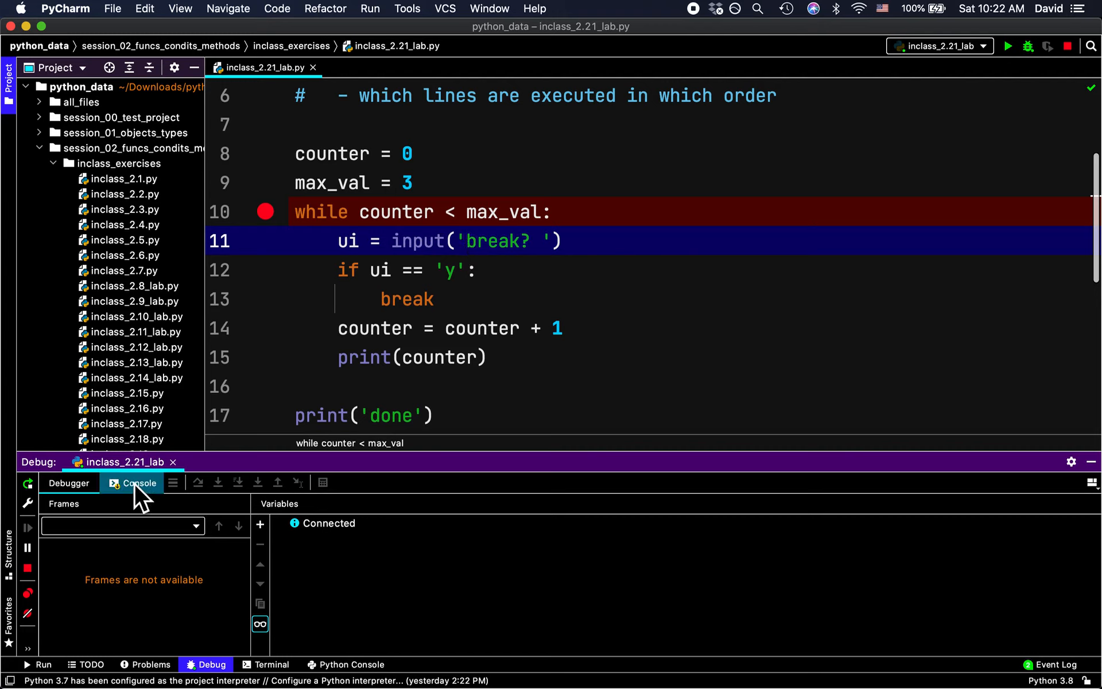
Step: Answer 'n' at the break? prompt and confirm ui holds 'n' in the Variables pane
click(138, 483)
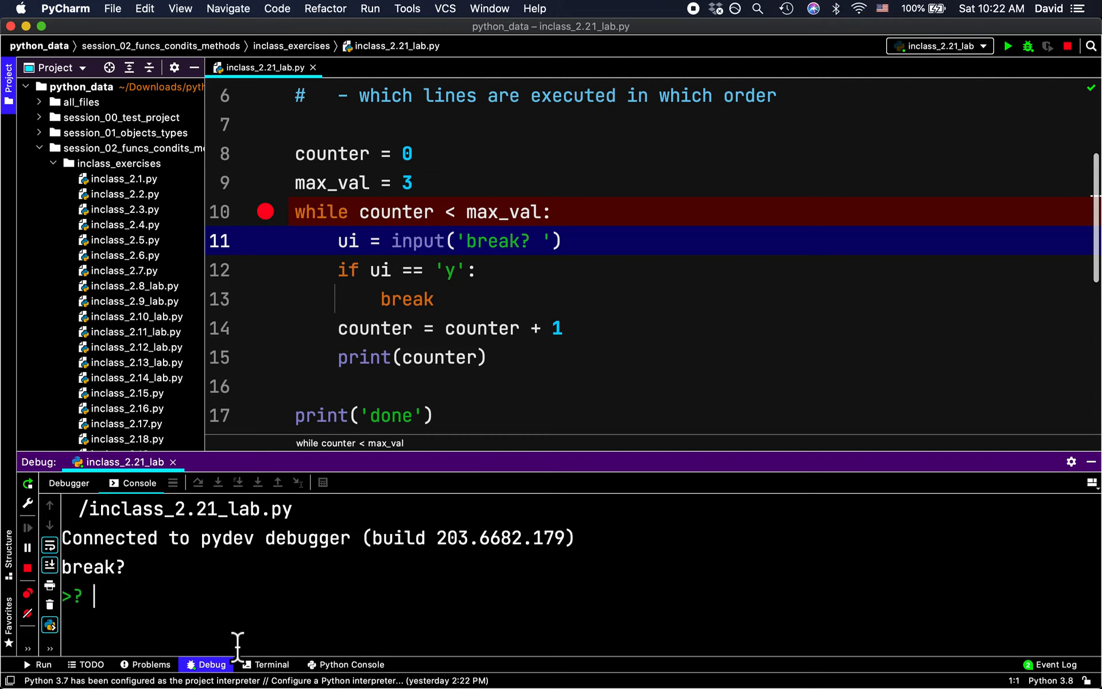
text(n)
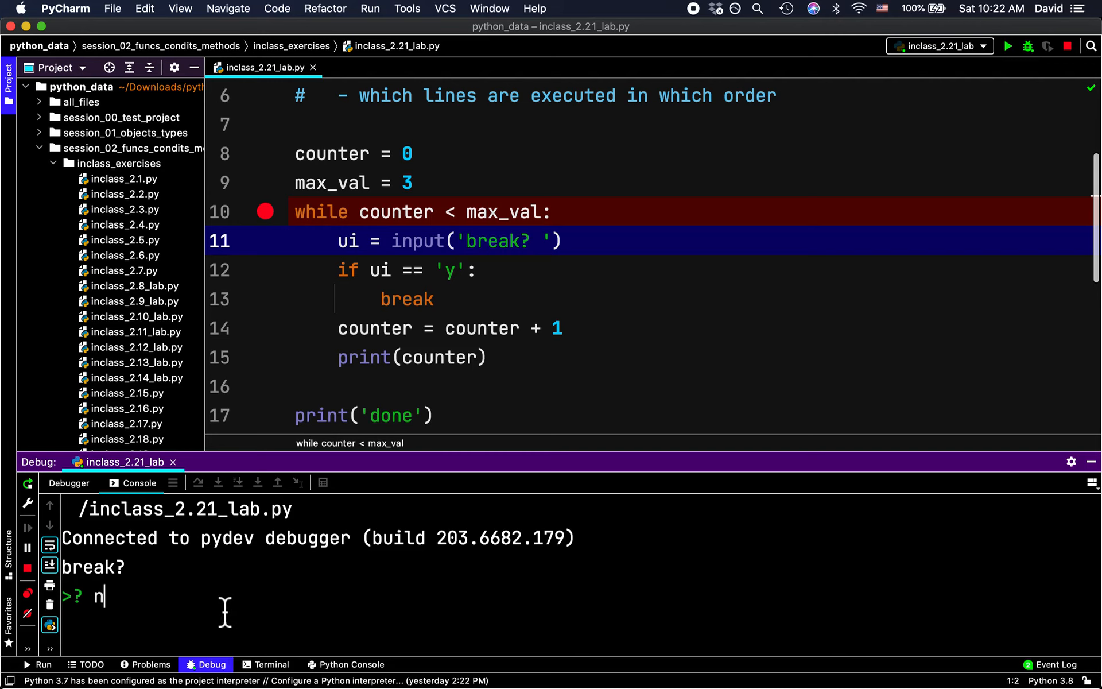
key(enter)
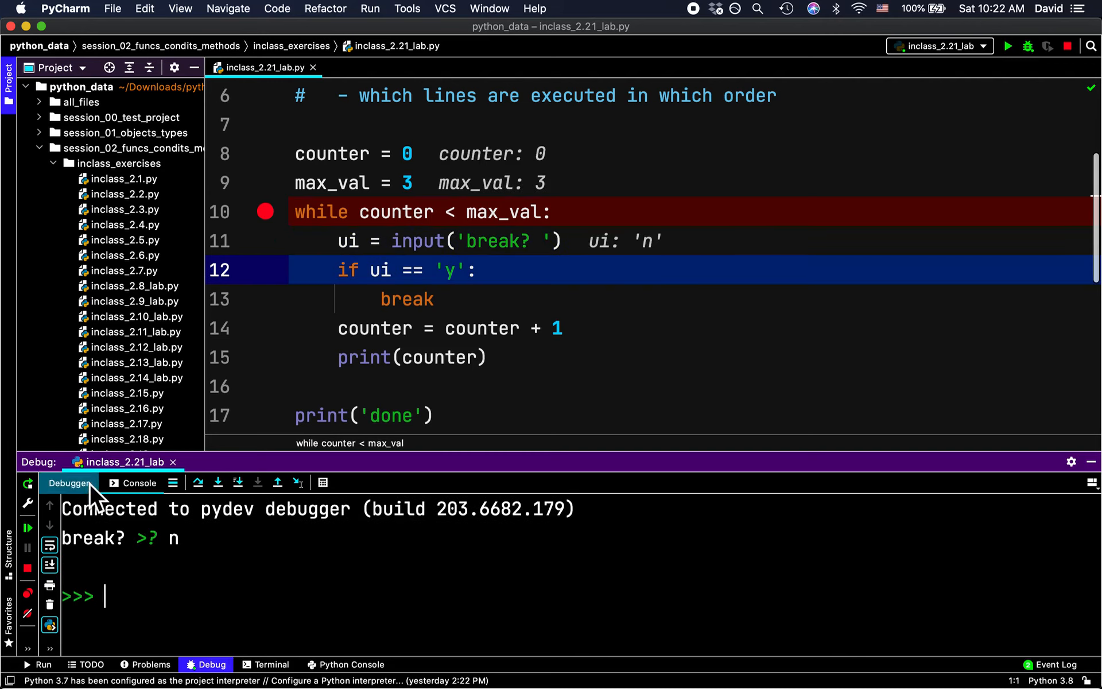
click(69, 482)
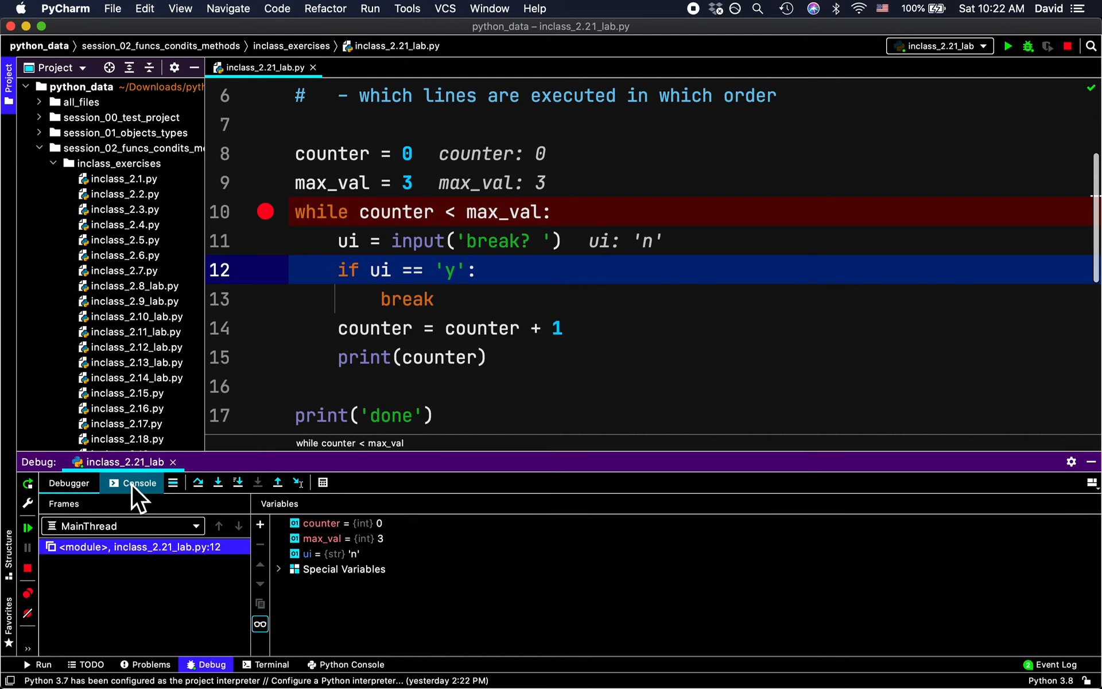
click(69, 483)
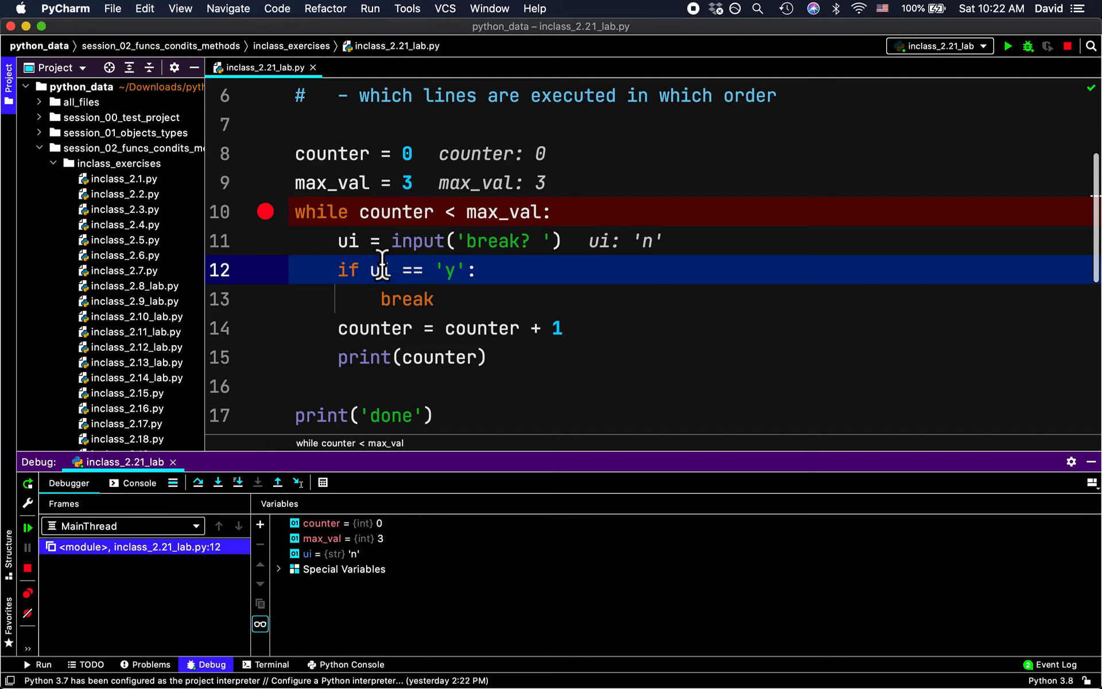
mouse_move(186, 453)
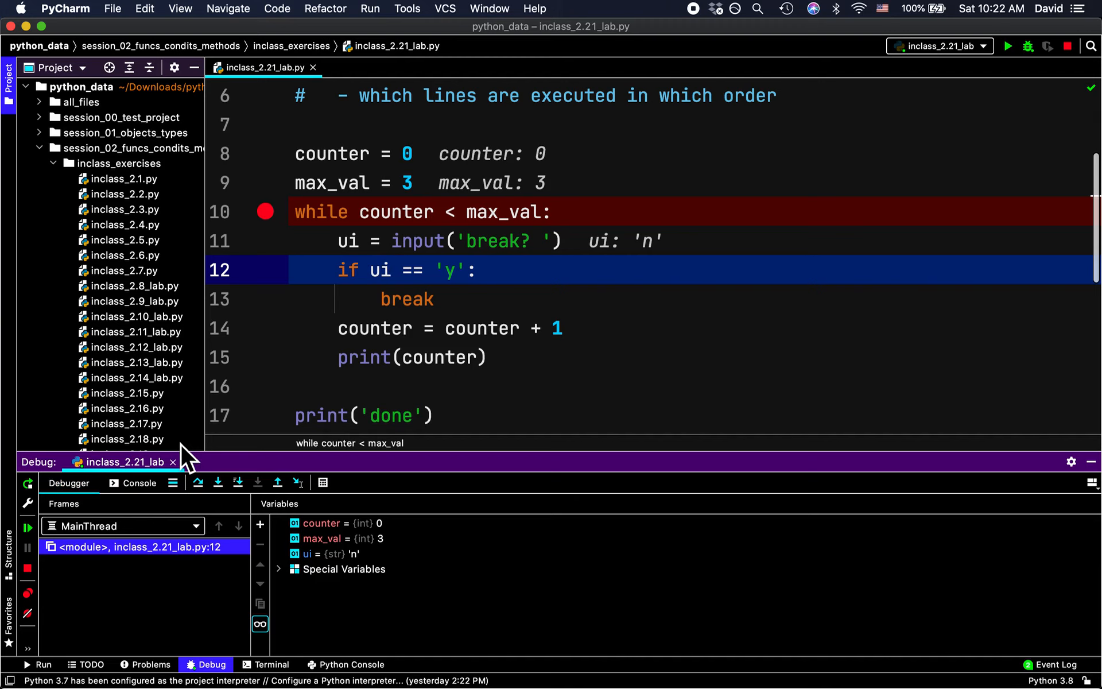
click(138, 483)
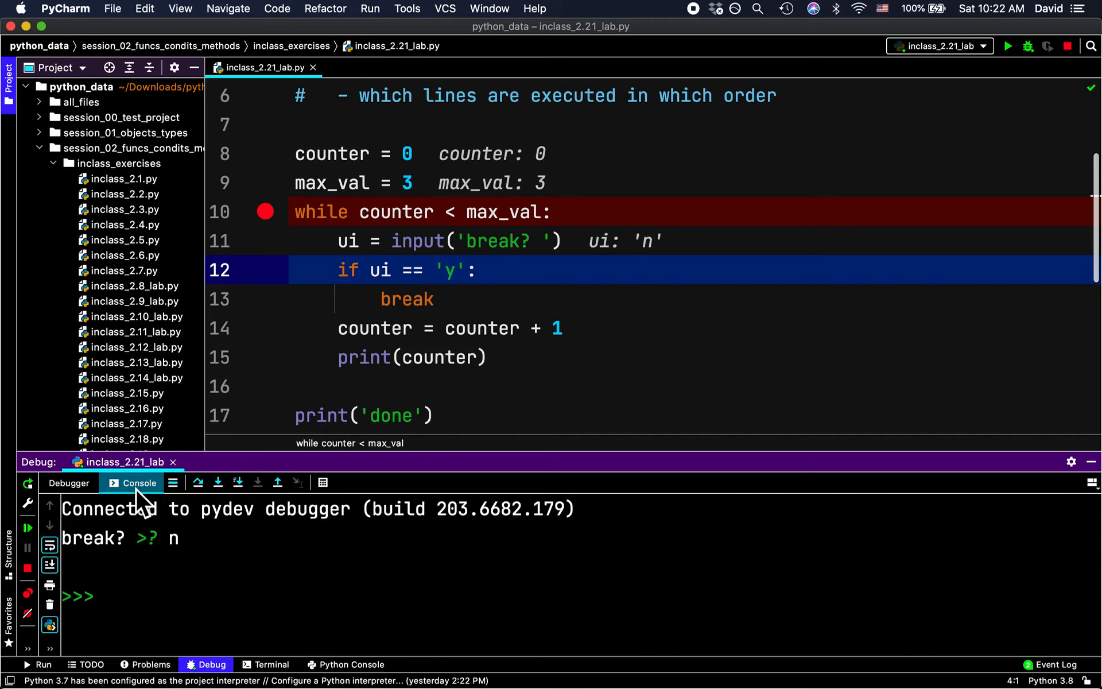
click(68, 483)
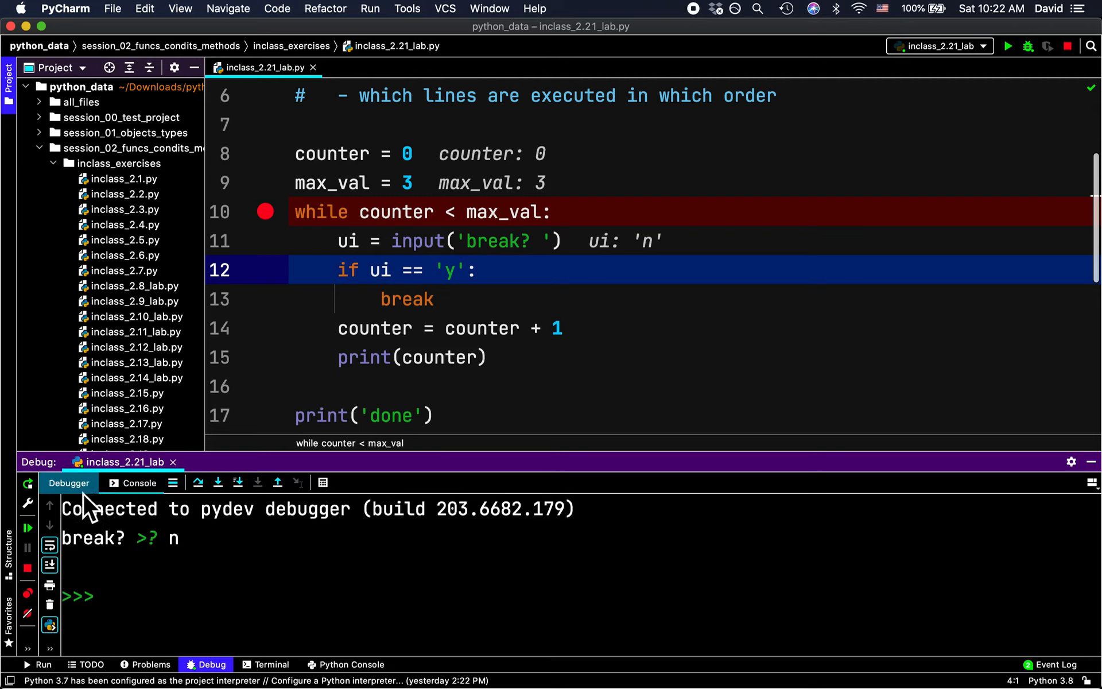
click(68, 483)
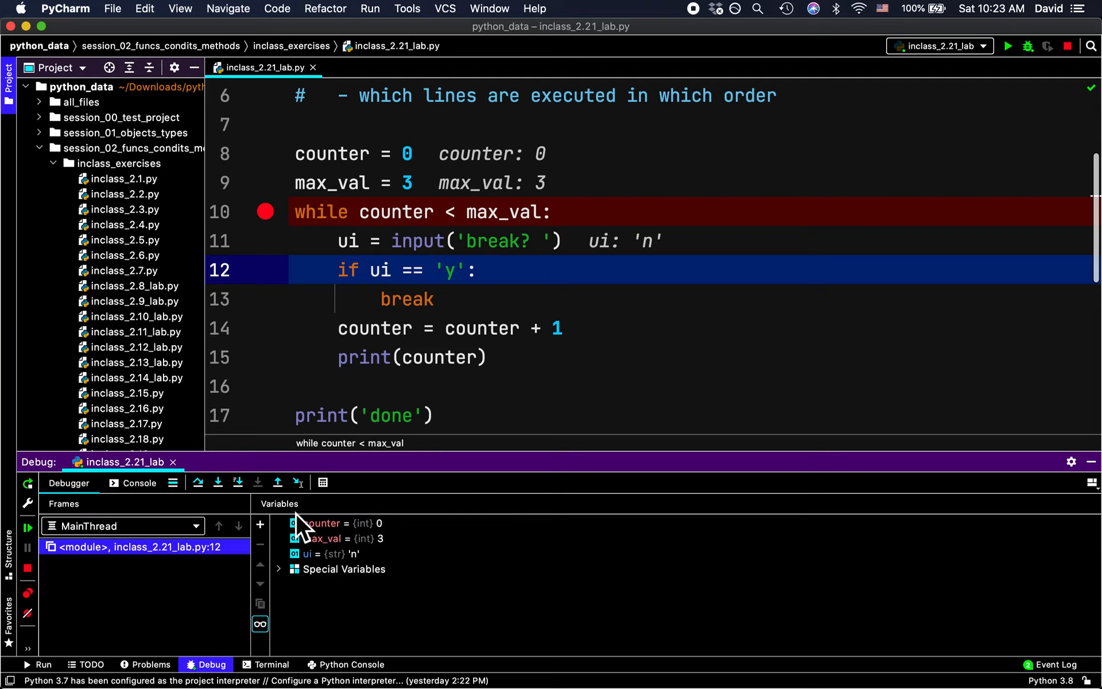
mouse_move(238, 482)
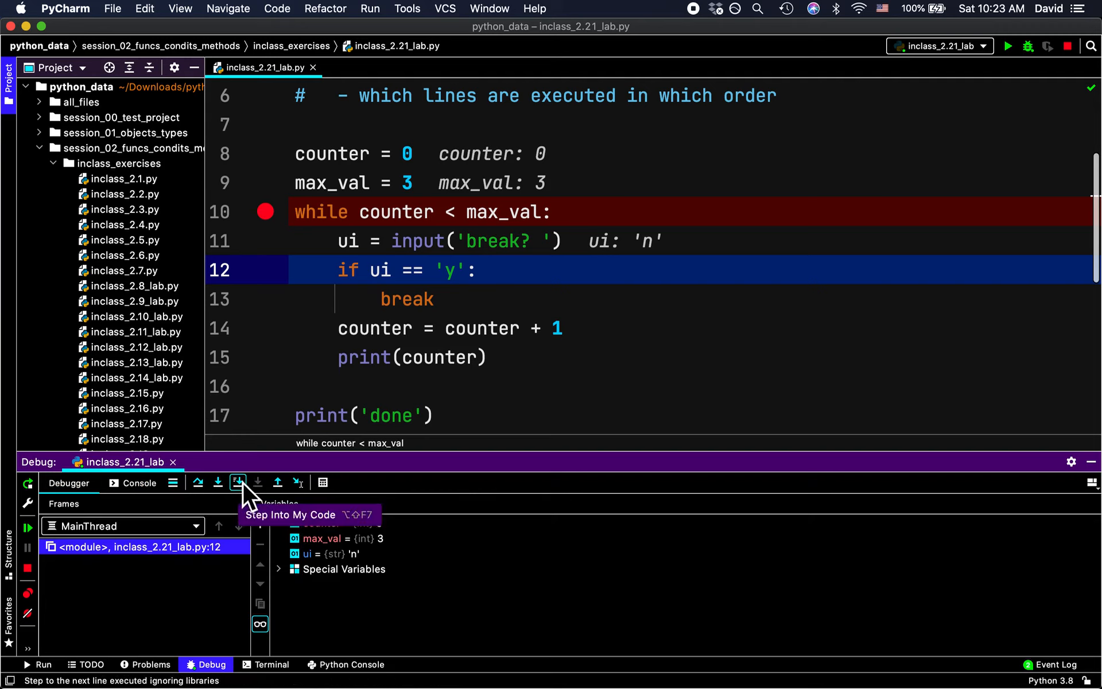
Step: Step through lines 14, 15, 9 and 11 so the loop prints 1 and prompts again
click(238, 483)
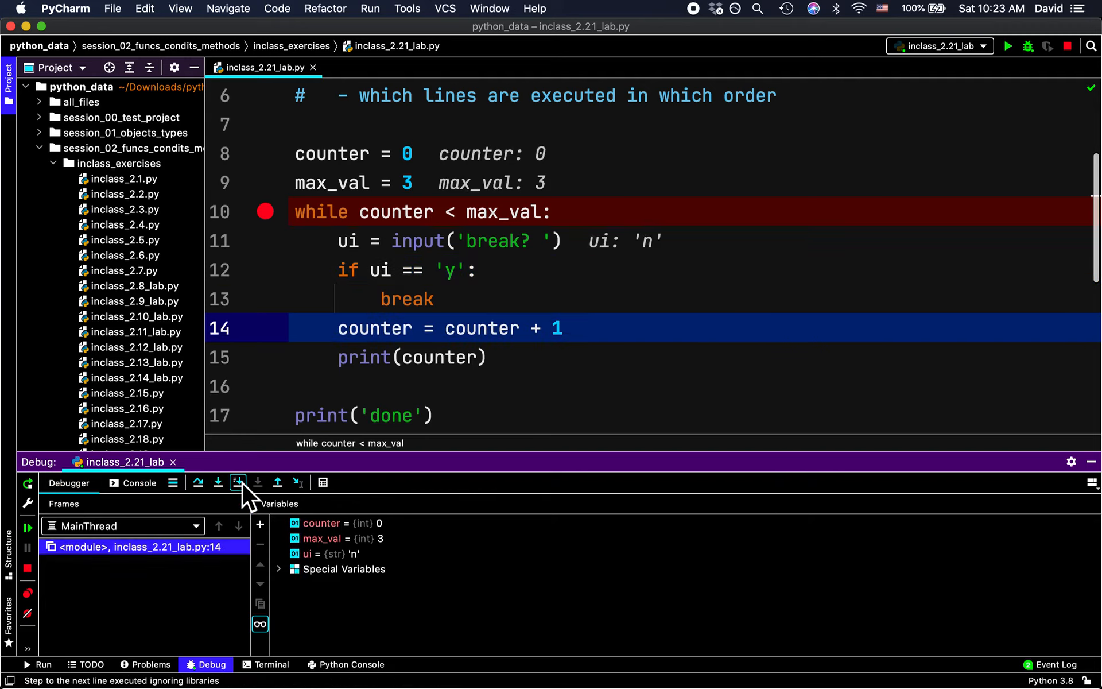
click(238, 482)
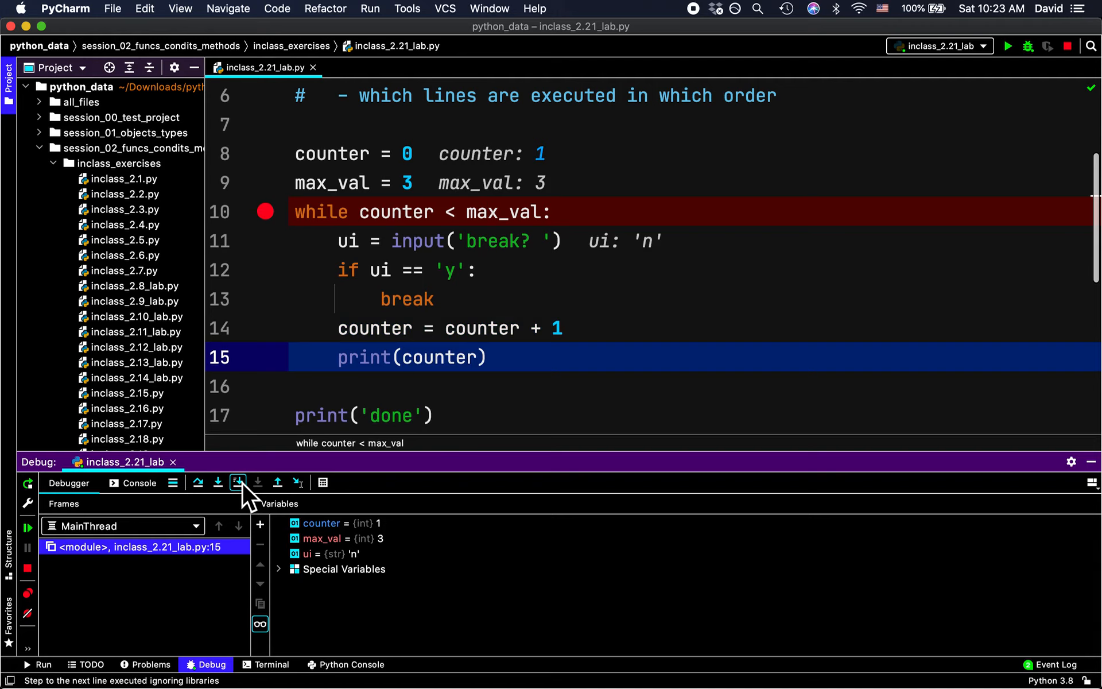
click(237, 482)
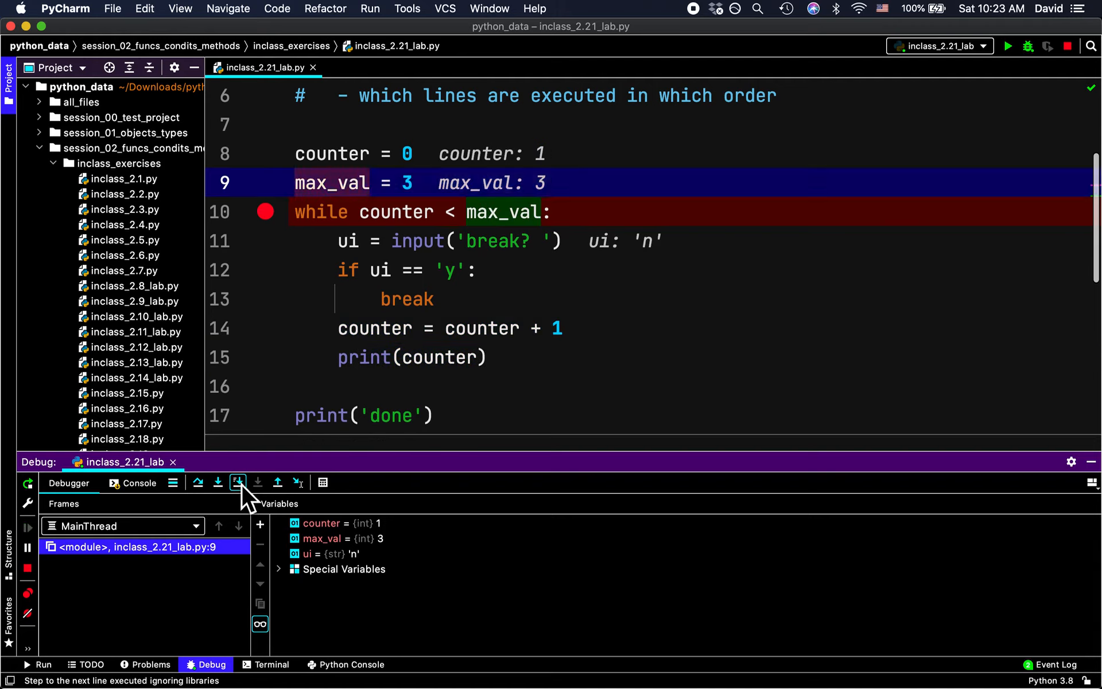
click(237, 483)
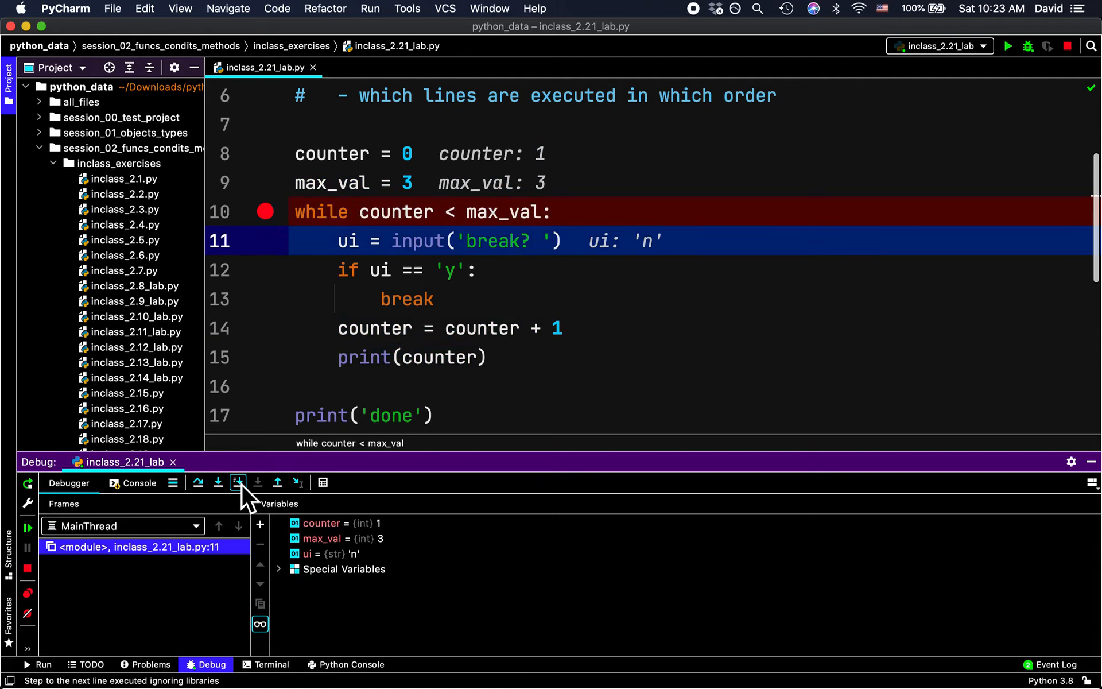
click(237, 483)
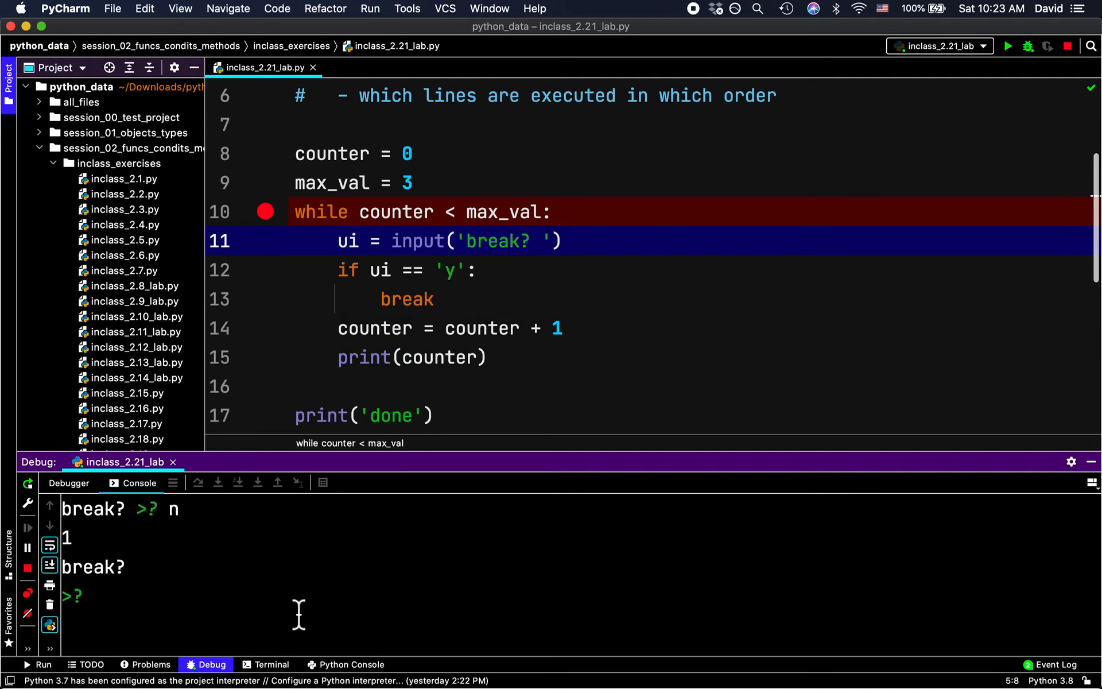
Step: Answer 'y' and step through break to print('done') until the session ends
text(y)
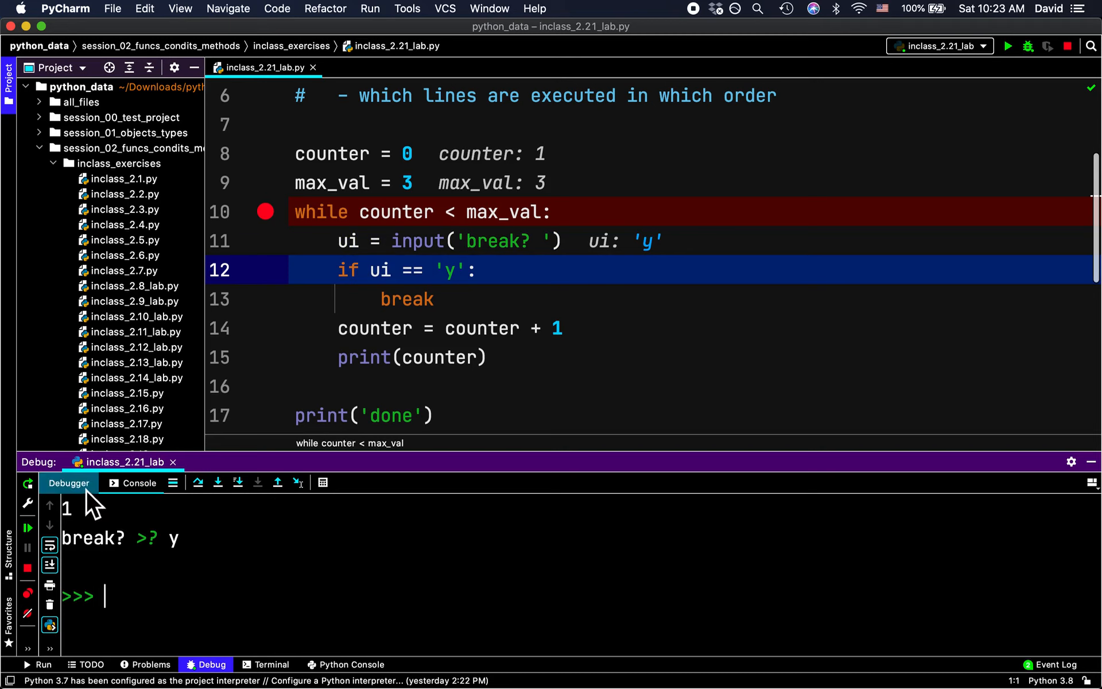
click(68, 483)
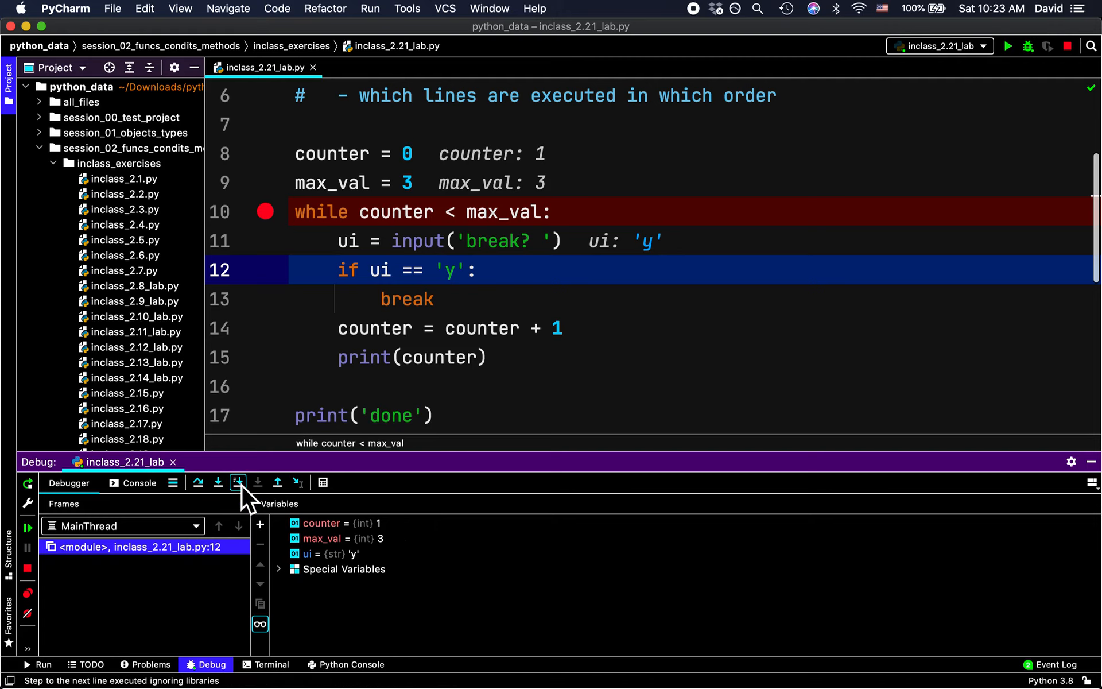
click(238, 482)
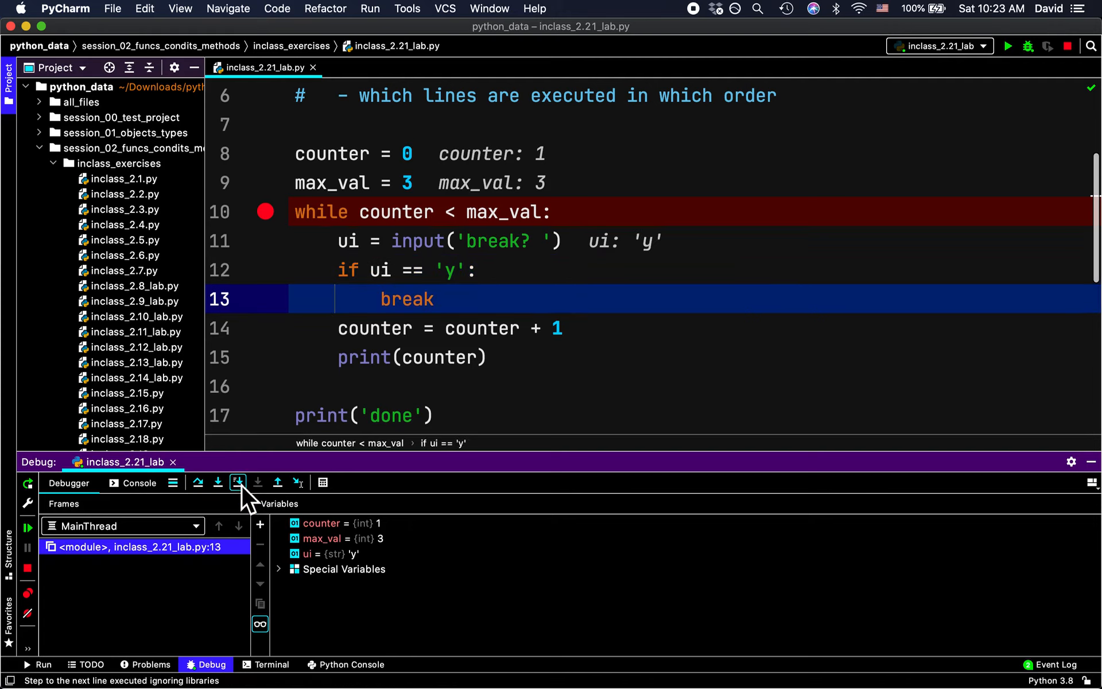
click(238, 482)
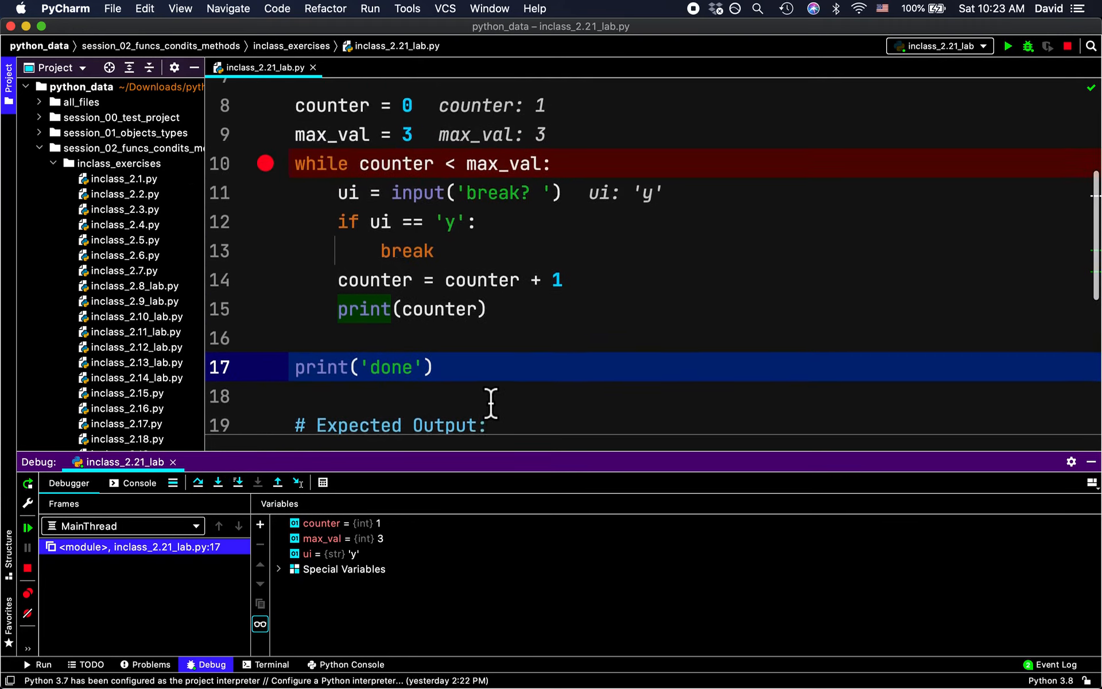
scroll(down, 3)
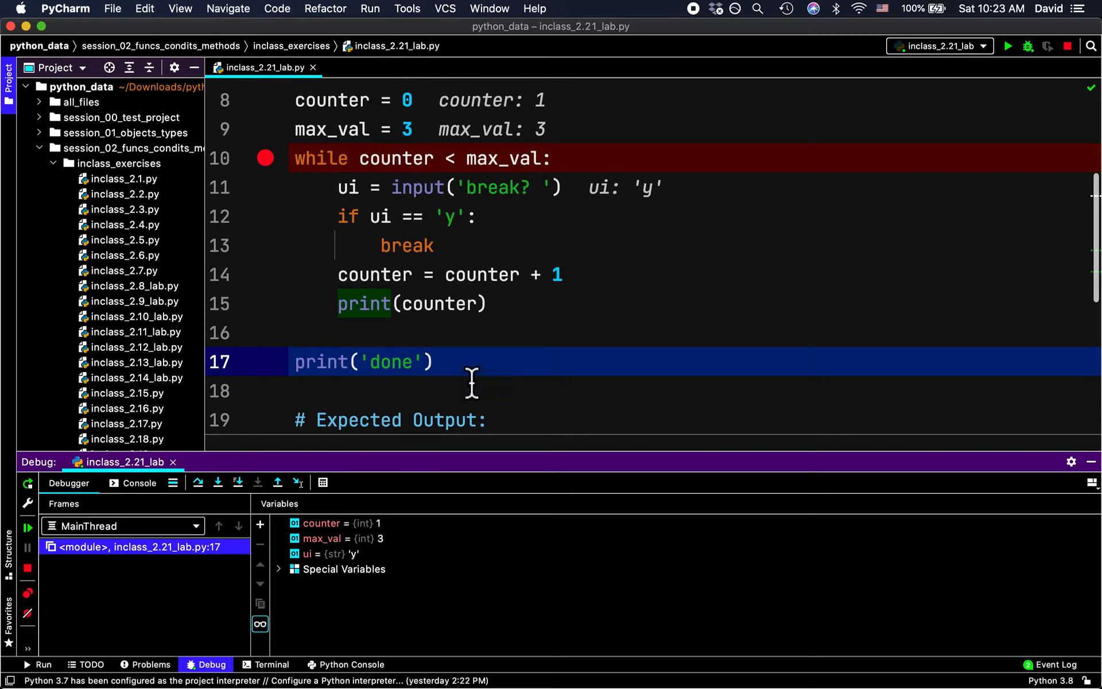
mouse_move(432, 222)
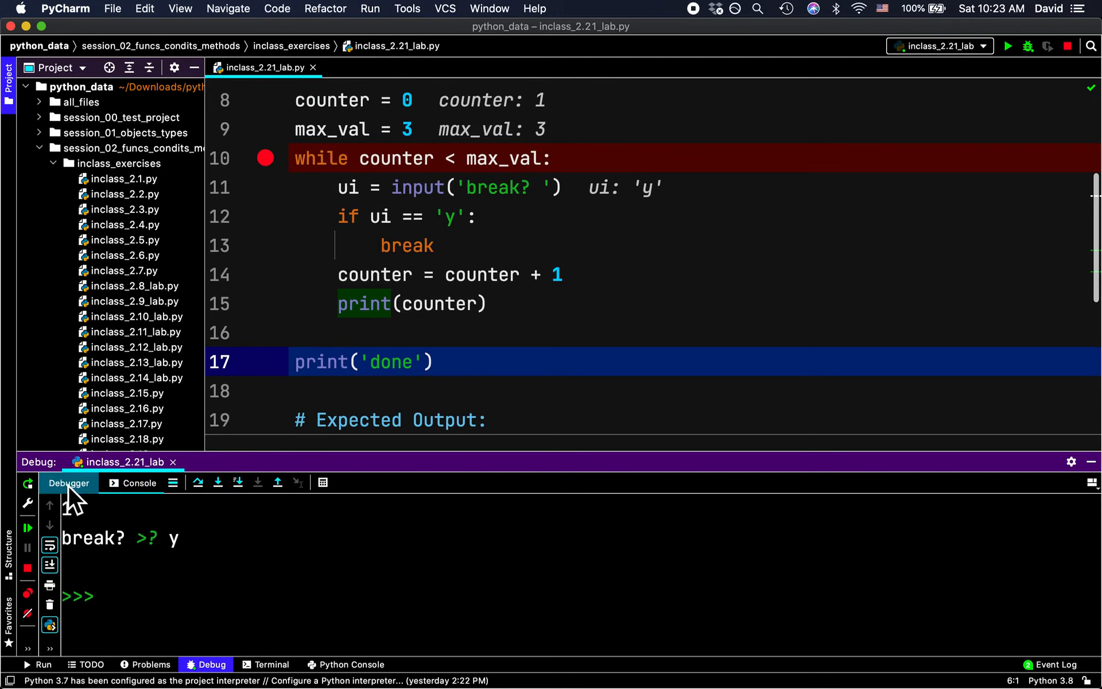
click(68, 482)
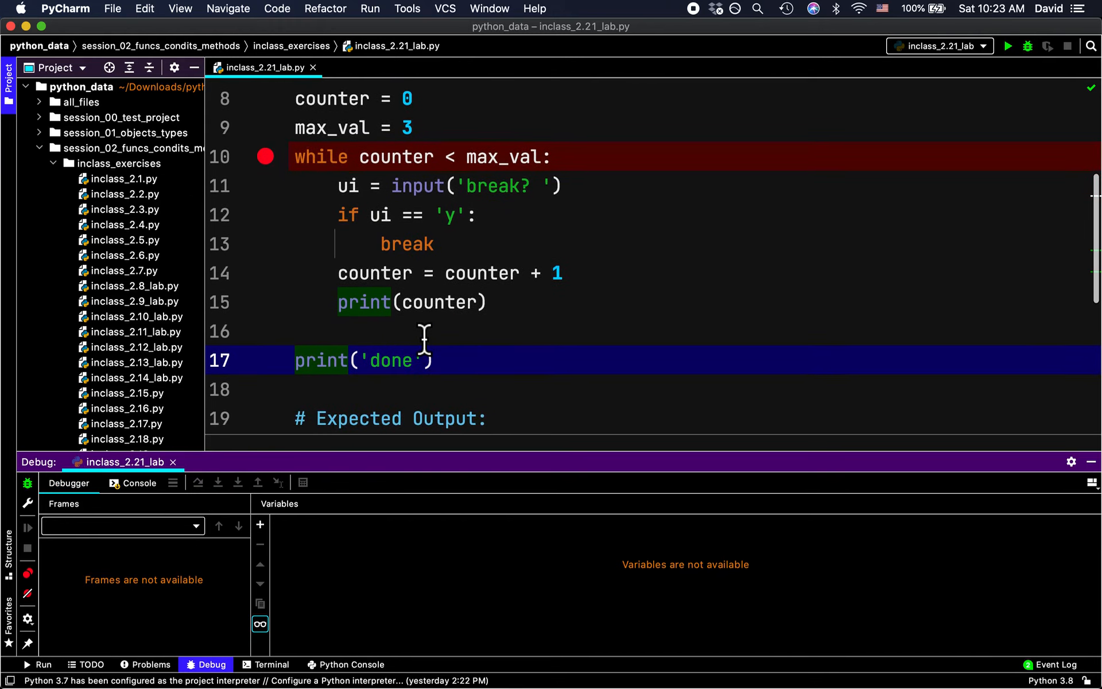
Step: Restart debugging the loop file from the editor context menu
right_click(423, 335)
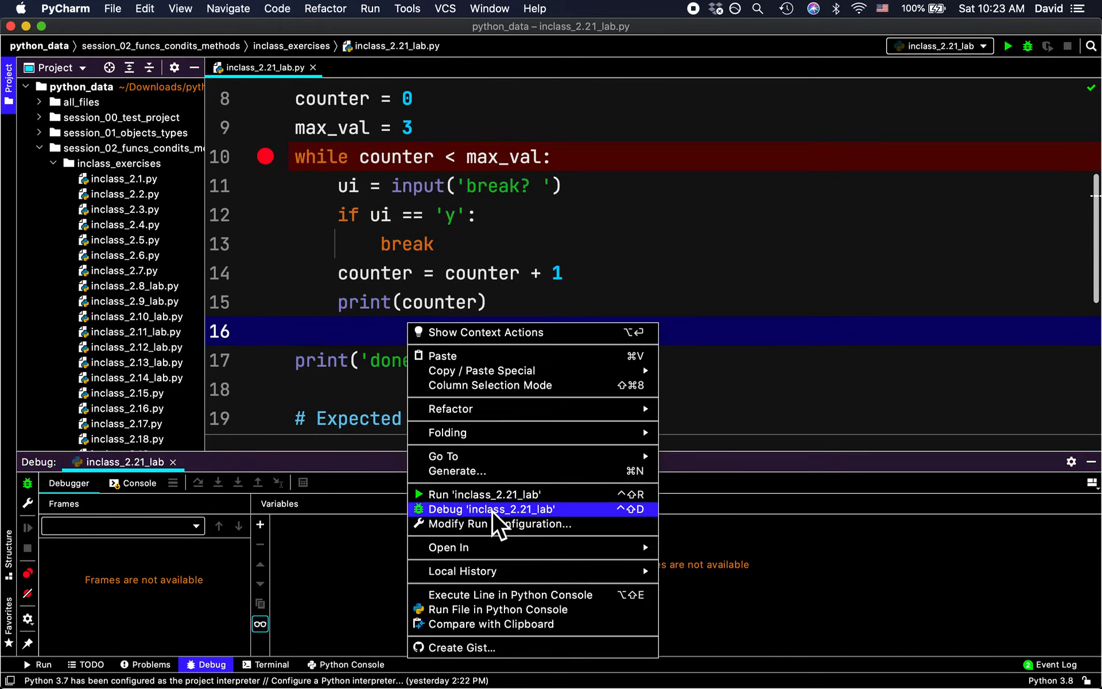
click(492, 510)
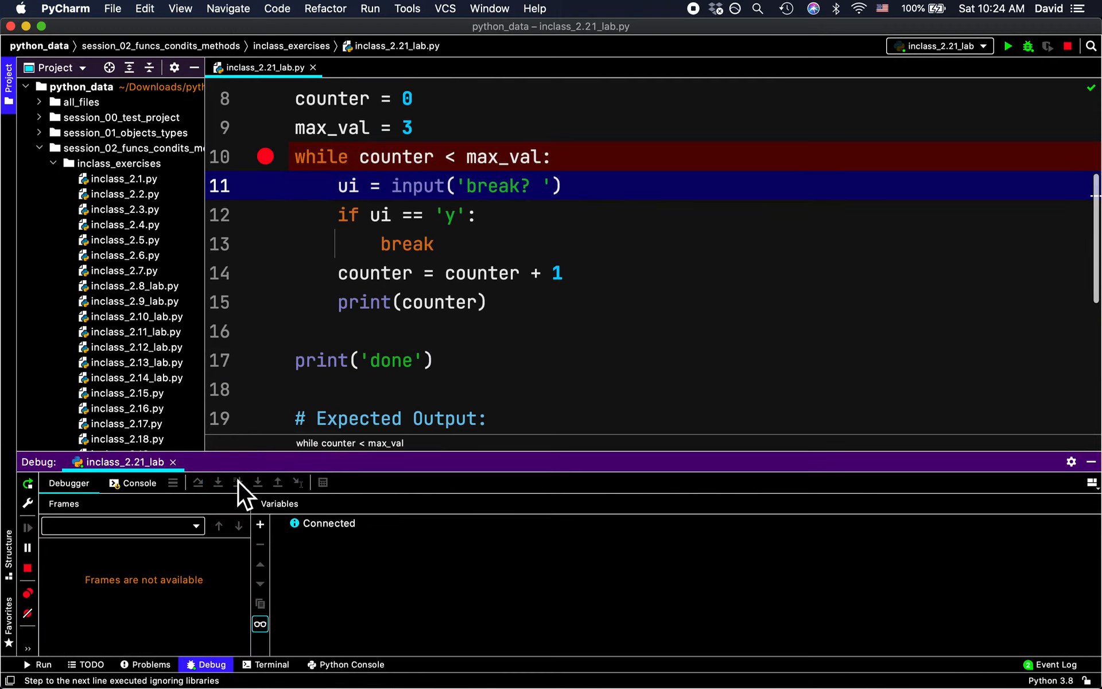
click(138, 482)
text(n)
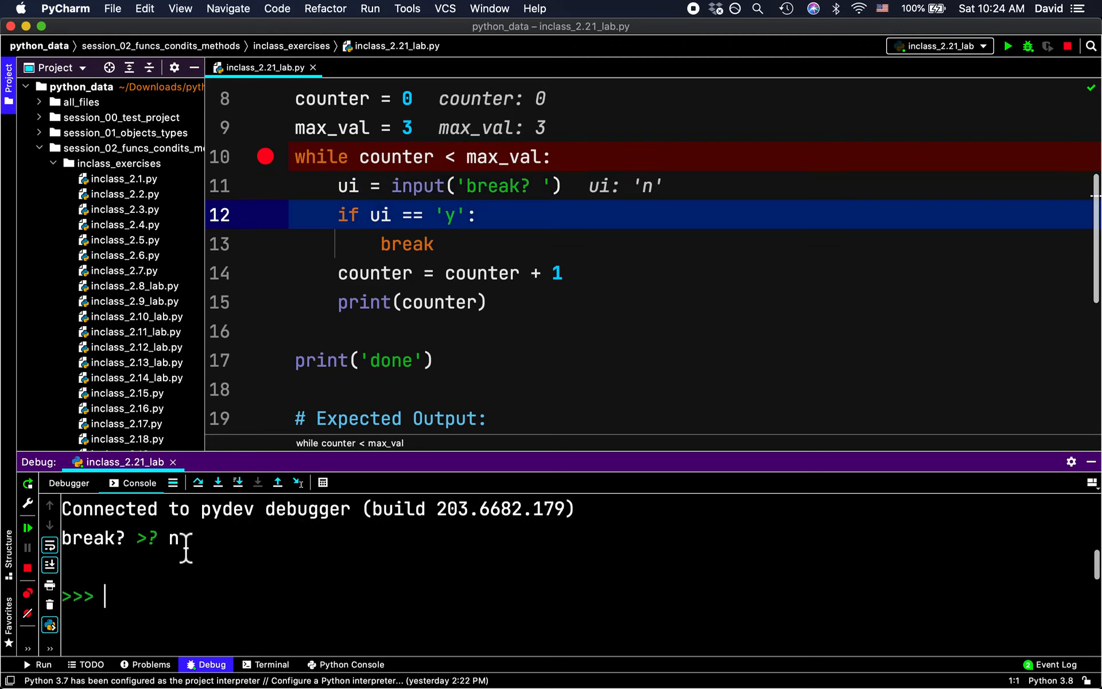
Step: Step through one loop pass until paused at line 11 with counter 1 and ui 'n'
click(237, 483)
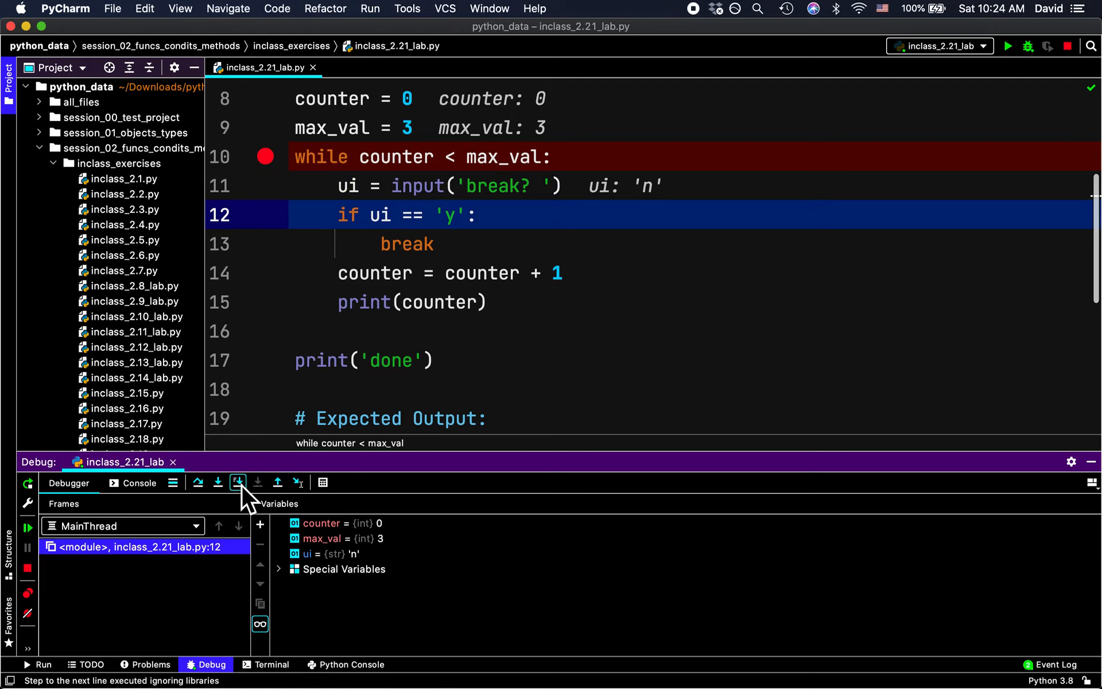
click(237, 482)
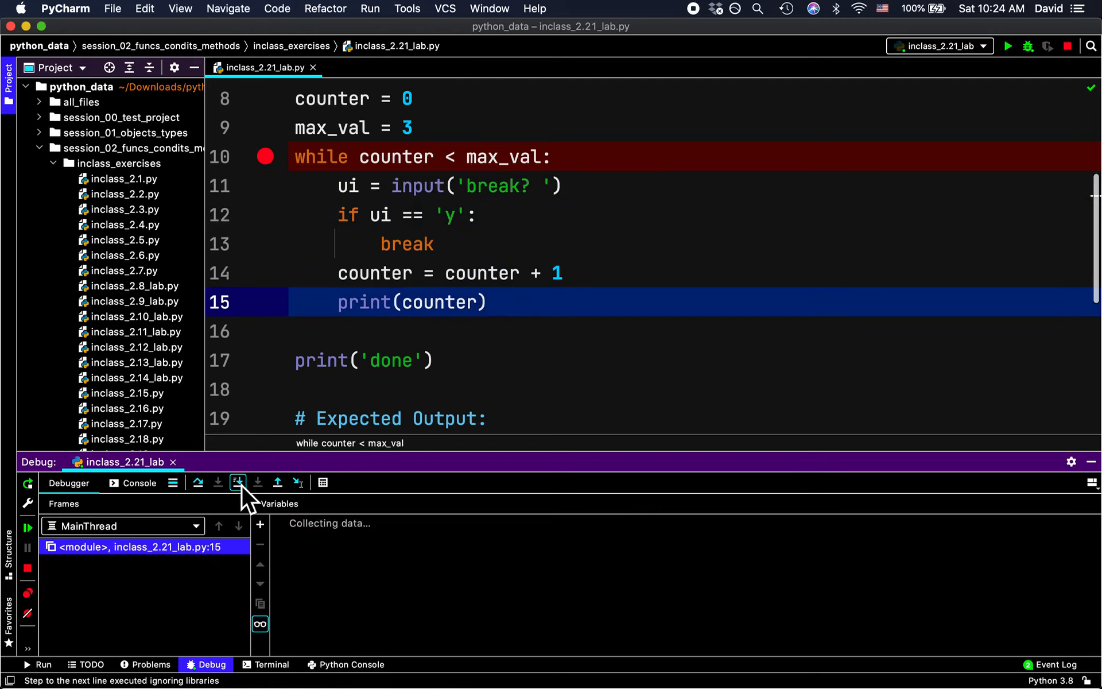
click(238, 482)
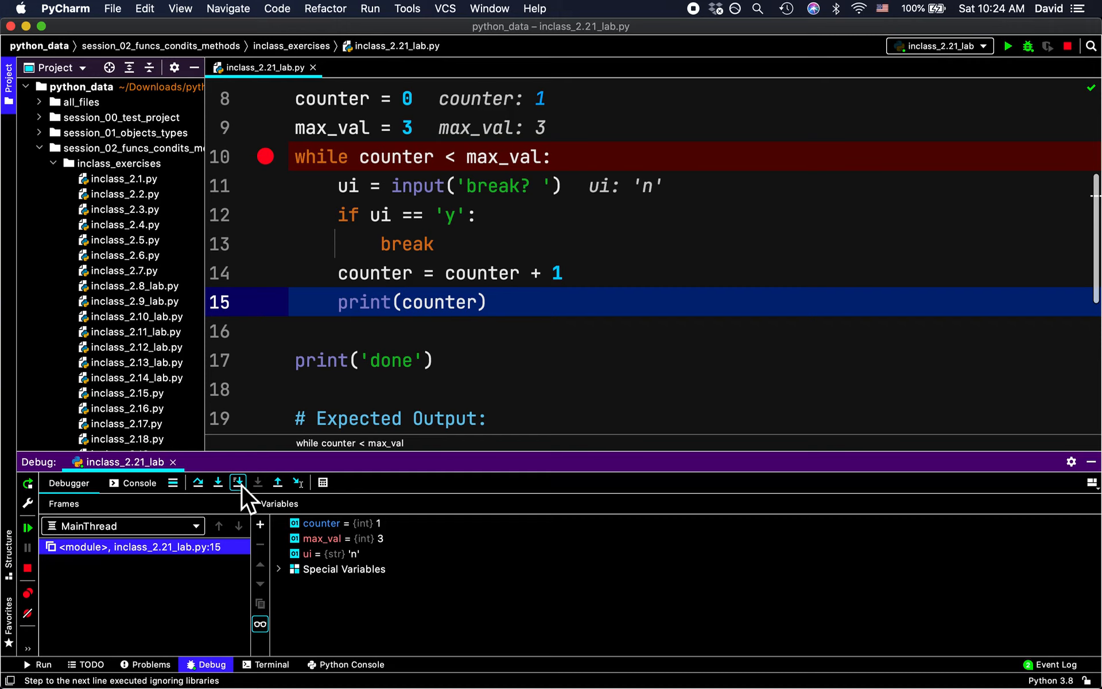
click(238, 482)
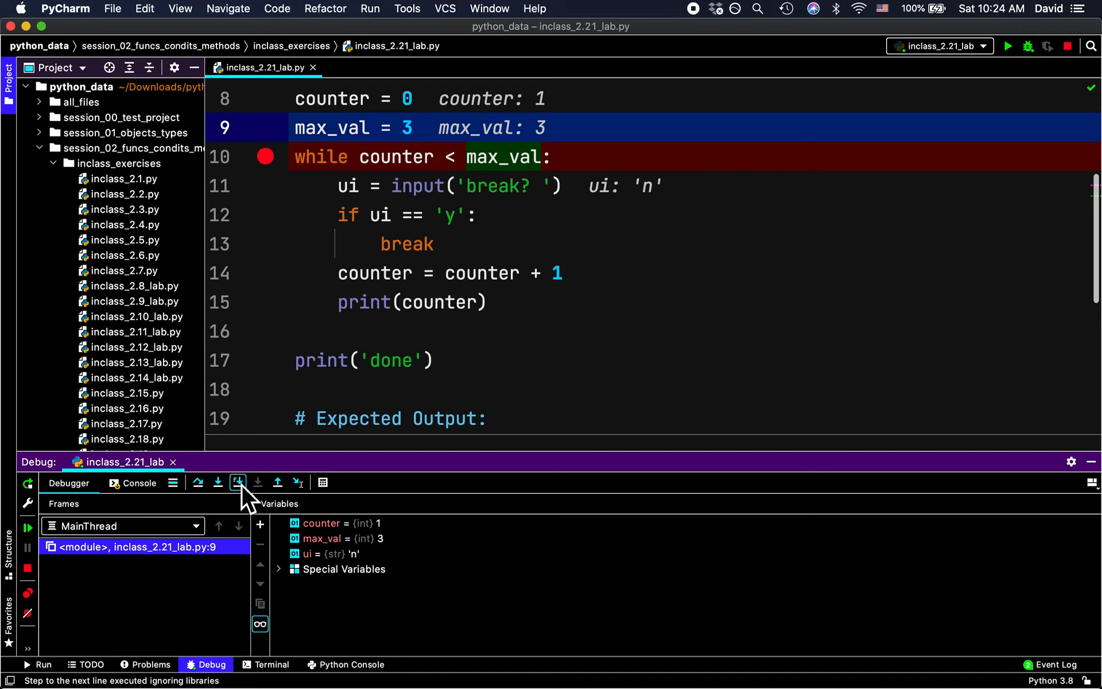
click(237, 482)
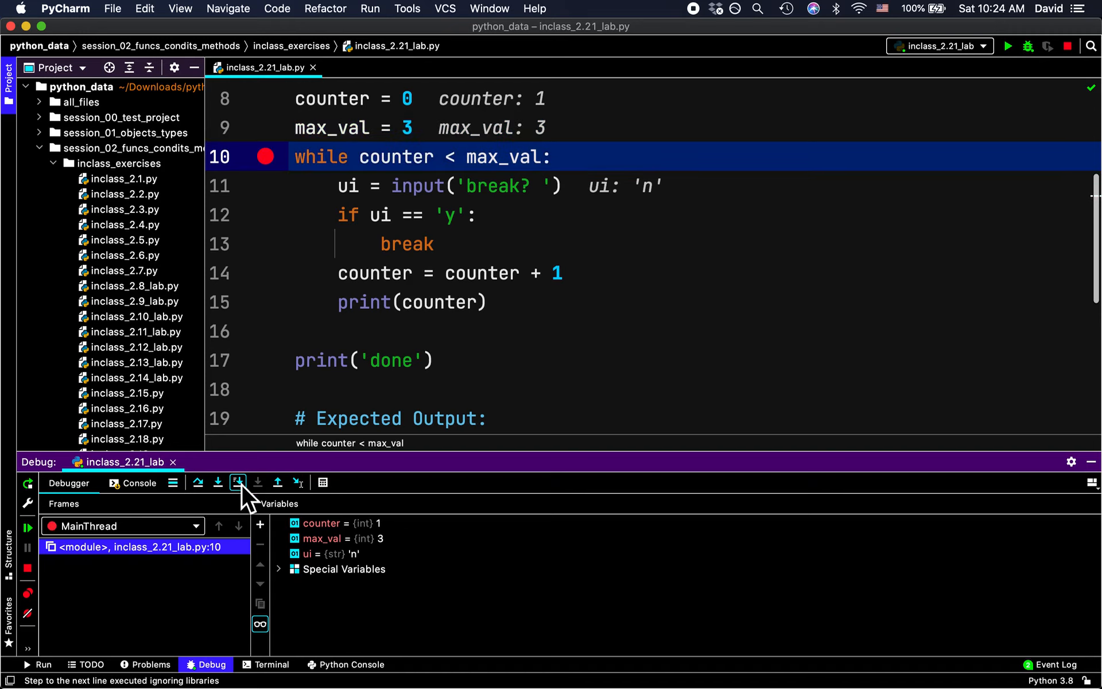
click(238, 482)
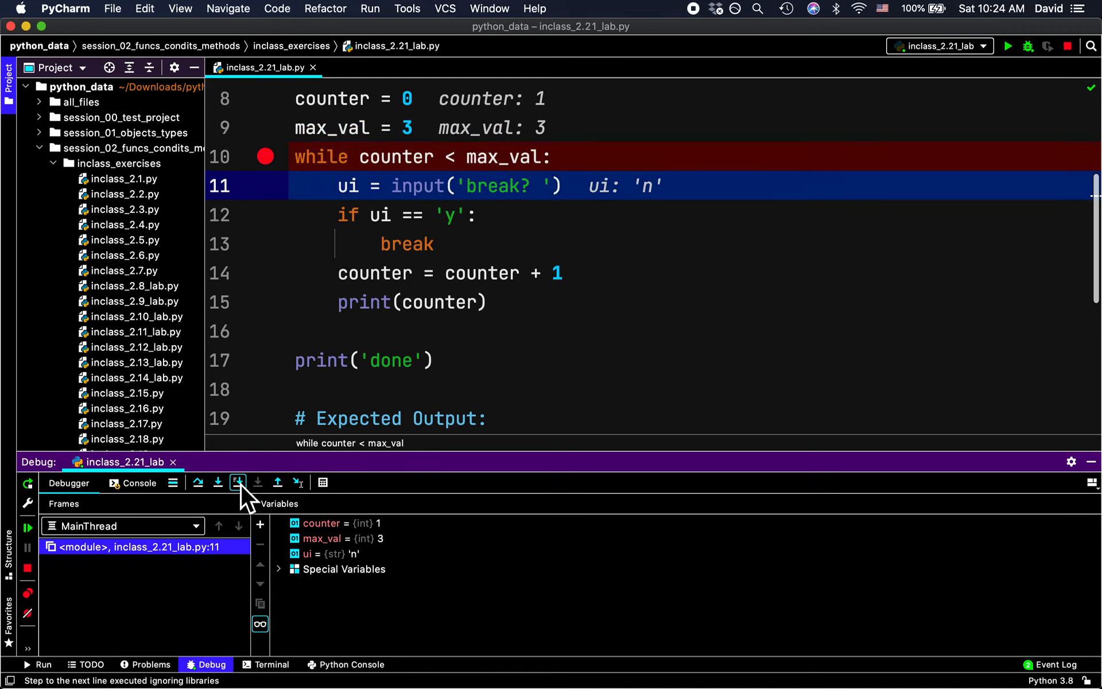
mouse_move(237, 482)
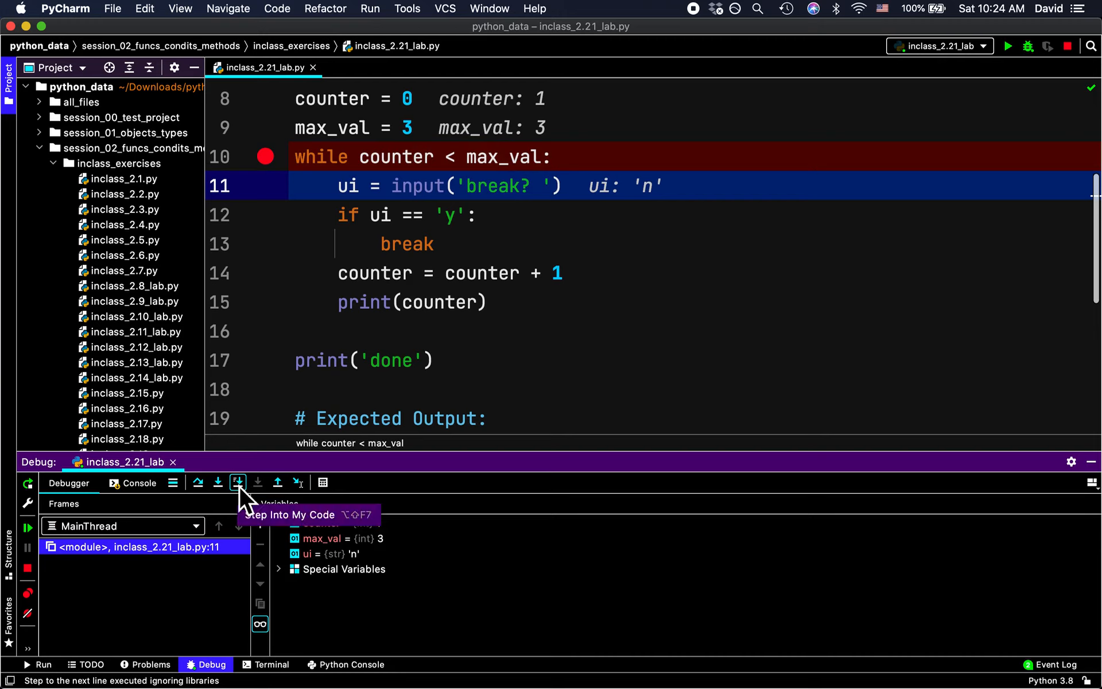
click(238, 482)
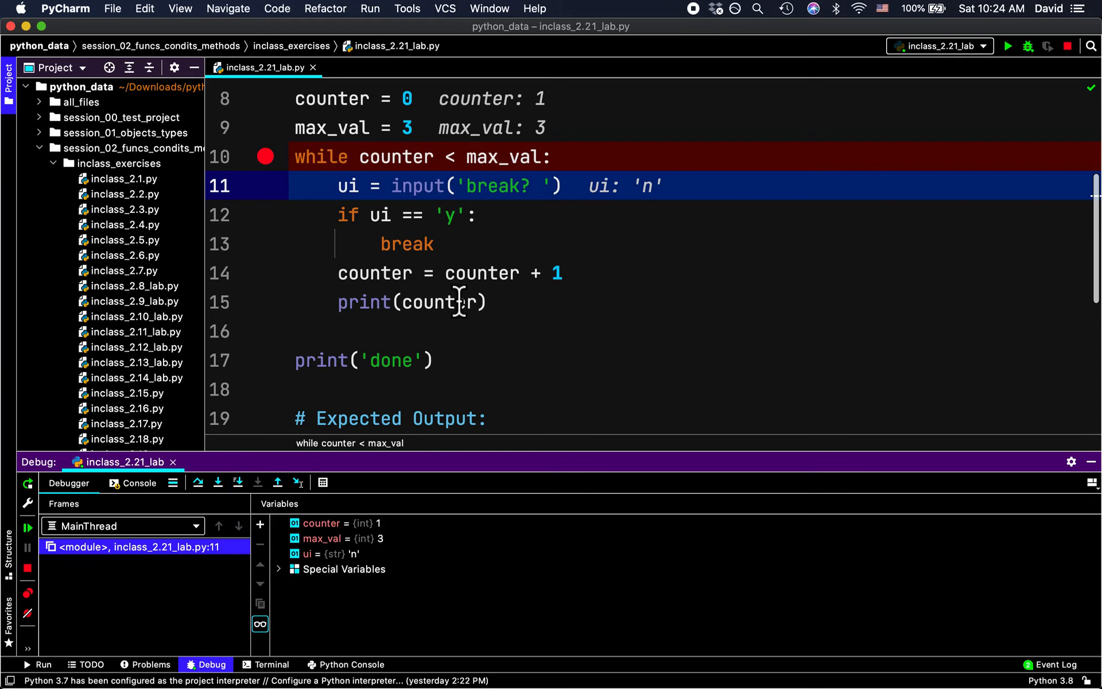
Step: Run to cursor at line 16, cancel the 'Process is running' prompt, and let debugging end
right_click(349, 331)
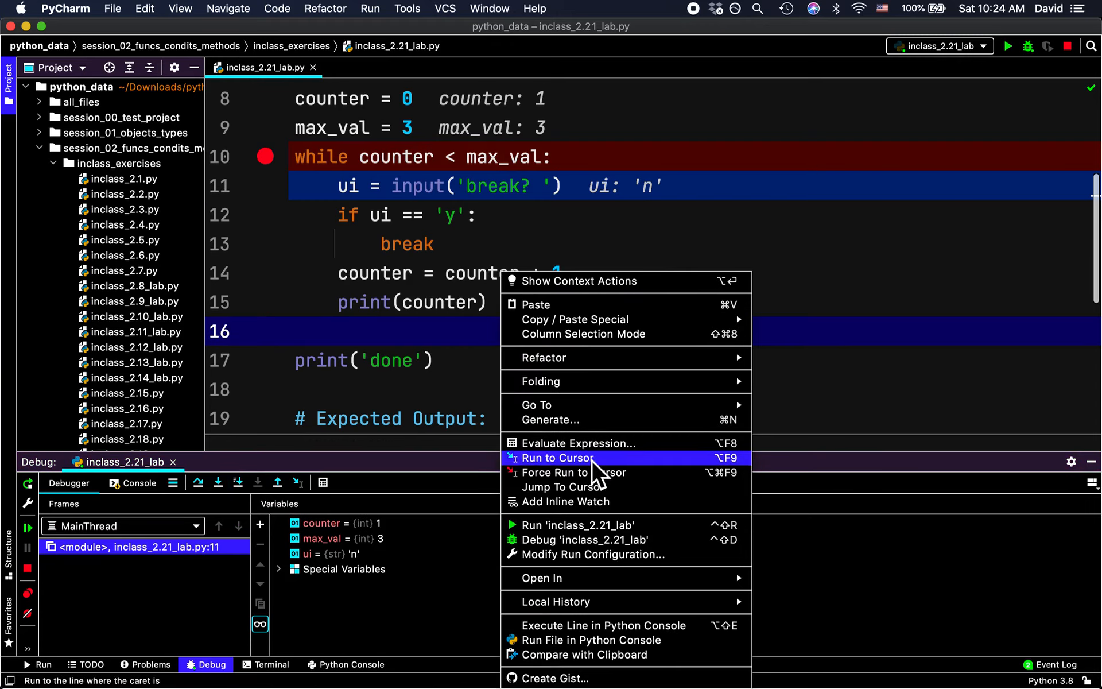
click(557, 458)
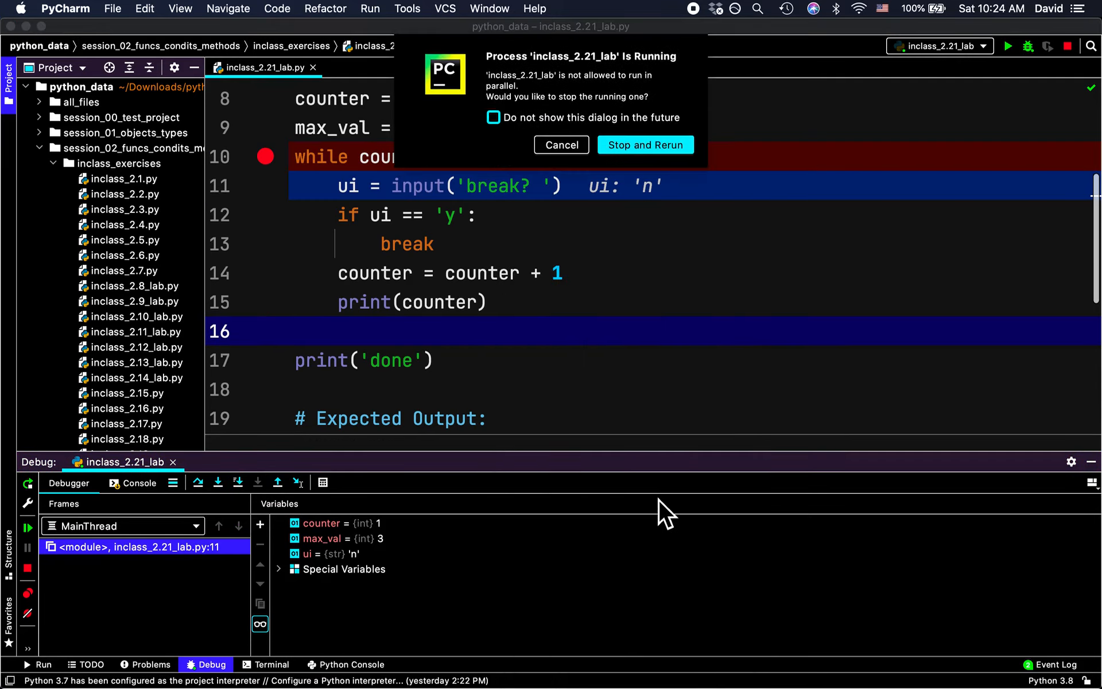
mouse_move(225, 626)
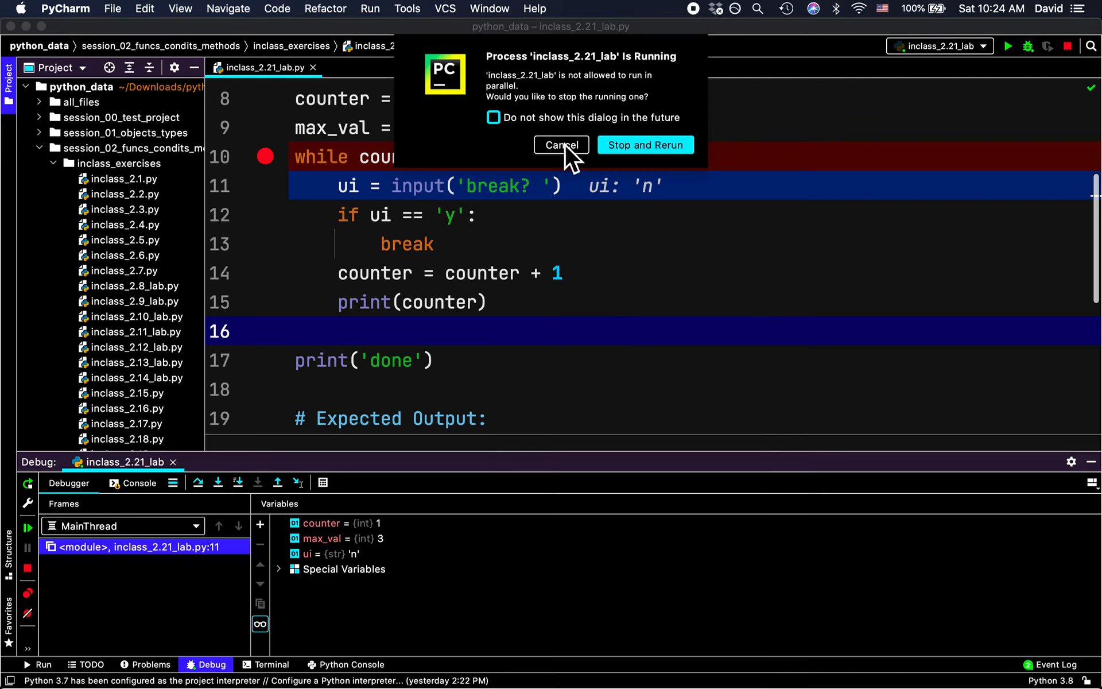
click(560, 145)
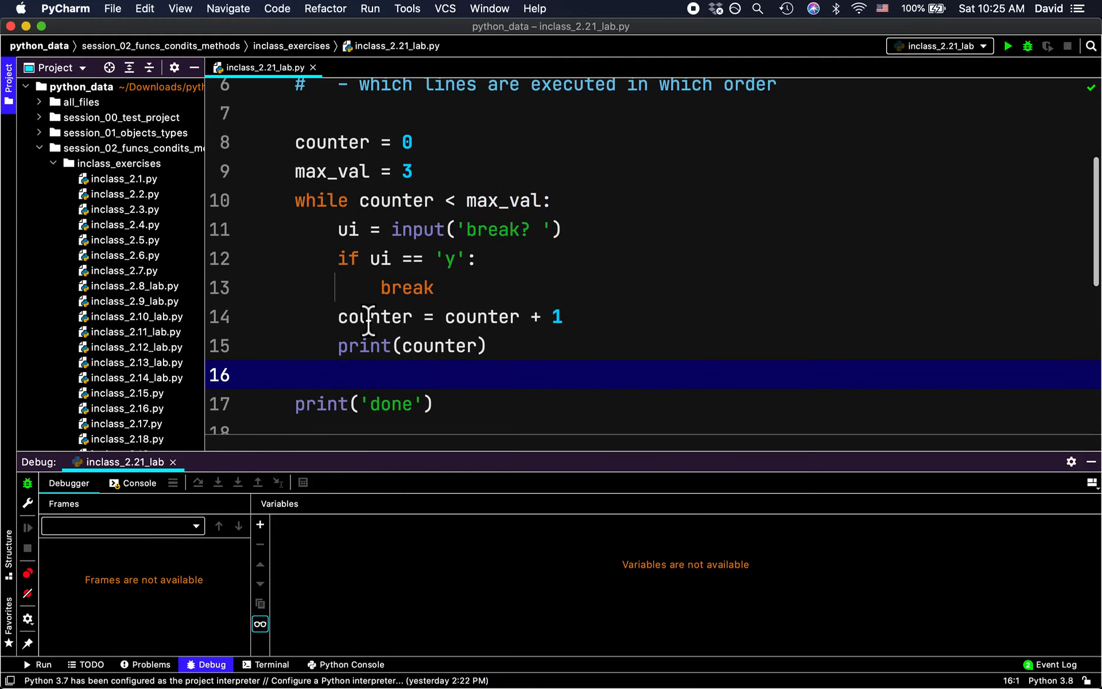
mouse_move(646, 316)
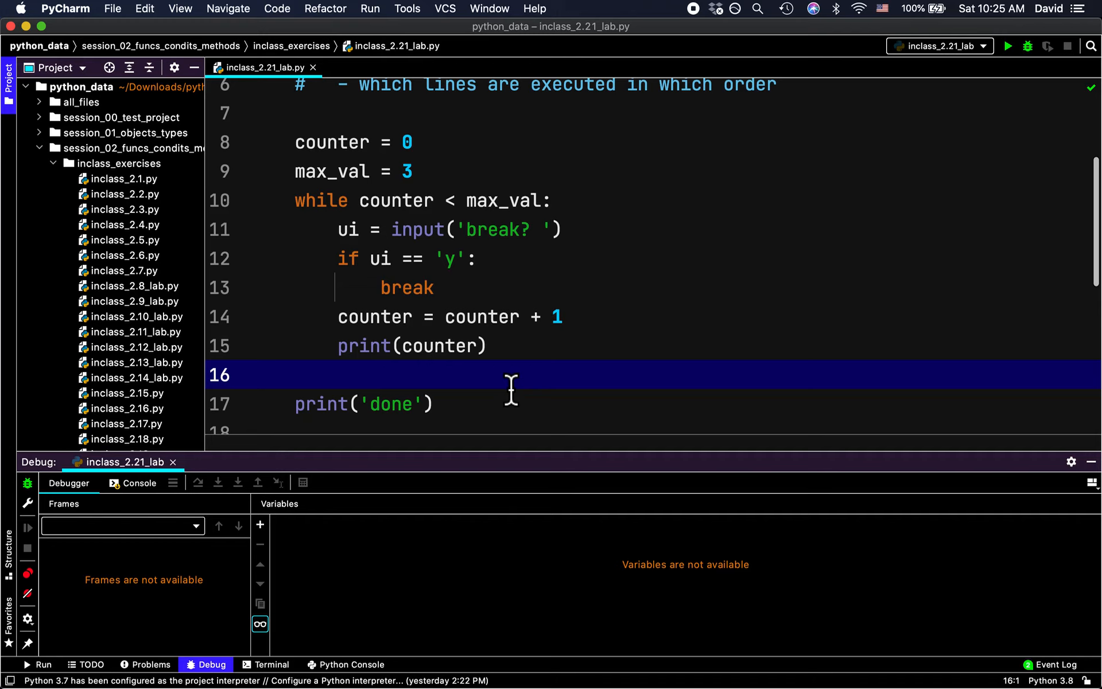
Step: Replace input('break? ') on line 11 with 'n', keeping the original call as a comment
click(325, 200)
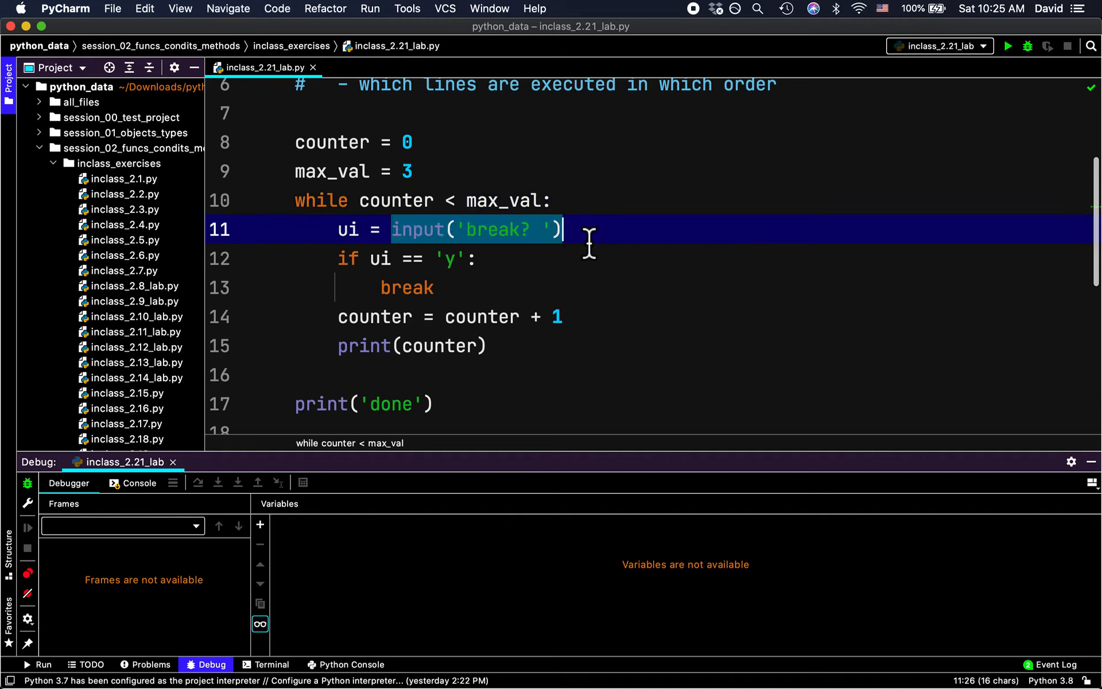
text('n')
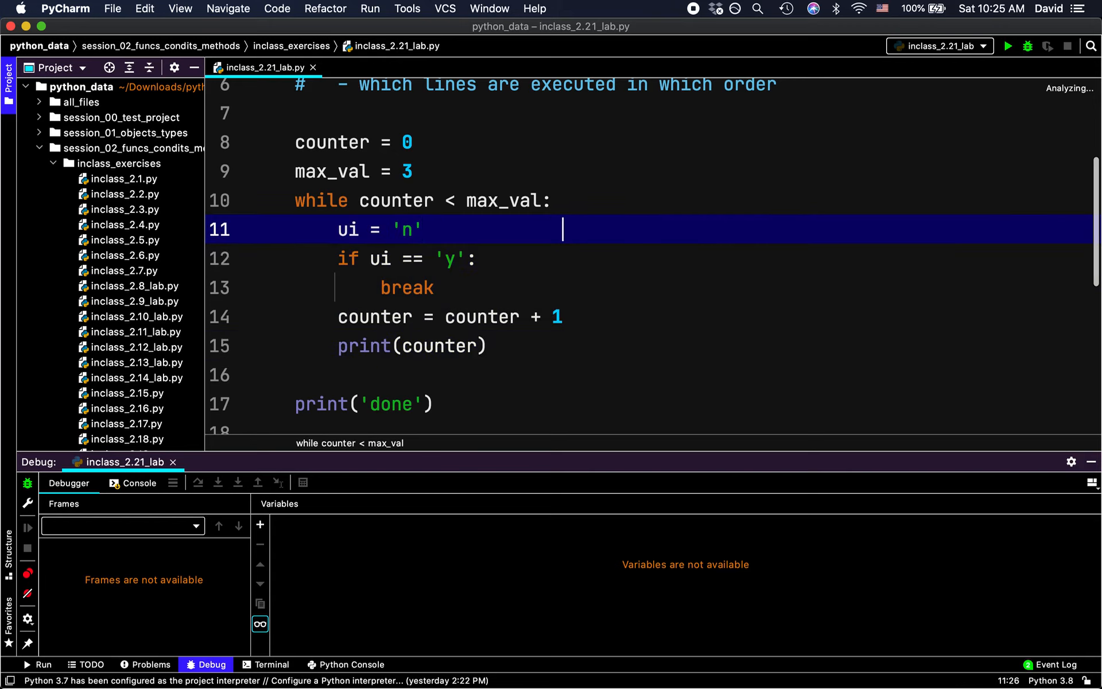
text(# ui = input()
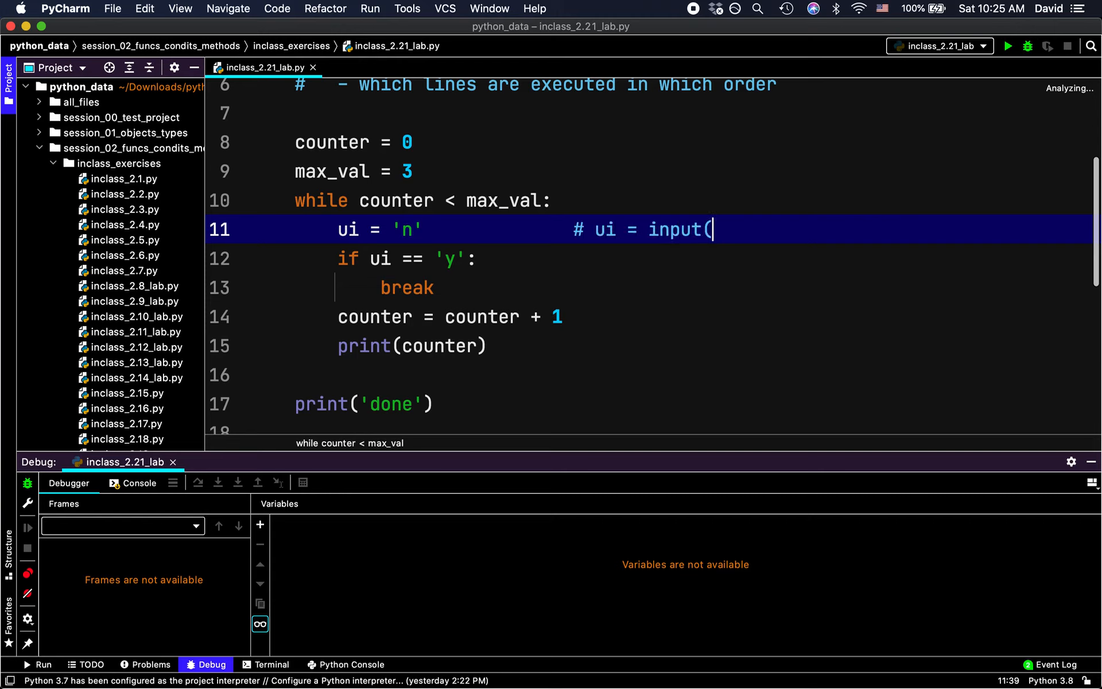
text('please e)
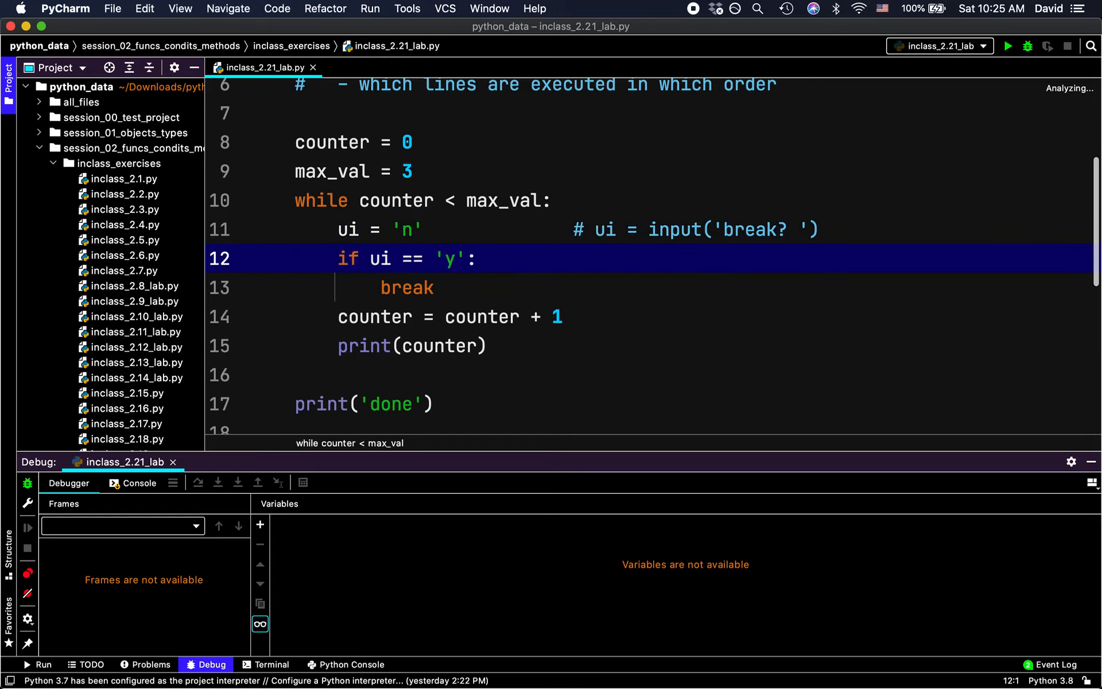
mouse_move(598, 257)
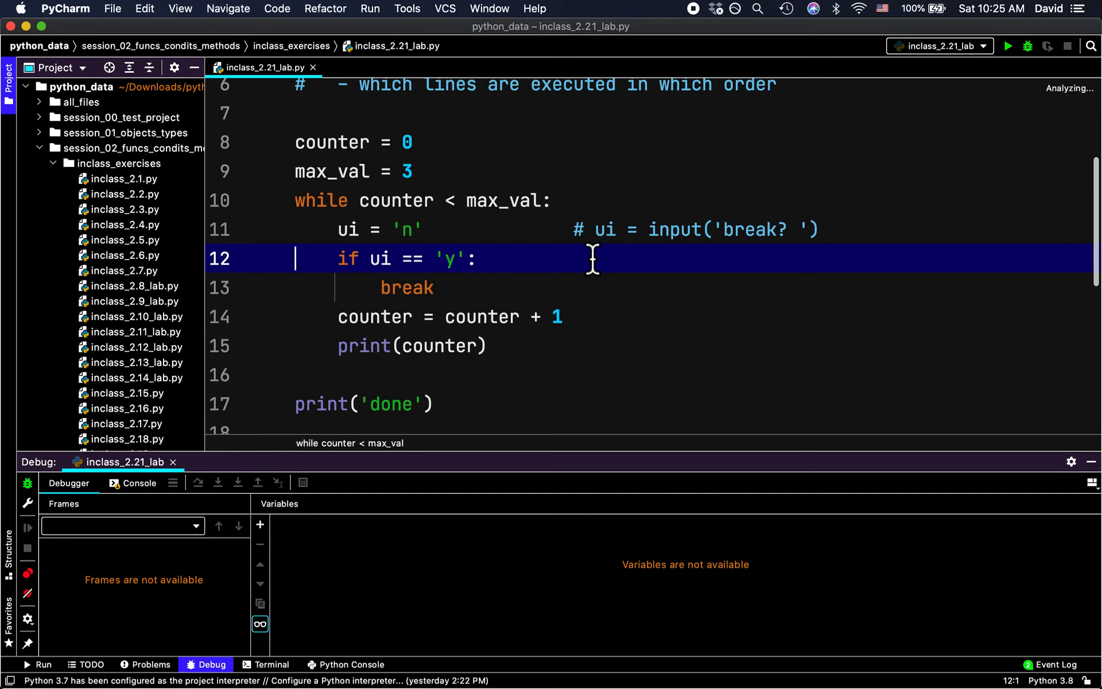
Step: Add import sys on line 7 and arg1 = sys.argv[1] above counter = 0
click(432, 113)
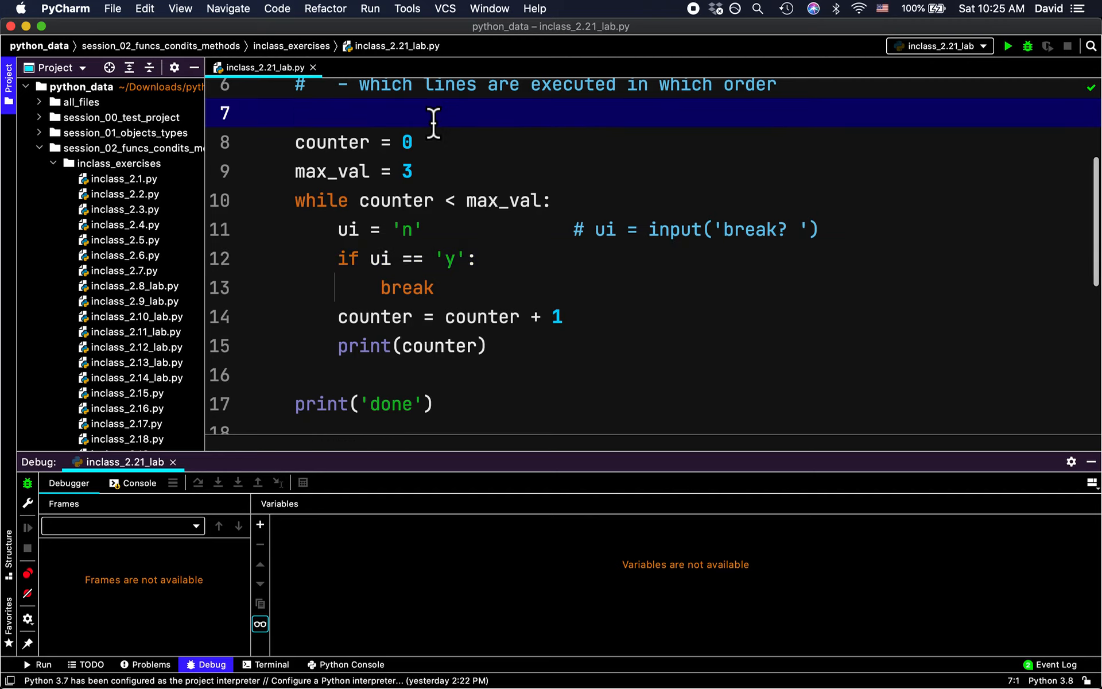
text(impot)
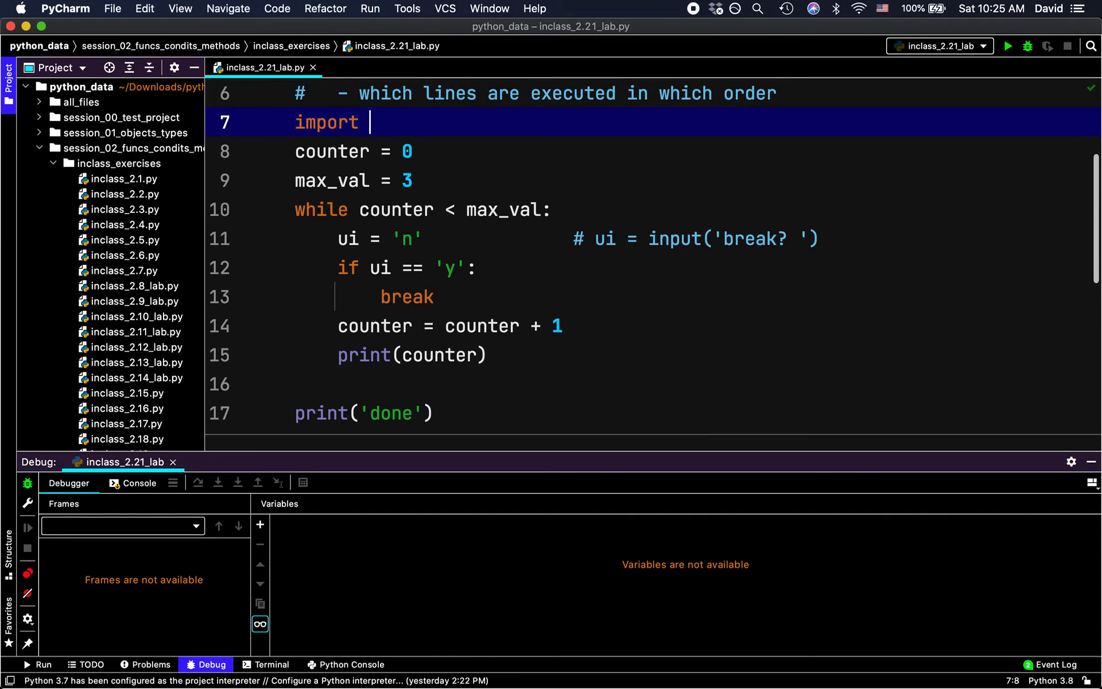
text(sys)
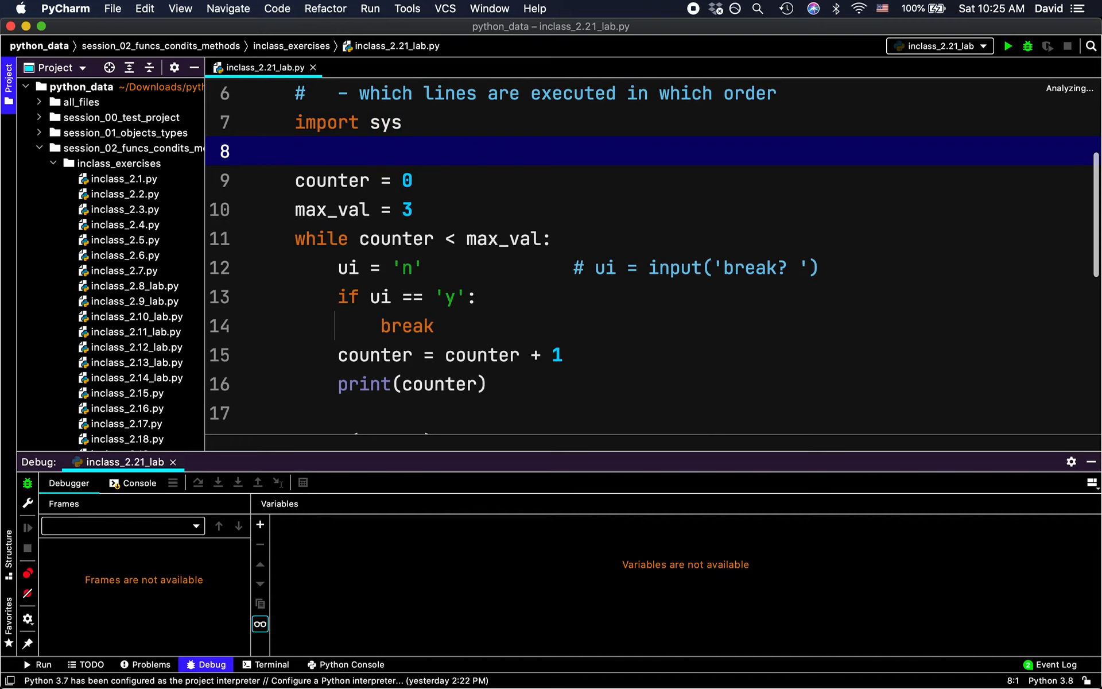
mouse_move(530, 404)
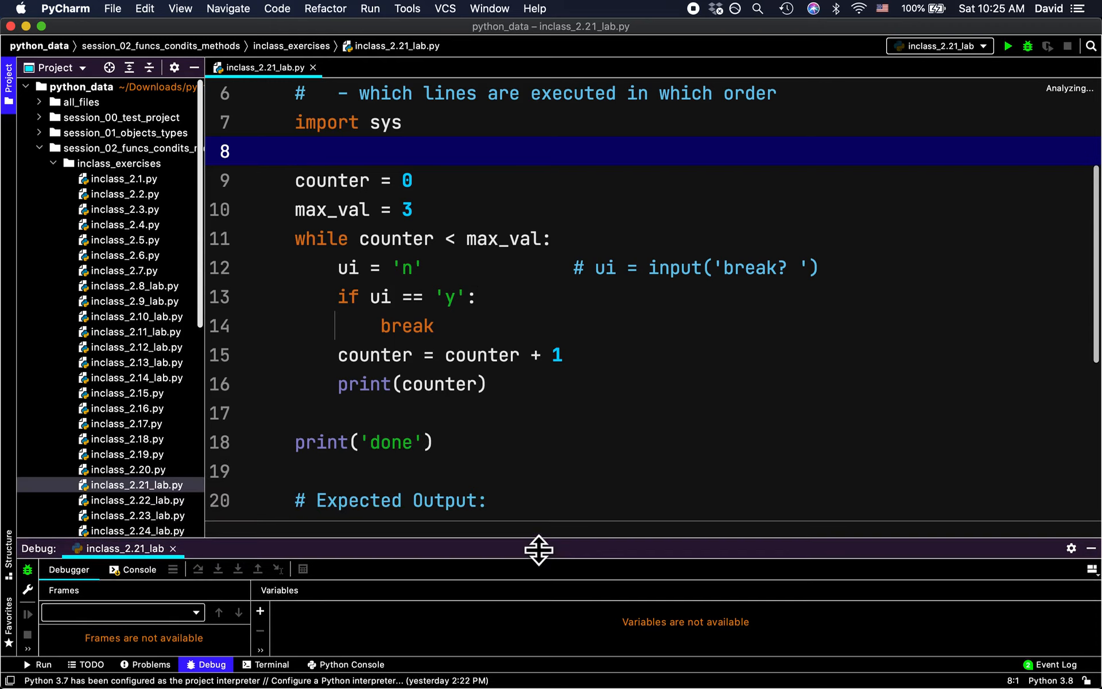
key(enter)
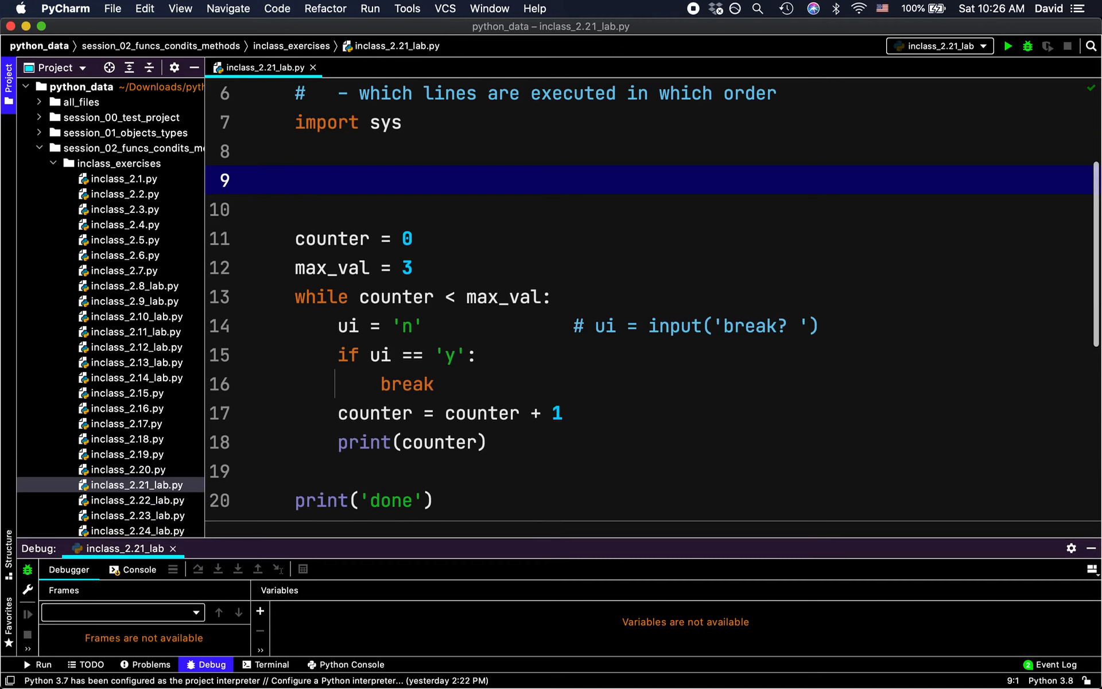
text(arg)
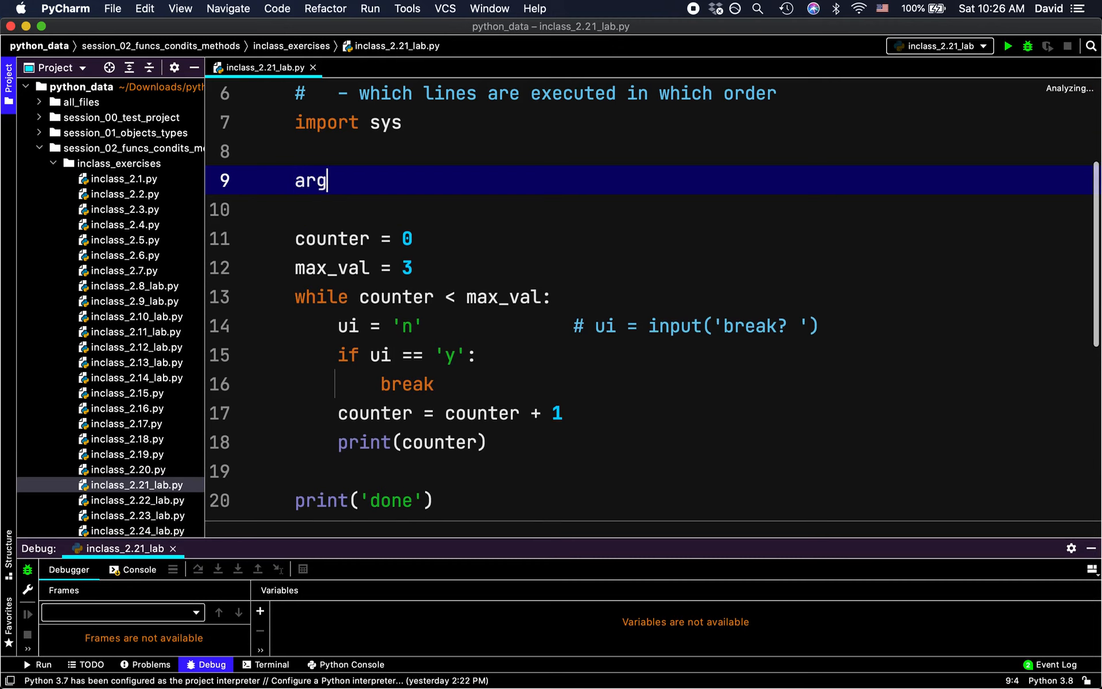
text(1 = sys.art)
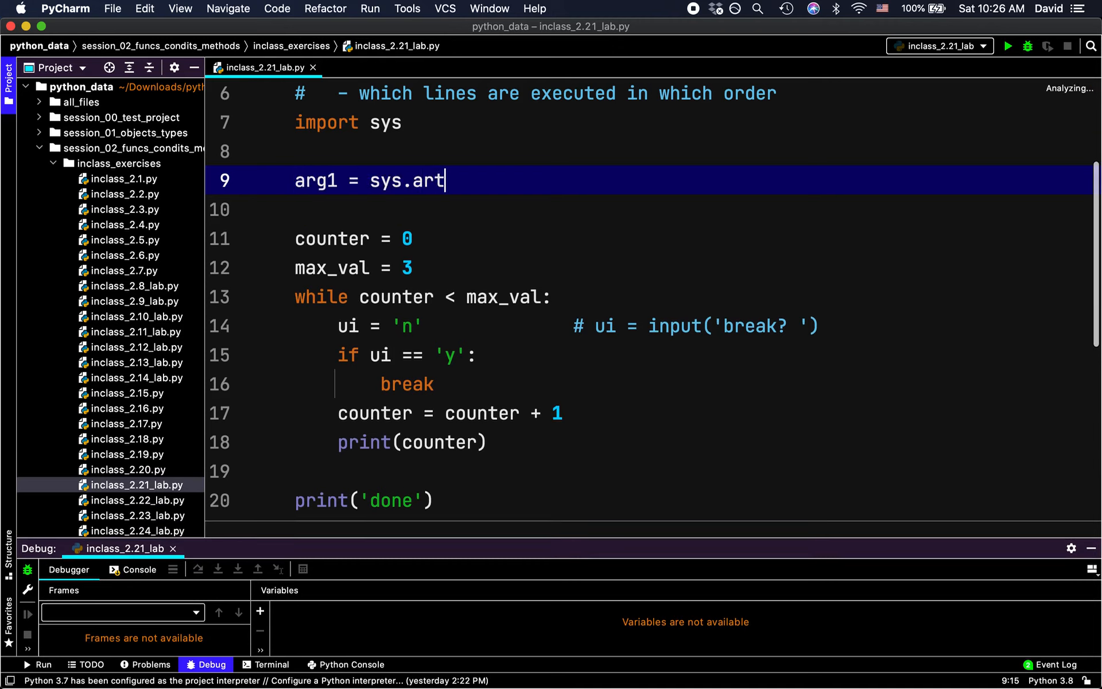
text(v[1])
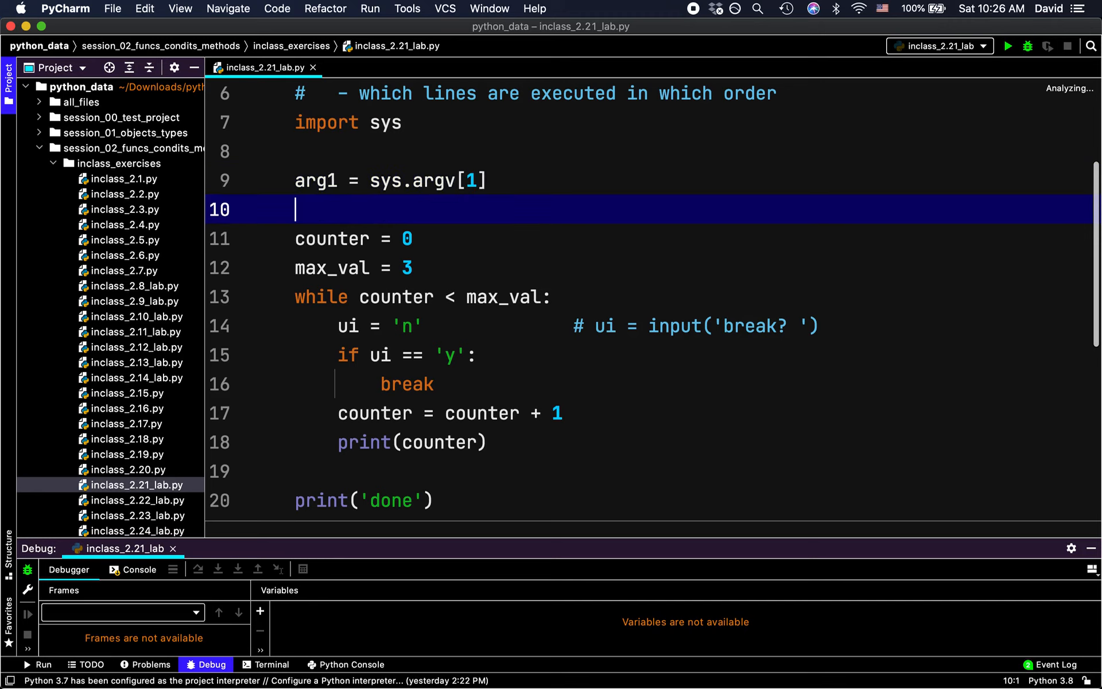
mouse_move(485, 413)
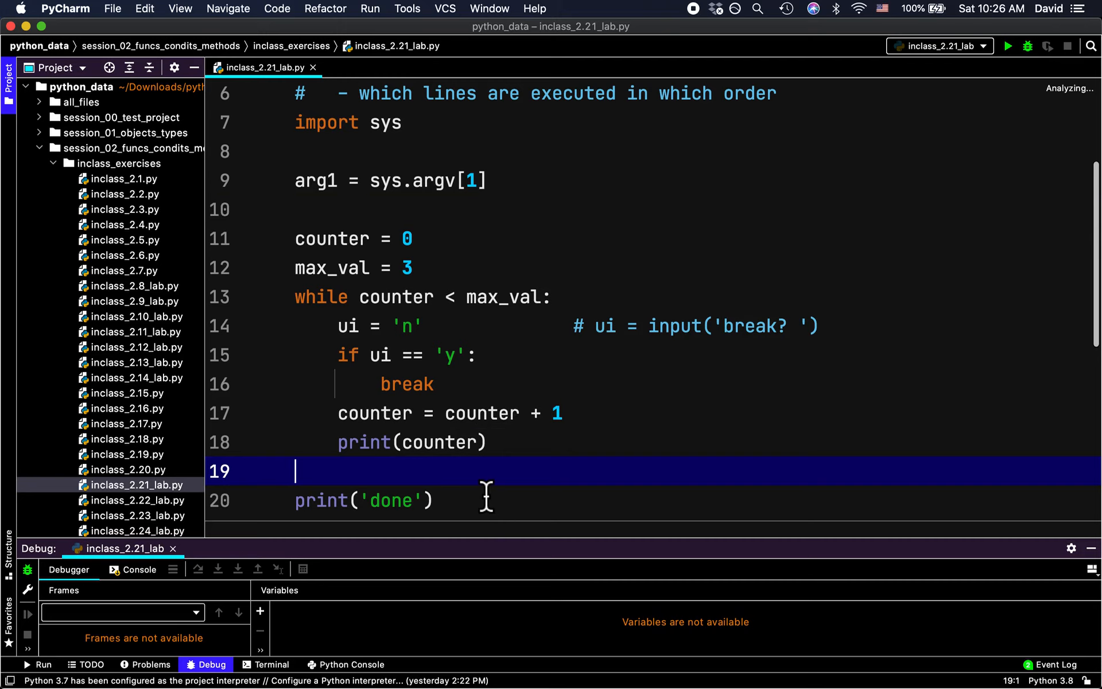
Step: Override sys.argv with ['progname.py', '3'] after the arg1 line
text(arg1 =)
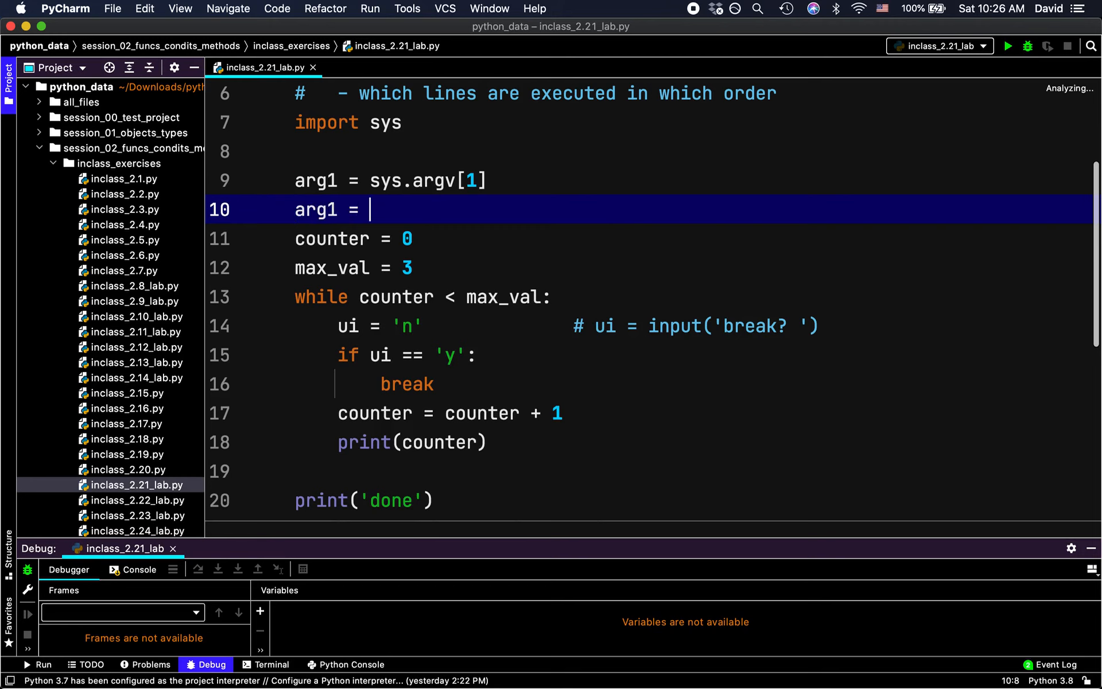
text(['progname)
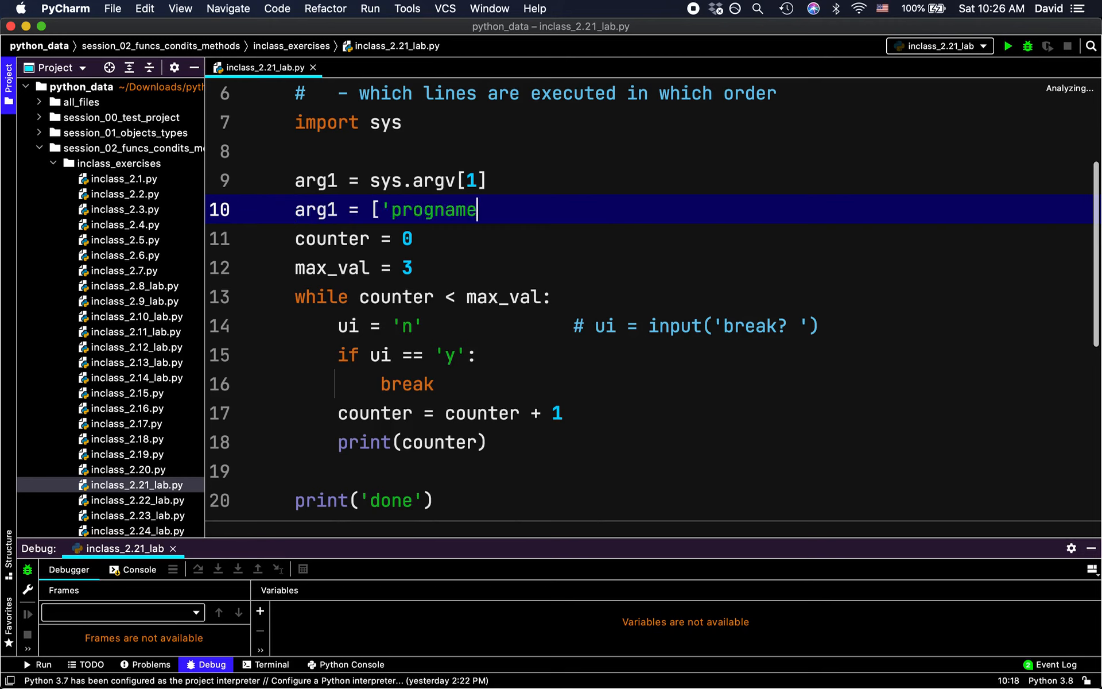
text(.py', ')
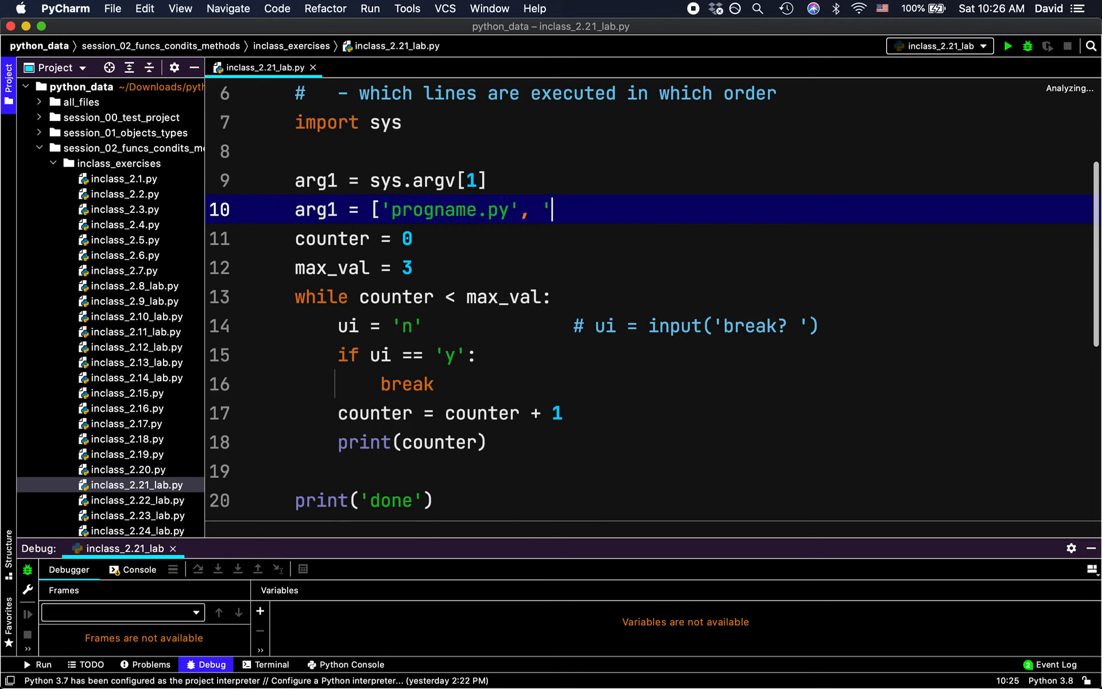
text(3')
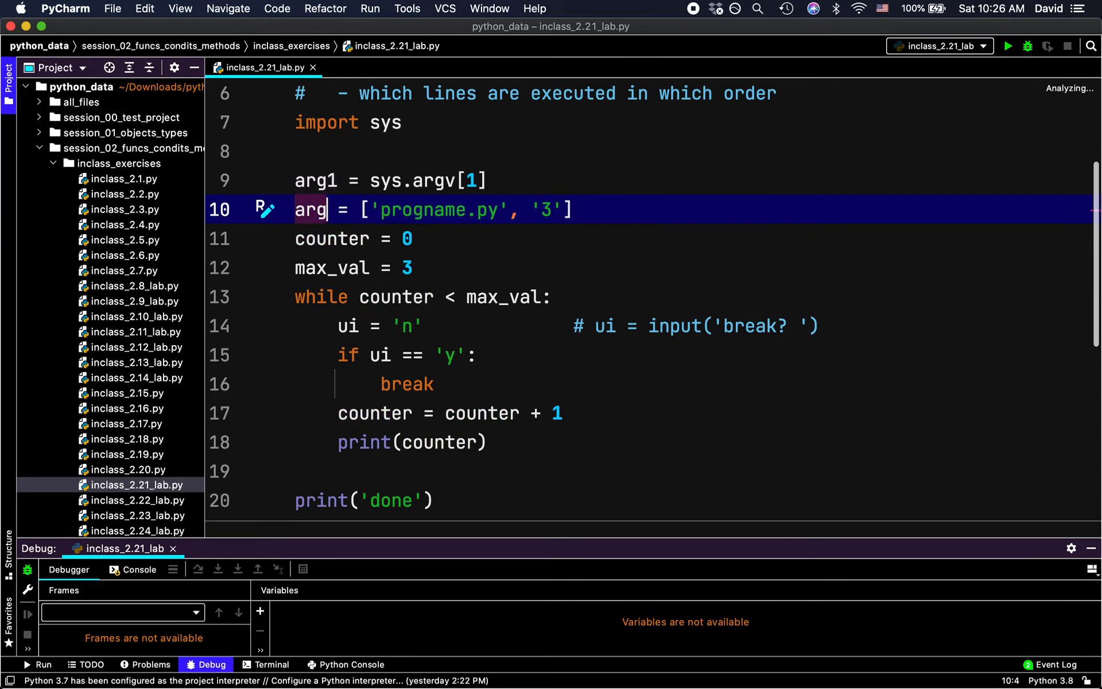
text(sys.argv)
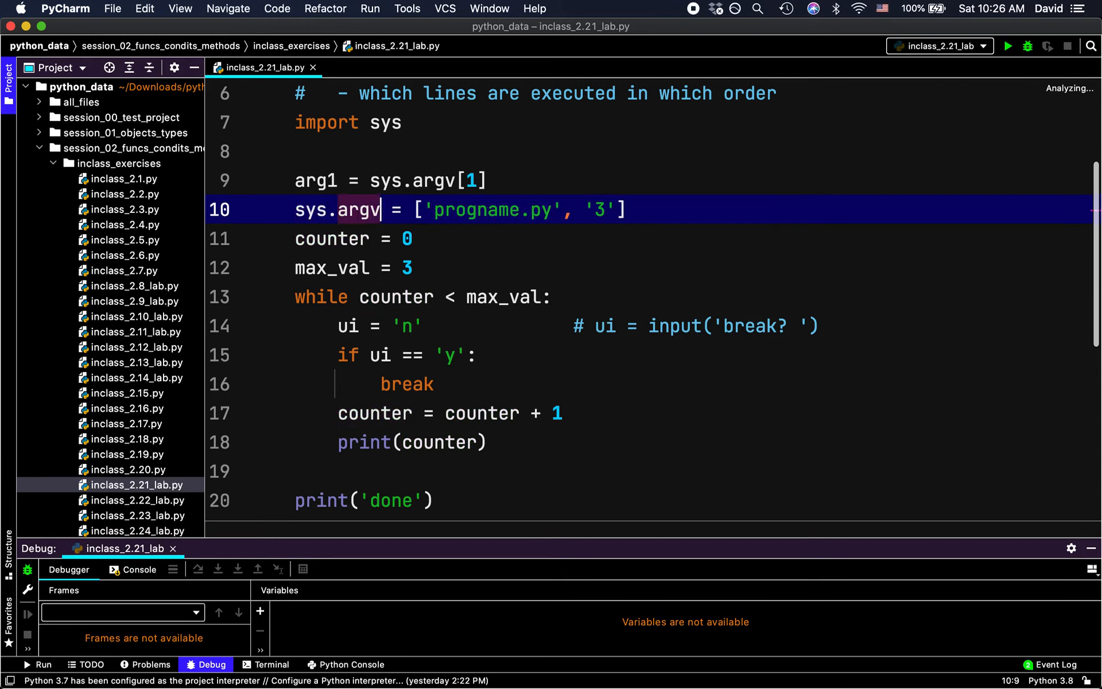
click(295, 150)
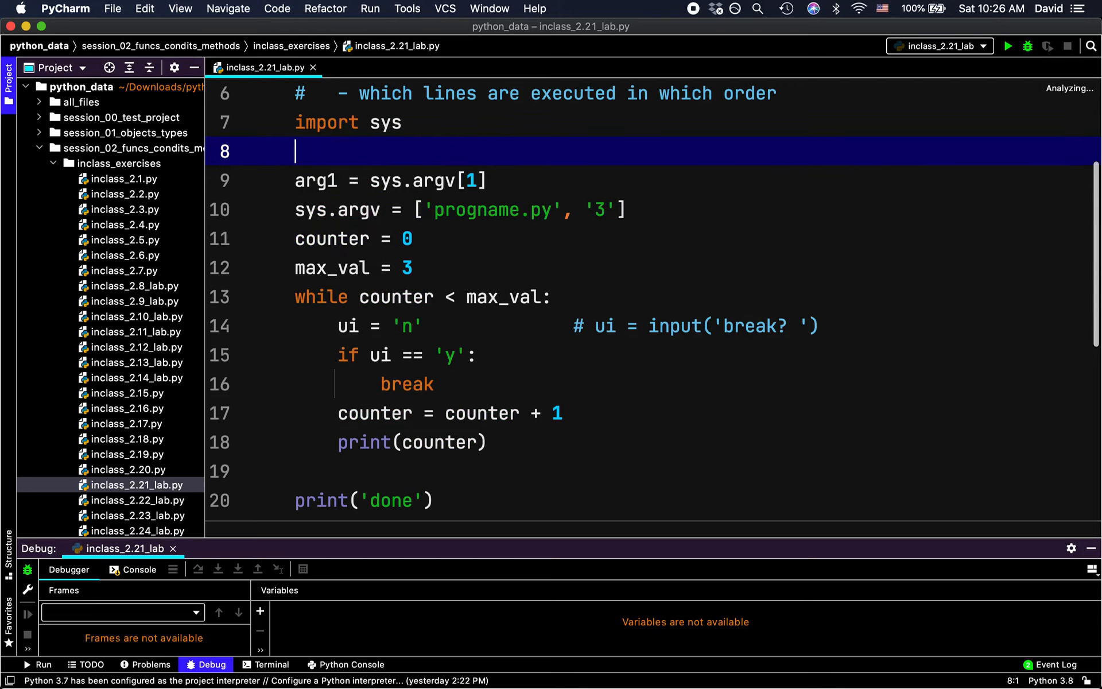